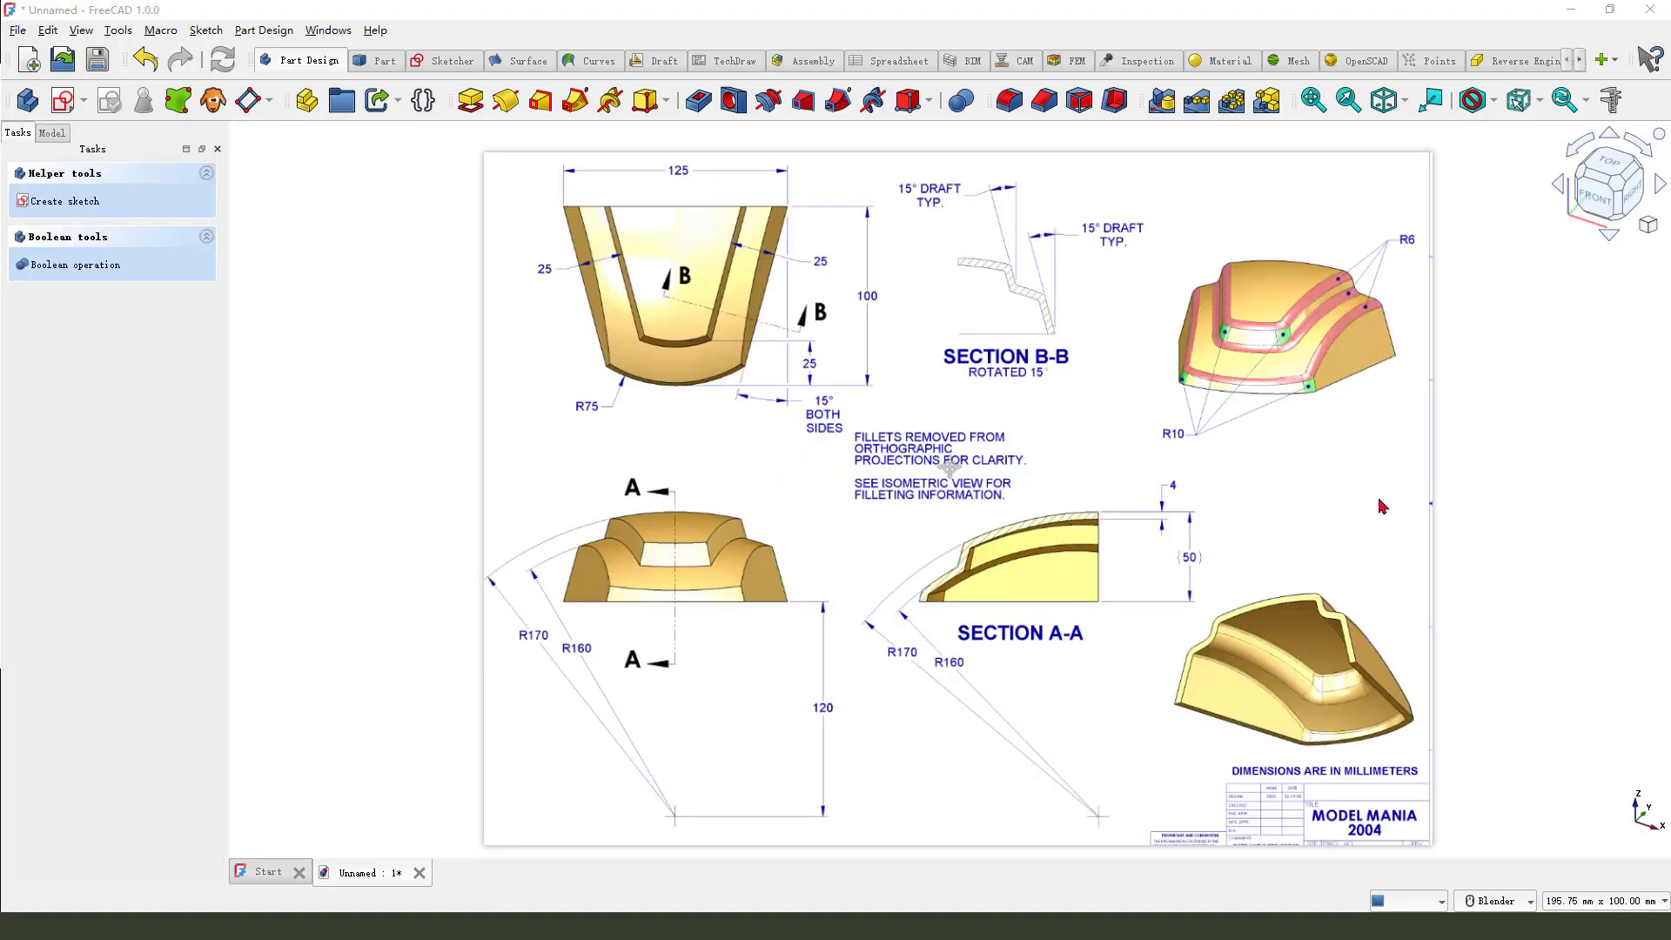
{"action": "mouse_move", "coordinate": [558, 214]}
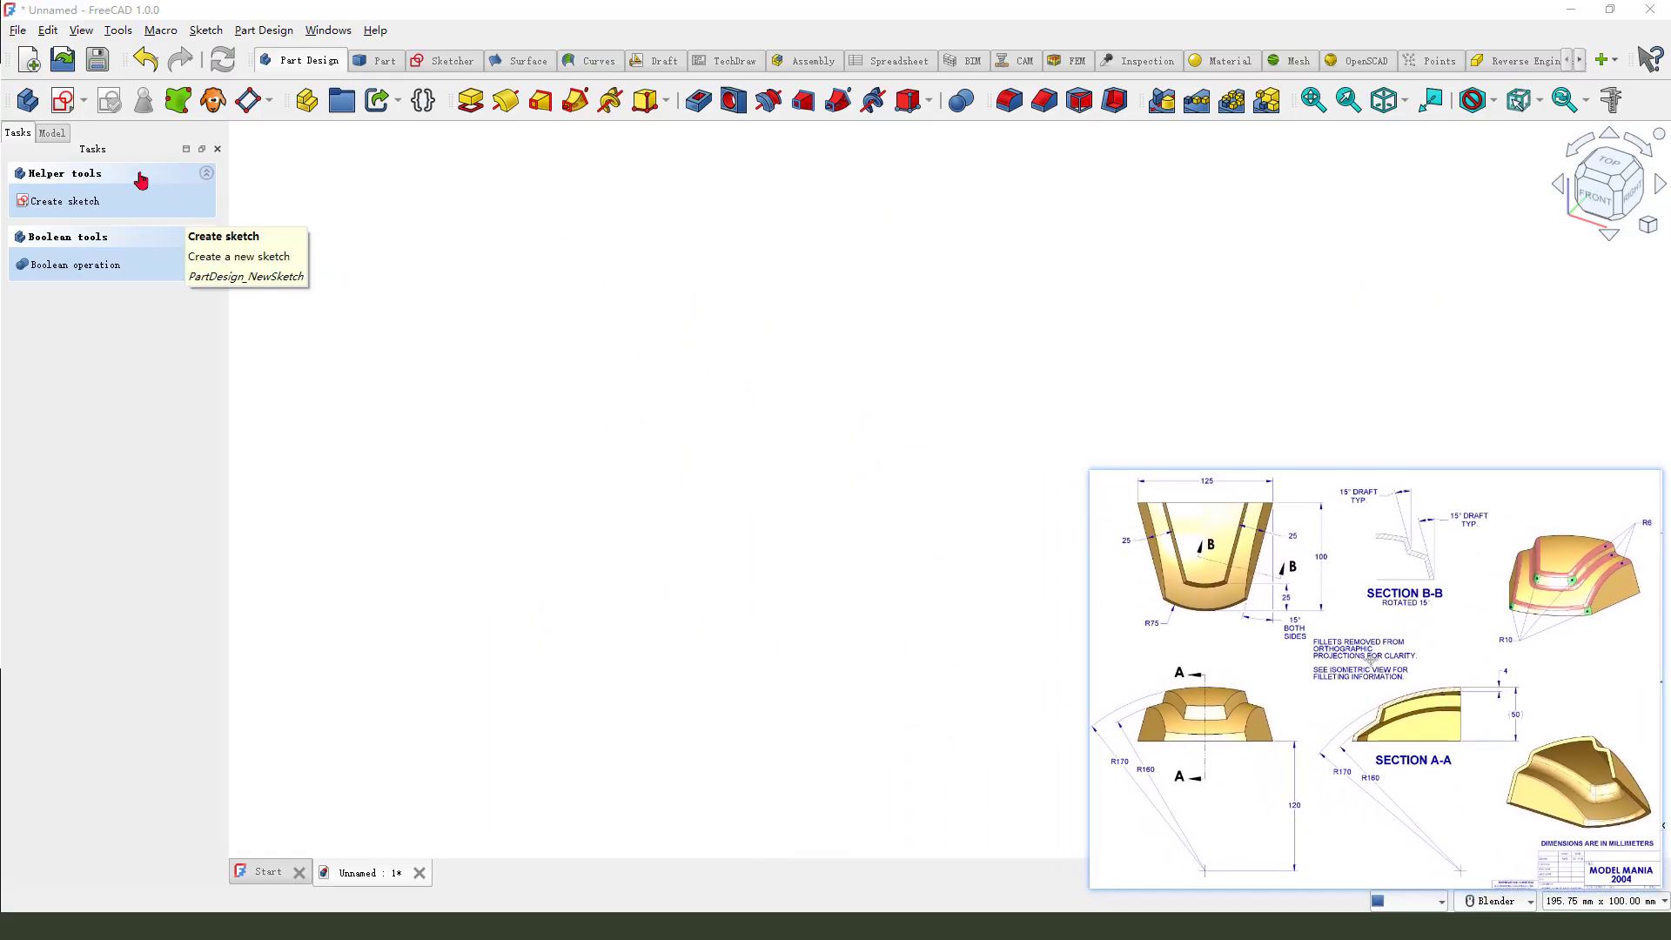
- Create a new sketch attached to the XY plane
{"action": "left_click", "coordinate": [65, 200]}
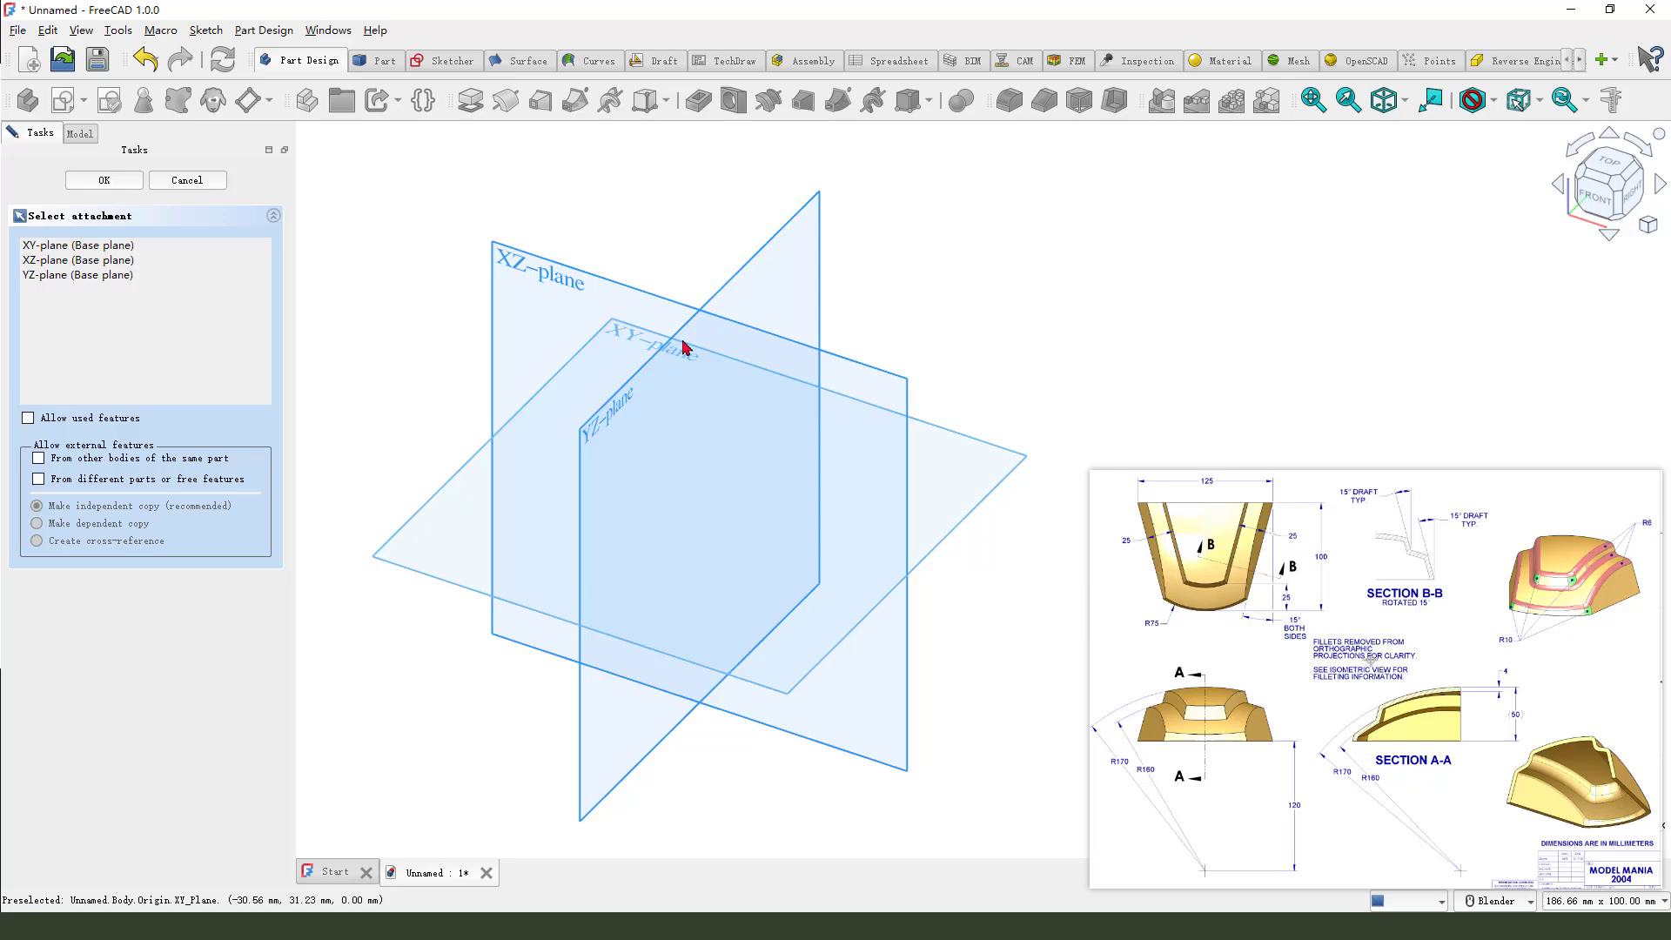
{"action": "left_click", "coordinate": [104, 180]}
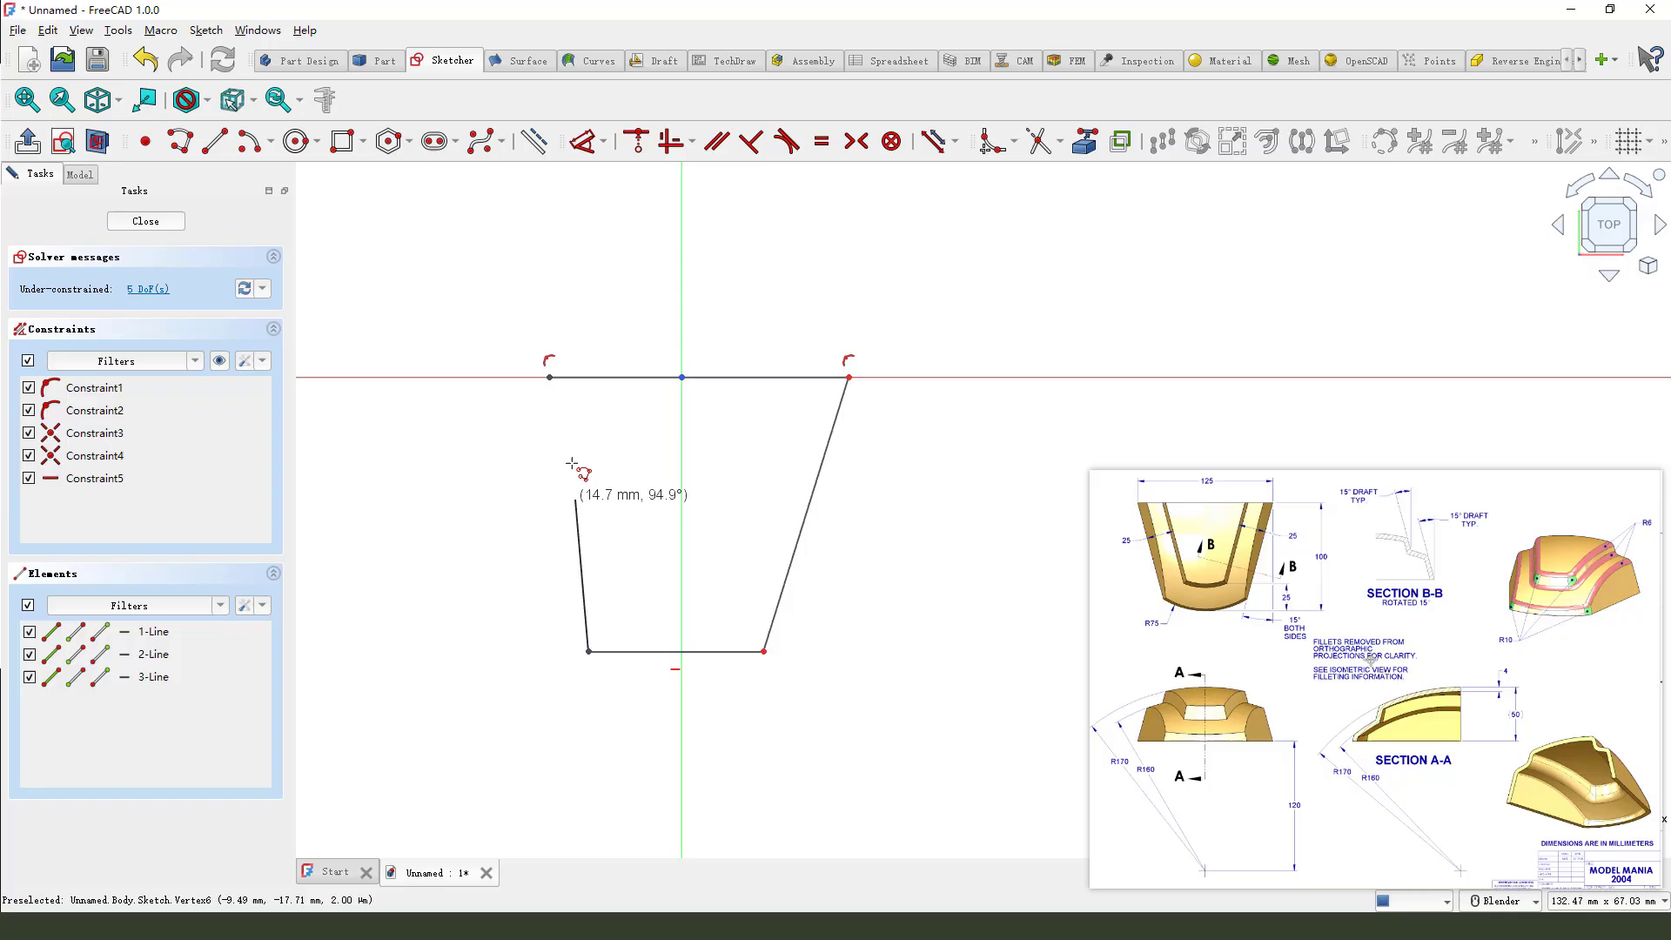
- Close the trapezoid, centre its bottom edge on the vertical axis, and make it construction
{"action": "left_click", "coordinate": [585, 650]}
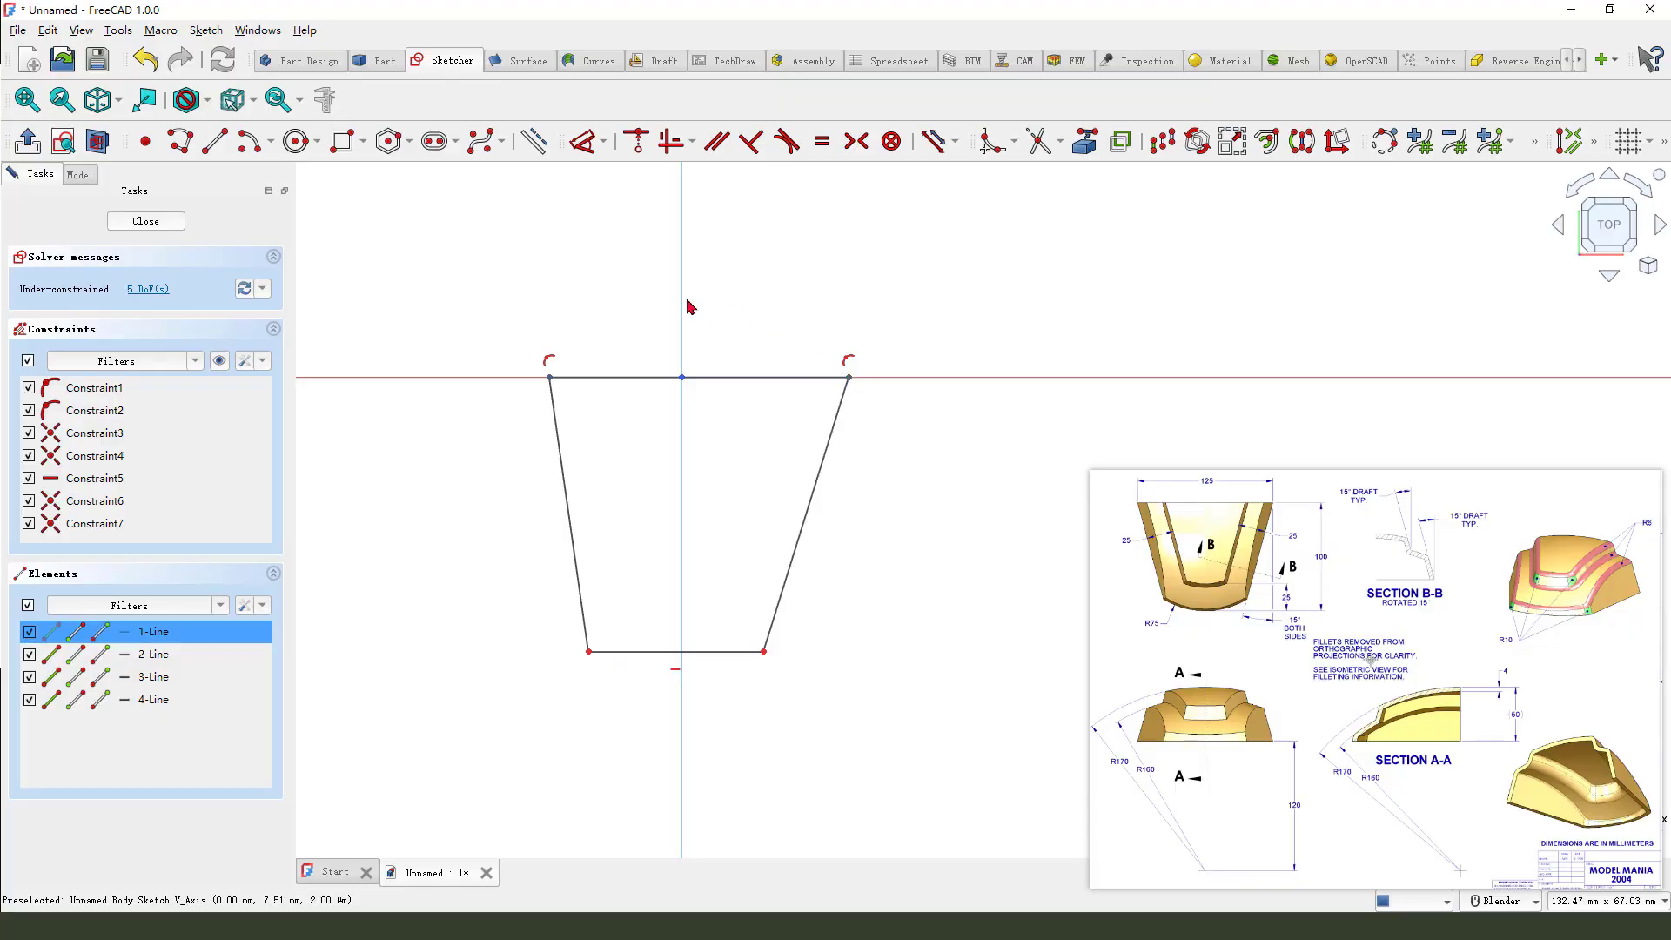
{"action": "mouse_move", "coordinate": [853, 141]}
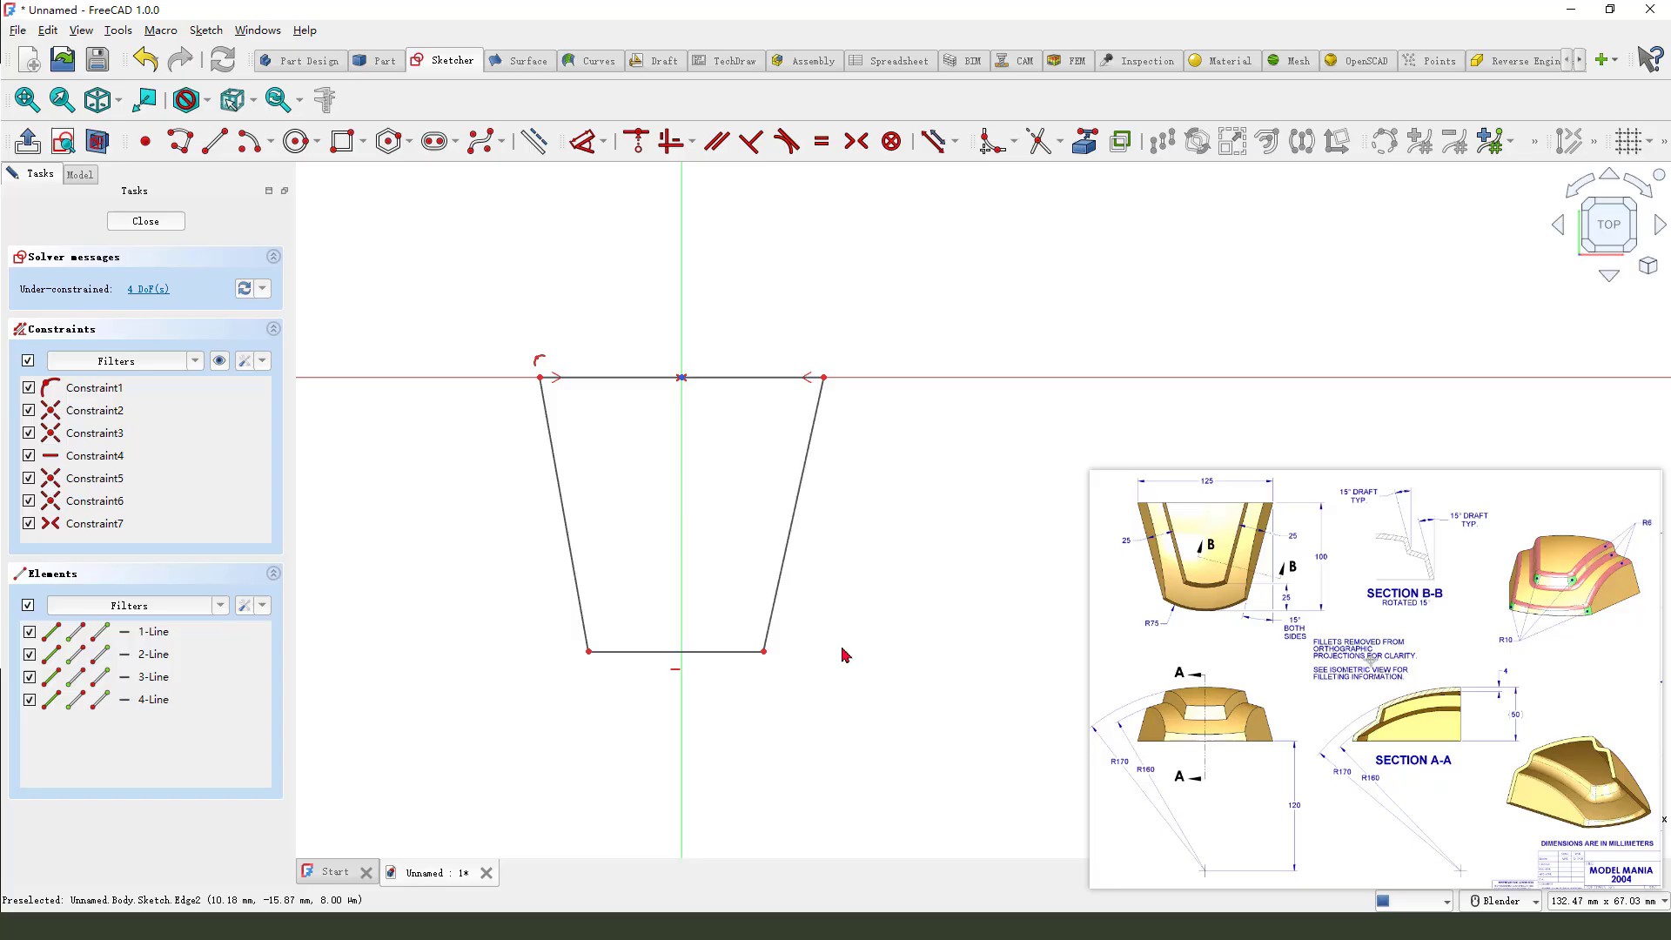
{"action": "mouse_move", "coordinate": [773, 682]}
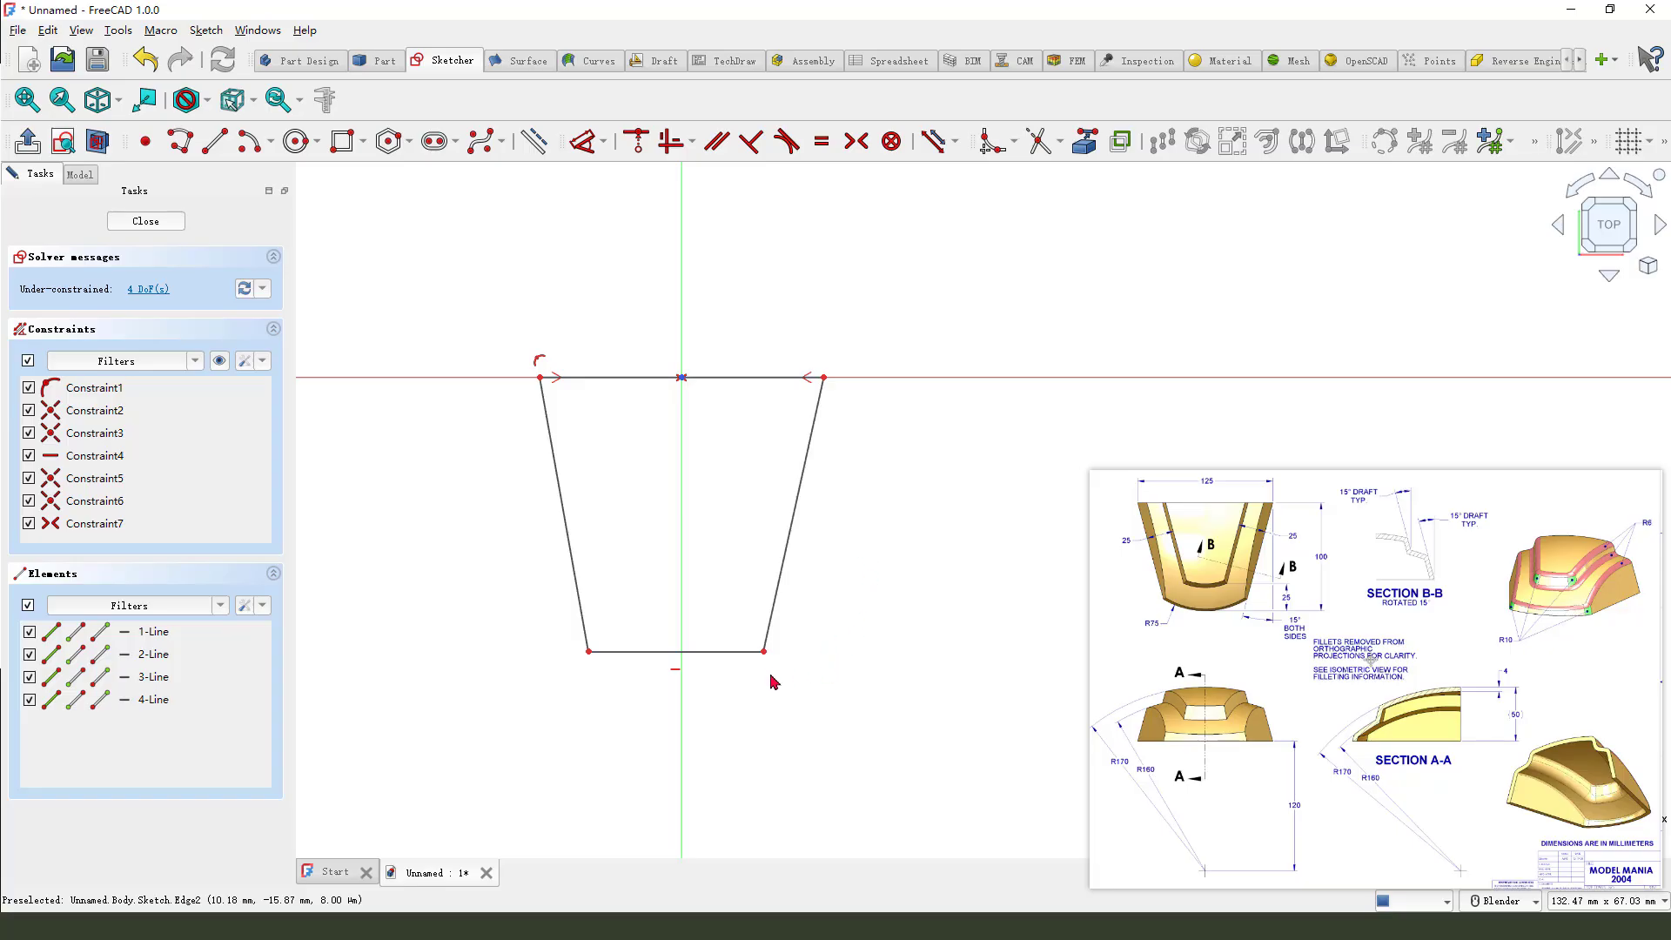
{"action": "mouse_move", "coordinate": [839, 448]}
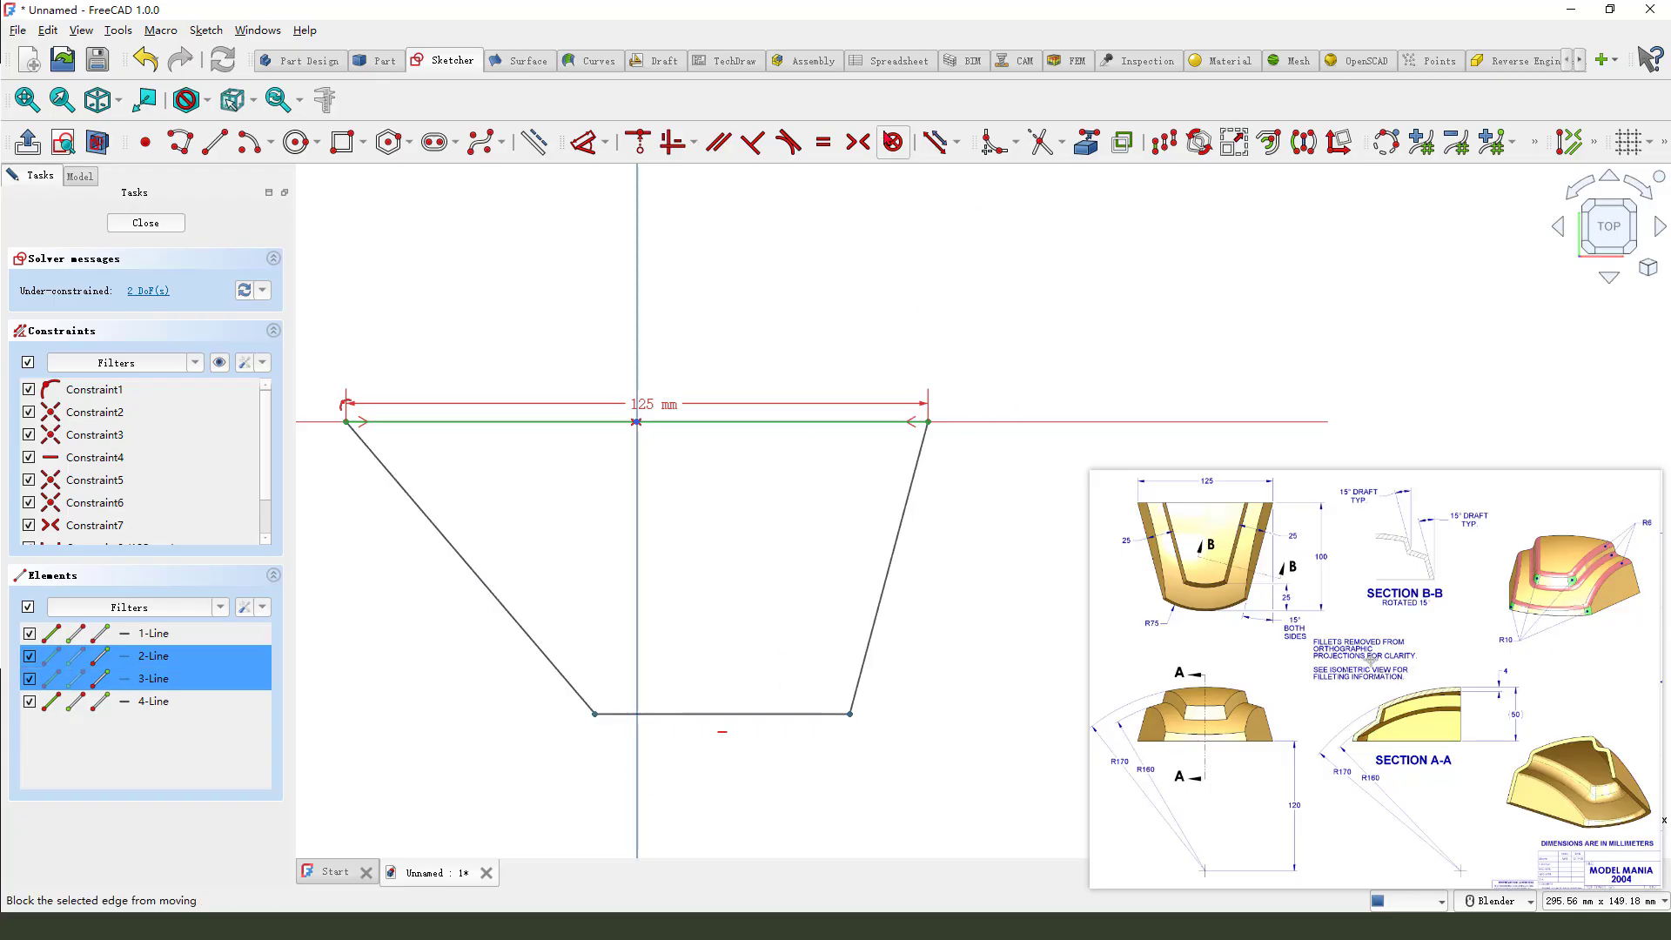
{"action": "left_click", "coordinate": [822, 141]}
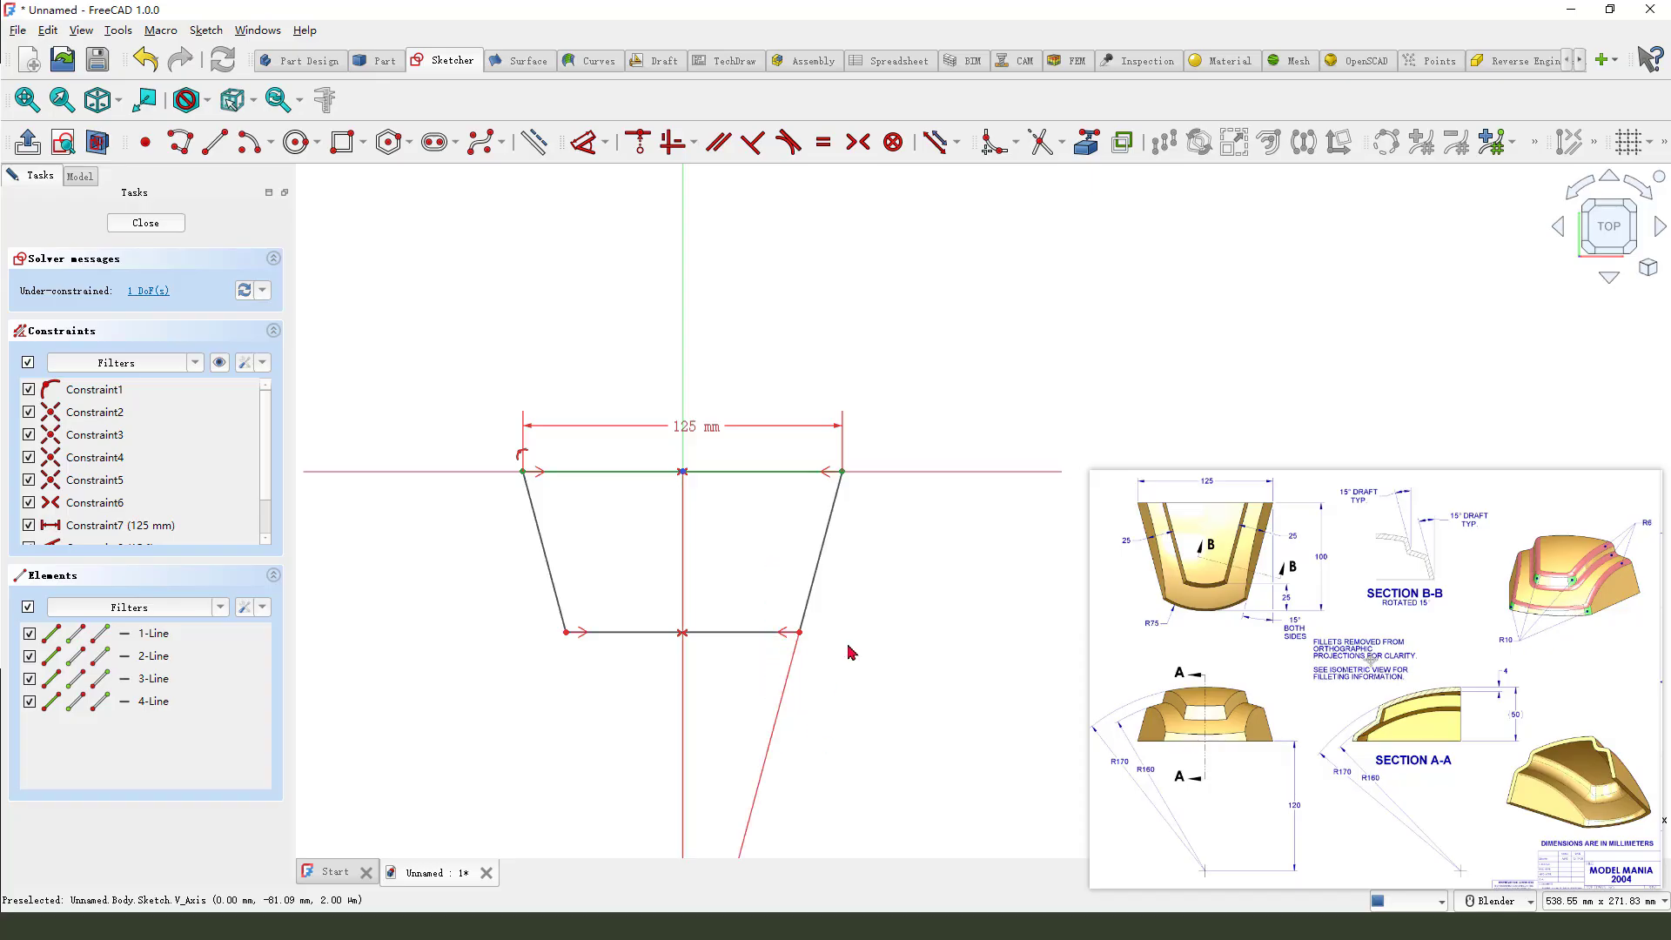
{"action": "left_click", "coordinate": [152, 678]}
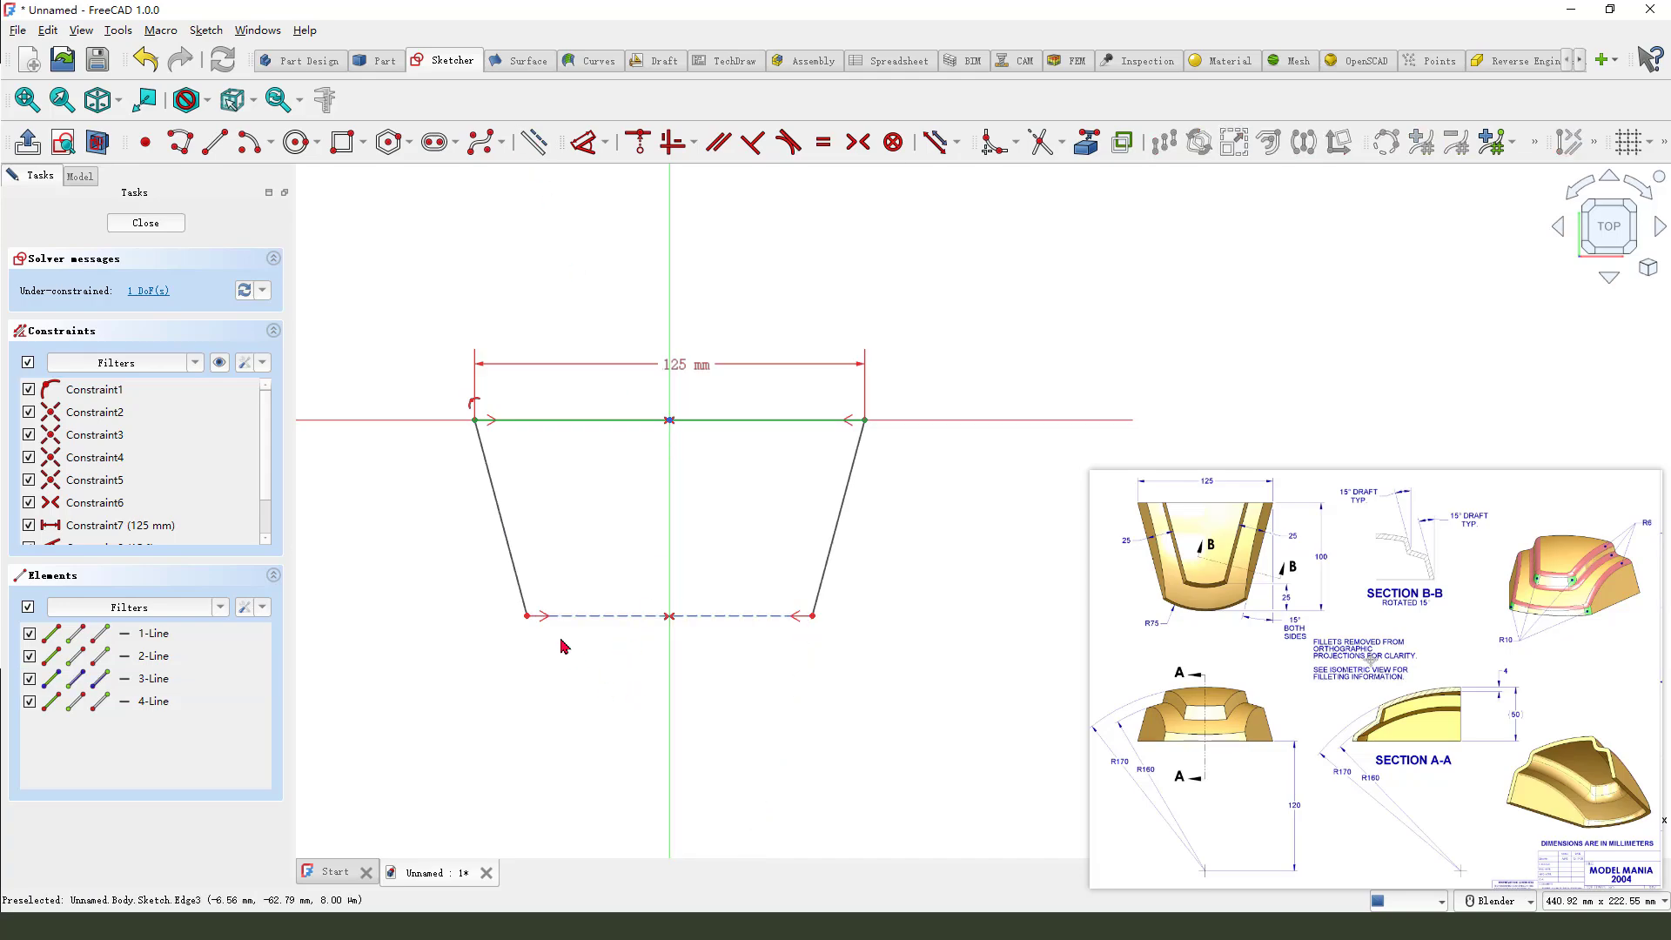
- Draw the bottom as a three-point arc with a 75 mm radius
{"action": "left_click", "coordinate": [274, 142]}
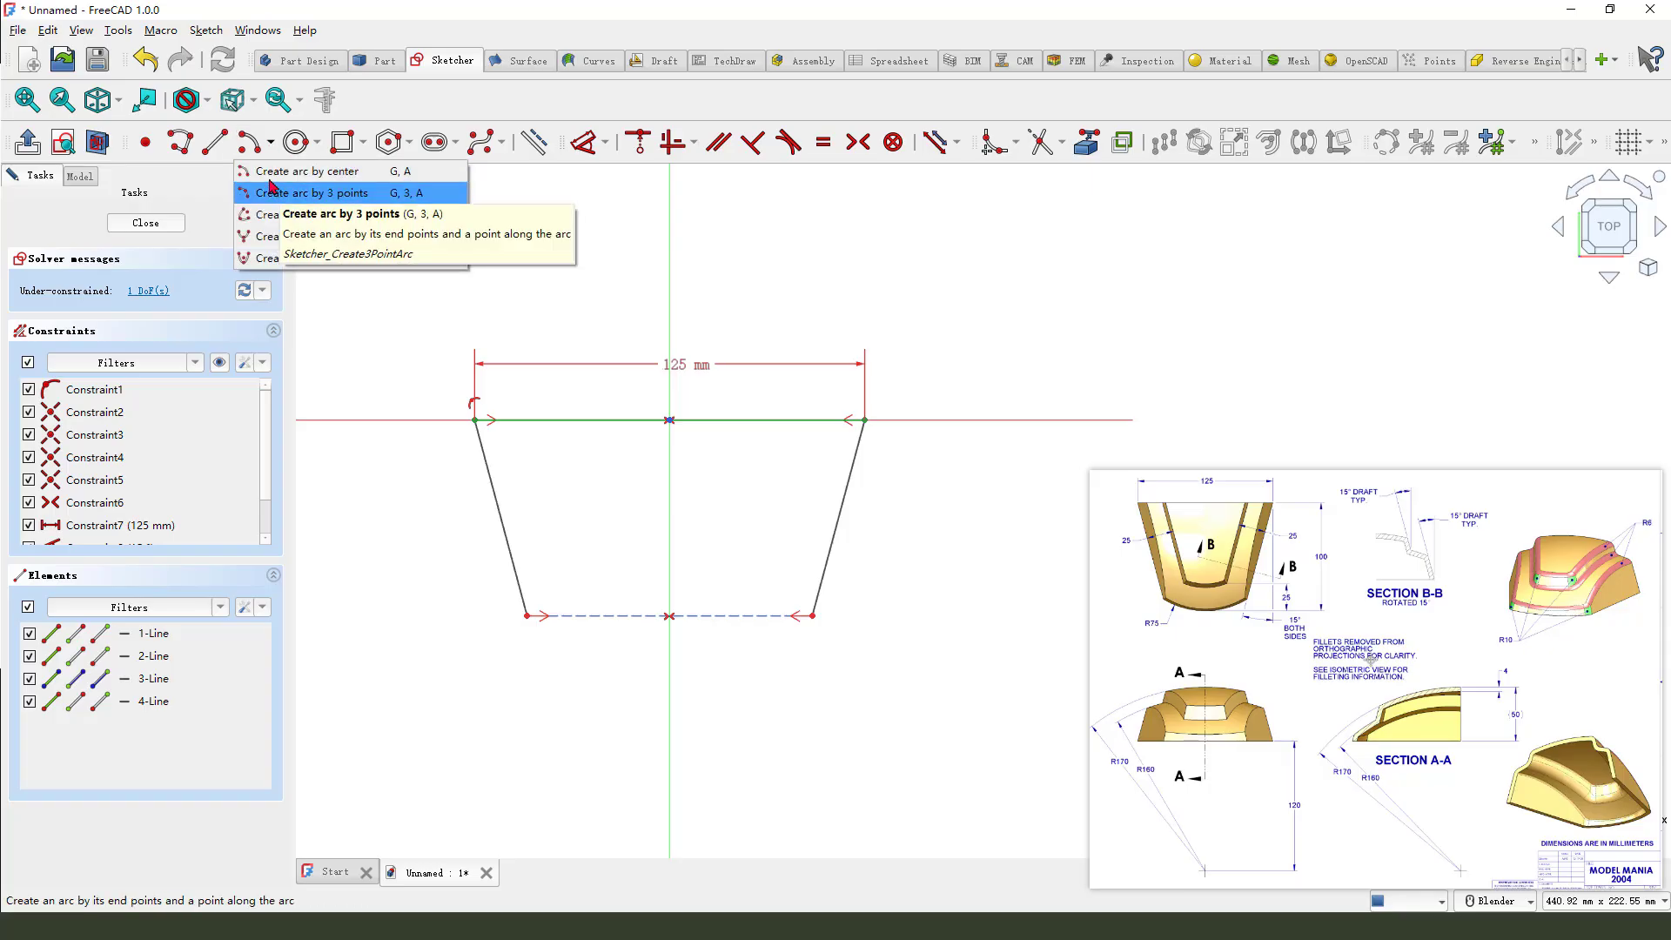
{"action": "left_click", "coordinate": [310, 193]}
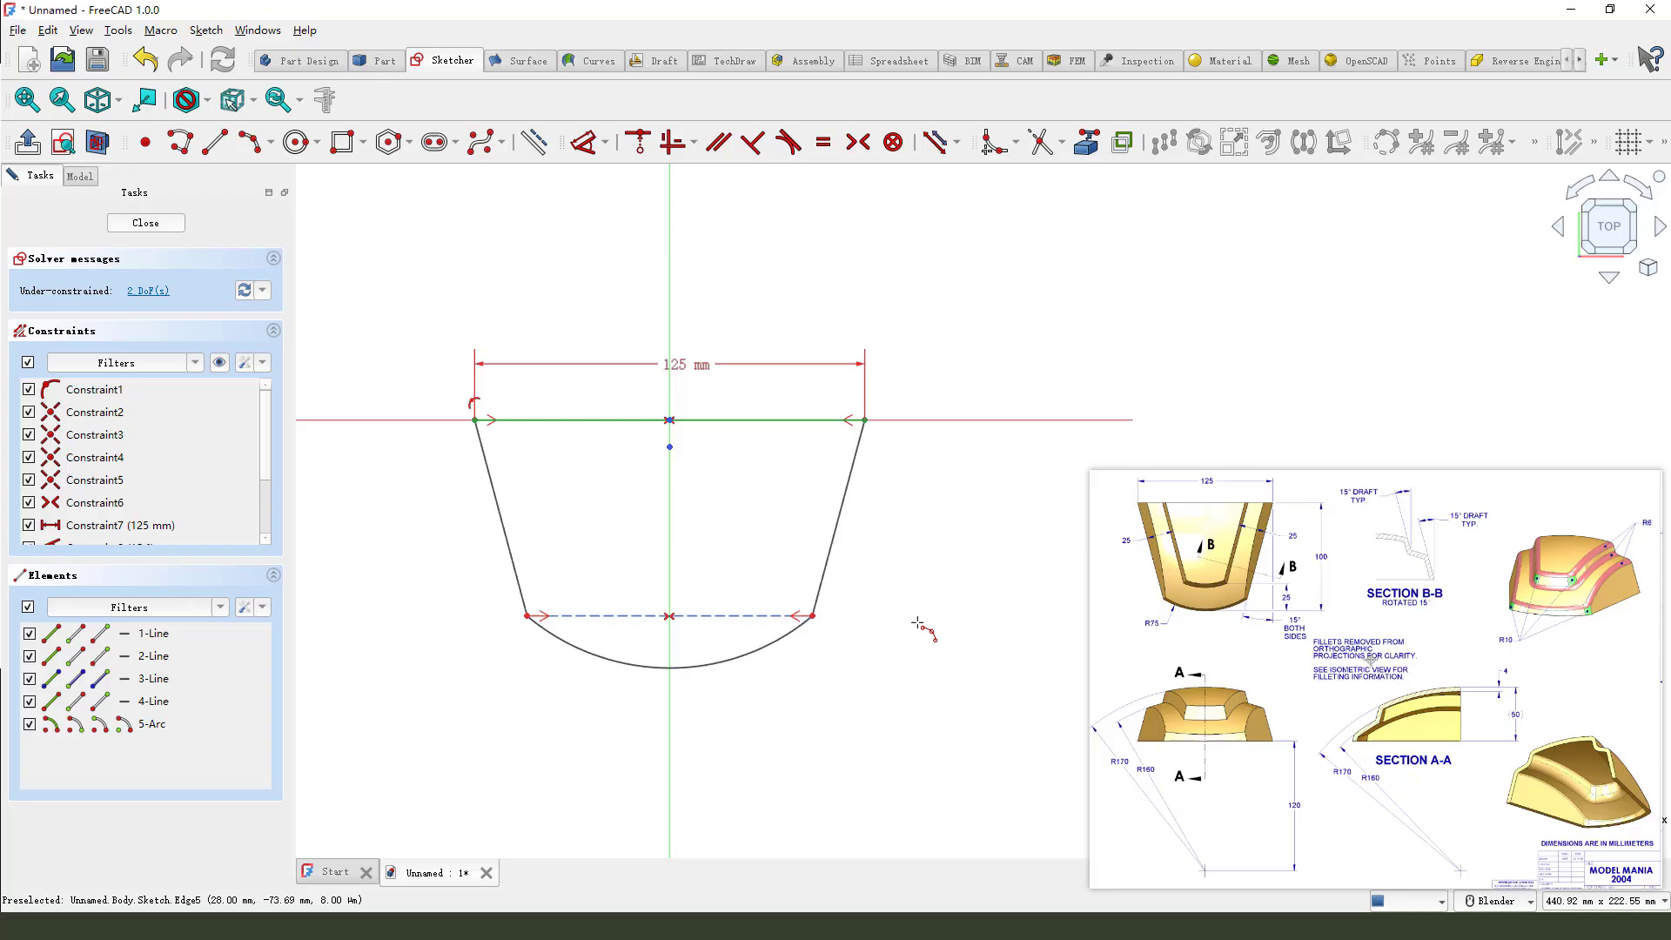
{"action": "mouse_move", "coordinate": [1106, 654]}
{"action": "type", "text": "7"}
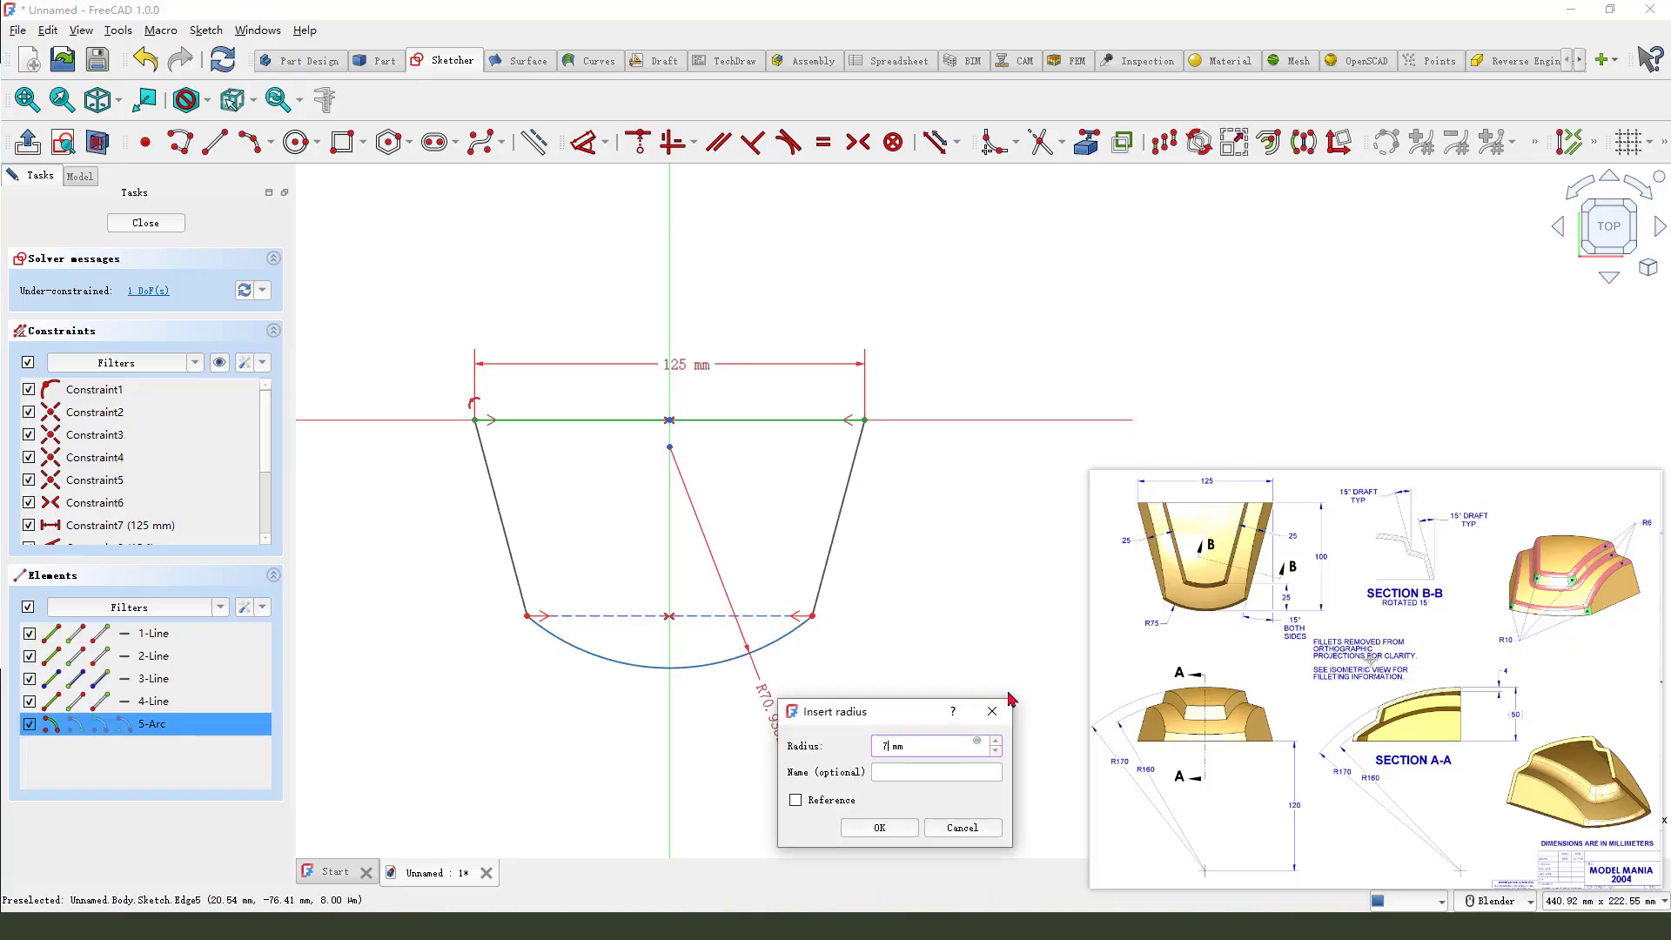
{"action": "left_click", "coordinate": [877, 827]}
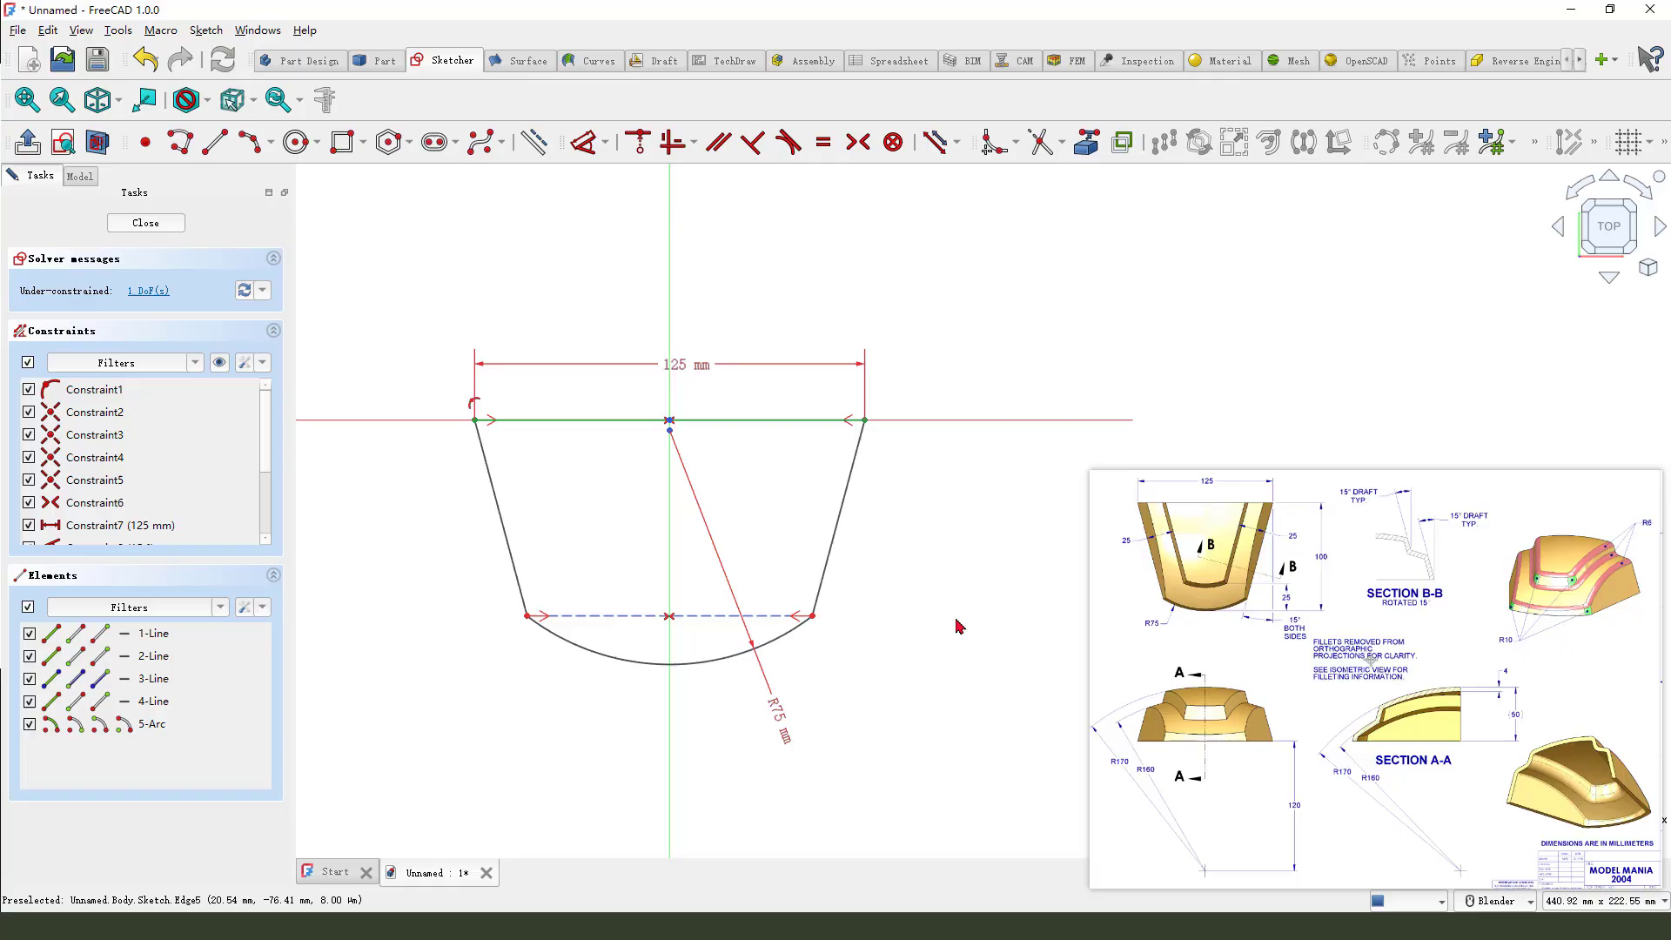
{"action": "mouse_move", "coordinate": [731, 693]}
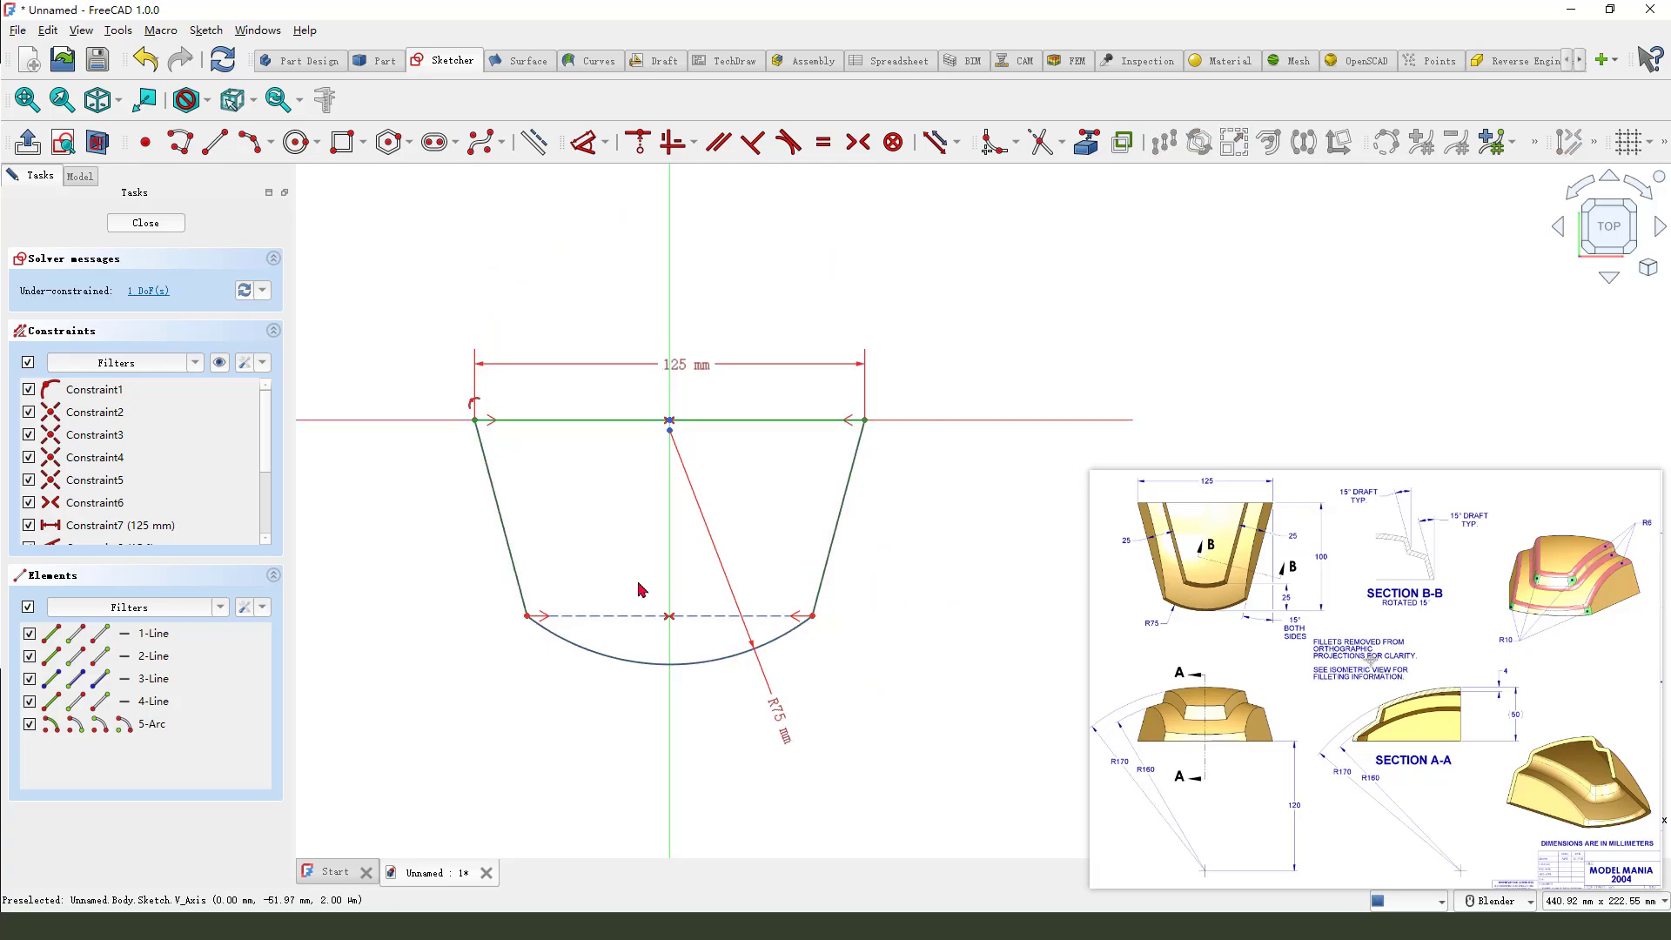
- Draw a vertical line from the origin to the arc bottom and dimension its length
{"action": "left_click", "coordinate": [210, 142]}
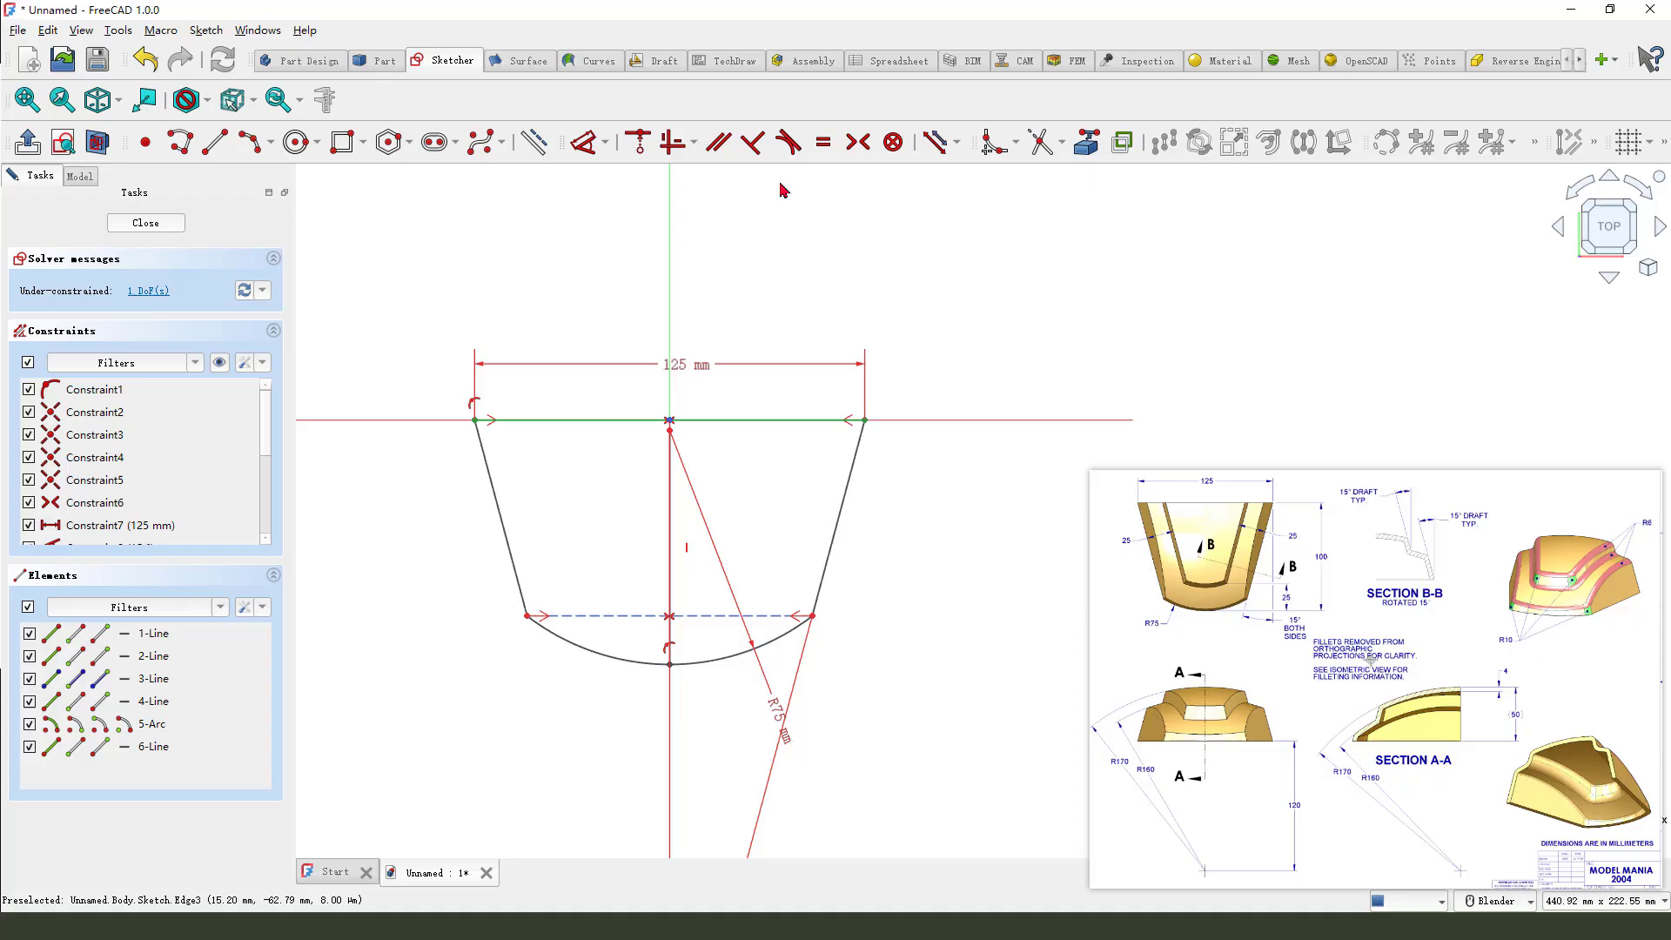
{"action": "left_click", "coordinate": [580, 142]}
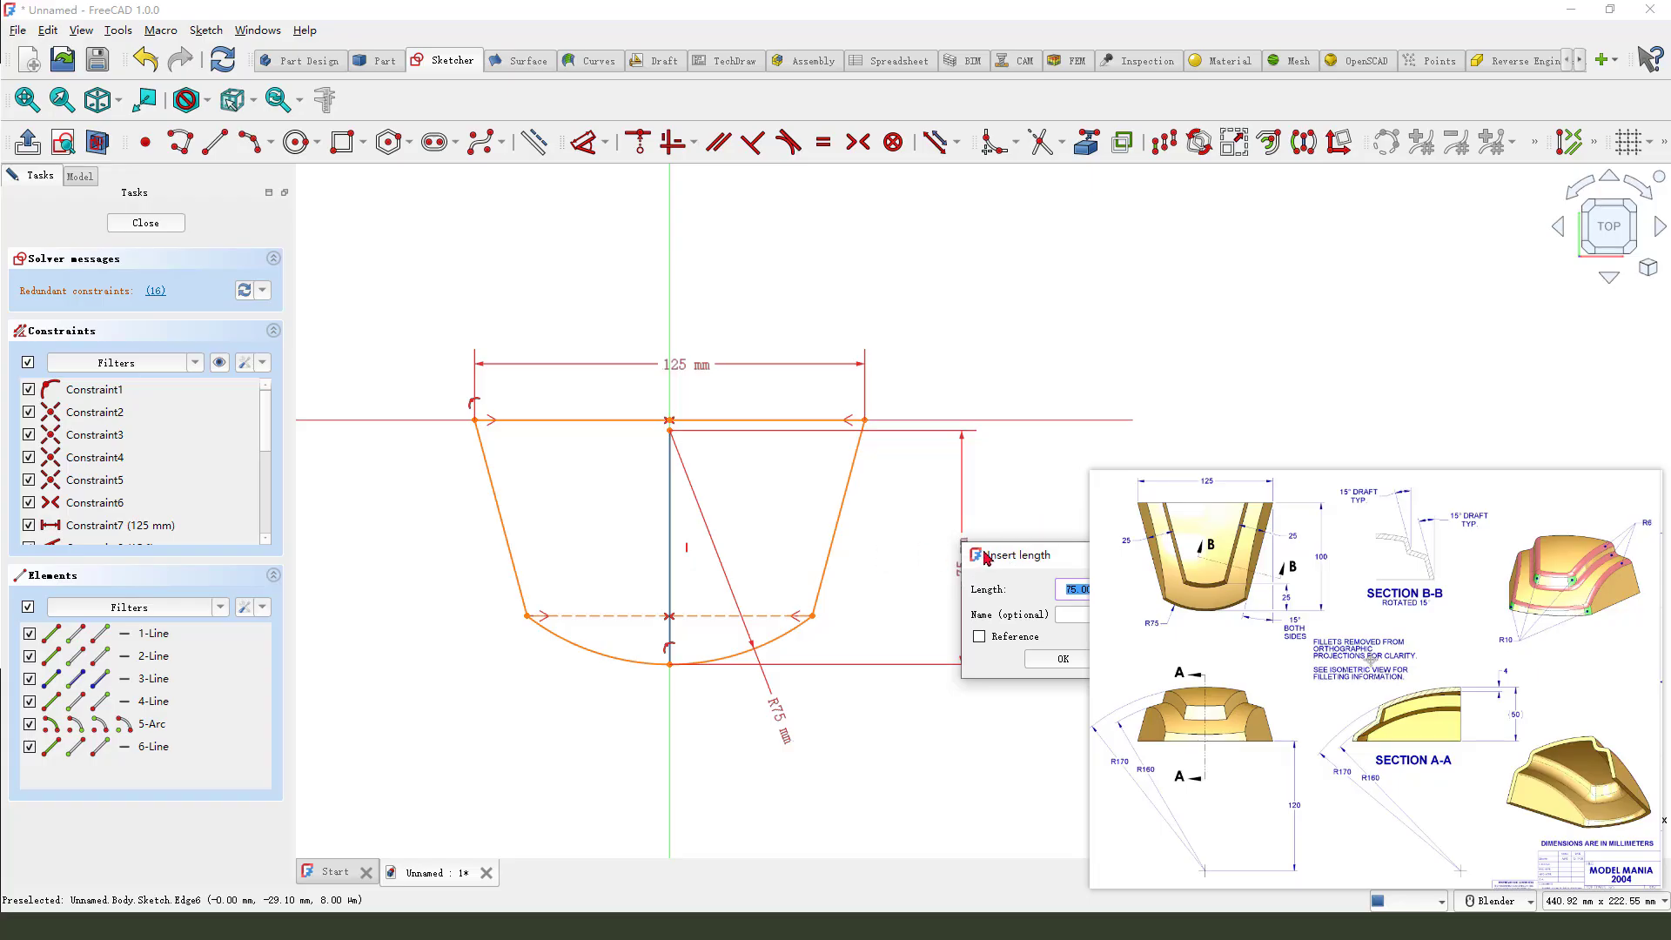
{"action": "left_click", "coordinate": [1060, 658]}
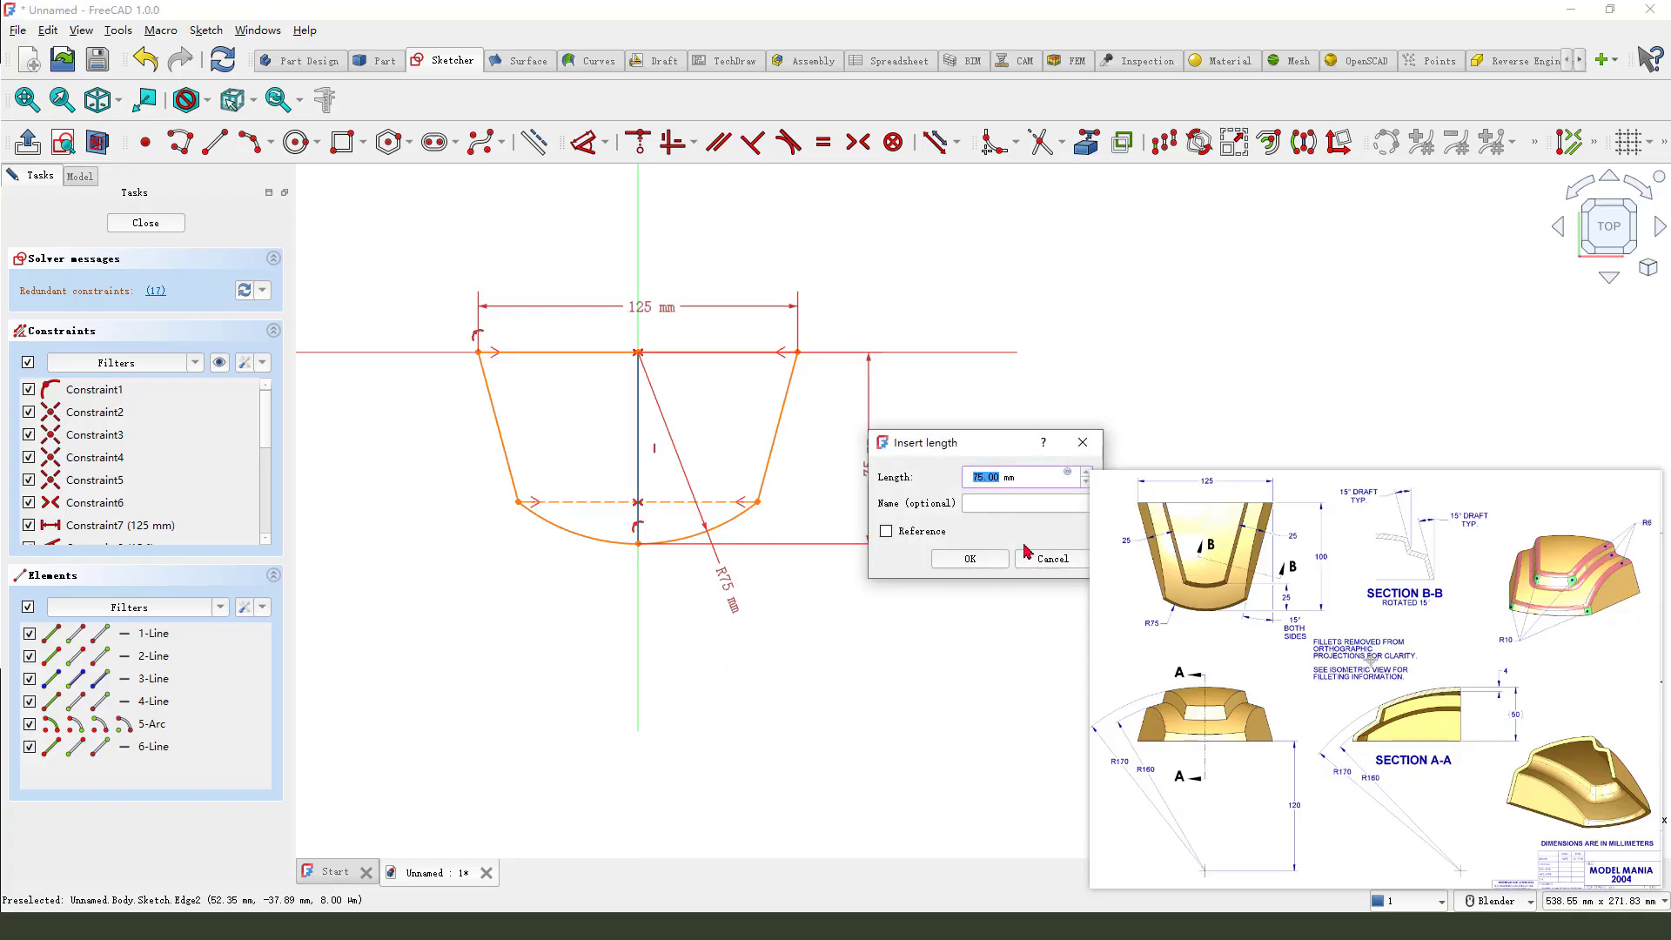
{"action": "left_click", "coordinate": [968, 559]}
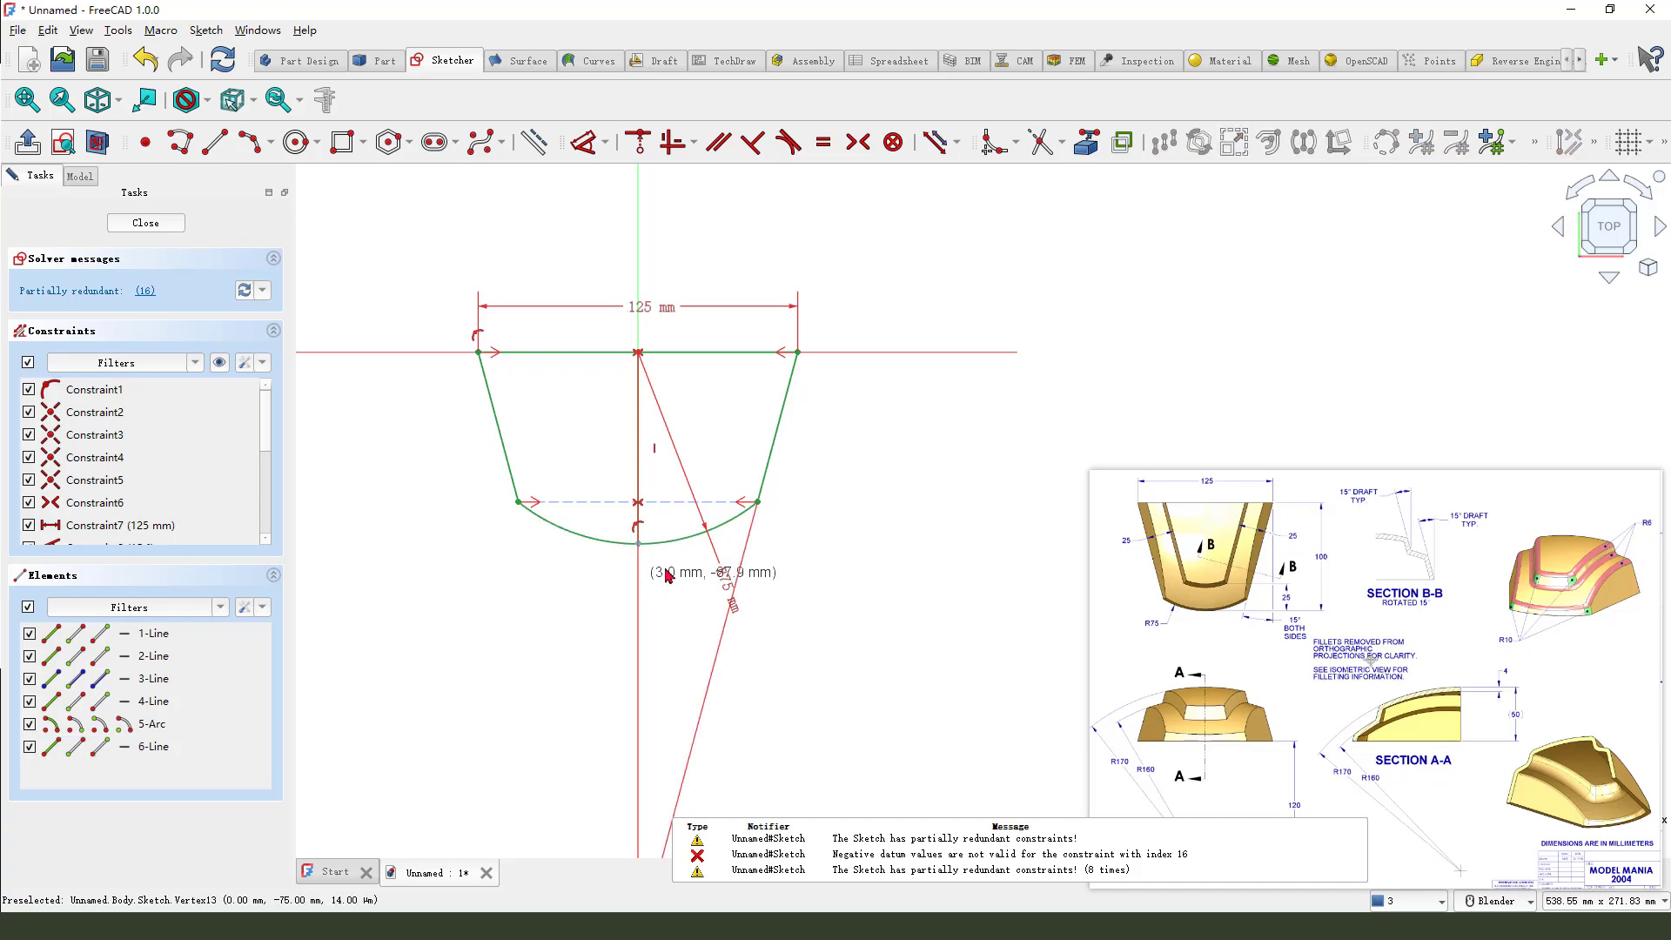
{"action": "mouse_move", "coordinate": [793, 549]}
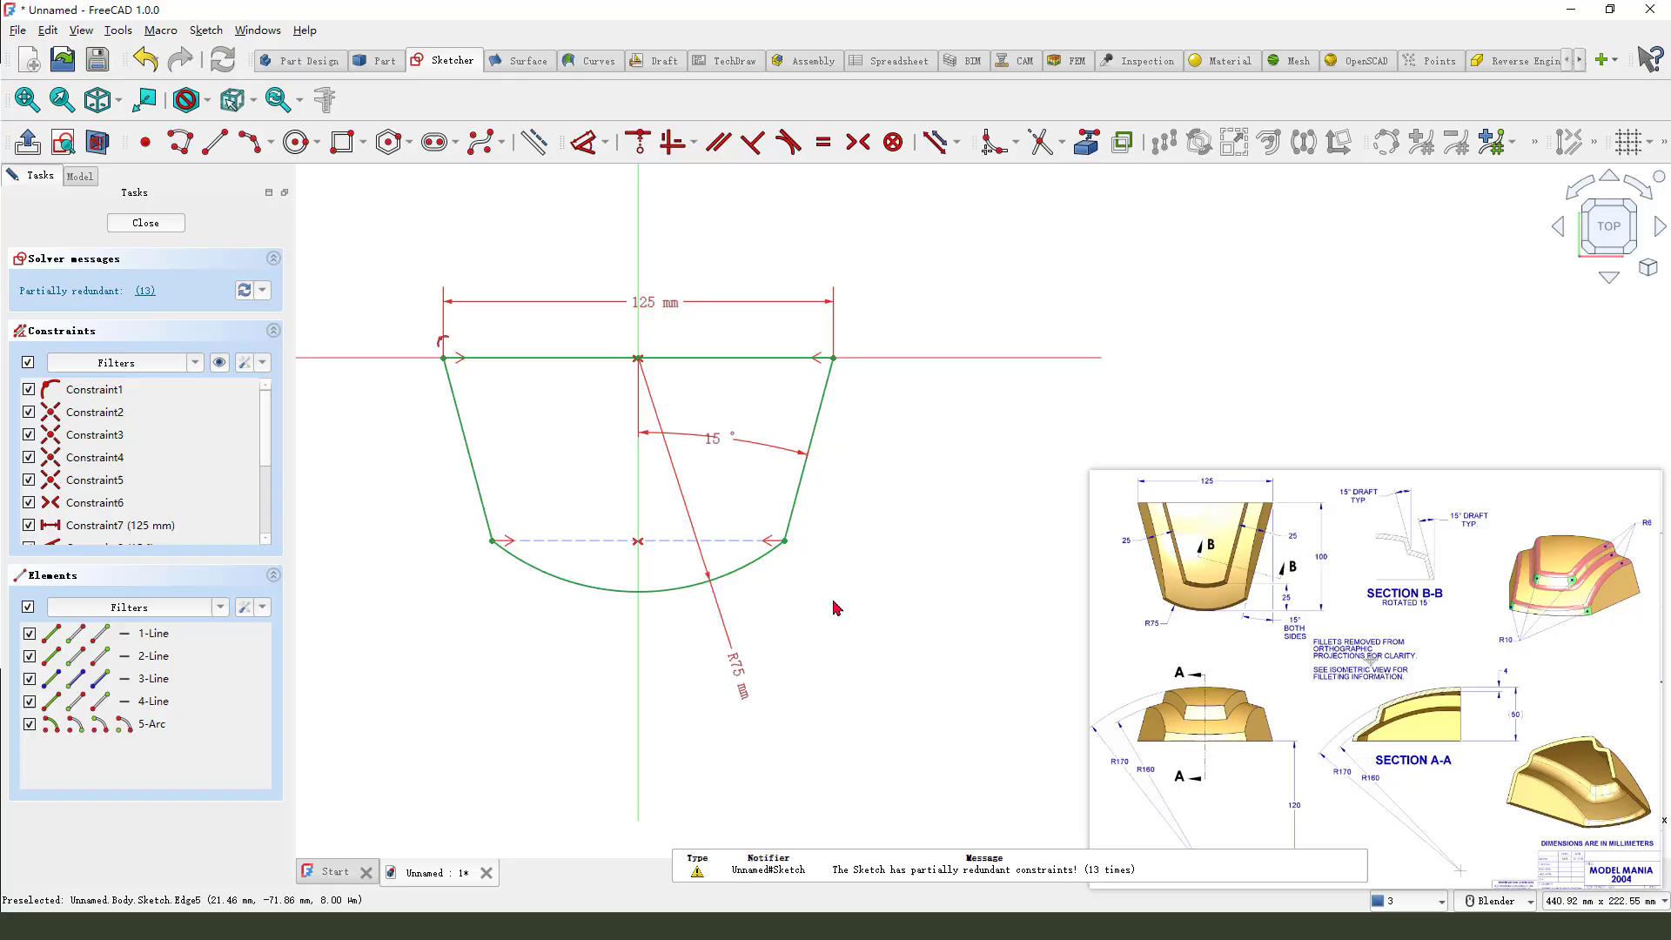
{"action": "mouse_move", "coordinate": [722, 448]}
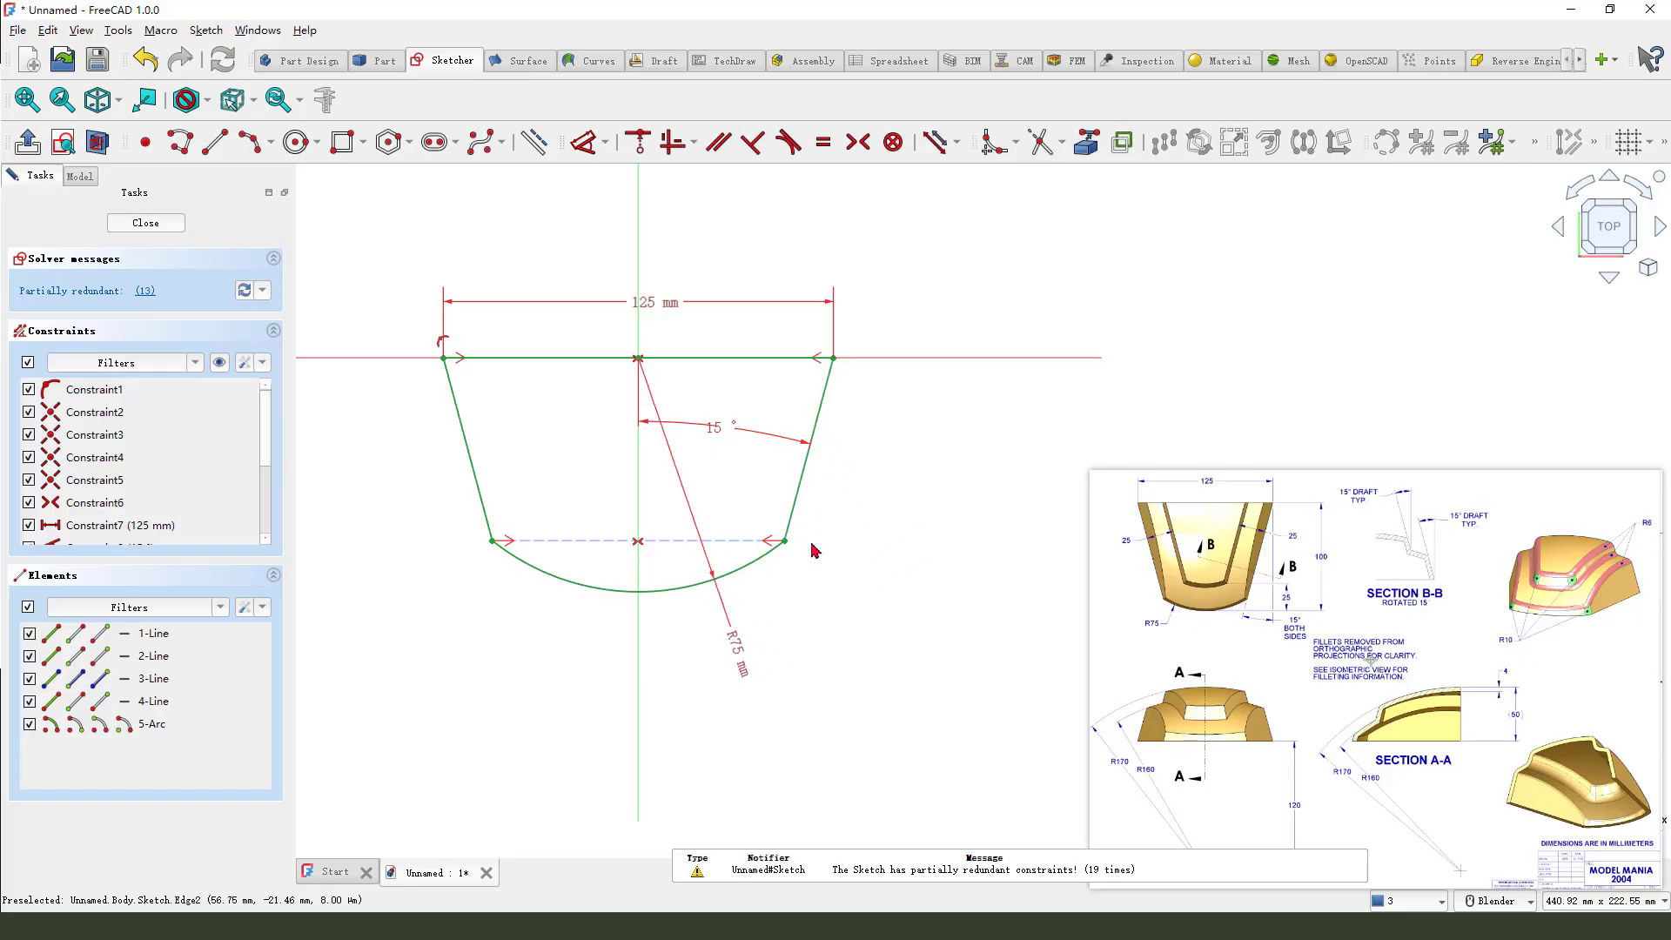
{"action": "mouse_move", "coordinate": [669, 479]}
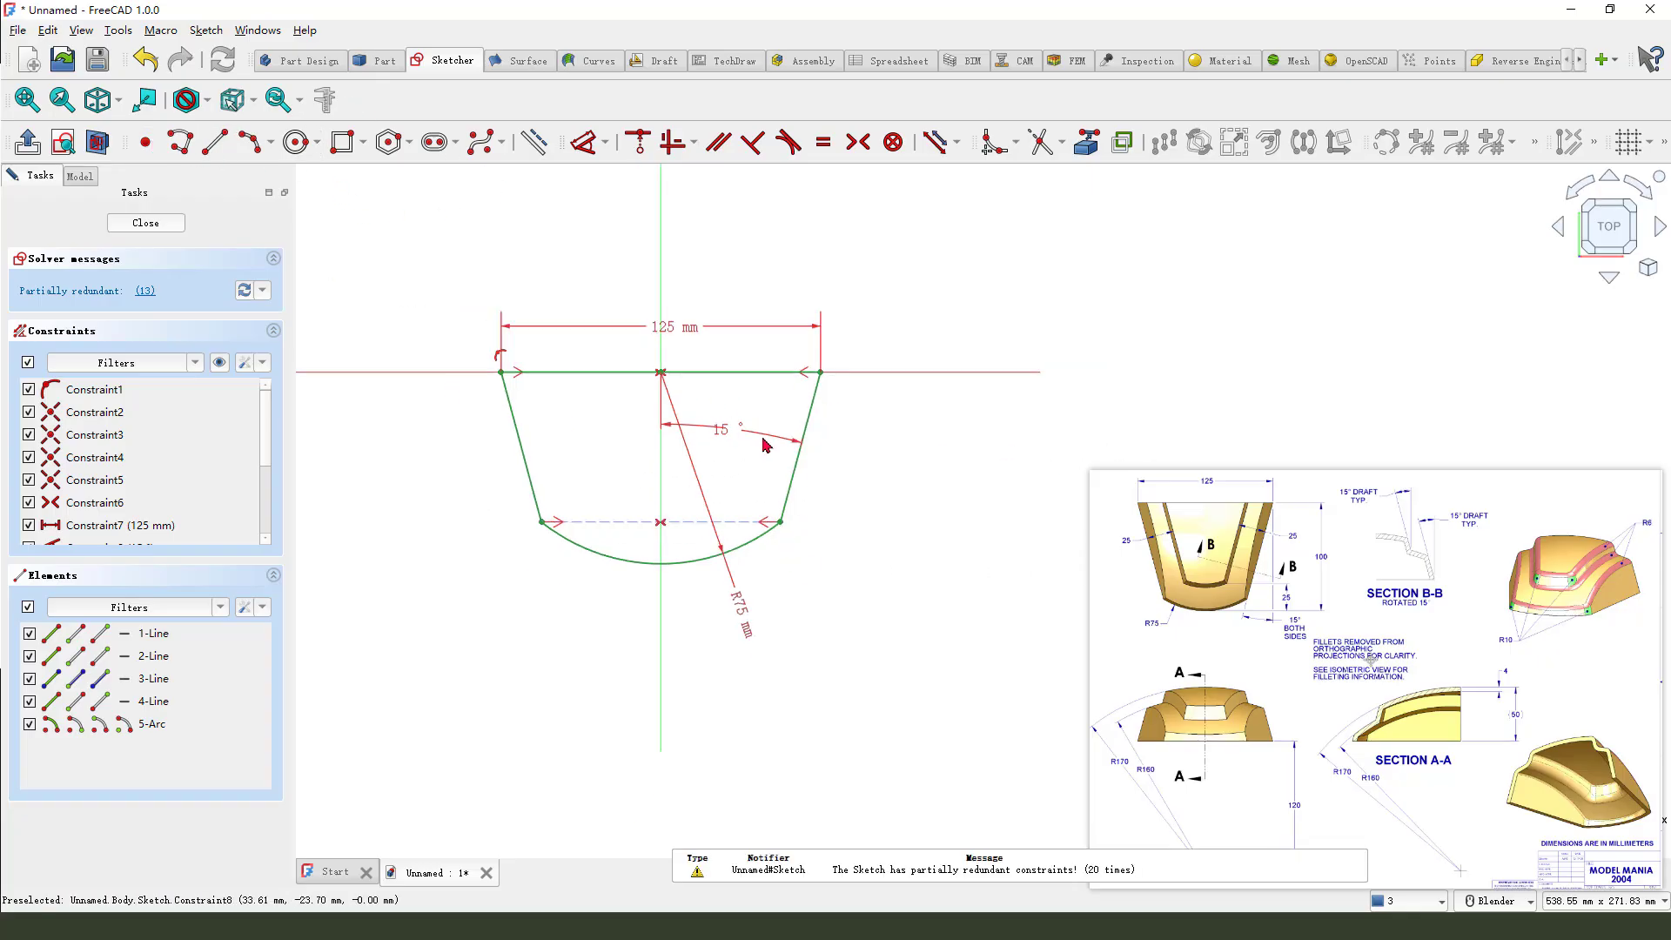
{"action": "mouse_move", "coordinate": [554, 569]}
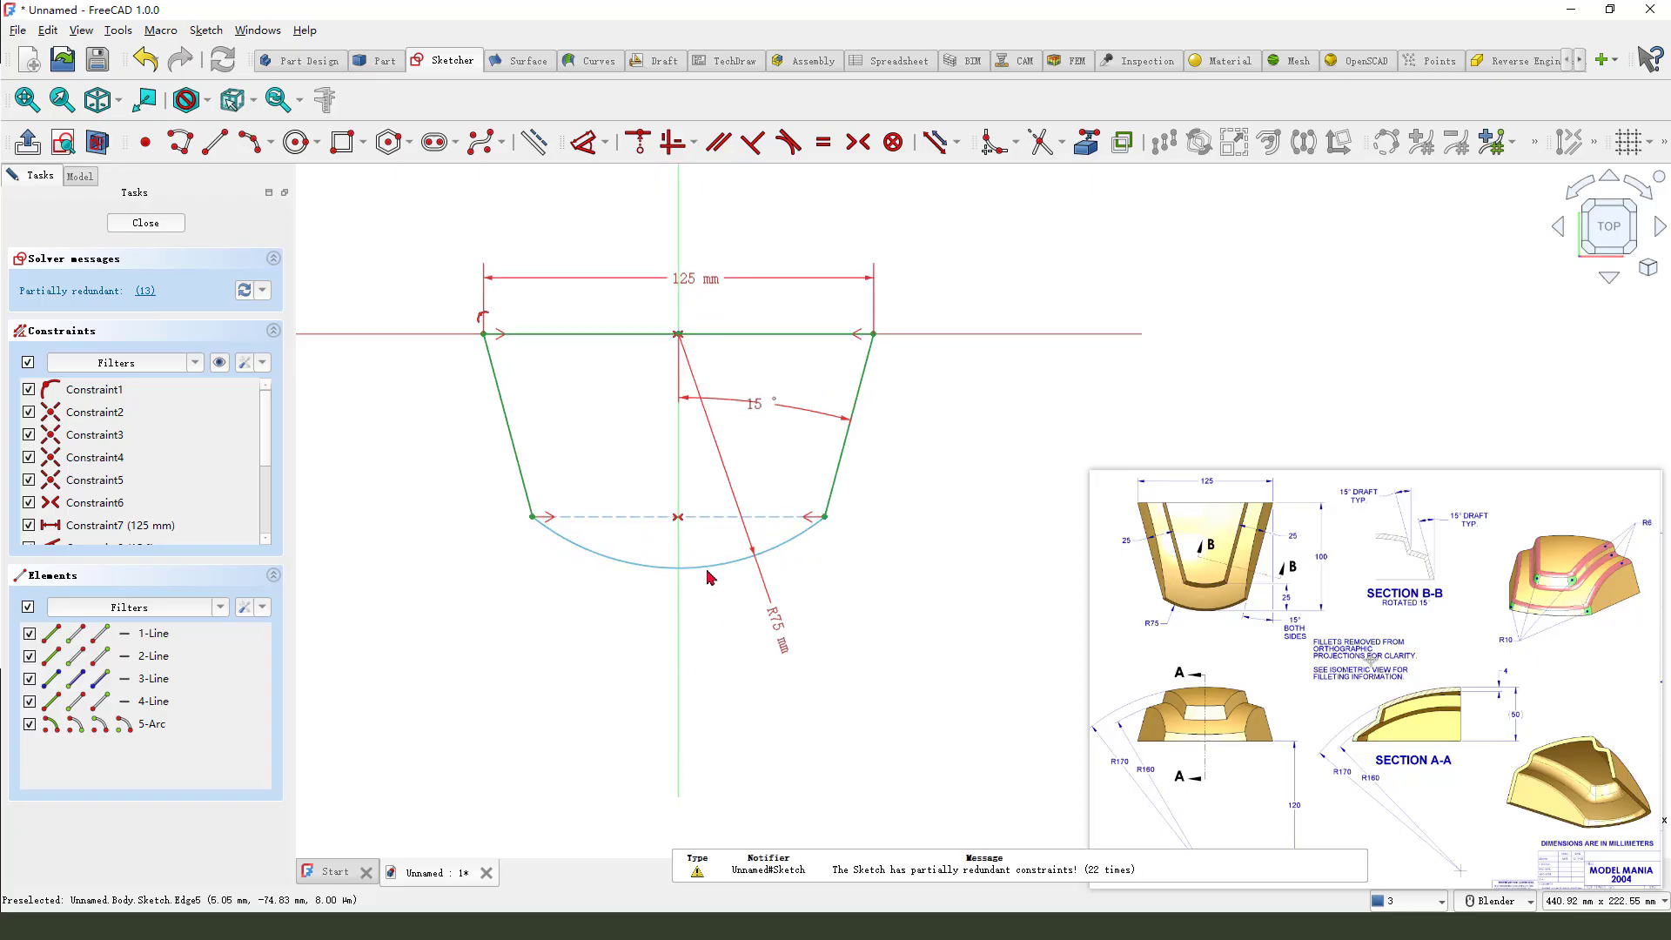
- Try a vertical depth dimension on the arc bottom, then close the dimension box
{"action": "left_click", "coordinate": [217, 142]}
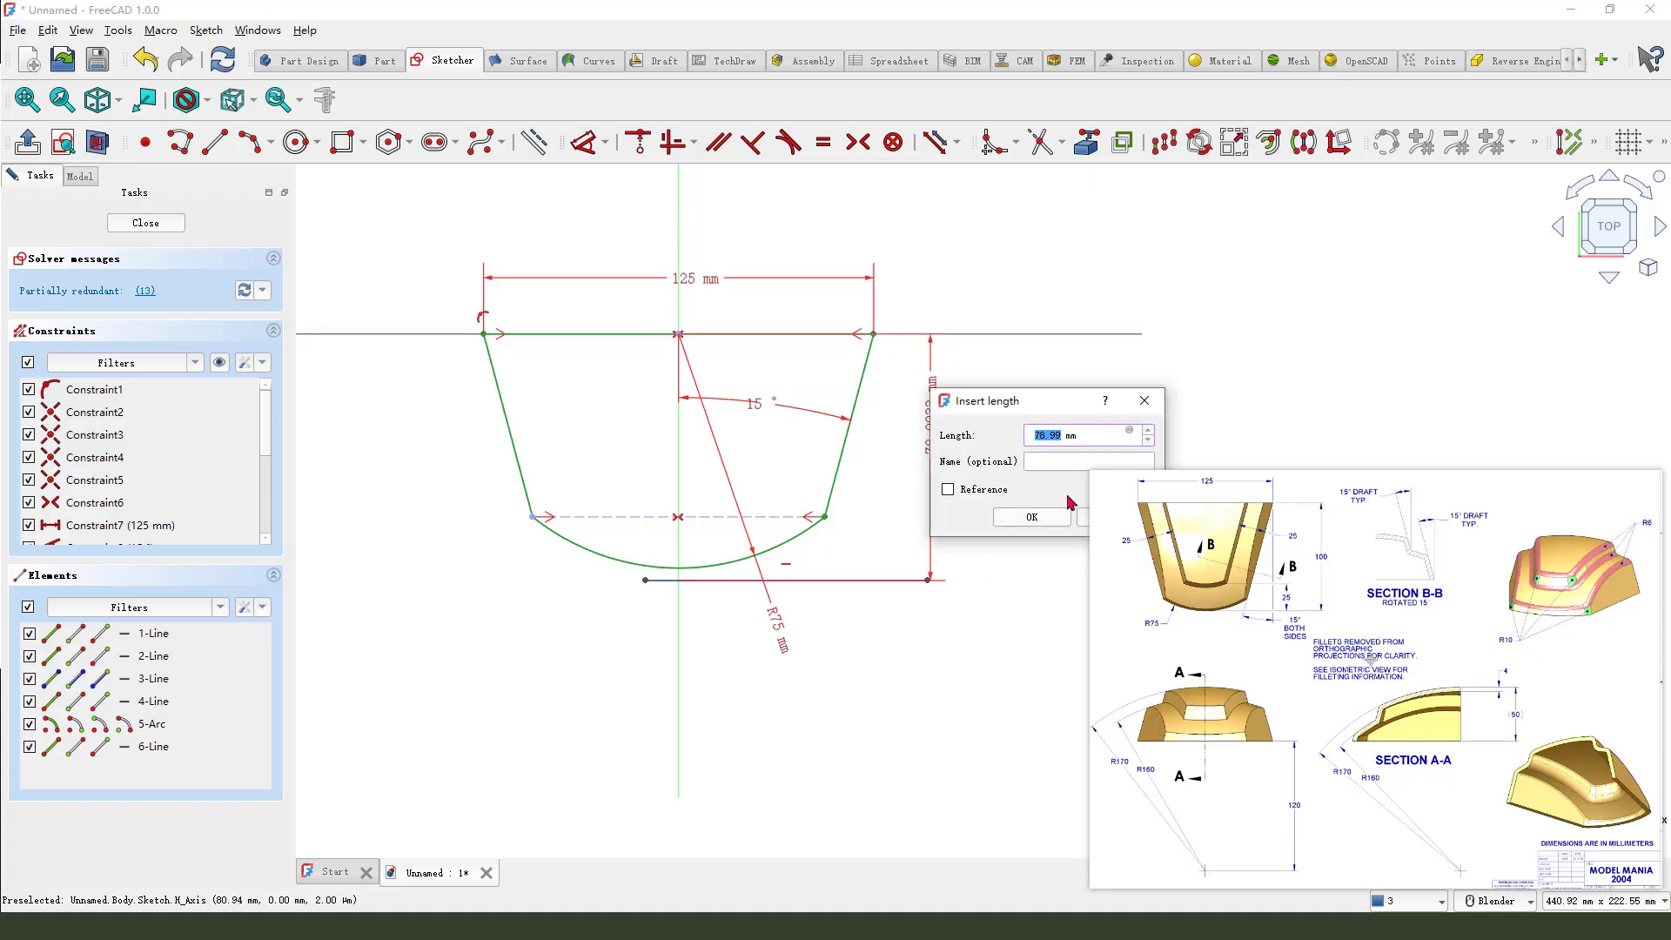
{"action": "left_click", "coordinate": [1029, 517]}
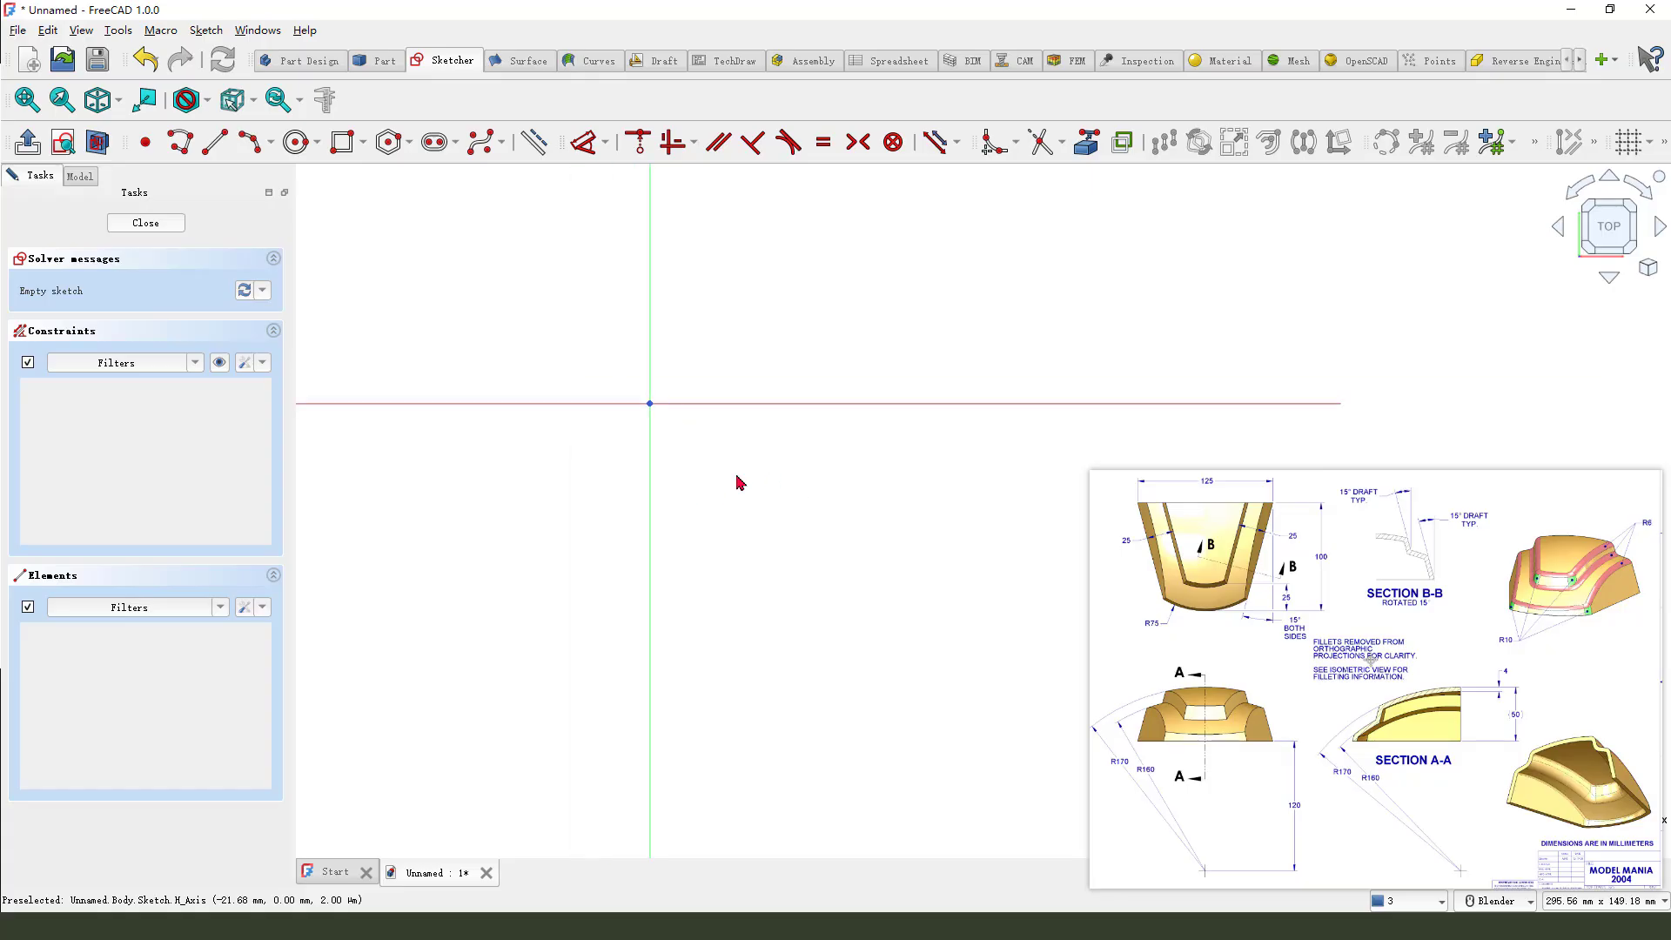
- Switch to the polyline tool to begin a fresh trapezoid
{"action": "left_click", "coordinate": [179, 142]}
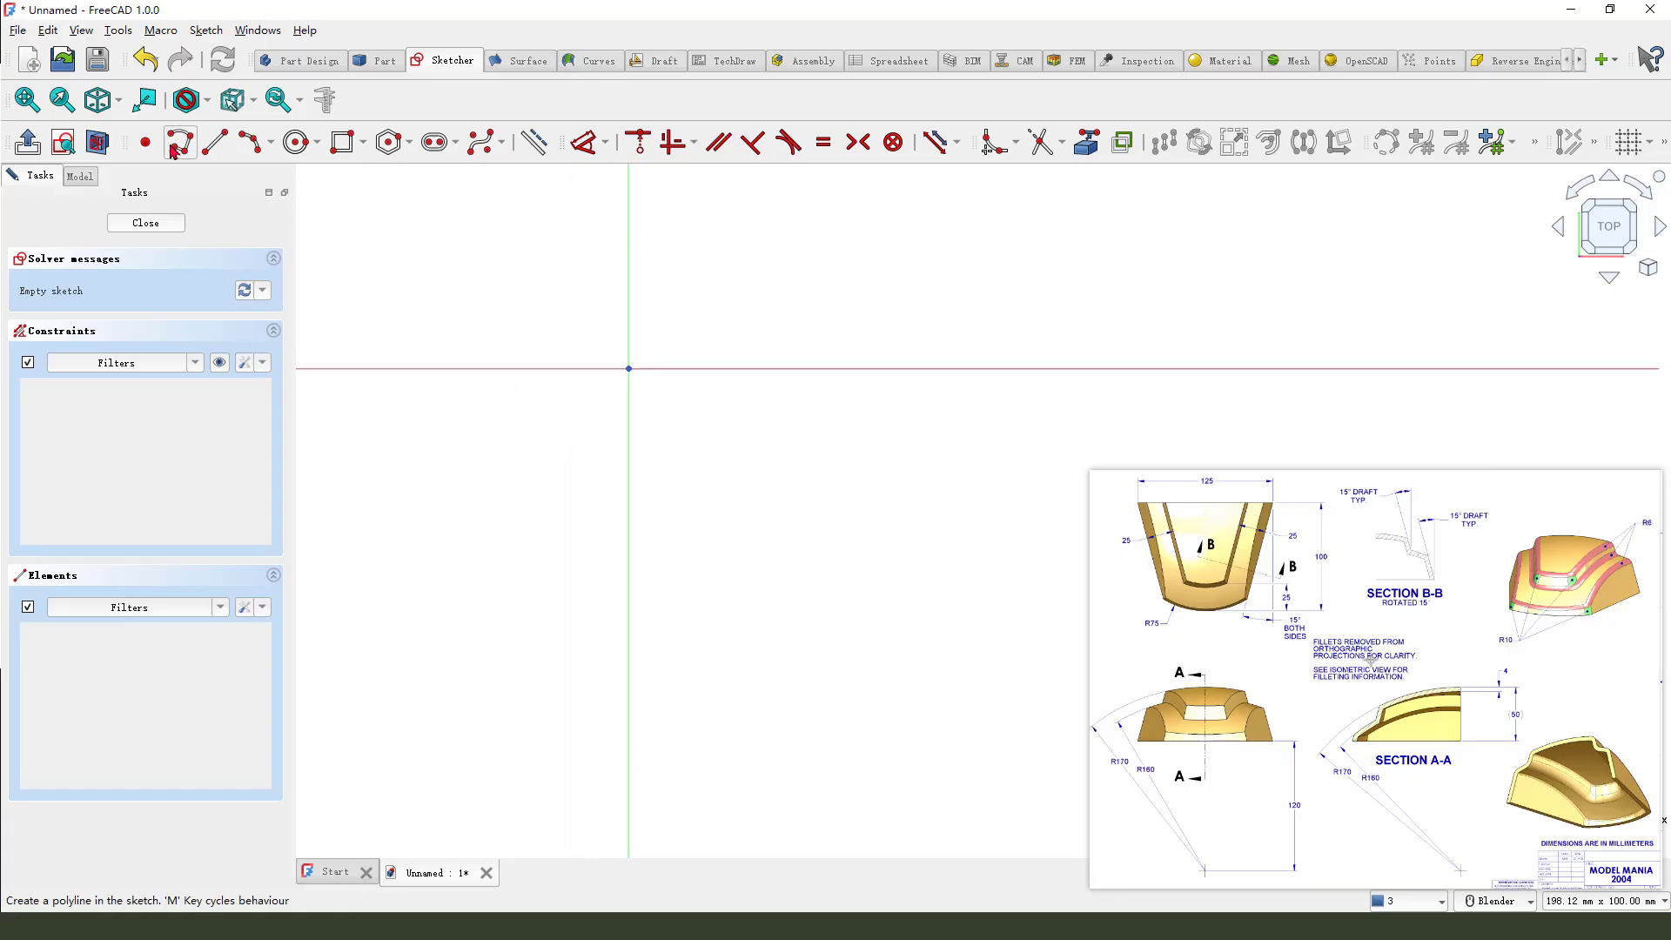
{"action": "mouse_move", "coordinate": [180, 142]}
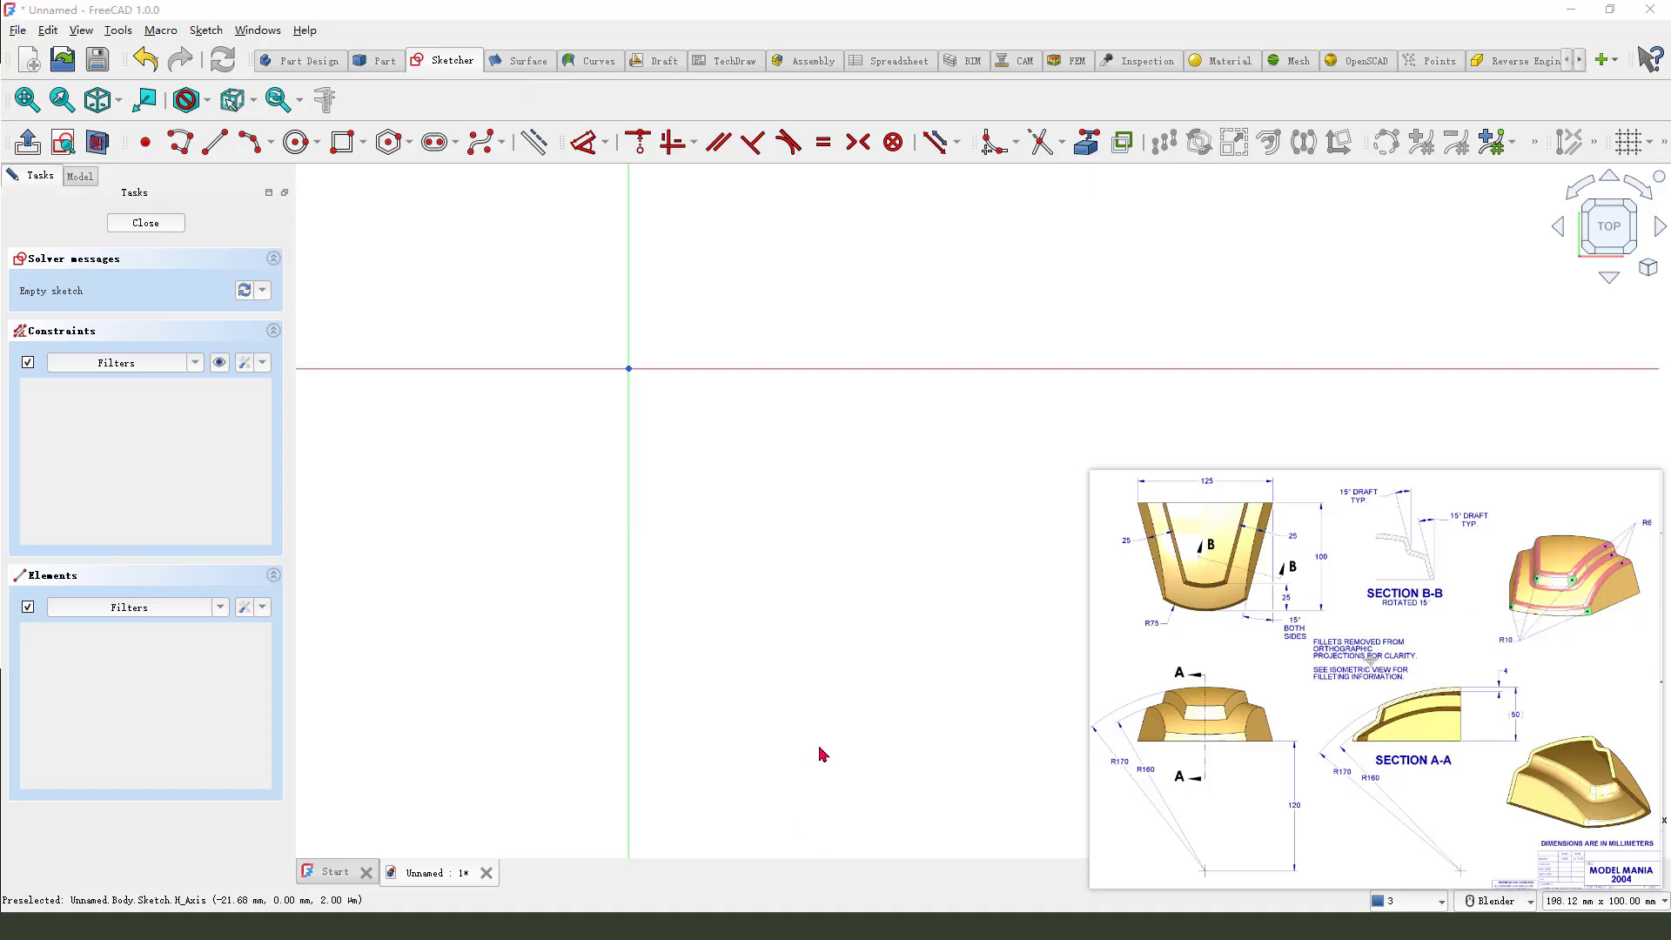
{"action": "mouse_move", "coordinate": [828, 708]}
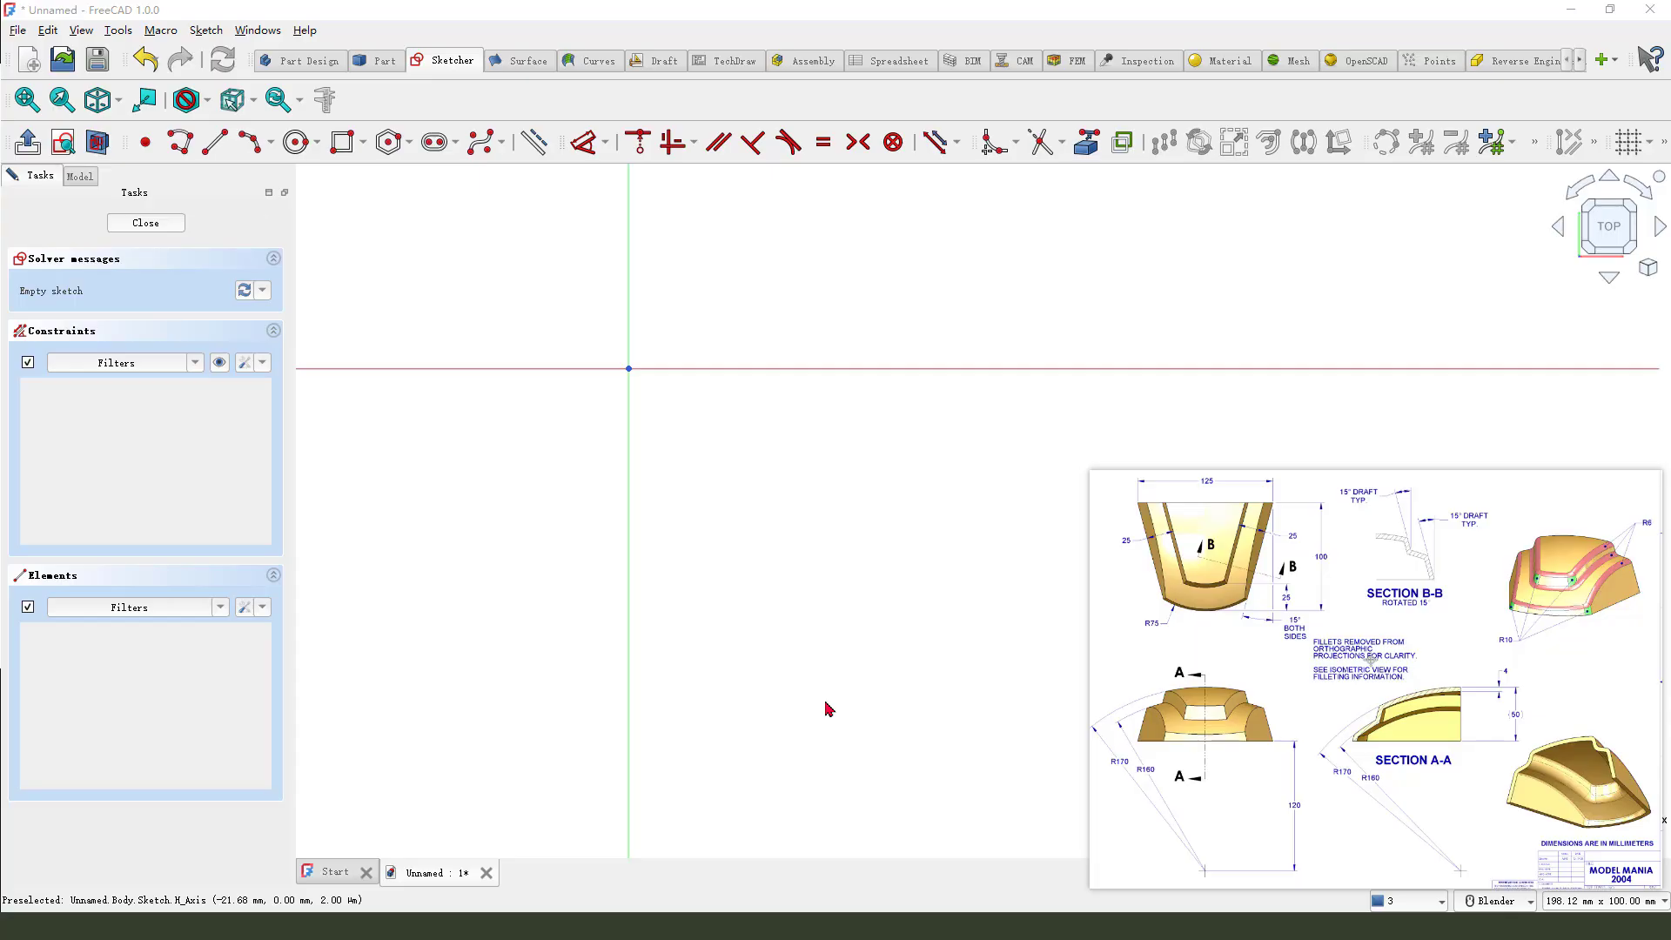
{"action": "mouse_move", "coordinate": [840, 703]}
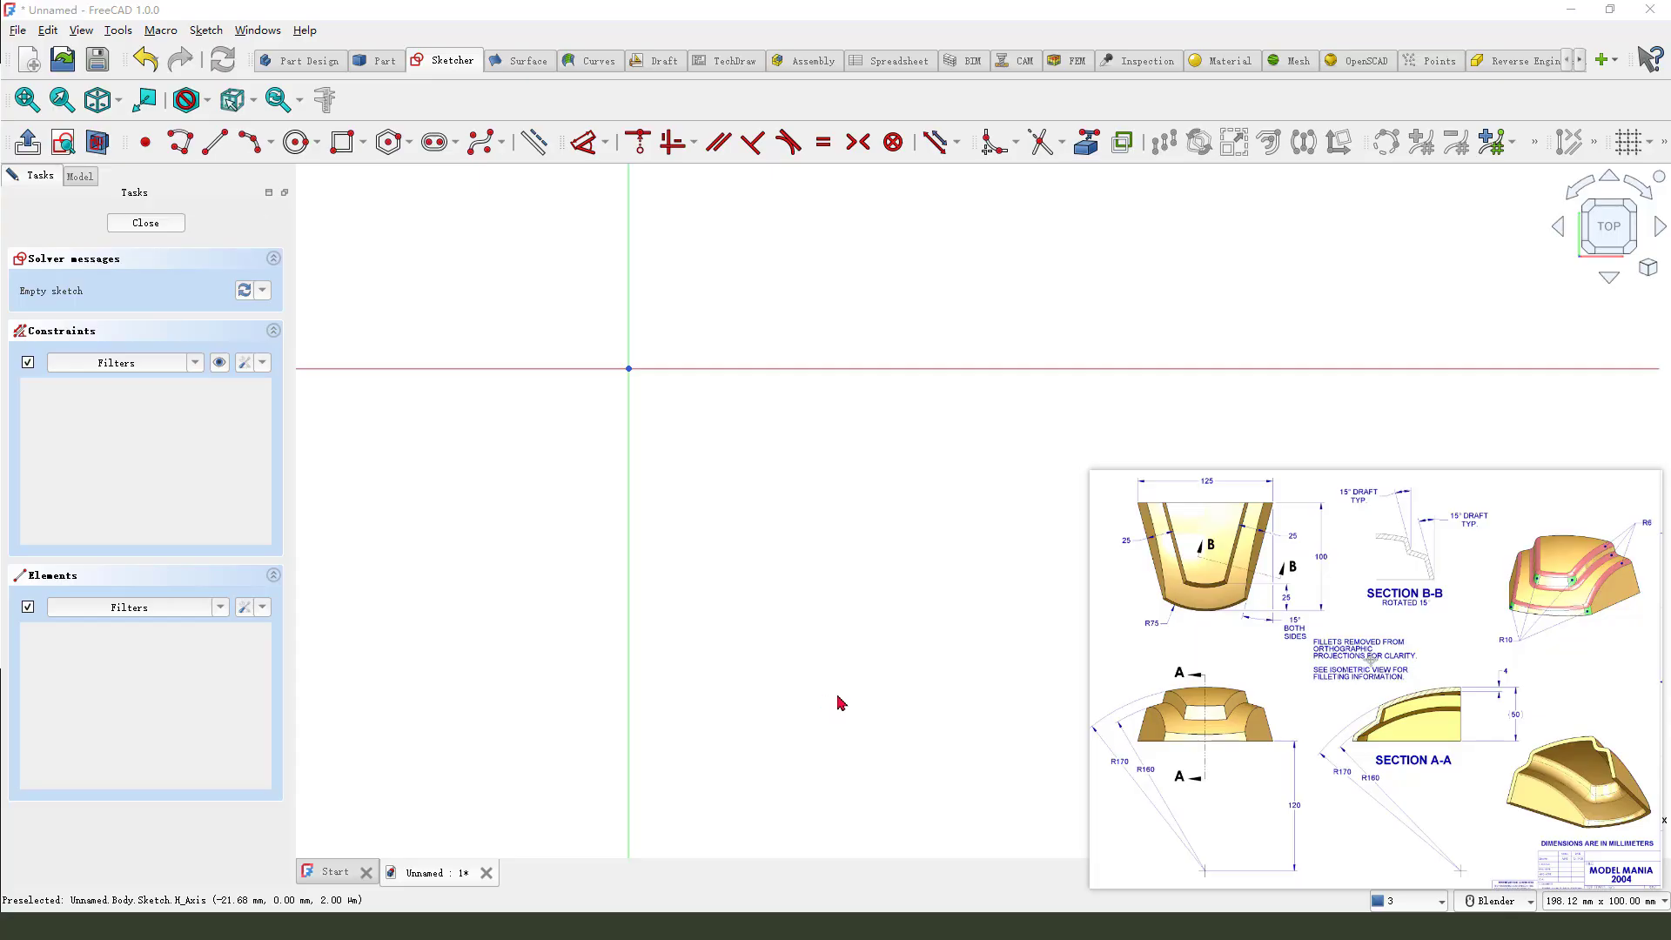
{"action": "mouse_move", "coordinate": [845, 706]}
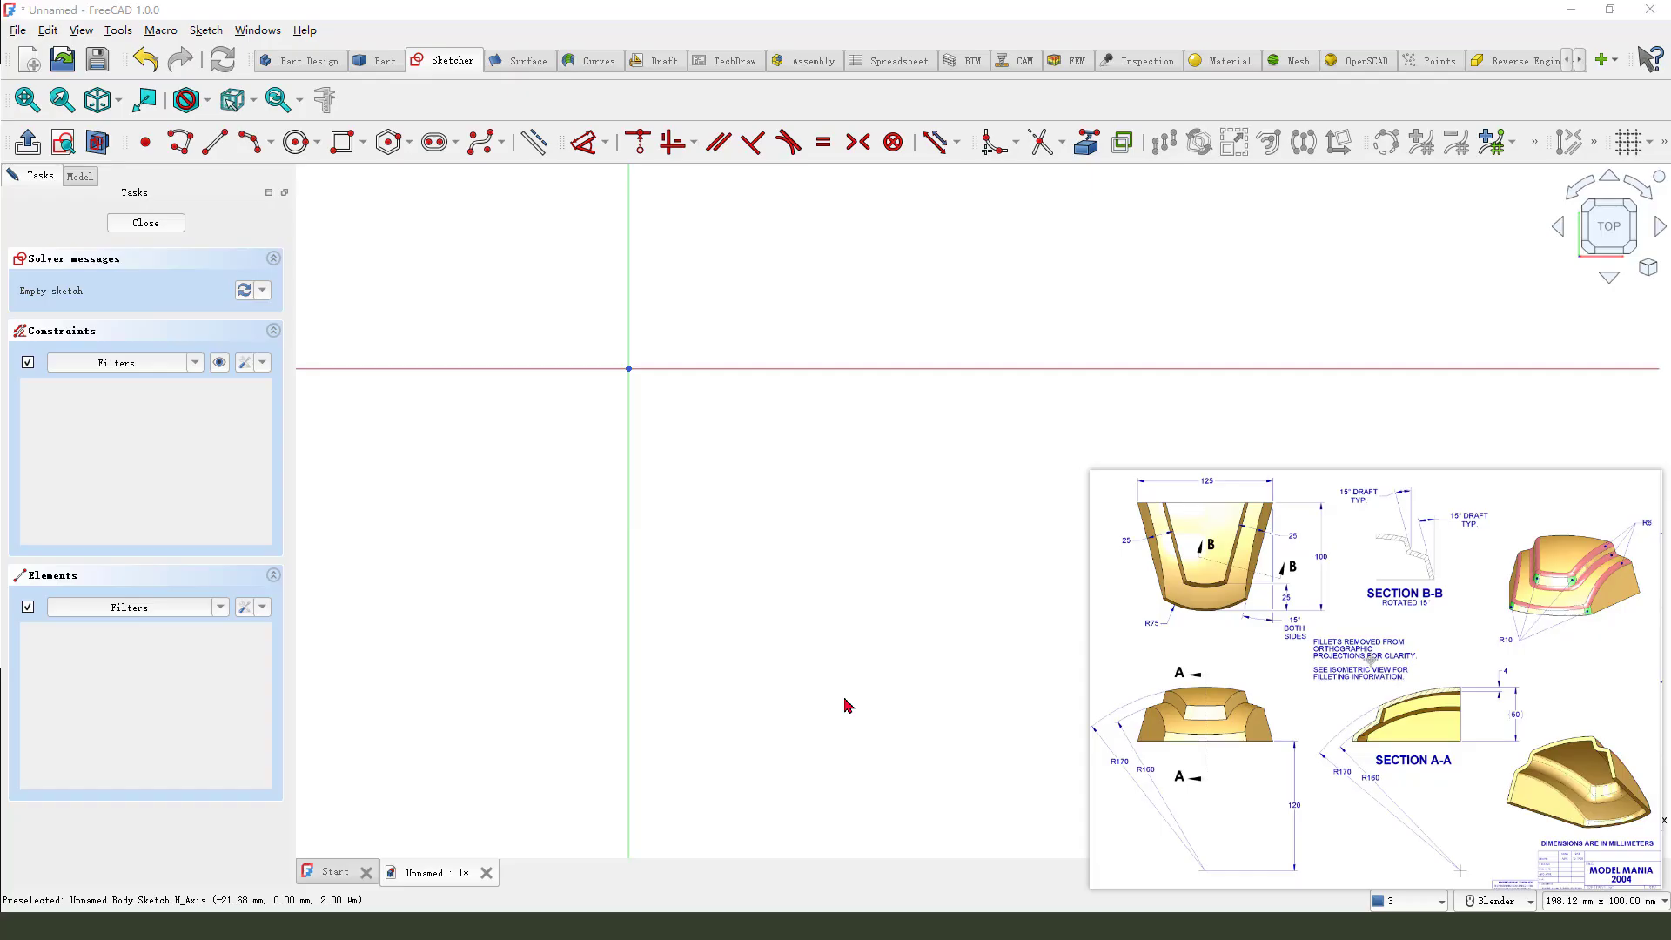
{"action": "mouse_move", "coordinate": [818, 710]}
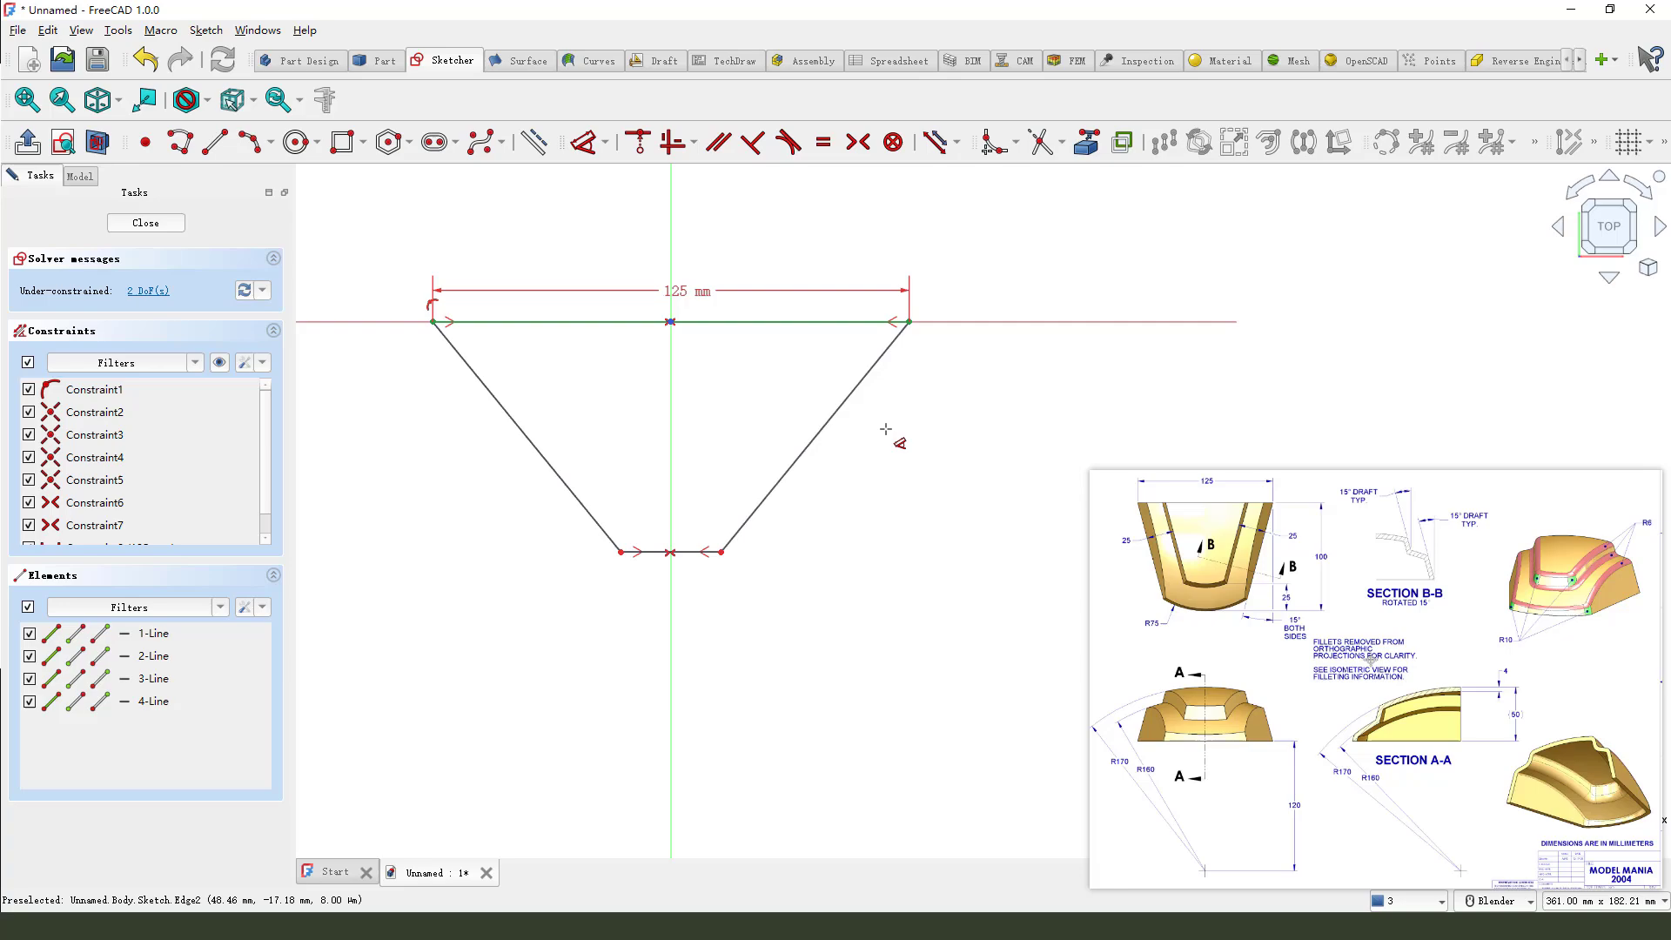
{"action": "mouse_move", "coordinate": [1305, 635]}
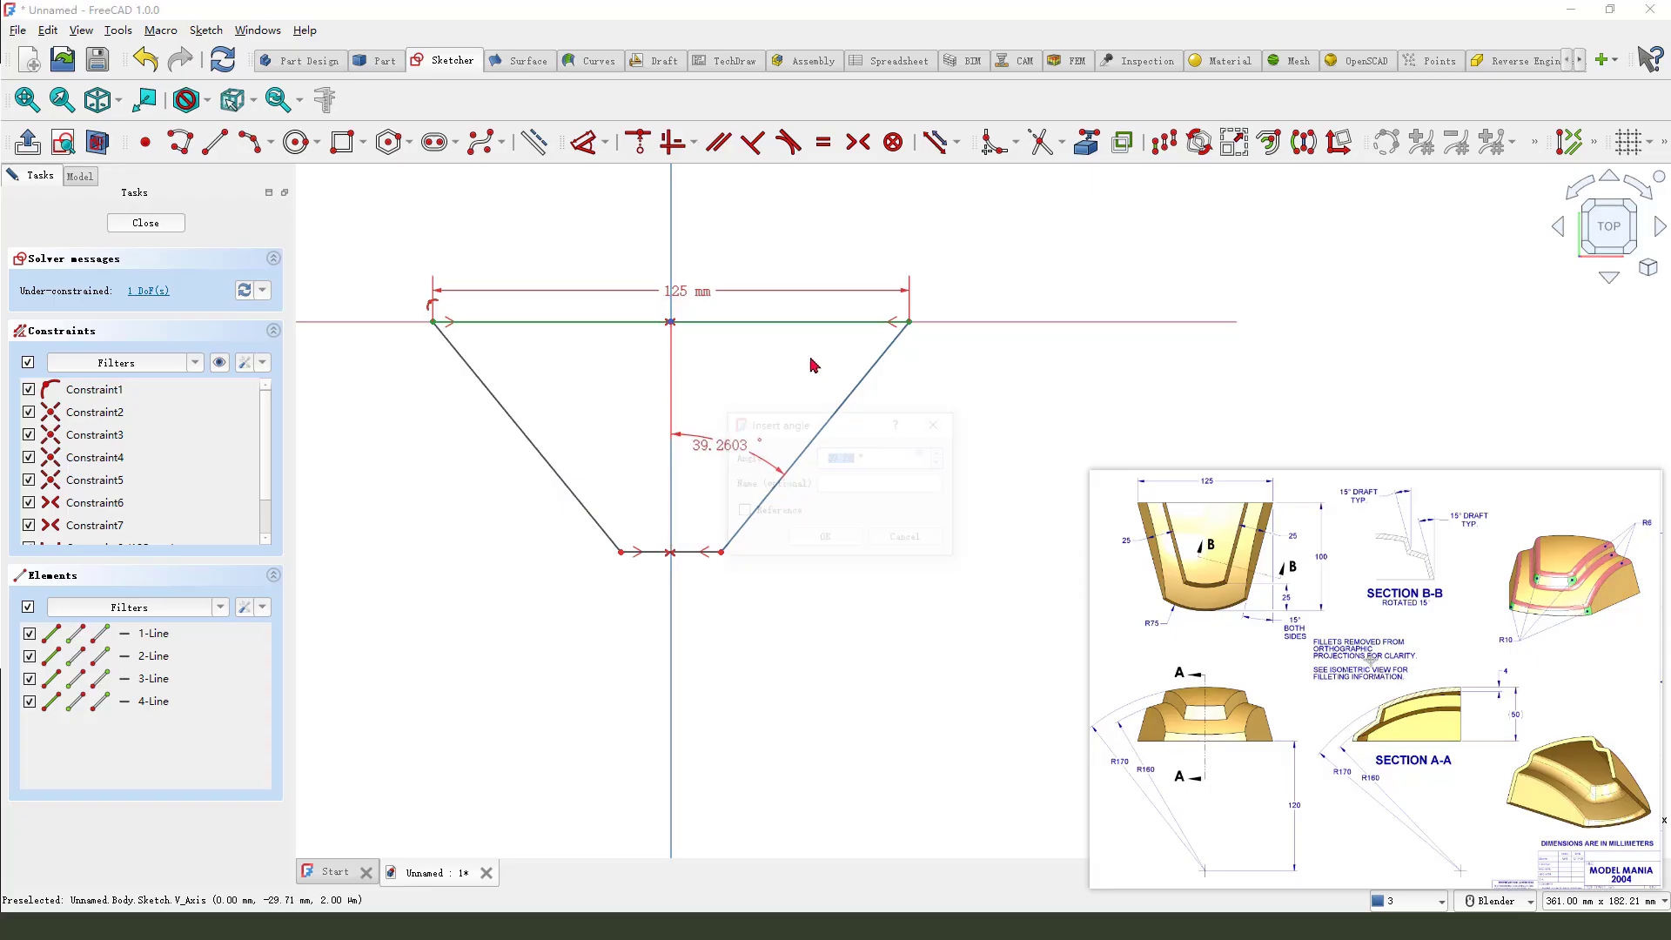
- Set a 15° angle between the sloping side and the vertical axis
{"action": "left_click", "coordinate": [824, 536]}
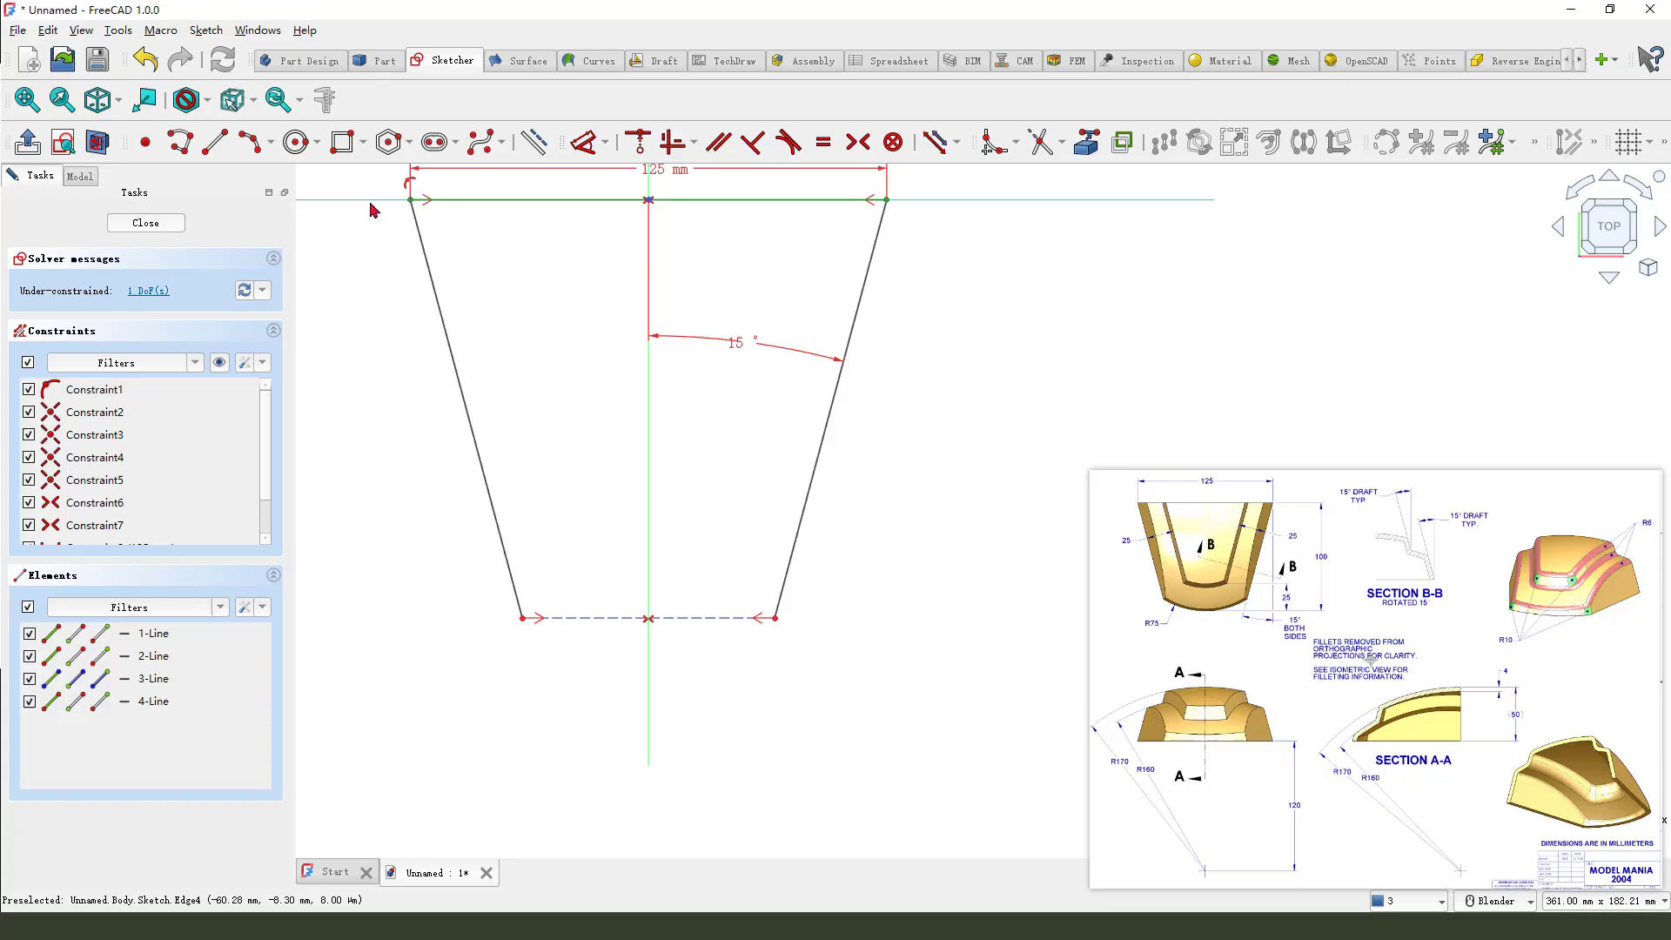
{"action": "left_click", "coordinate": [296, 142]}
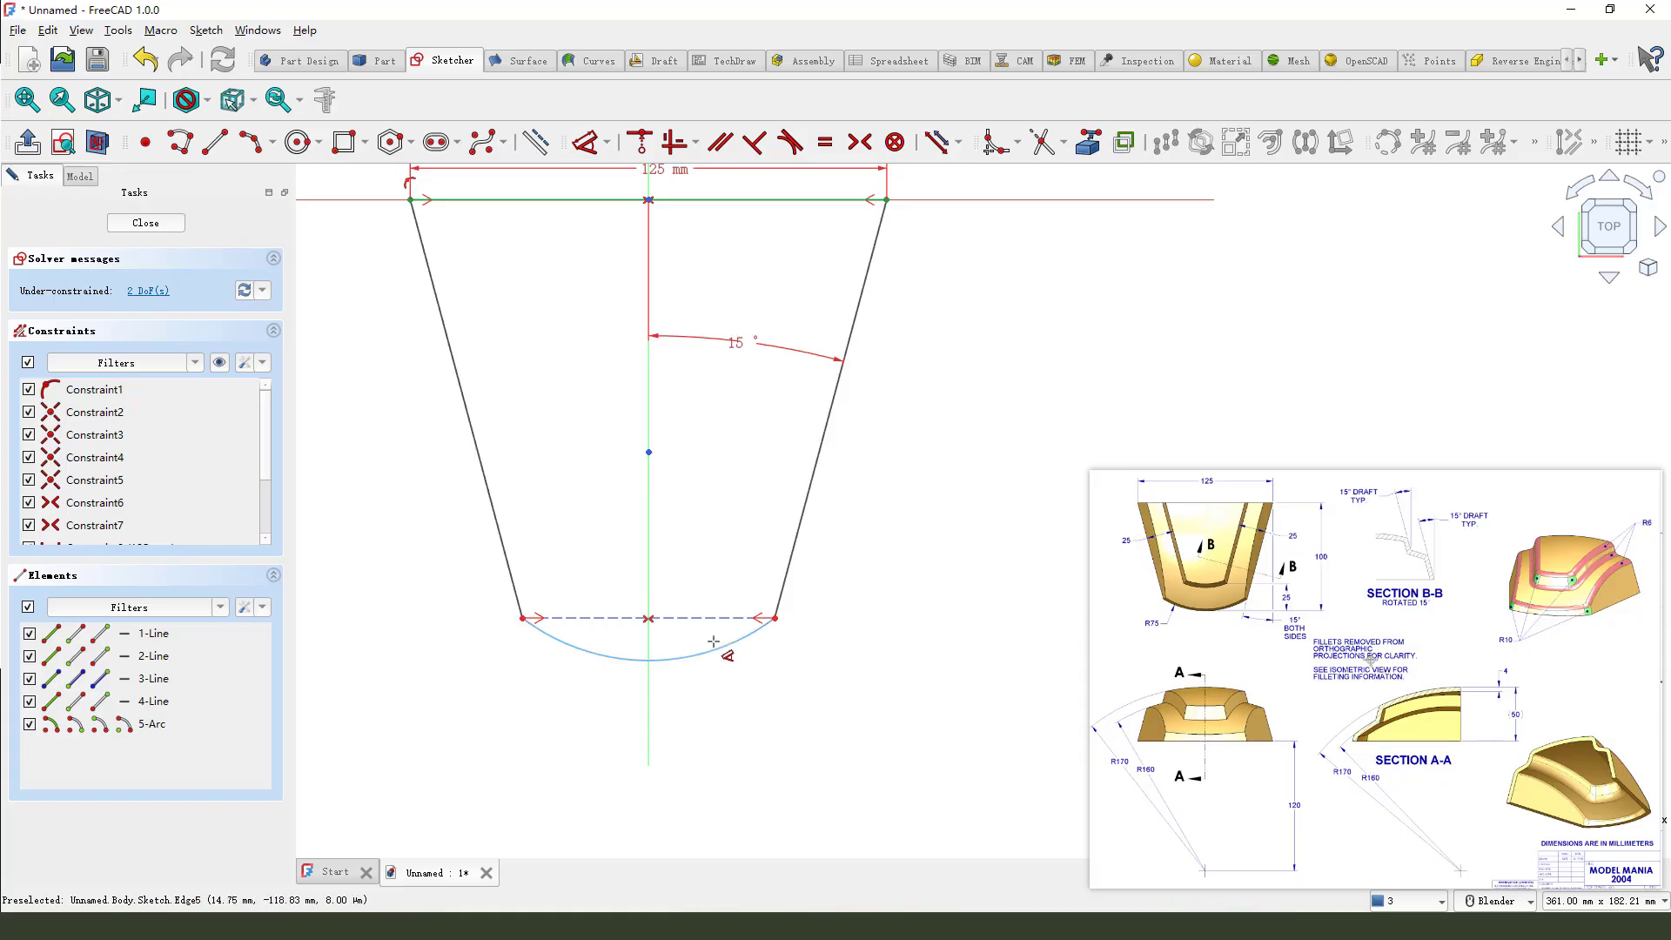
- Place the bottom arc, constrain its point onto the edge, and exit the sketch
{"action": "left_click", "coordinate": [729, 641]}
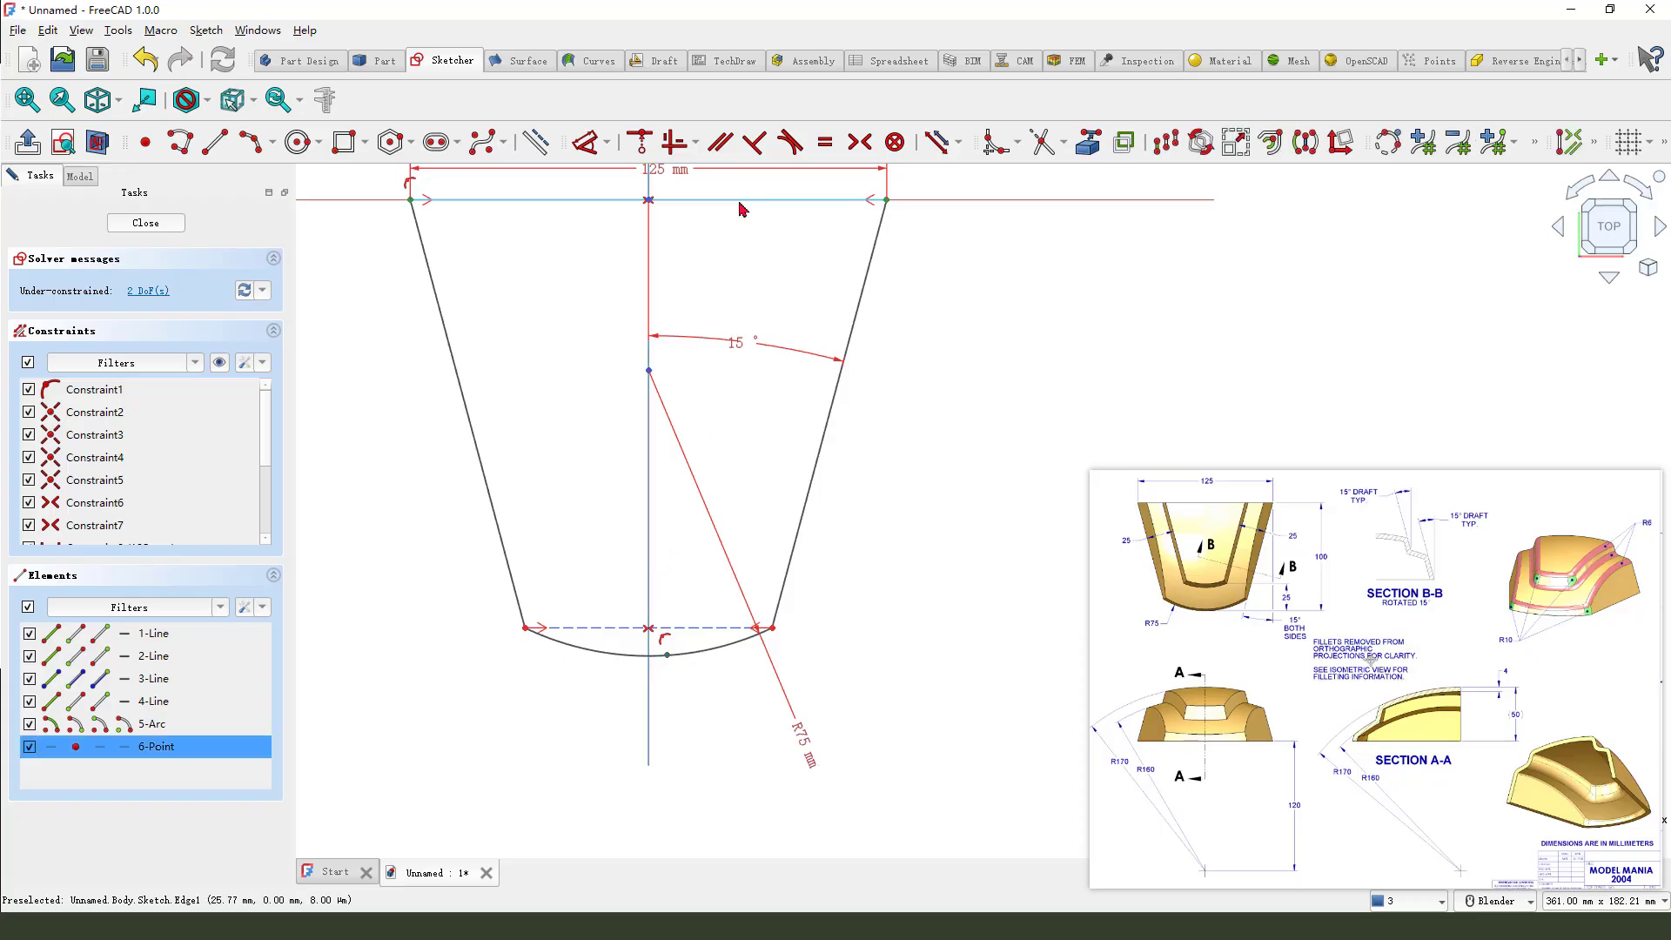
{"action": "left_click", "coordinate": [640, 142]}
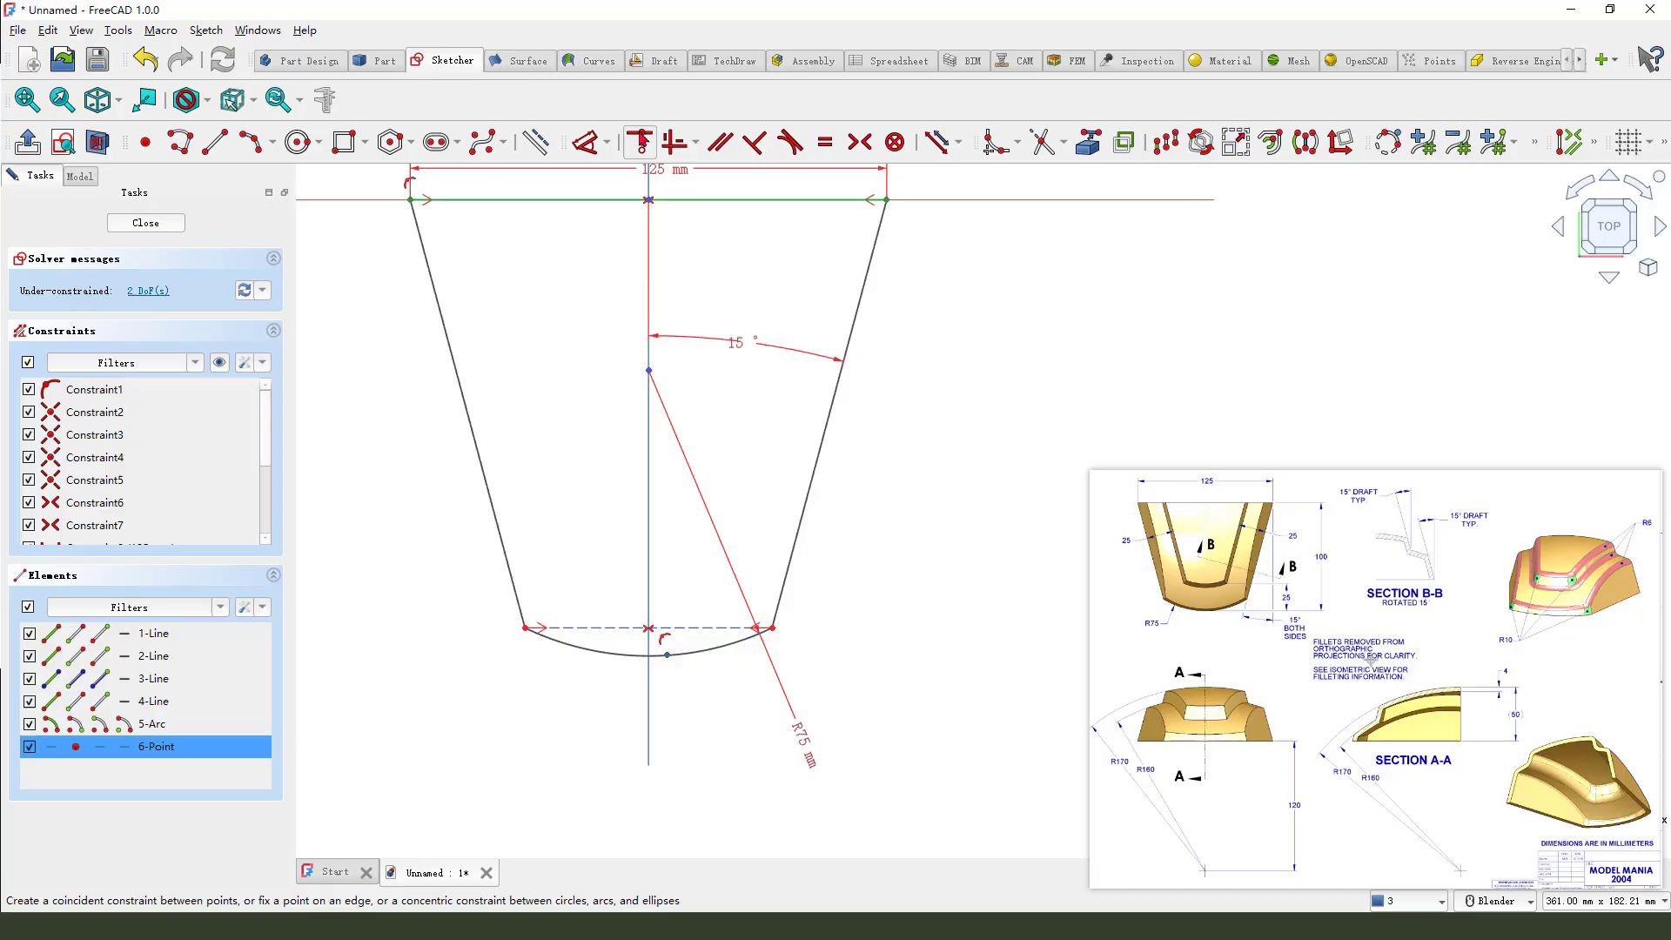
{"action": "left_click", "coordinate": [584, 142]}
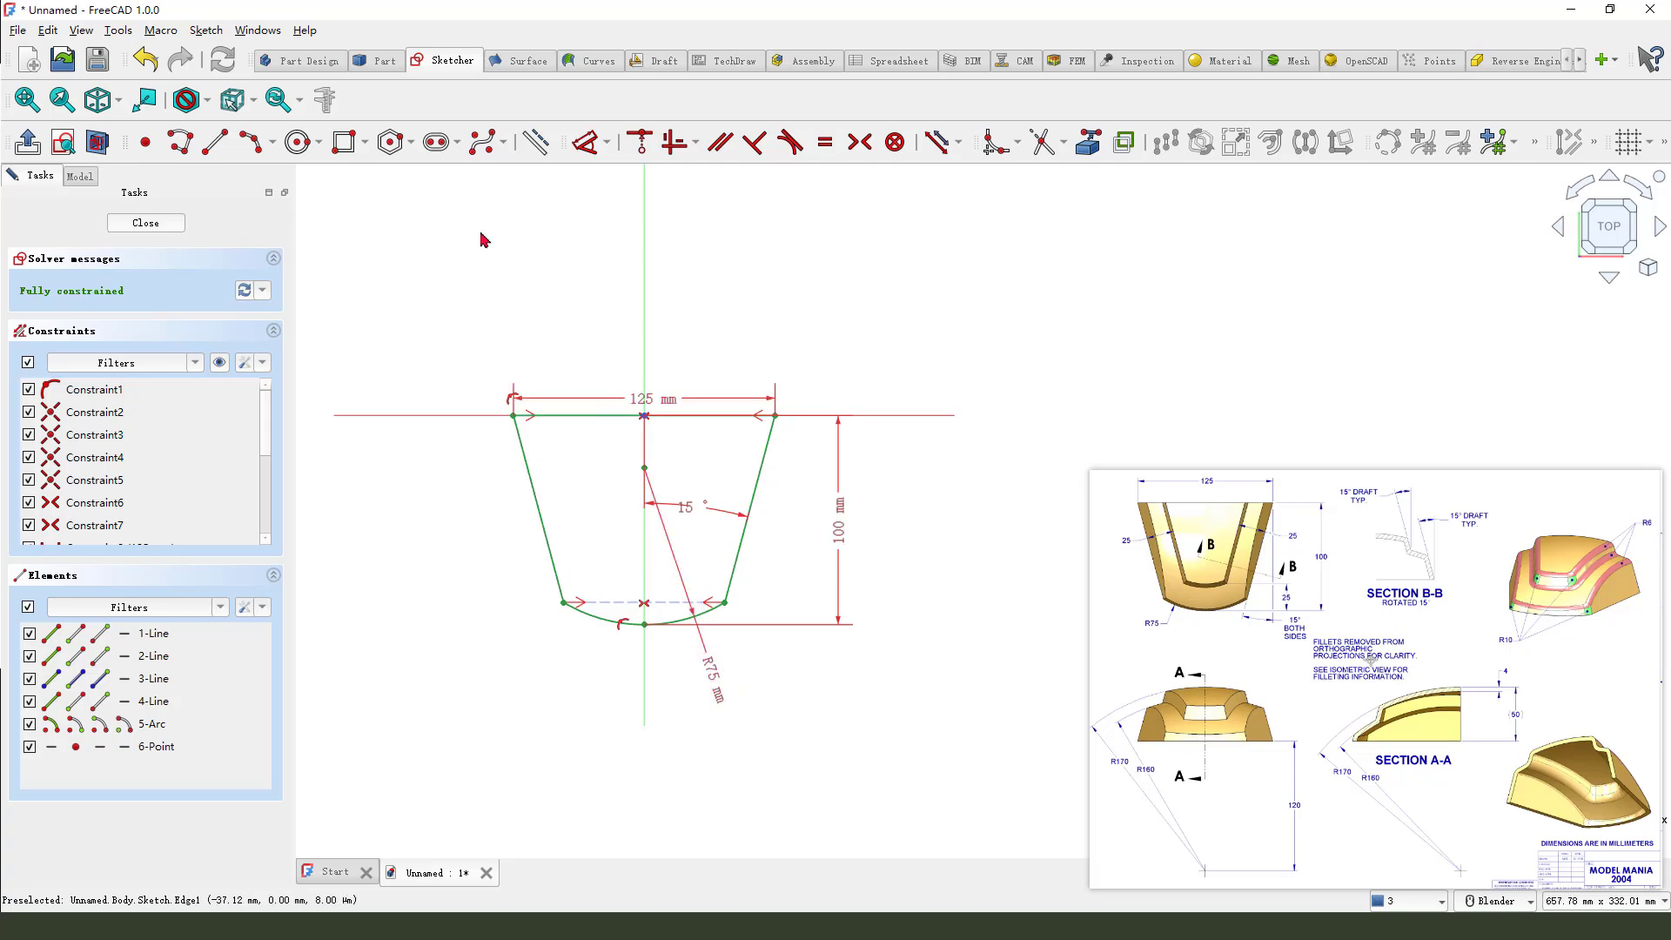
{"action": "left_click", "coordinate": [146, 223]}
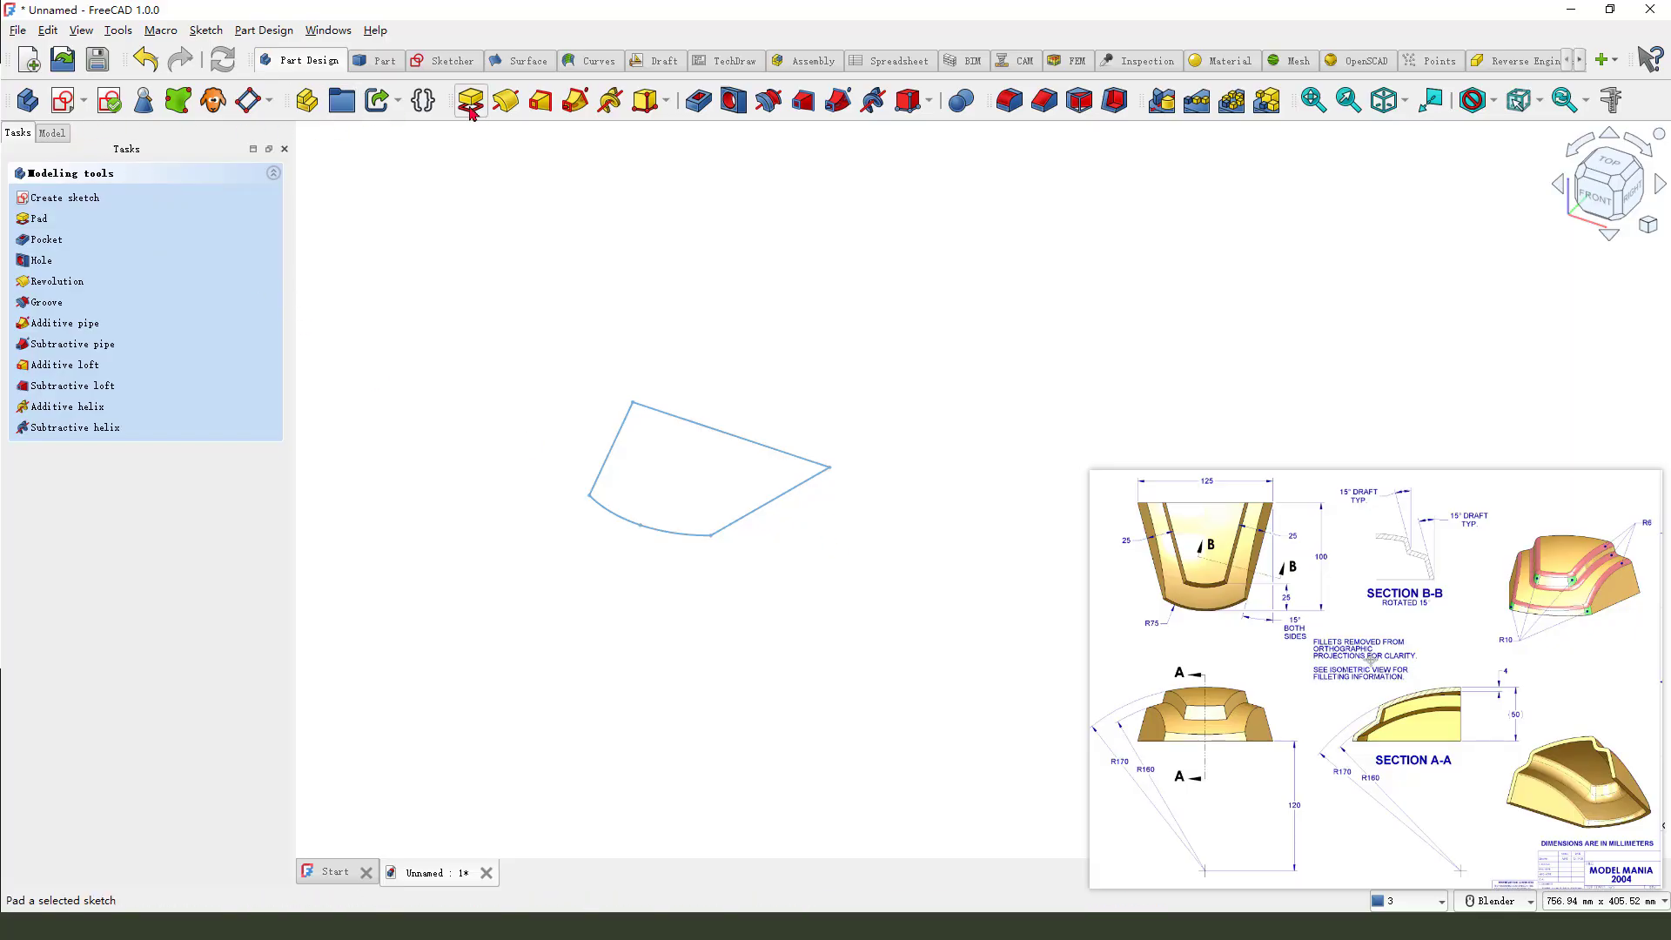
- Pad the sketch to a length of 50 mm
{"action": "left_click", "coordinate": [470, 101]}
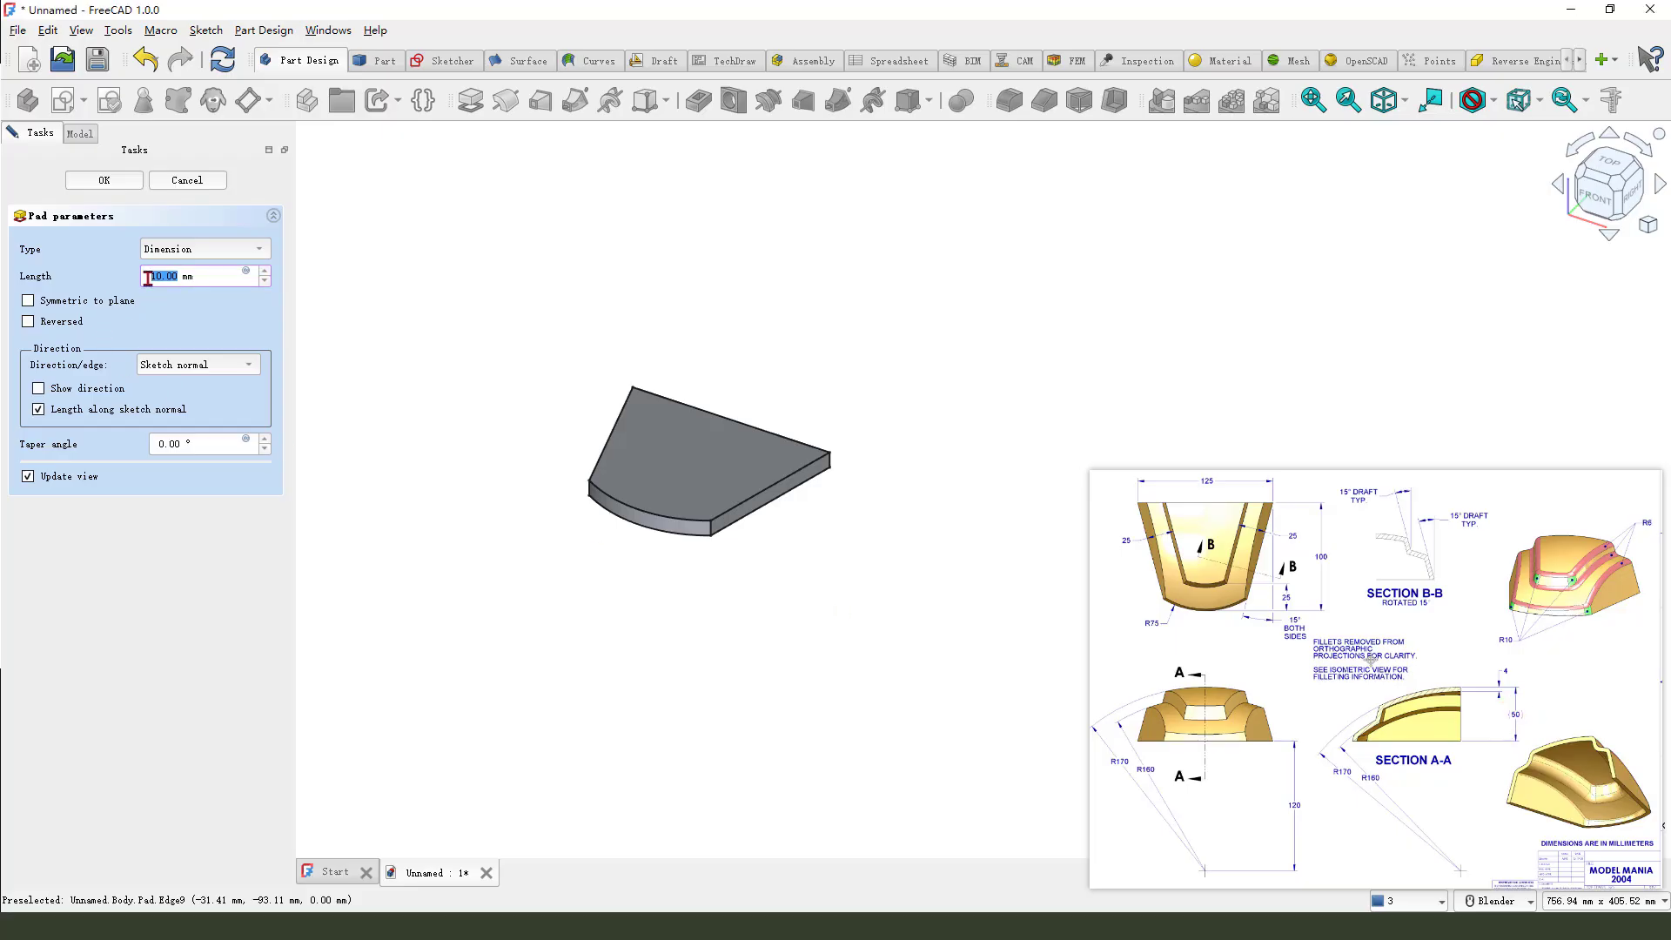
{"action": "type", "text": "50"}
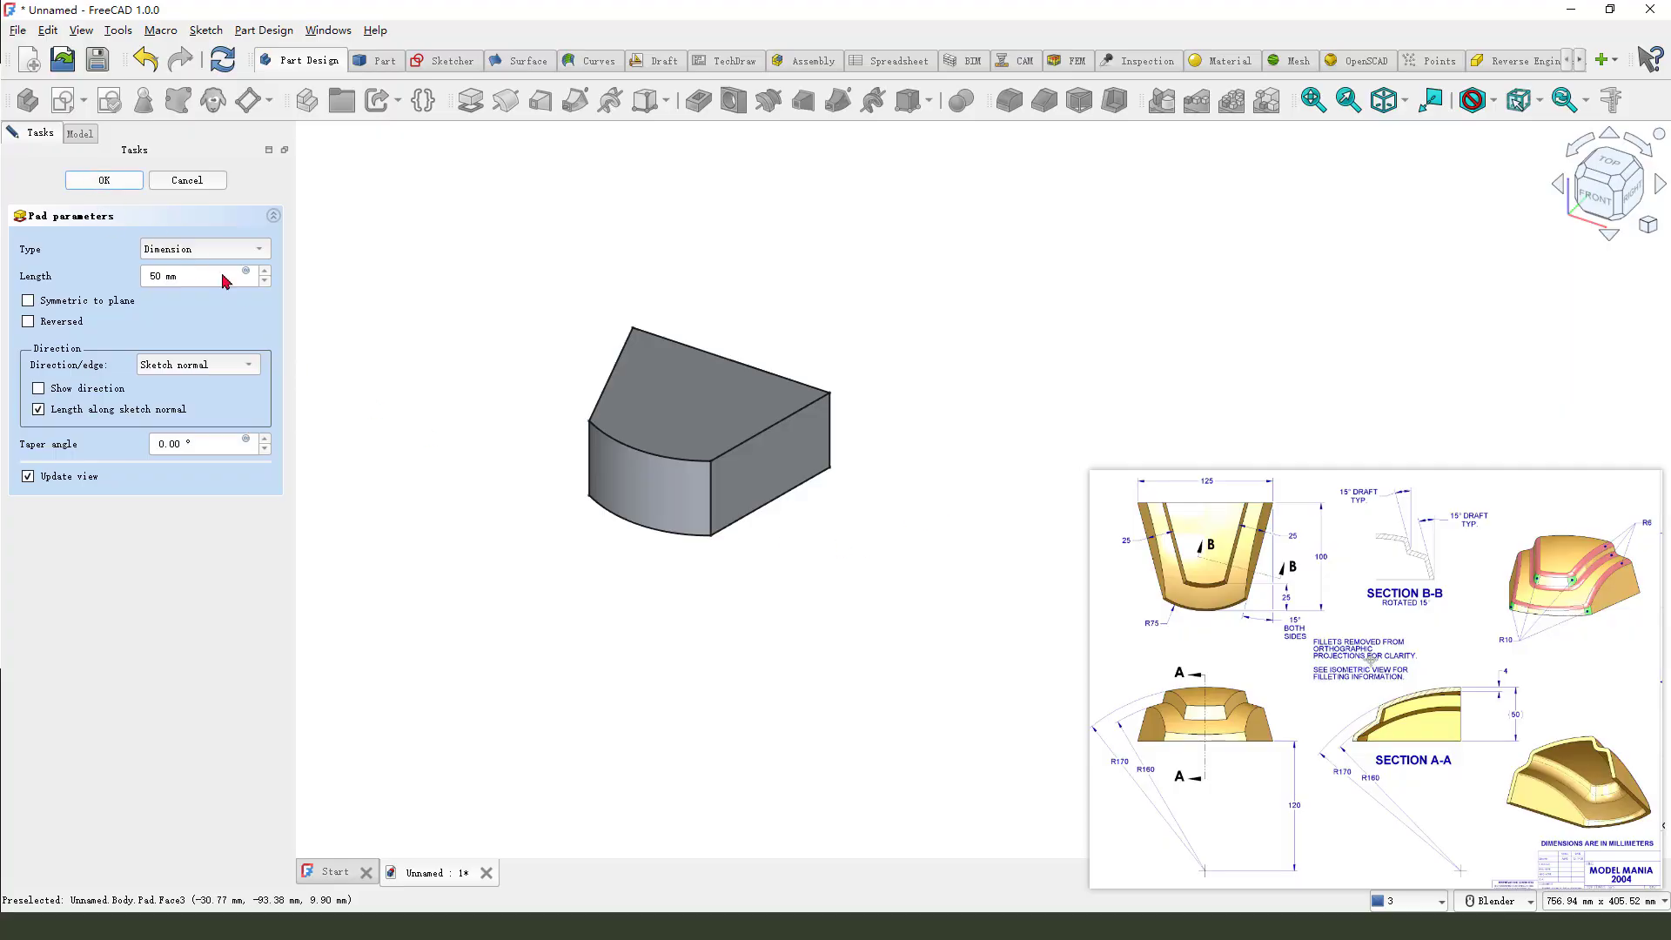
{"action": "left_click", "coordinate": [103, 180]}
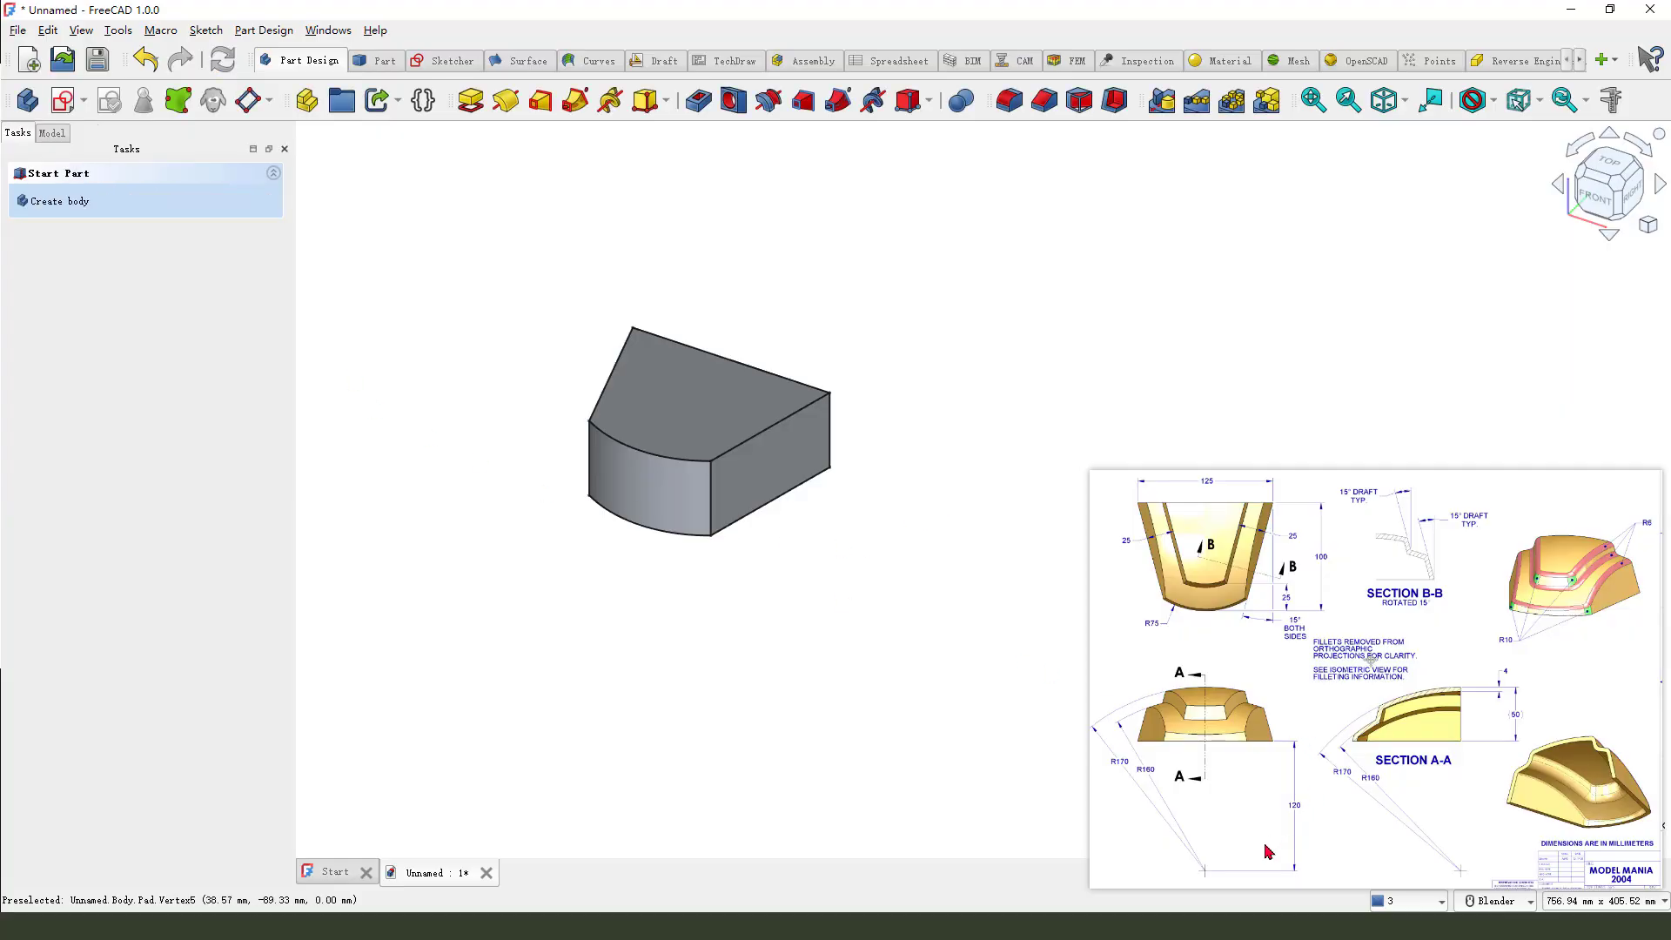
{"action": "mouse_move", "coordinate": [1170, 802]}
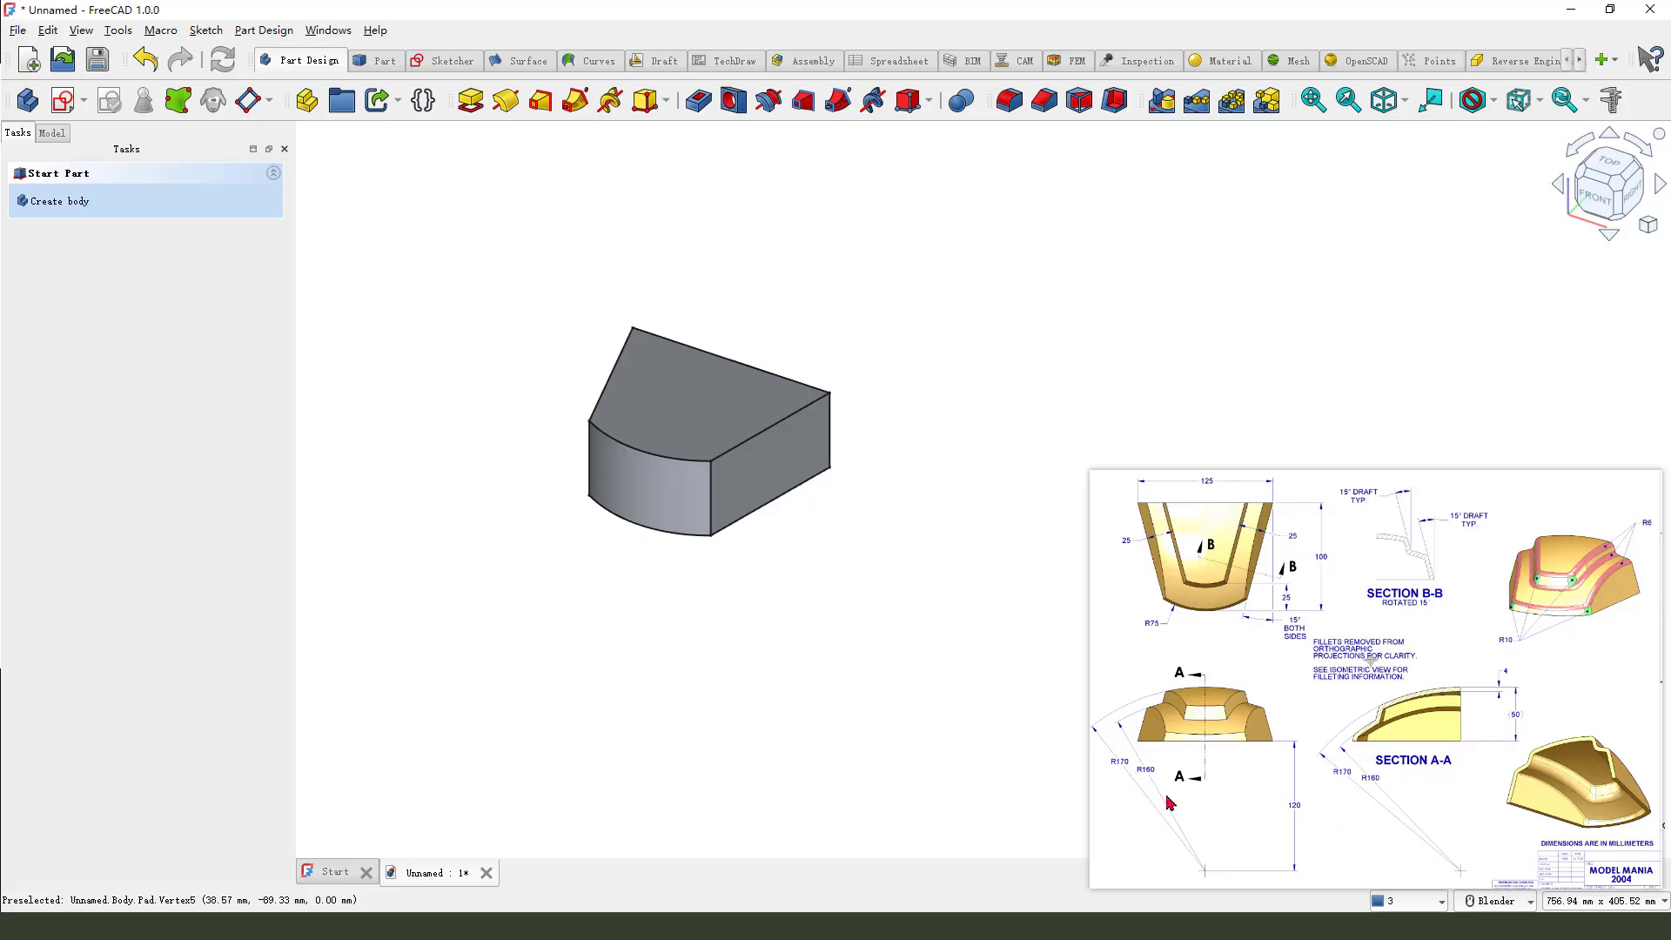
{"action": "mouse_move", "coordinate": [1159, 788]}
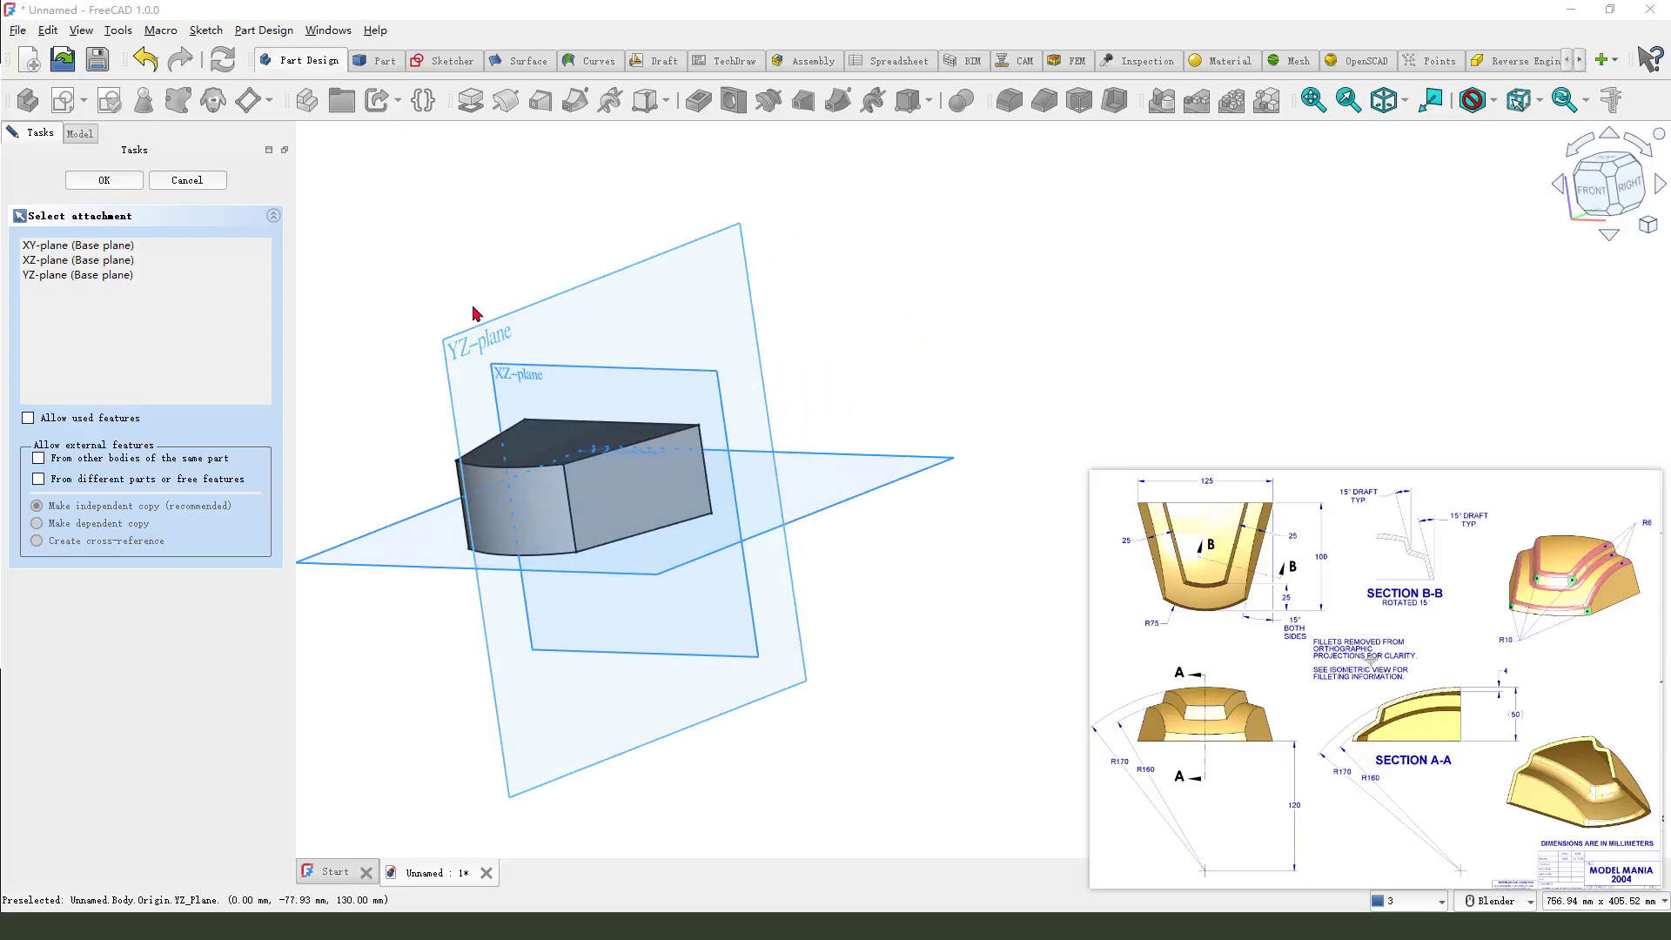
{"action": "mouse_move", "coordinate": [461, 354]}
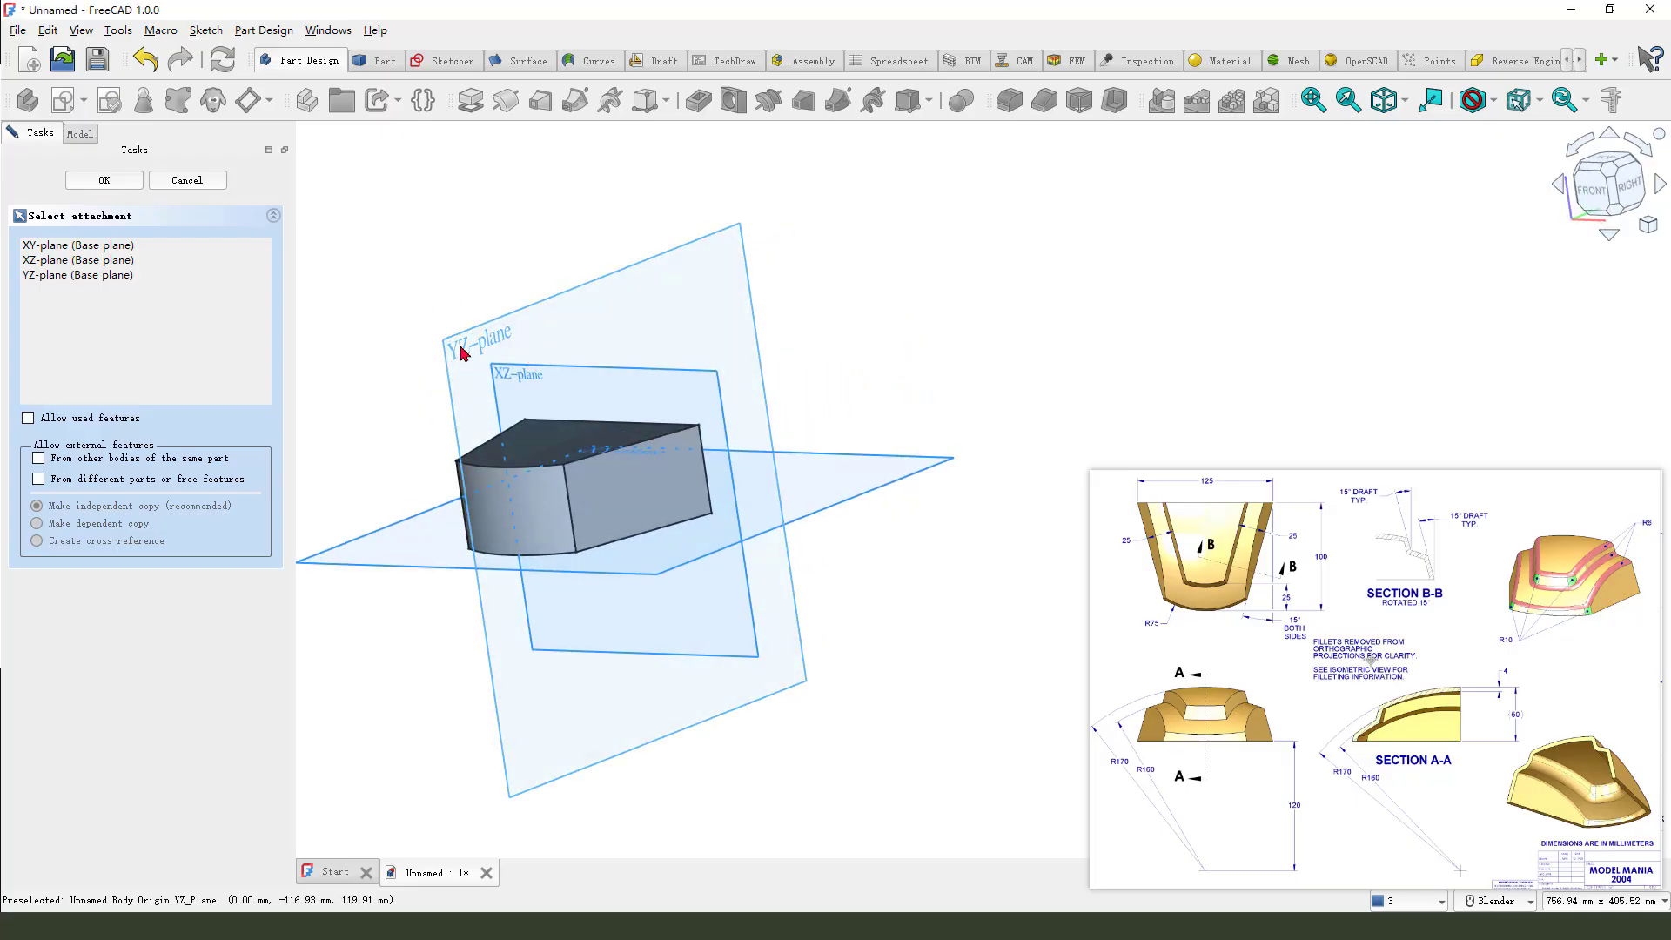
- On the YZ plane, draw a centre-point arc with 160 mm radius and close the sketch
{"action": "left_click", "coordinate": [104, 180]}
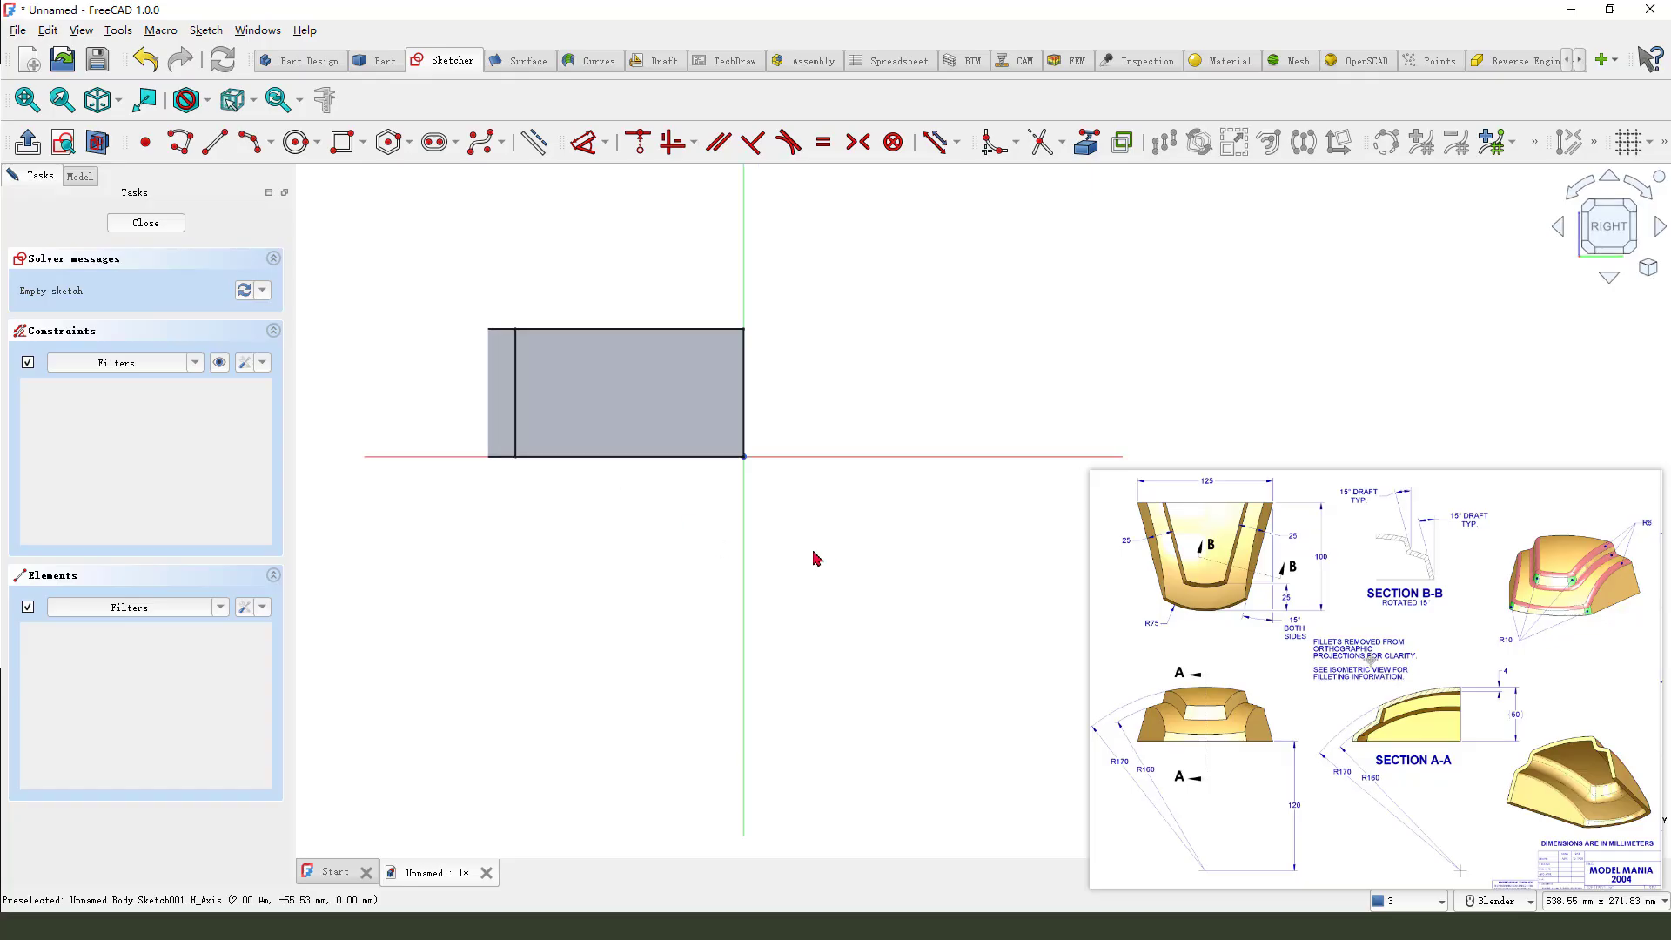
{"action": "left_click", "coordinate": [271, 142]}
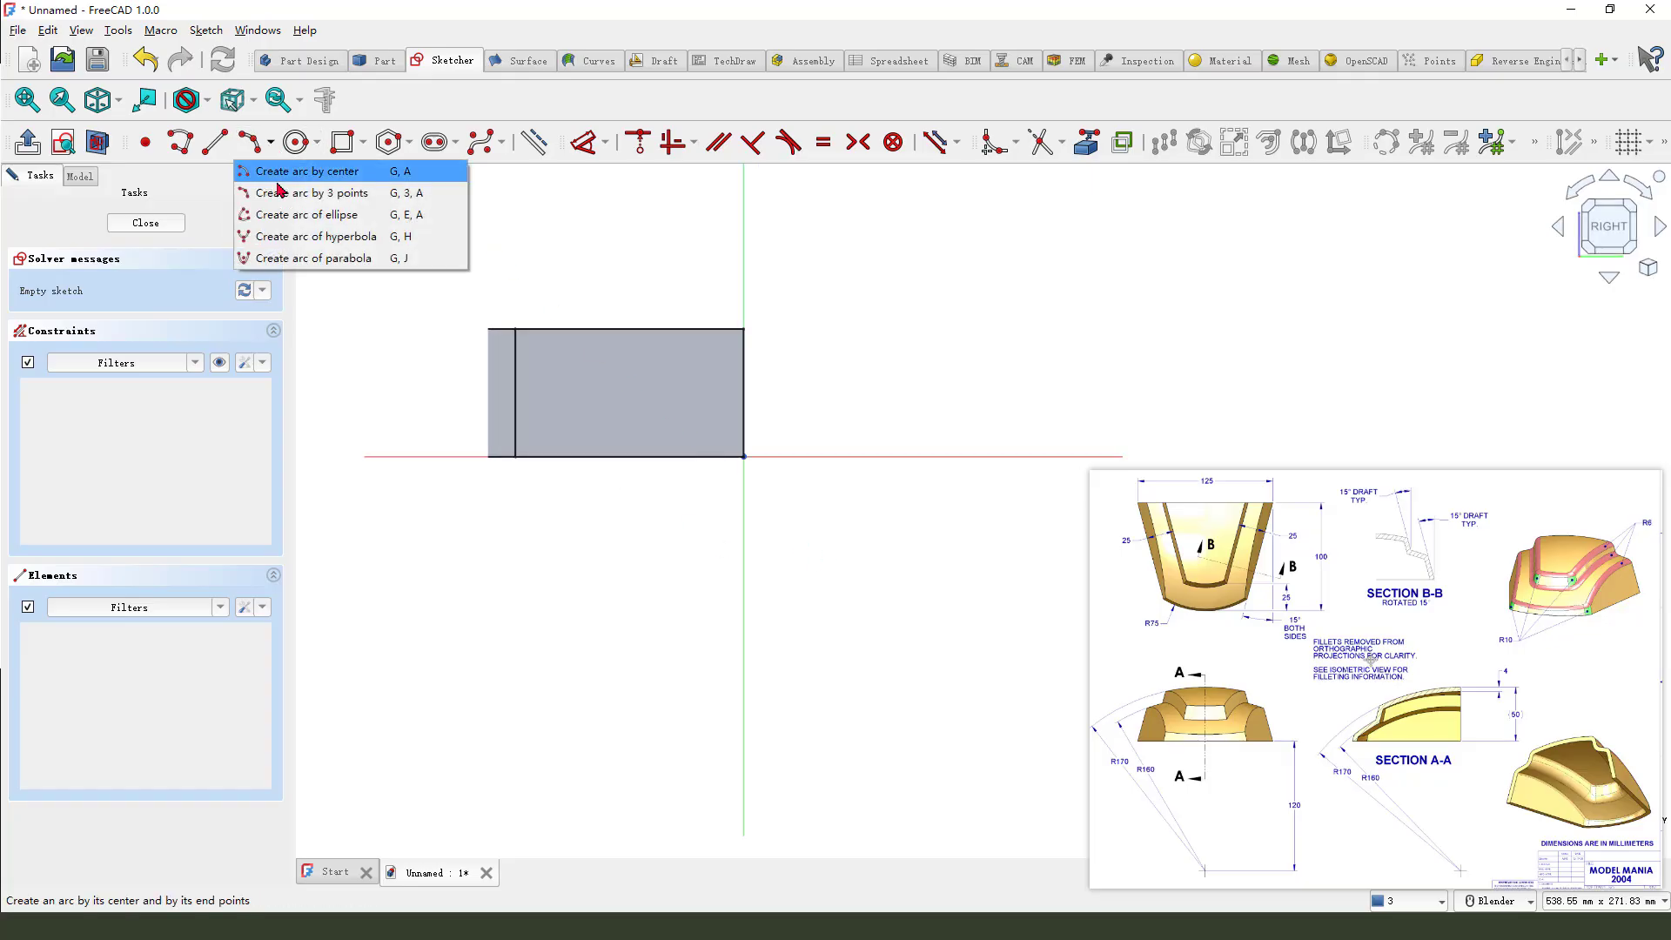
{"action": "mouse_move", "coordinate": [309, 171]}
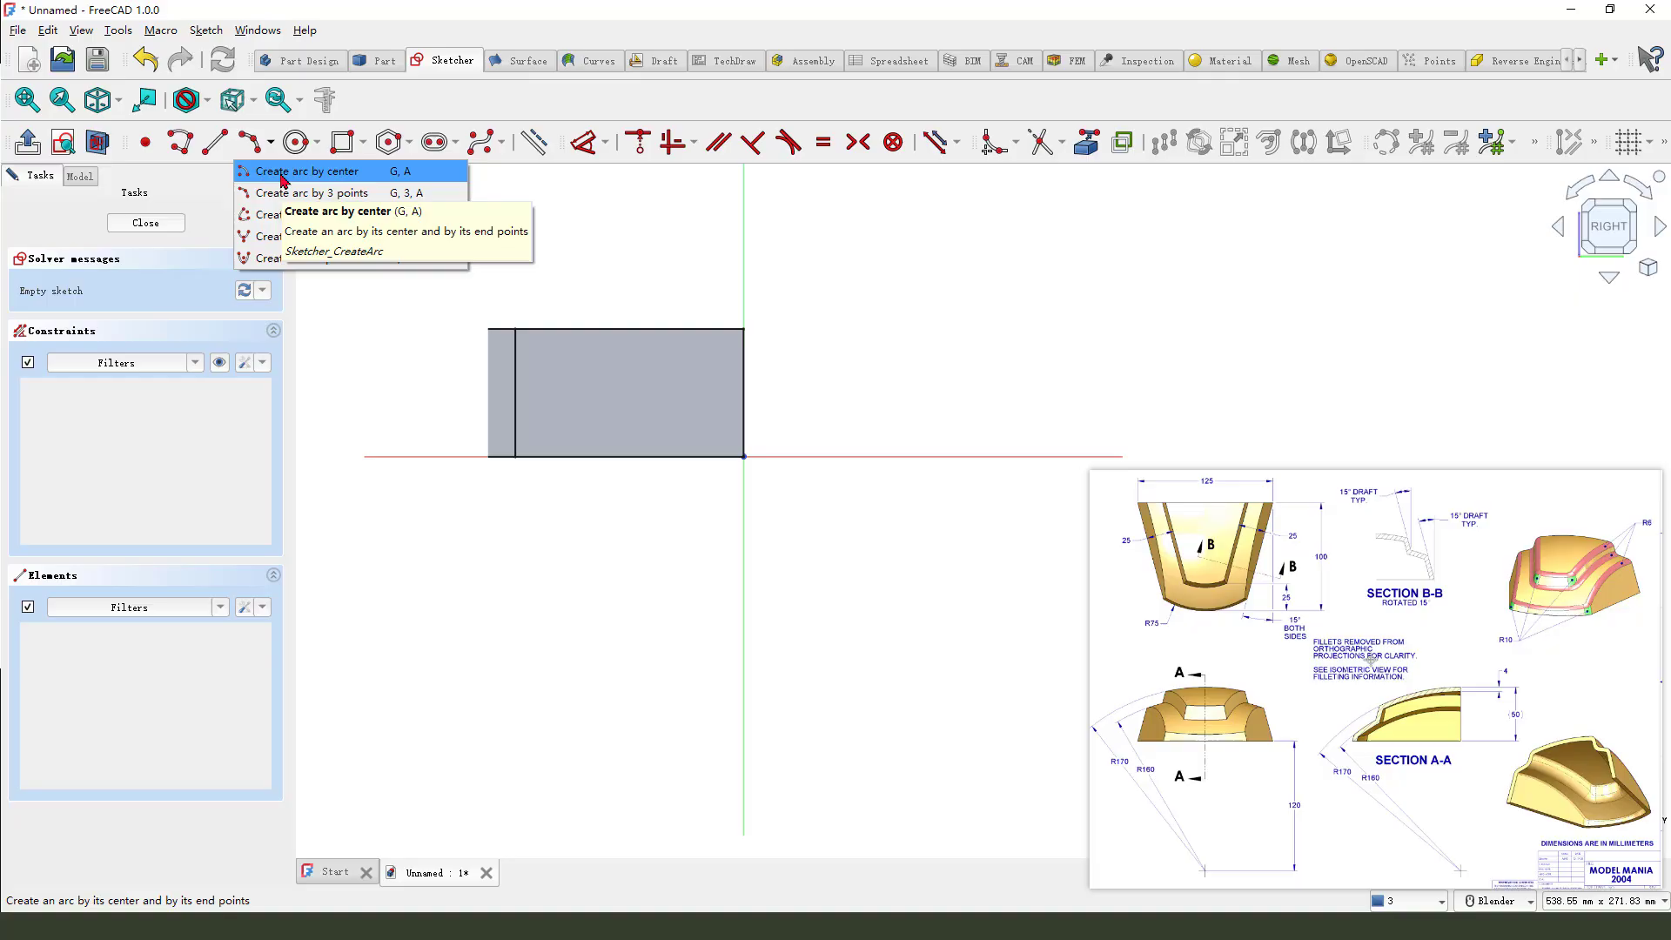
{"action": "left_click", "coordinate": [309, 170]}
{"action": "type", "text": "160"}
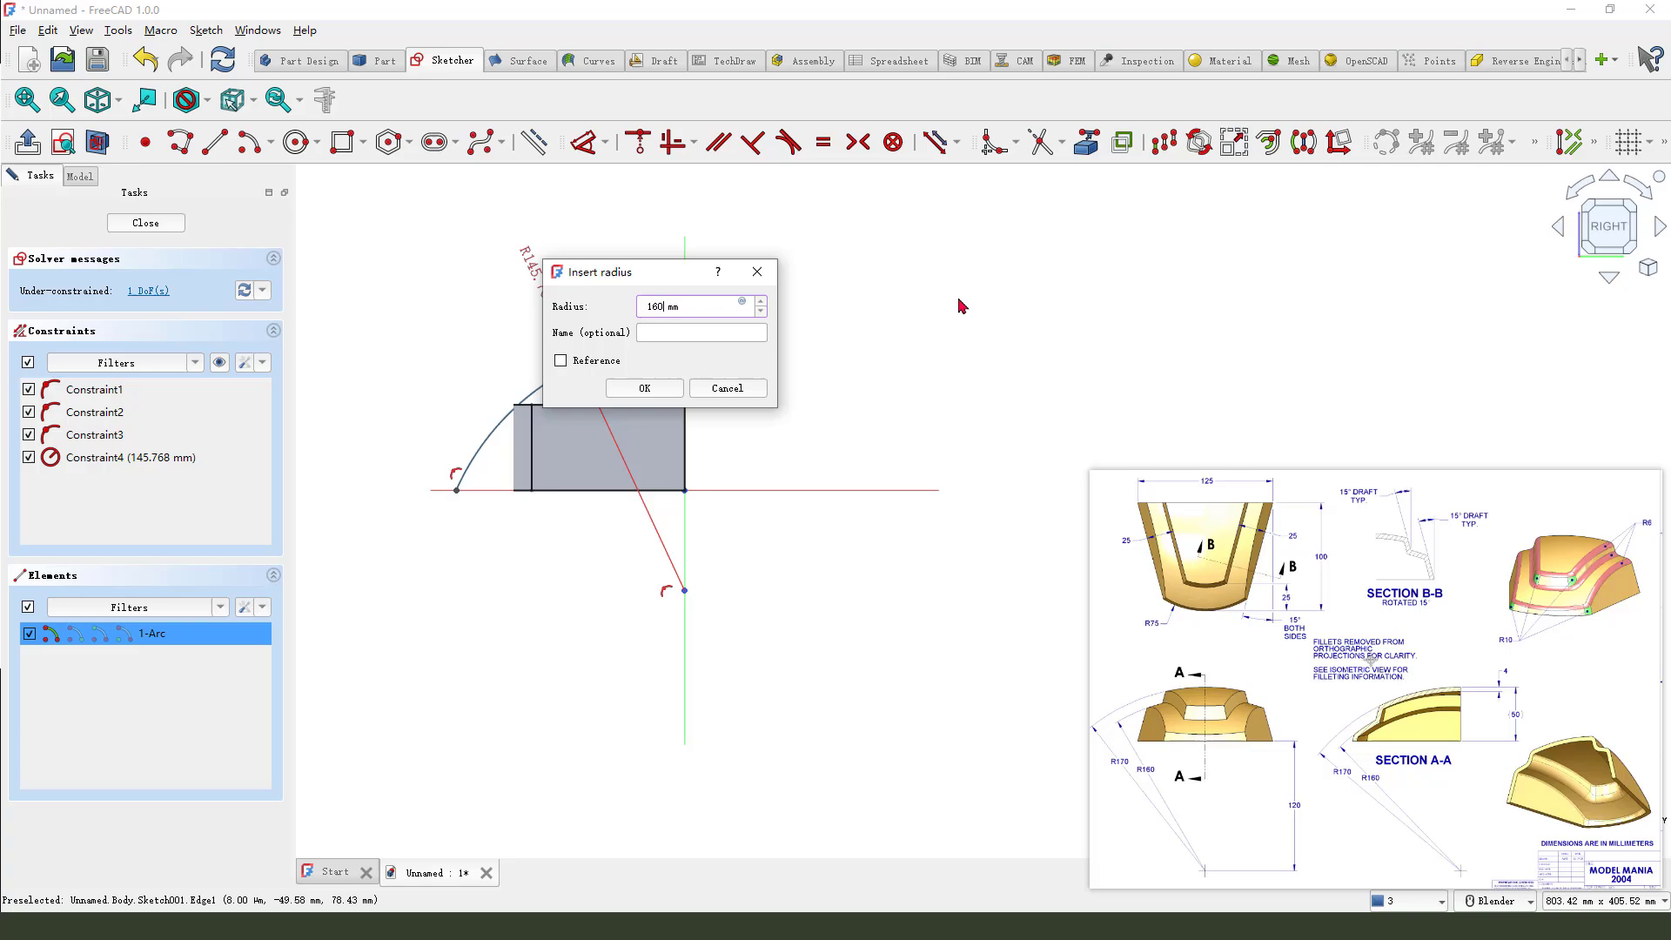
{"action": "left_click", "coordinate": [643, 387]}
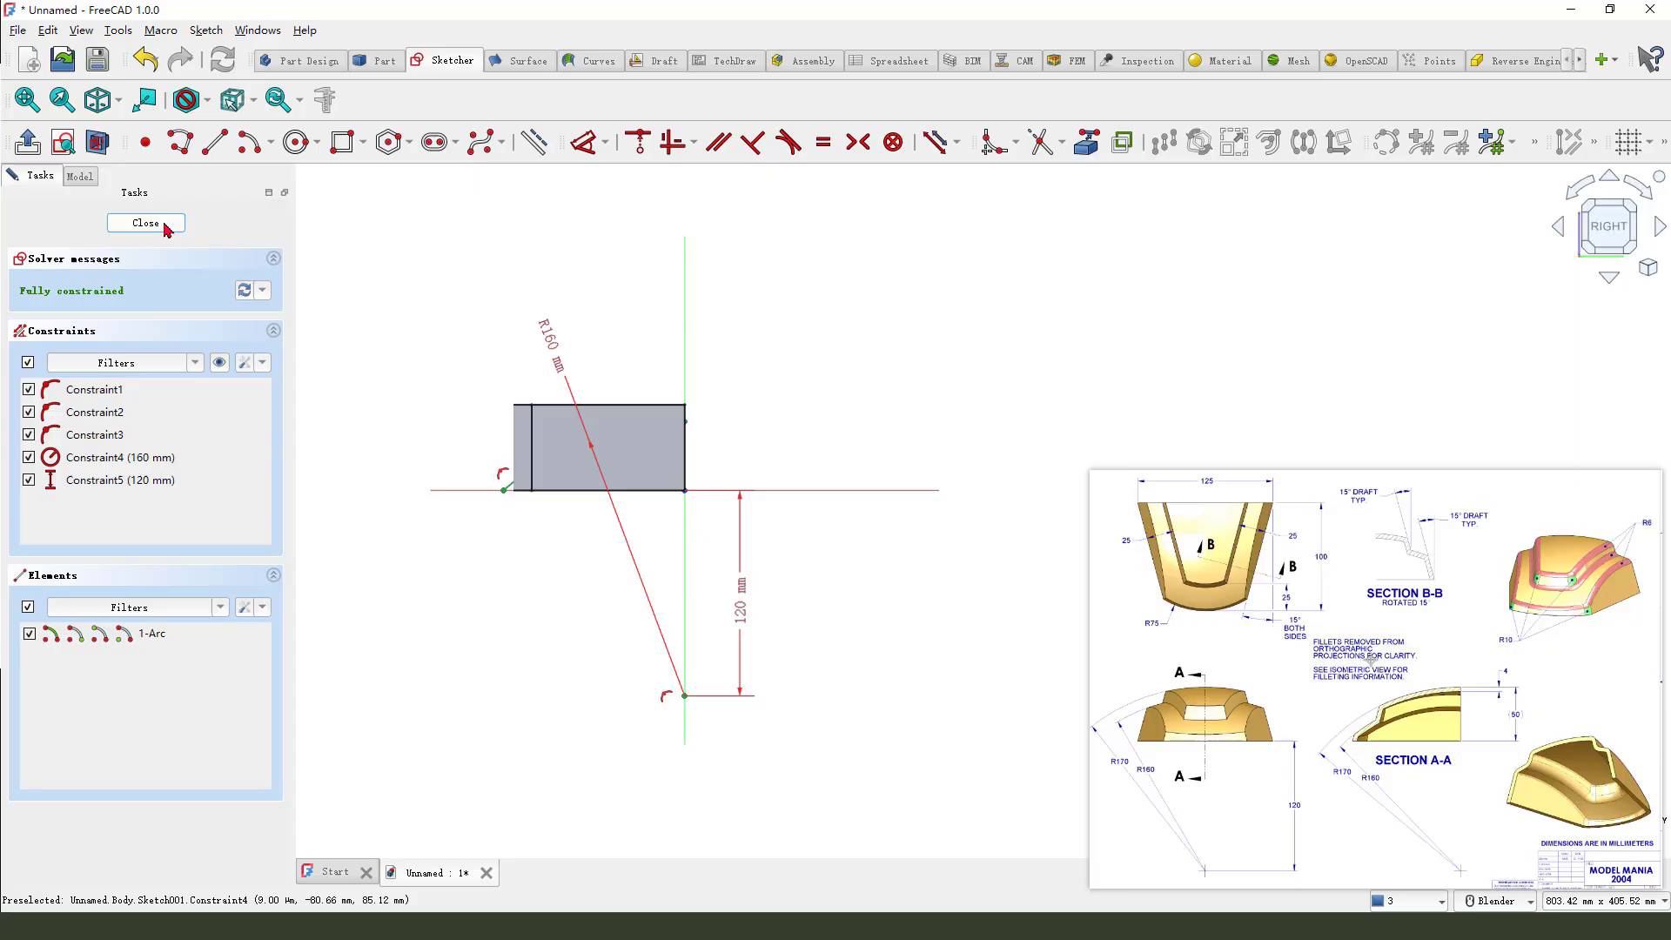
{"action": "left_click", "coordinate": [146, 223]}
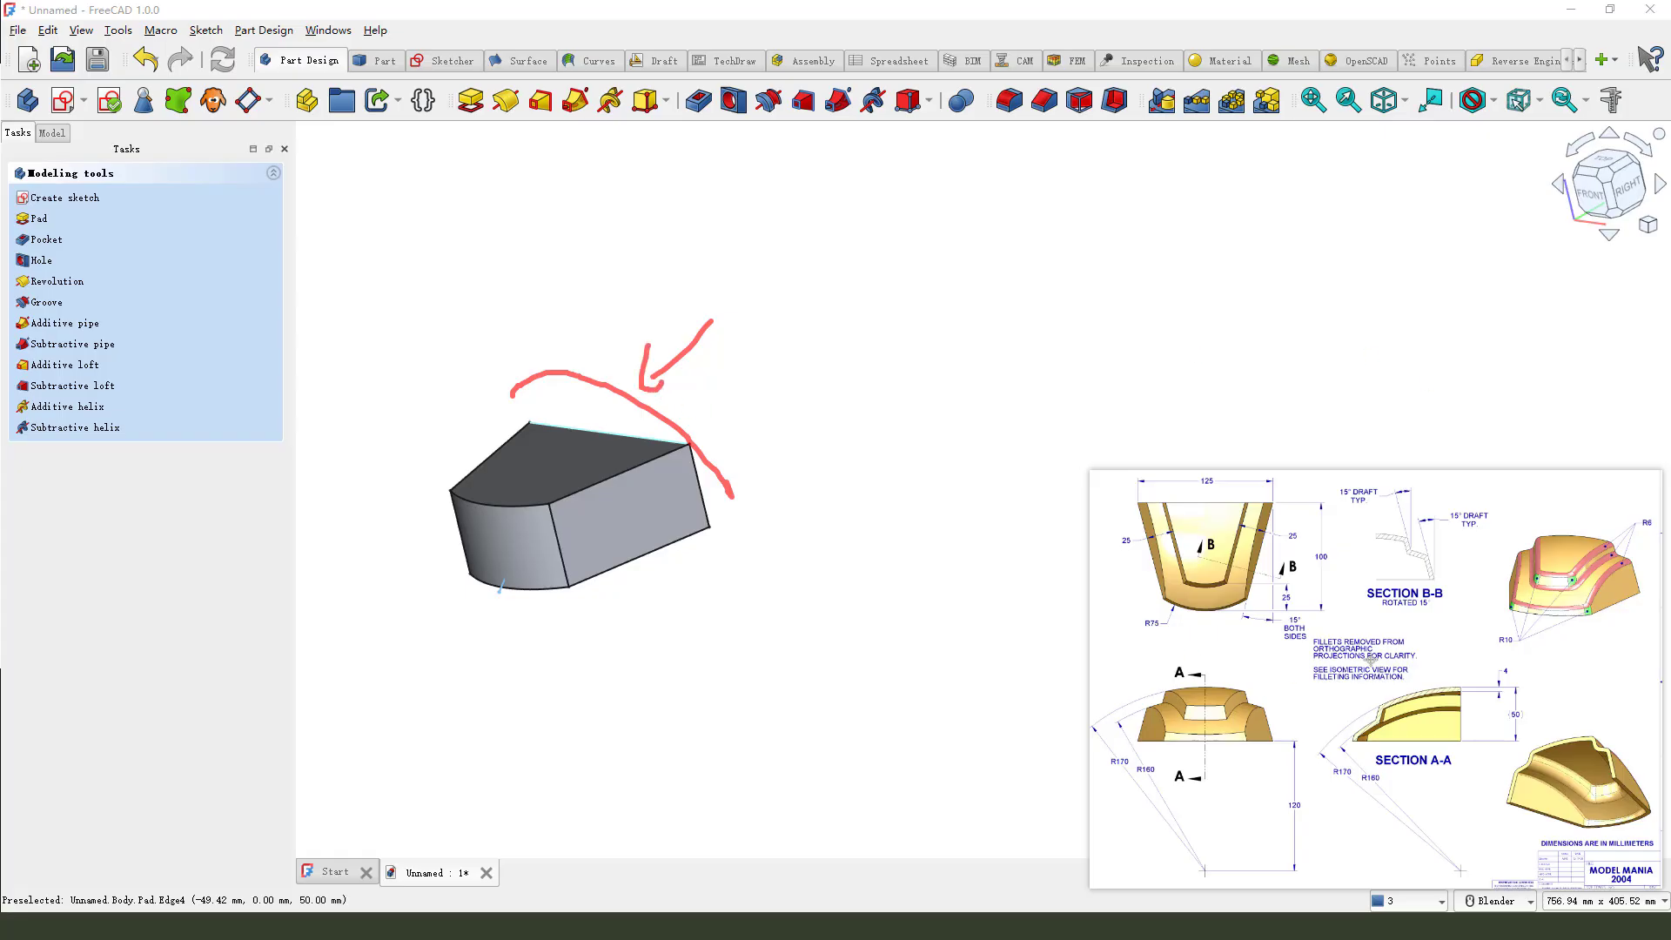
- Create a new sketch attached to the XZ plane and view it face-on
{"action": "left_click", "coordinate": [66, 198]}
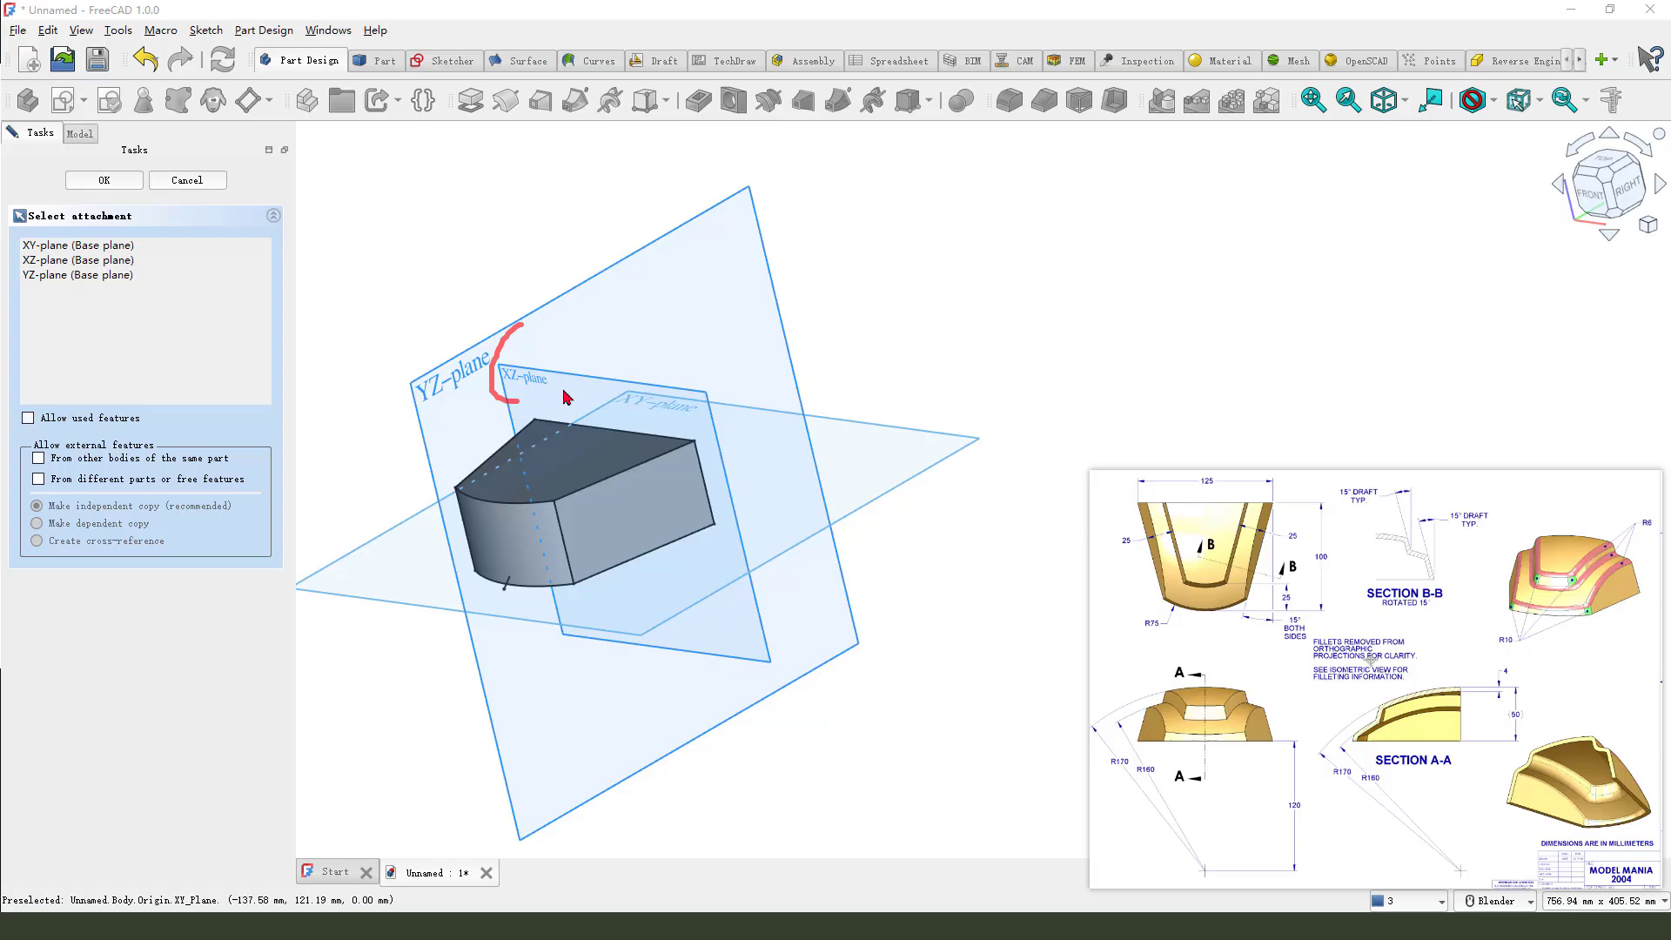
{"action": "left_click", "coordinate": [103, 180]}
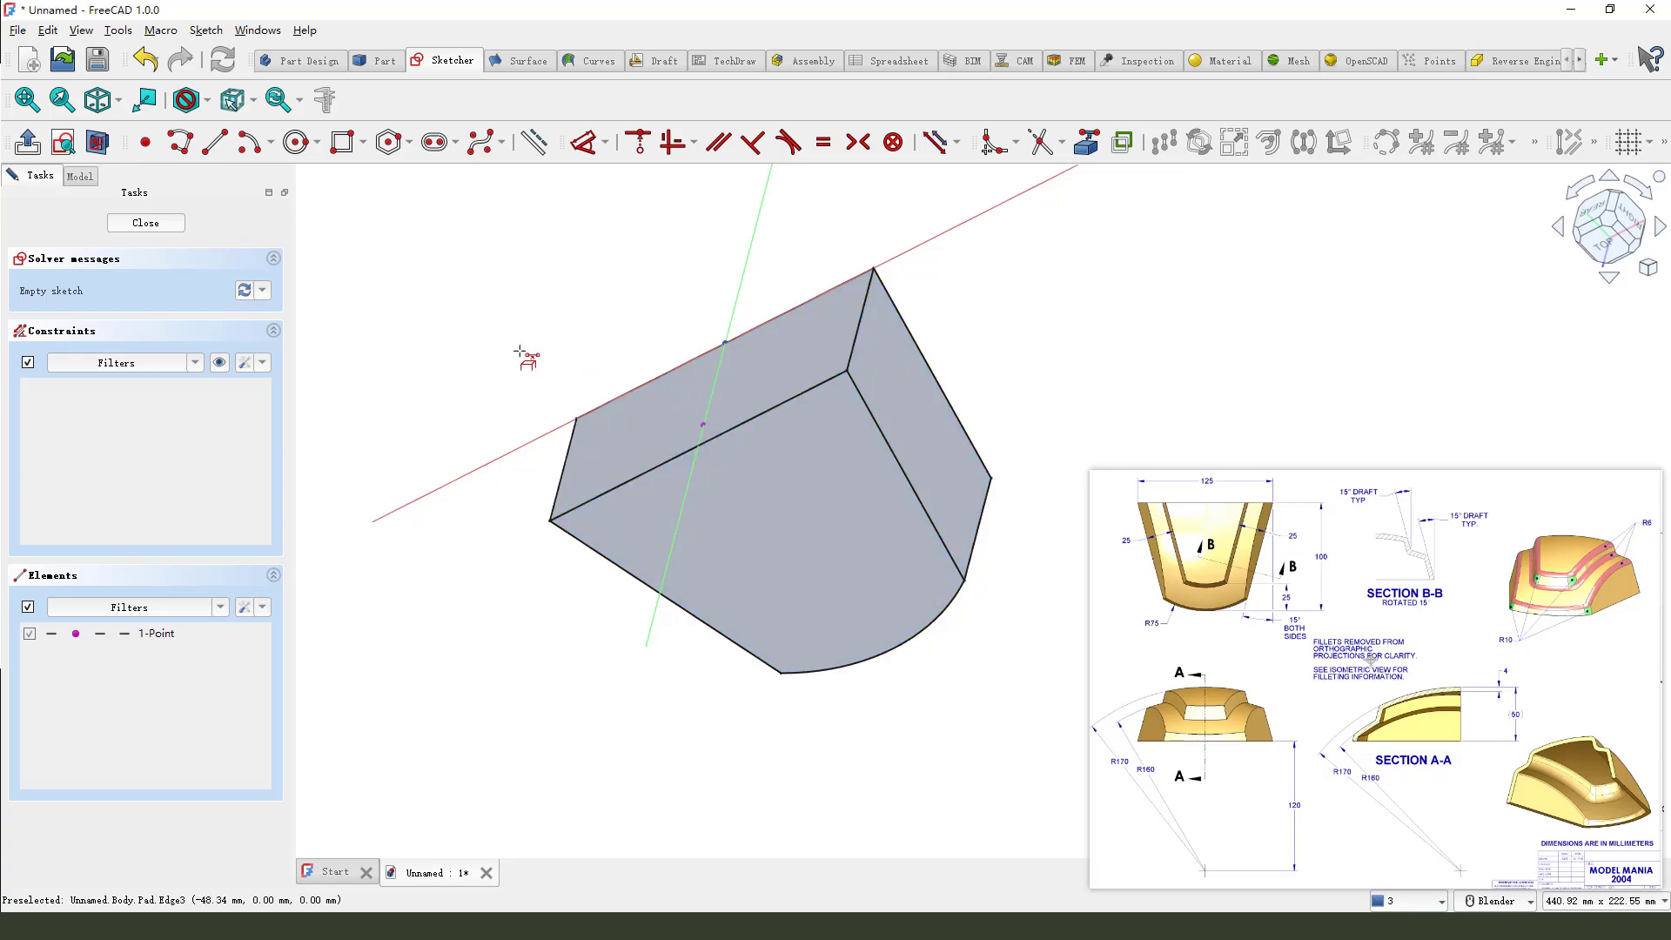
{"action": "mouse_move", "coordinate": [63, 142]}
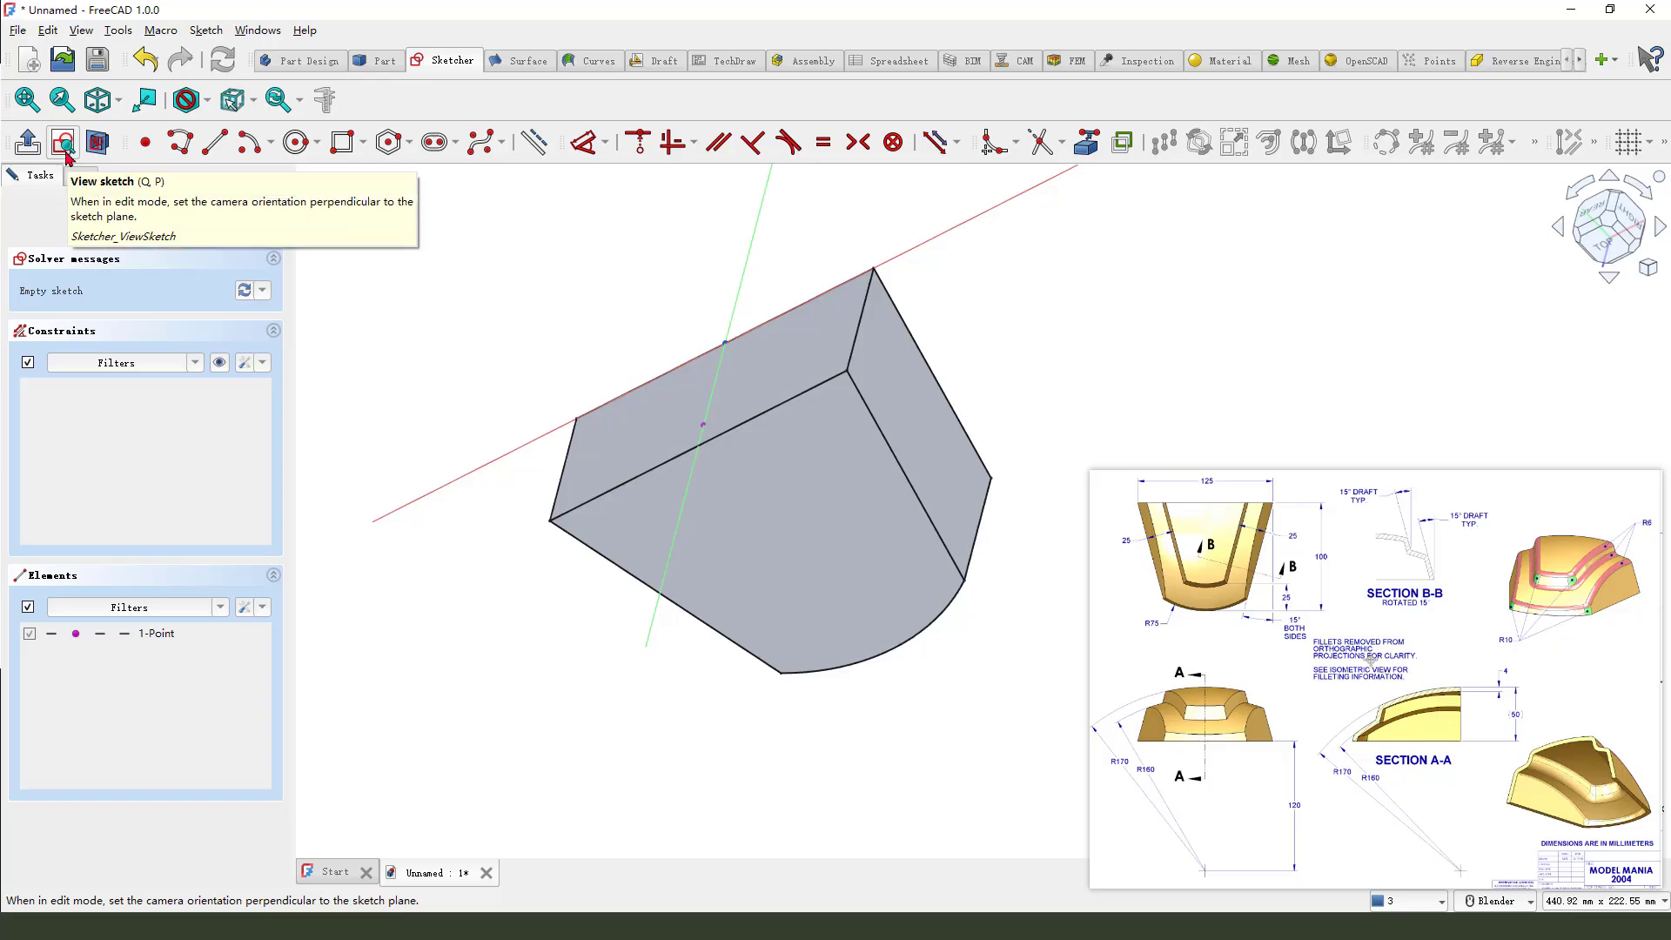
{"action": "left_click", "coordinate": [61, 142]}
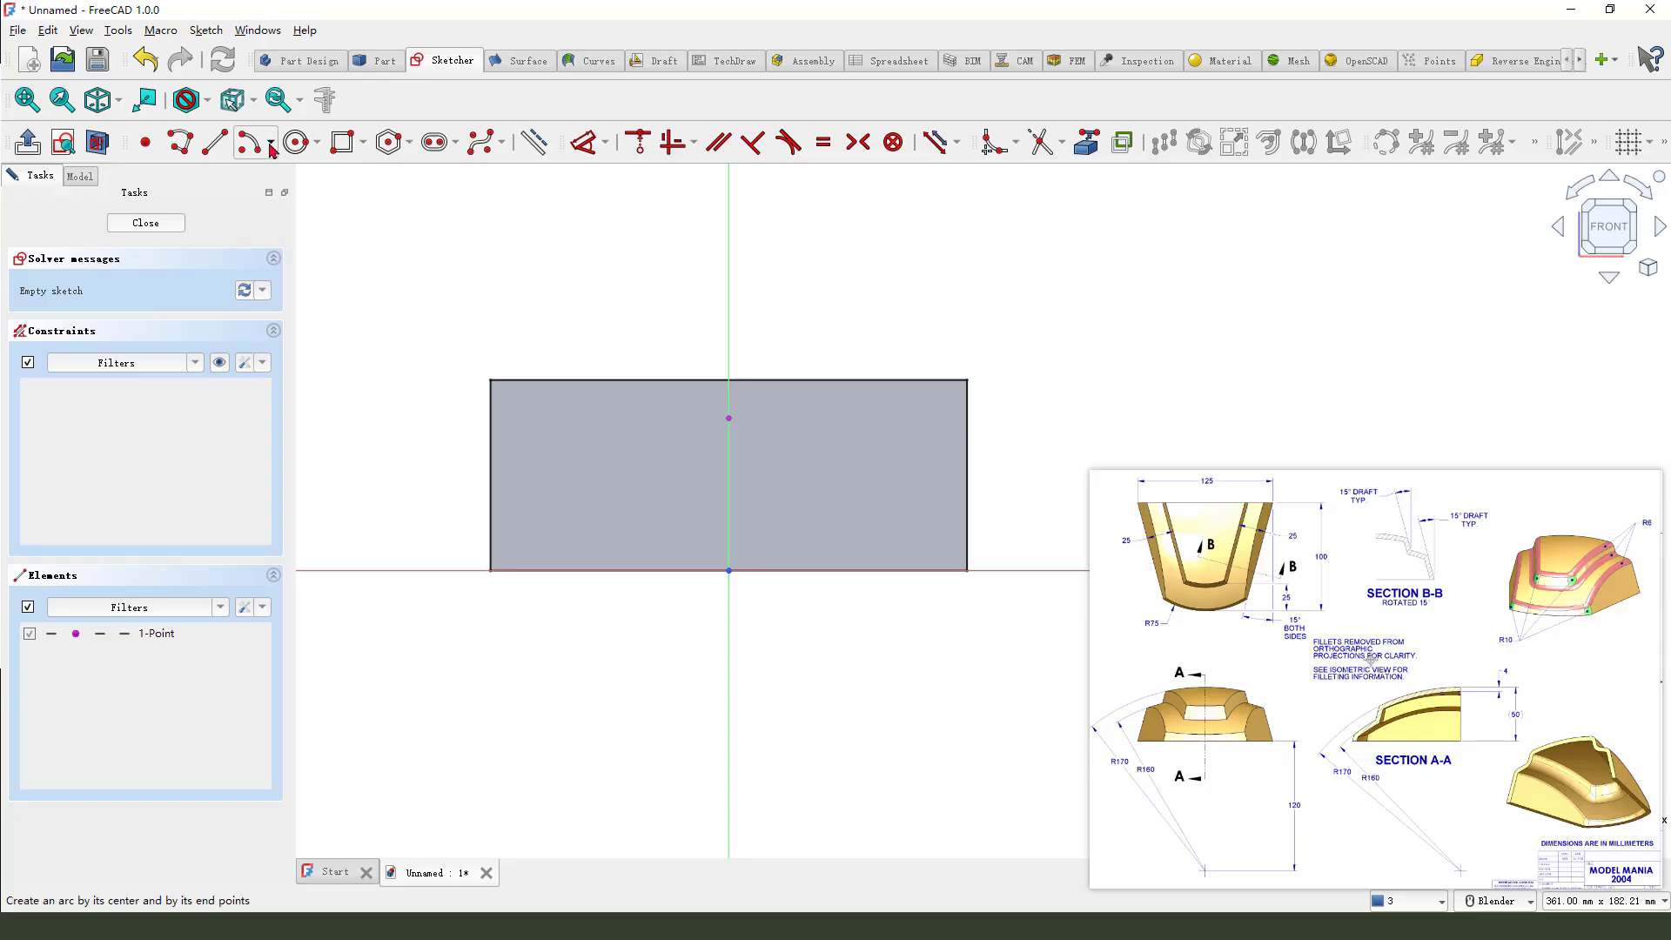
- Constrain the existing arc coincident with the axes and give it a 160 mm radius
{"action": "left_click", "coordinate": [272, 142]}
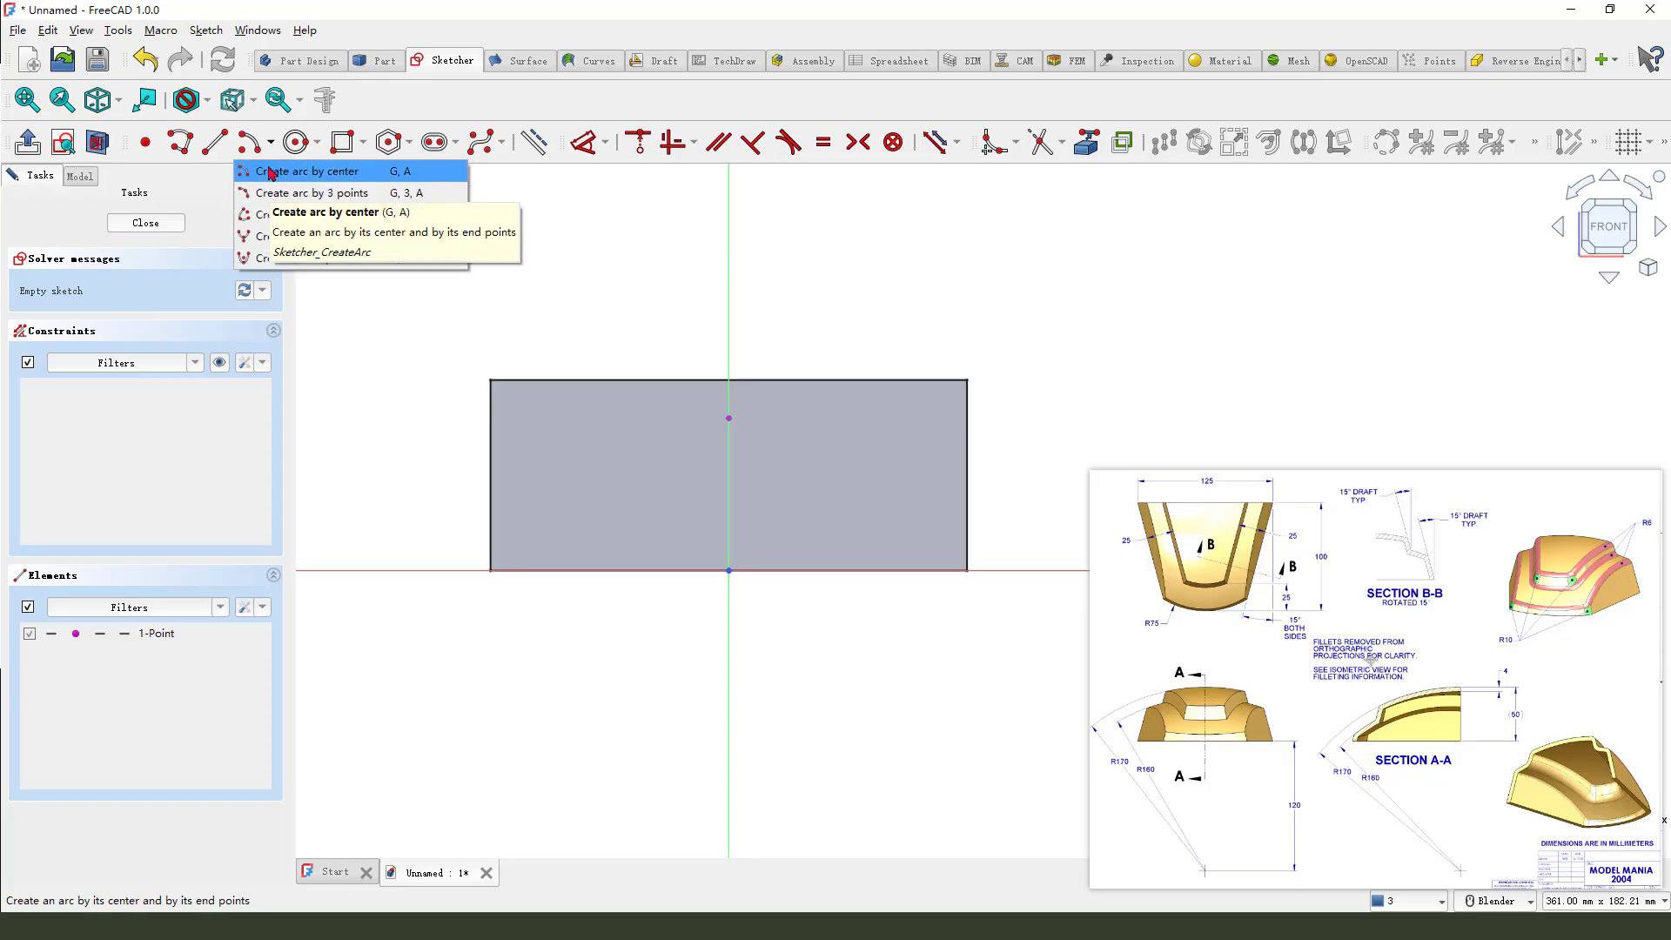
{"action": "mouse_move", "coordinate": [308, 194]}
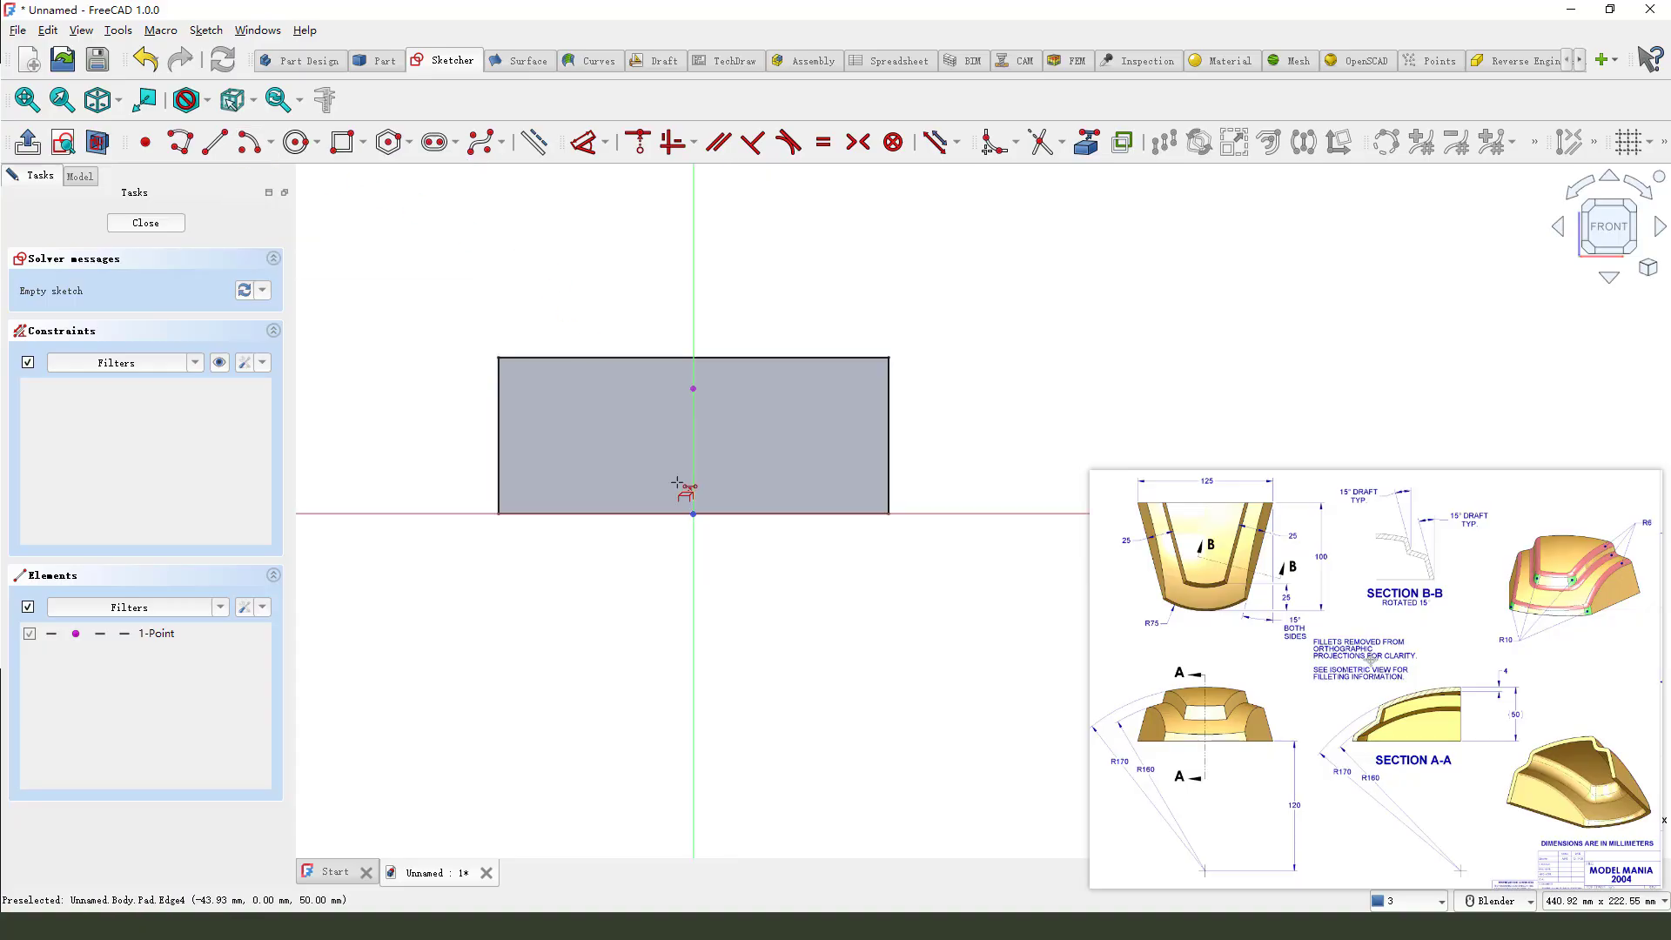
{"action": "mouse_move", "coordinate": [459, 586]}
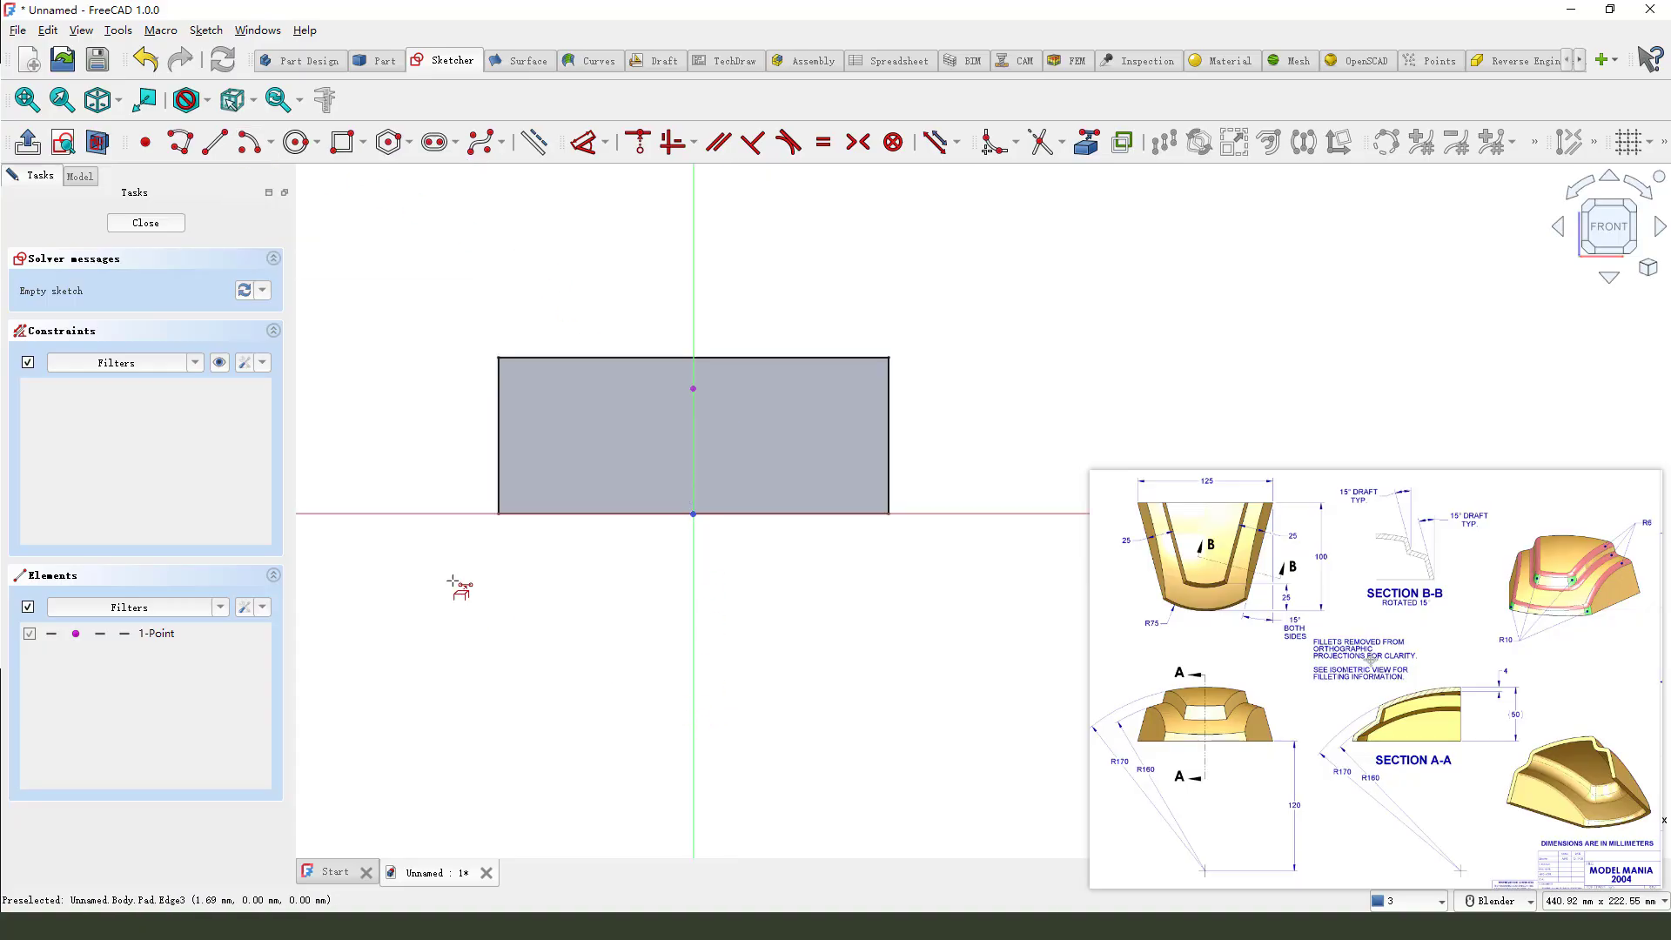
{"action": "left_click", "coordinate": [216, 142]}
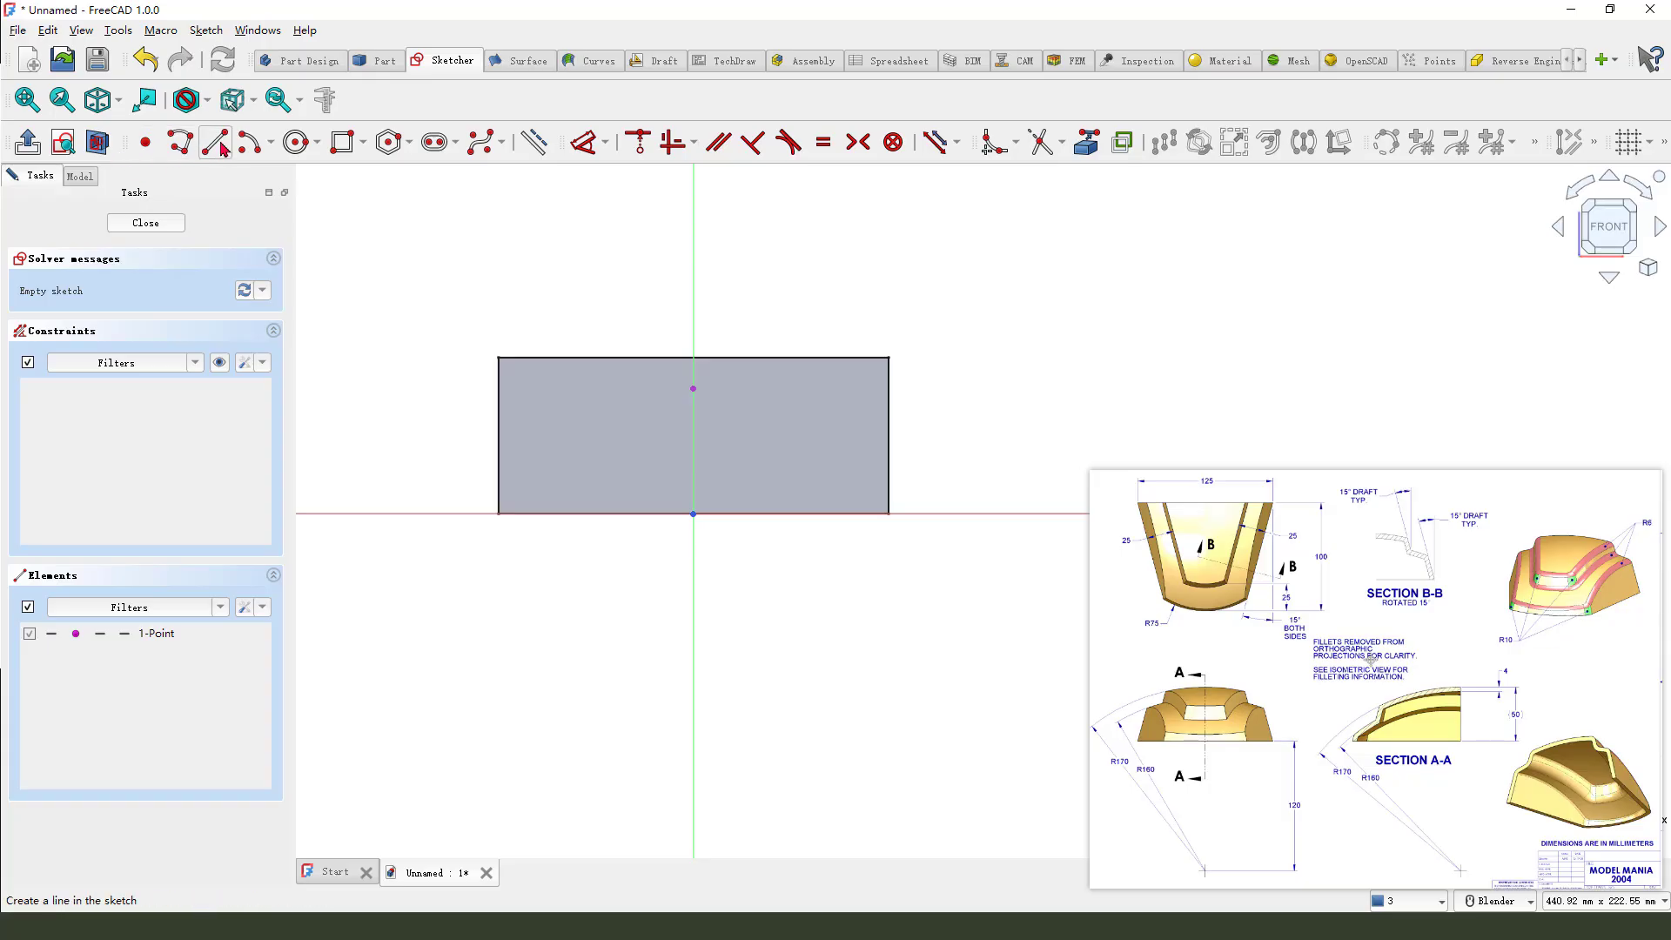
{"action": "left_click", "coordinate": [258, 142]}
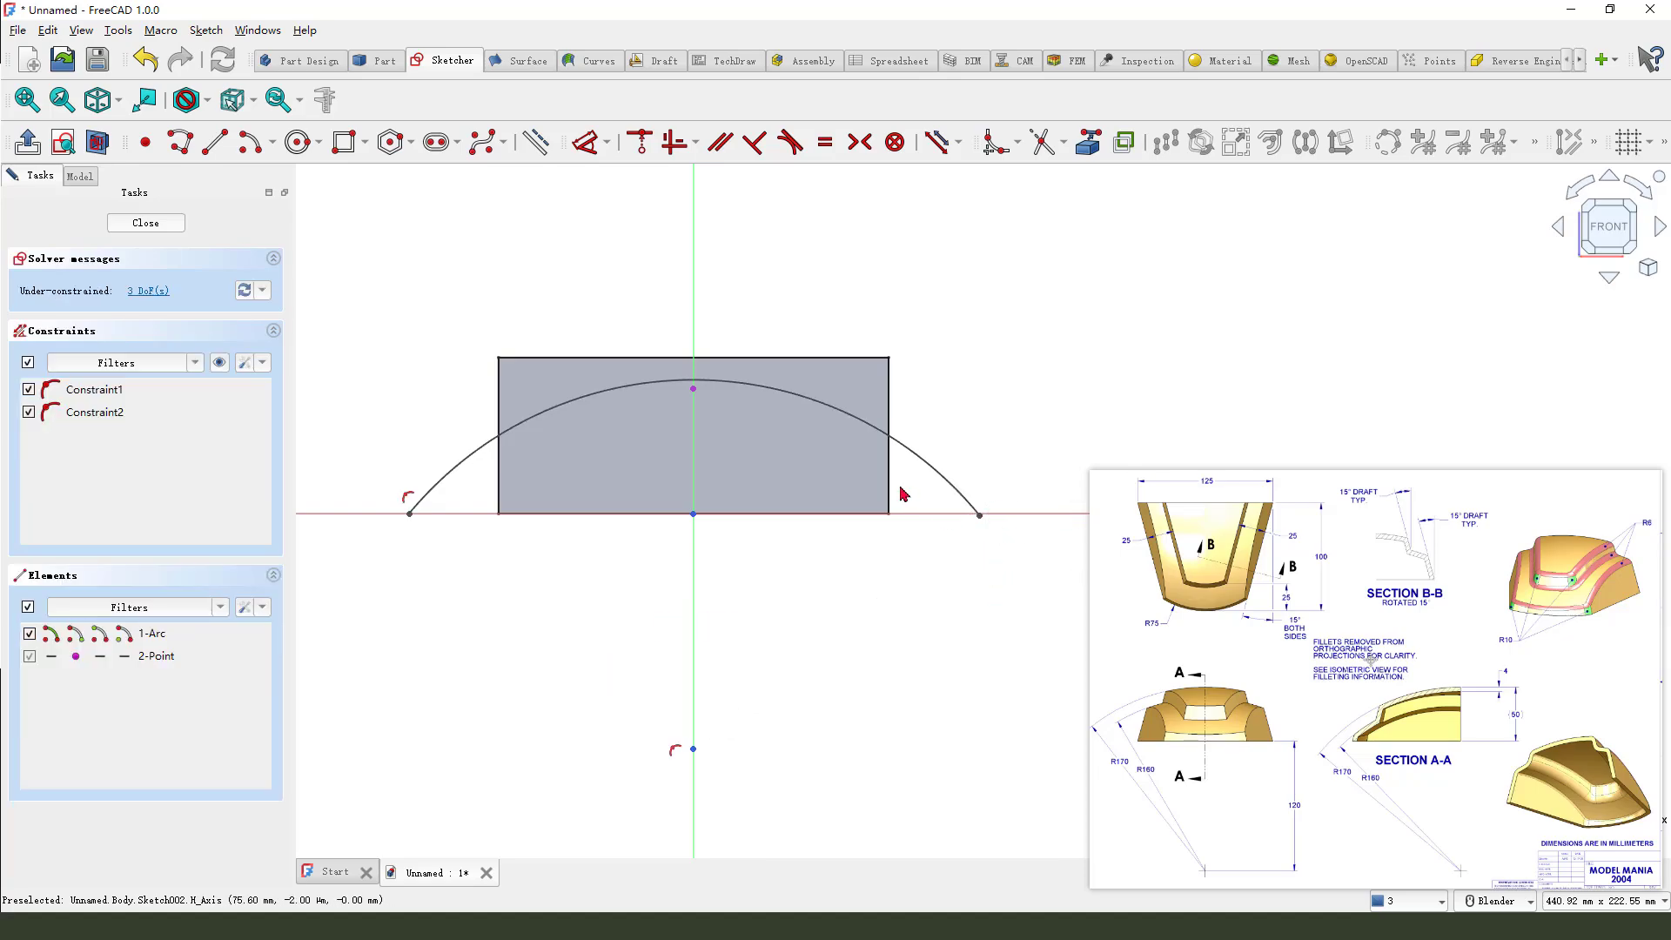
{"action": "left_click", "coordinate": [409, 512]}
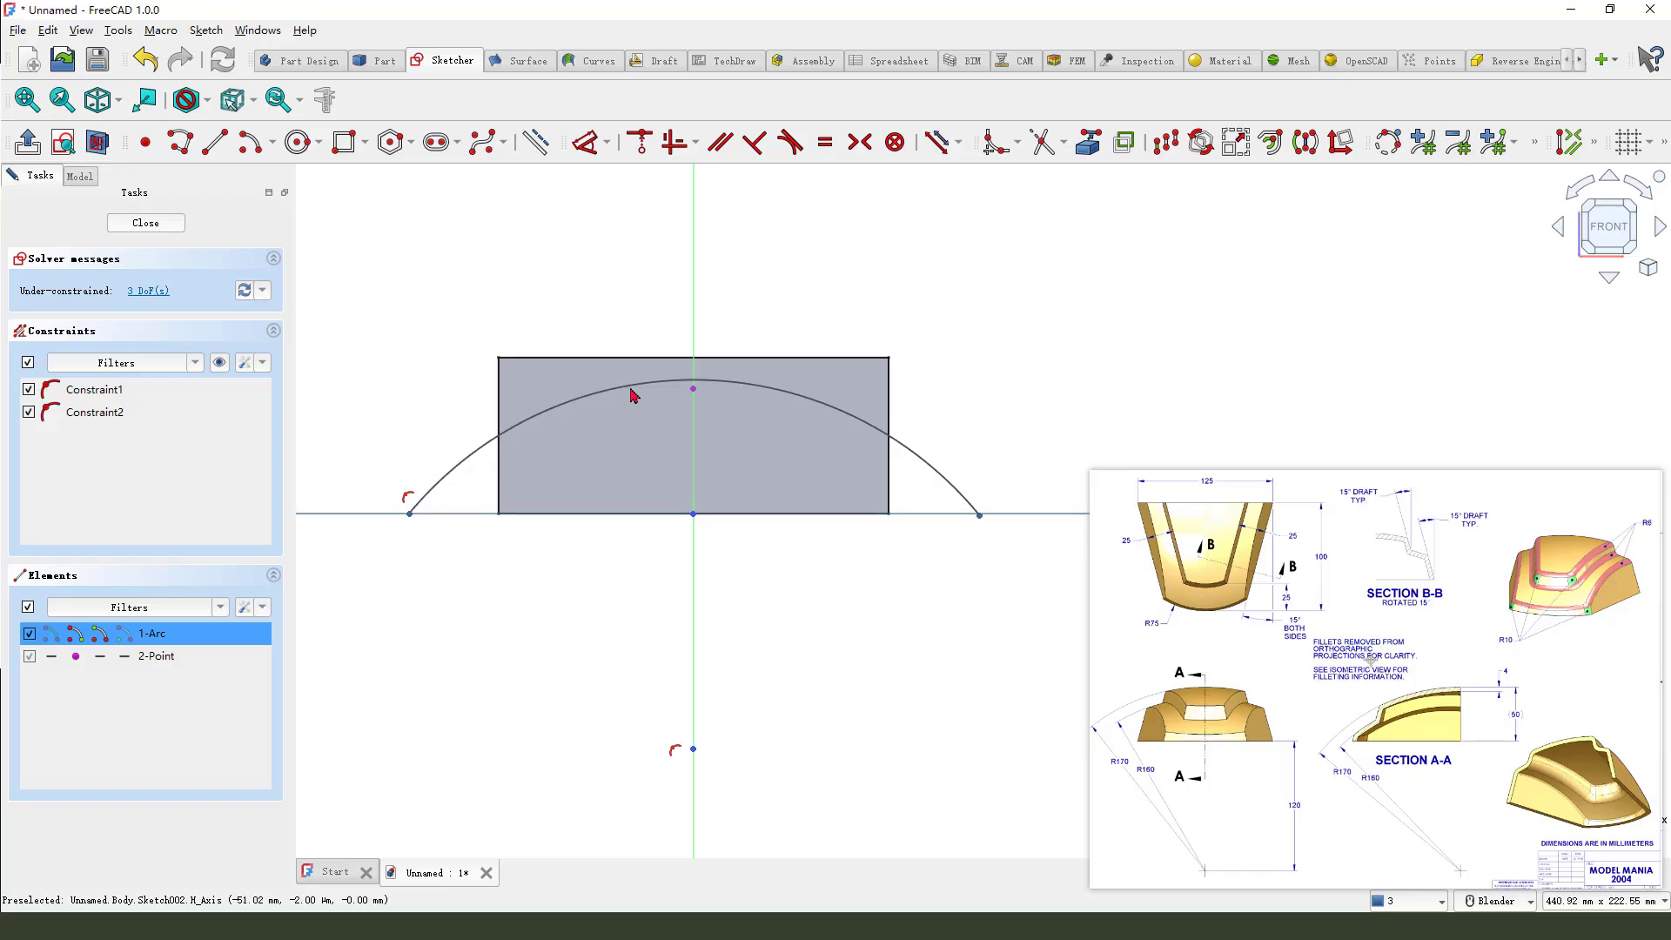
{"action": "mouse_move", "coordinate": [640, 142]}
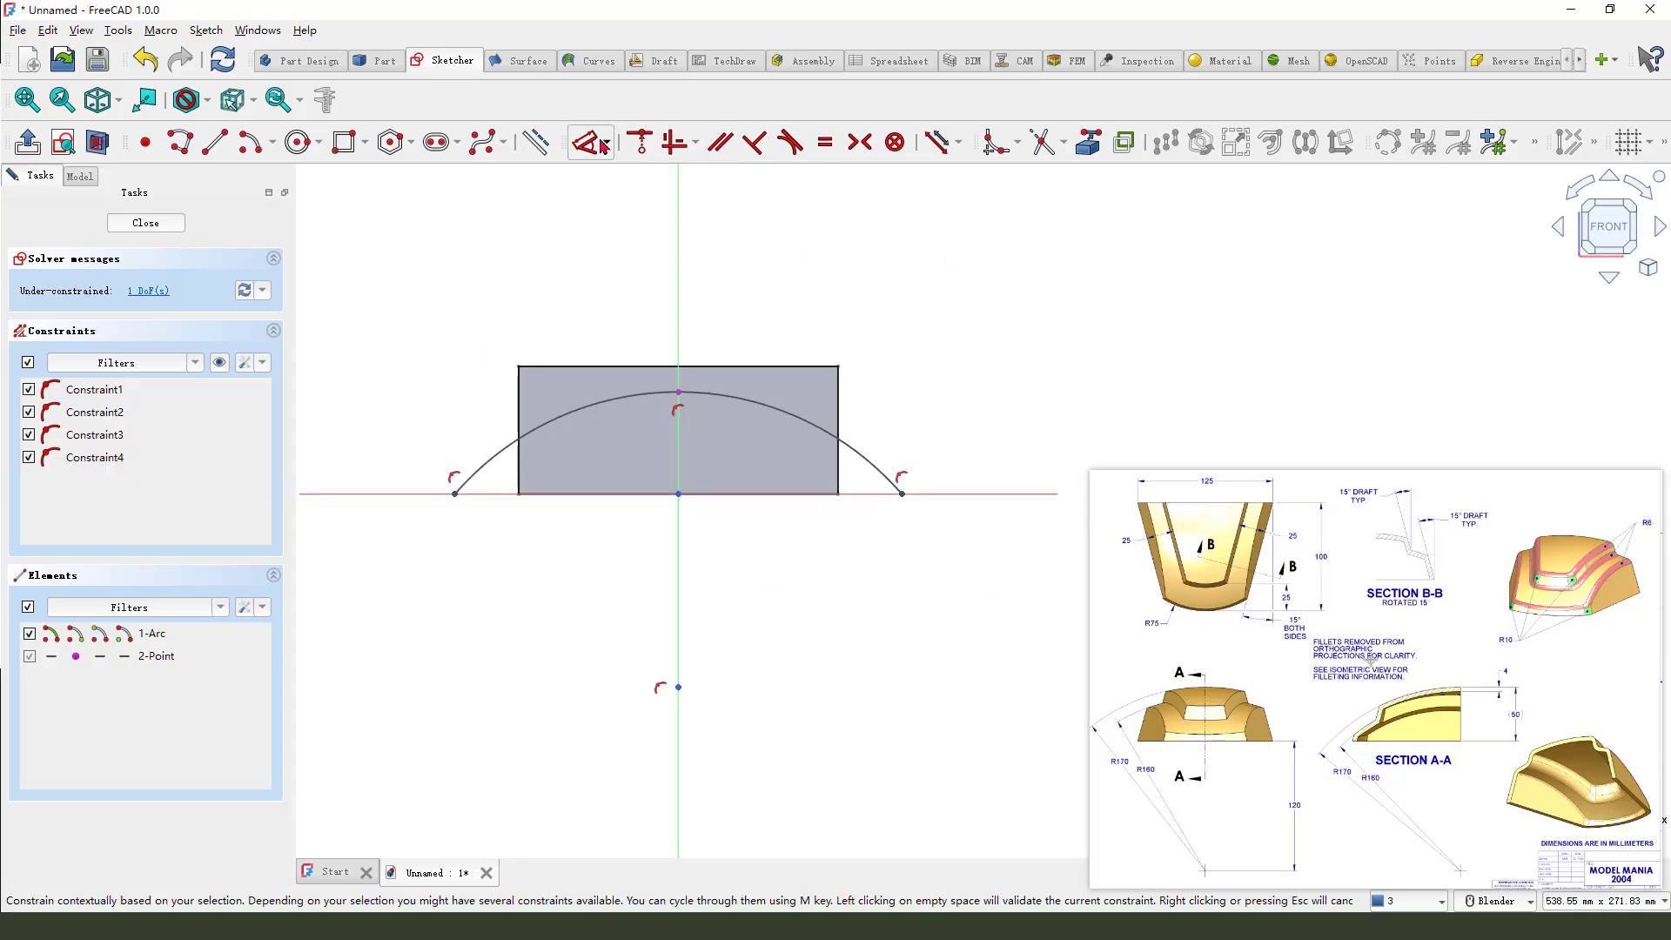
{"action": "left_click", "coordinate": [592, 142]}
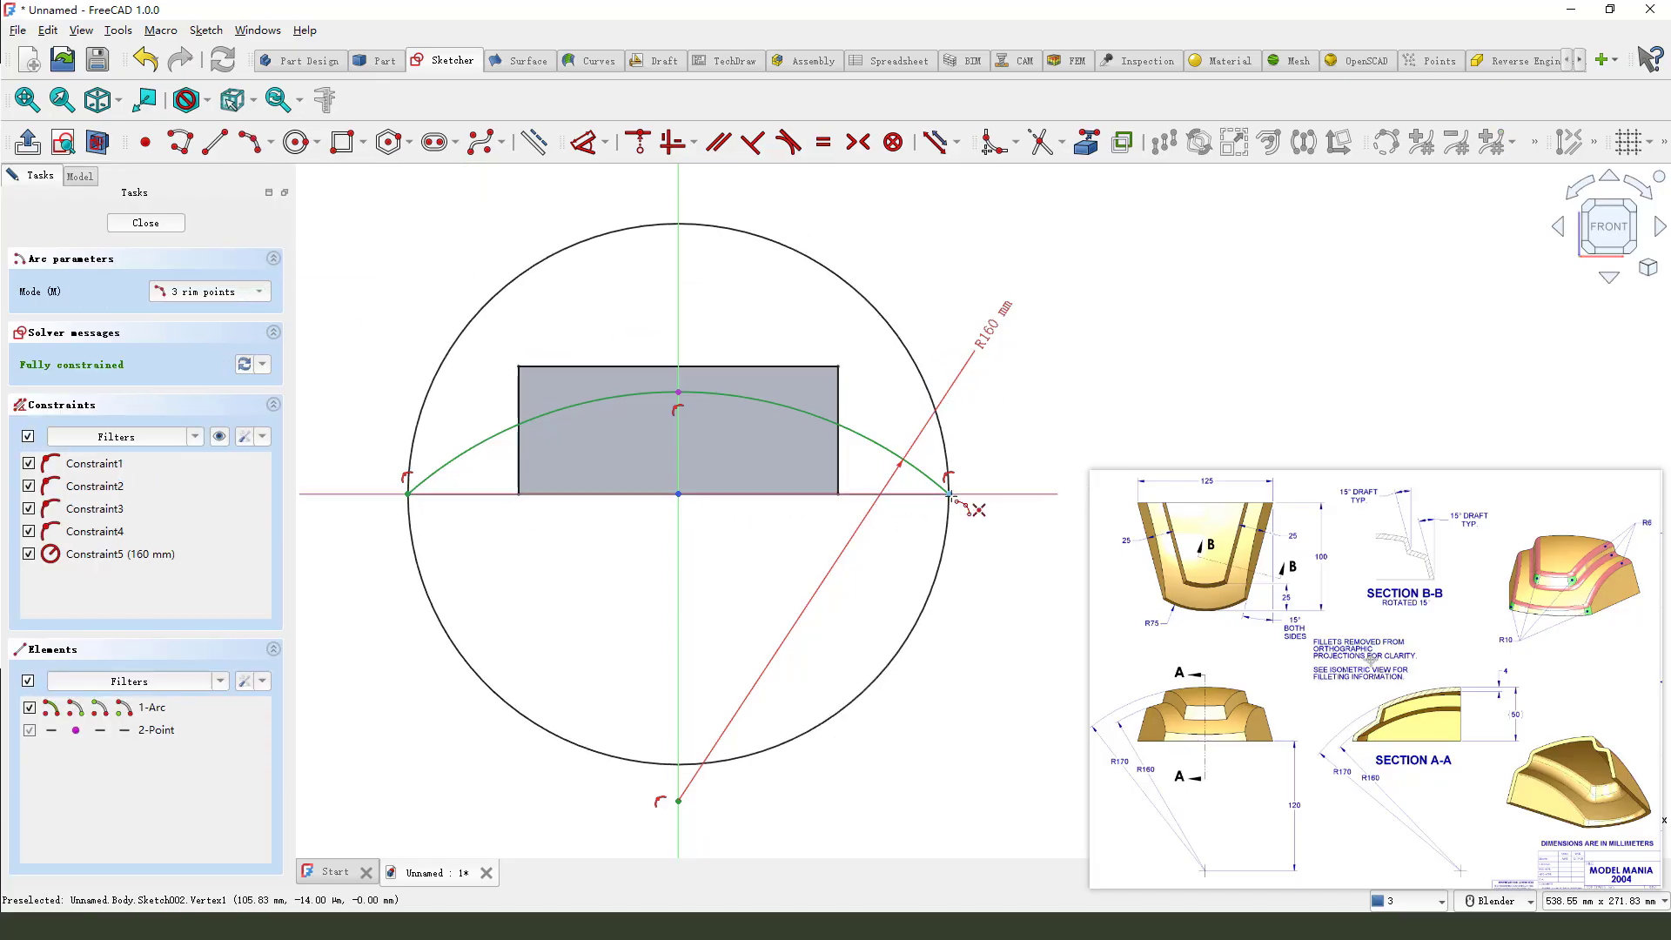
- Add a 3-point arc between its endpoints, accept the 106.03 mm radius, and close
{"action": "left_click", "coordinate": [579, 141]}
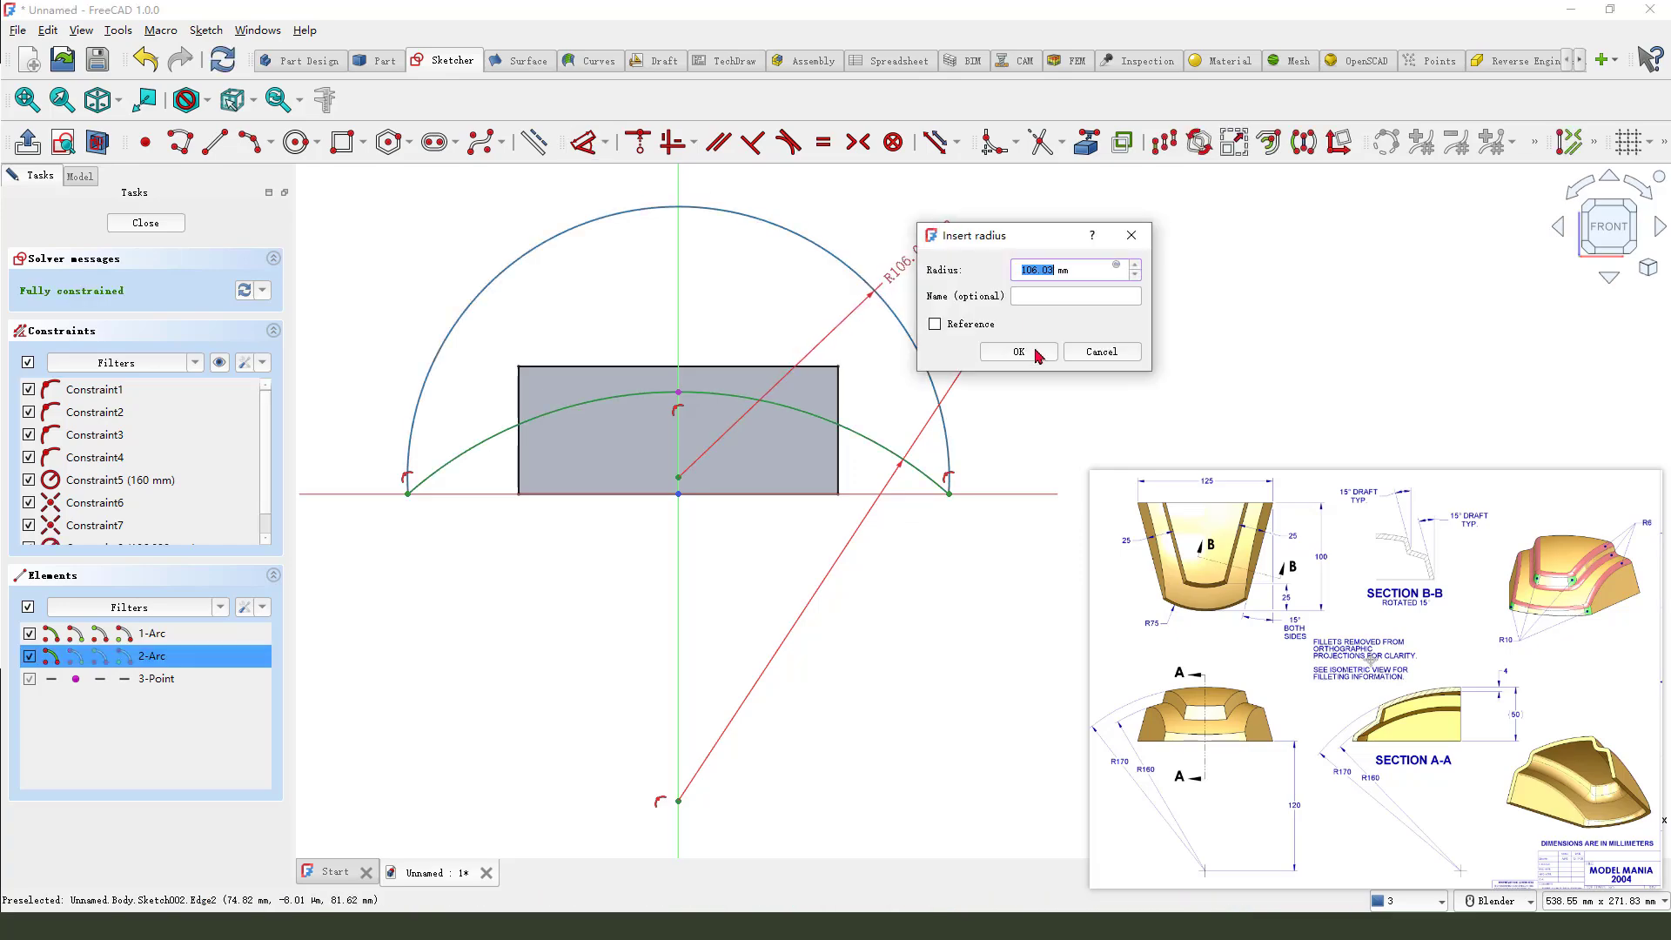
{"action": "left_click", "coordinate": [1015, 351]}
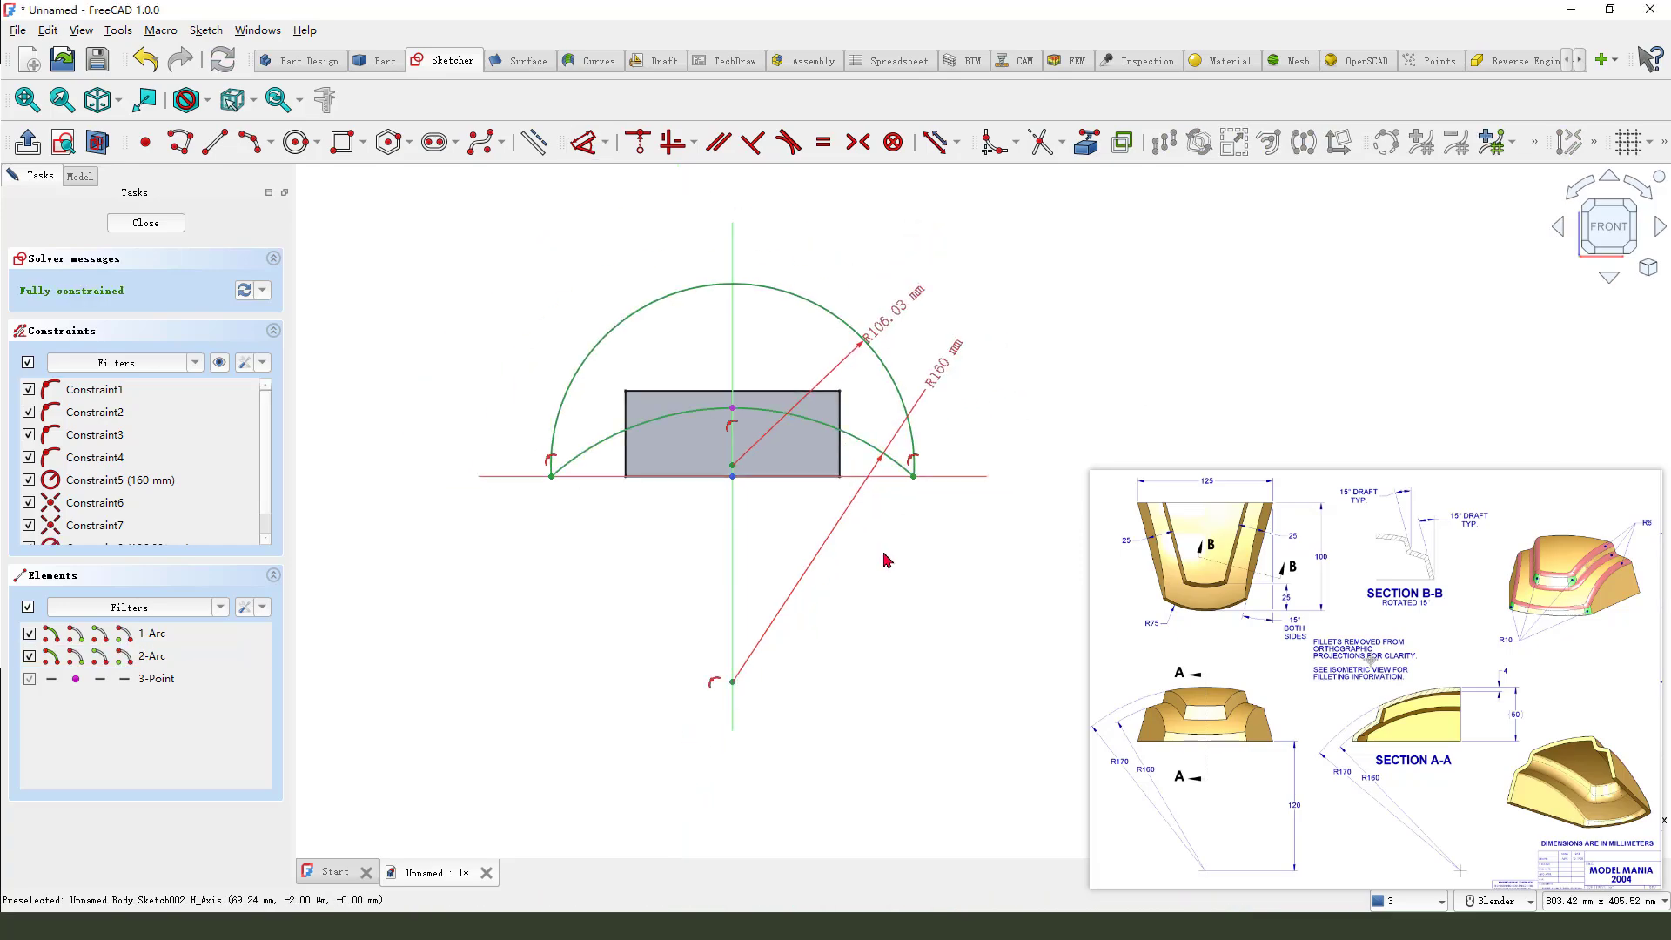
{"action": "mouse_move", "coordinate": [582, 401]}
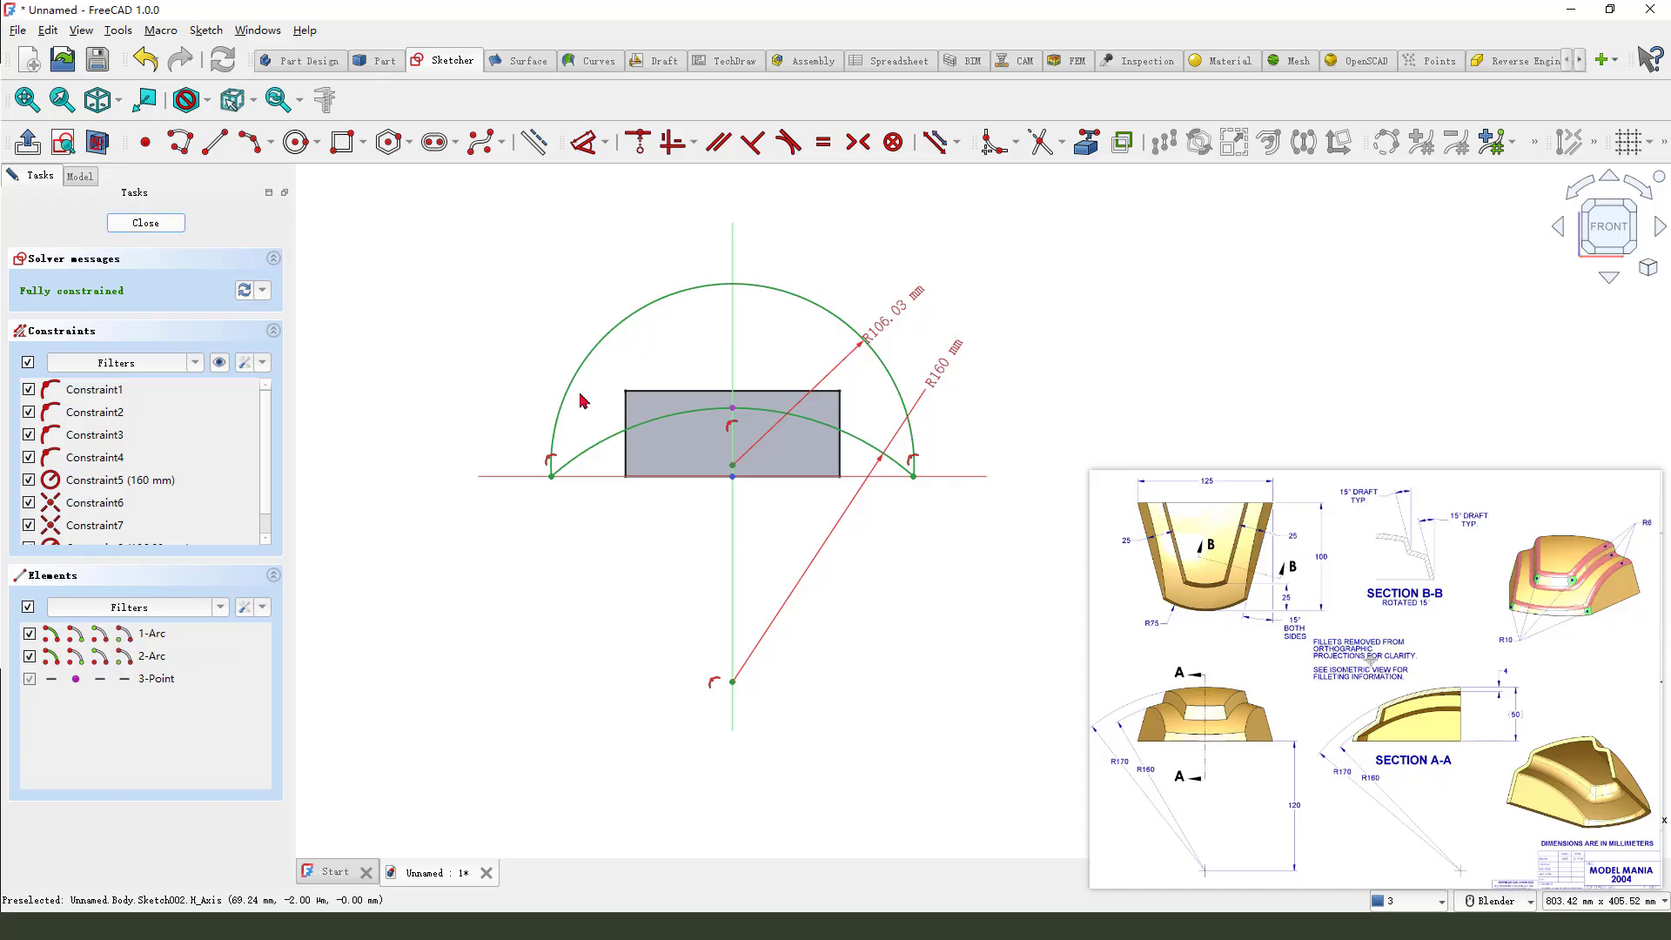
{"action": "left_click", "coordinate": [146, 223]}
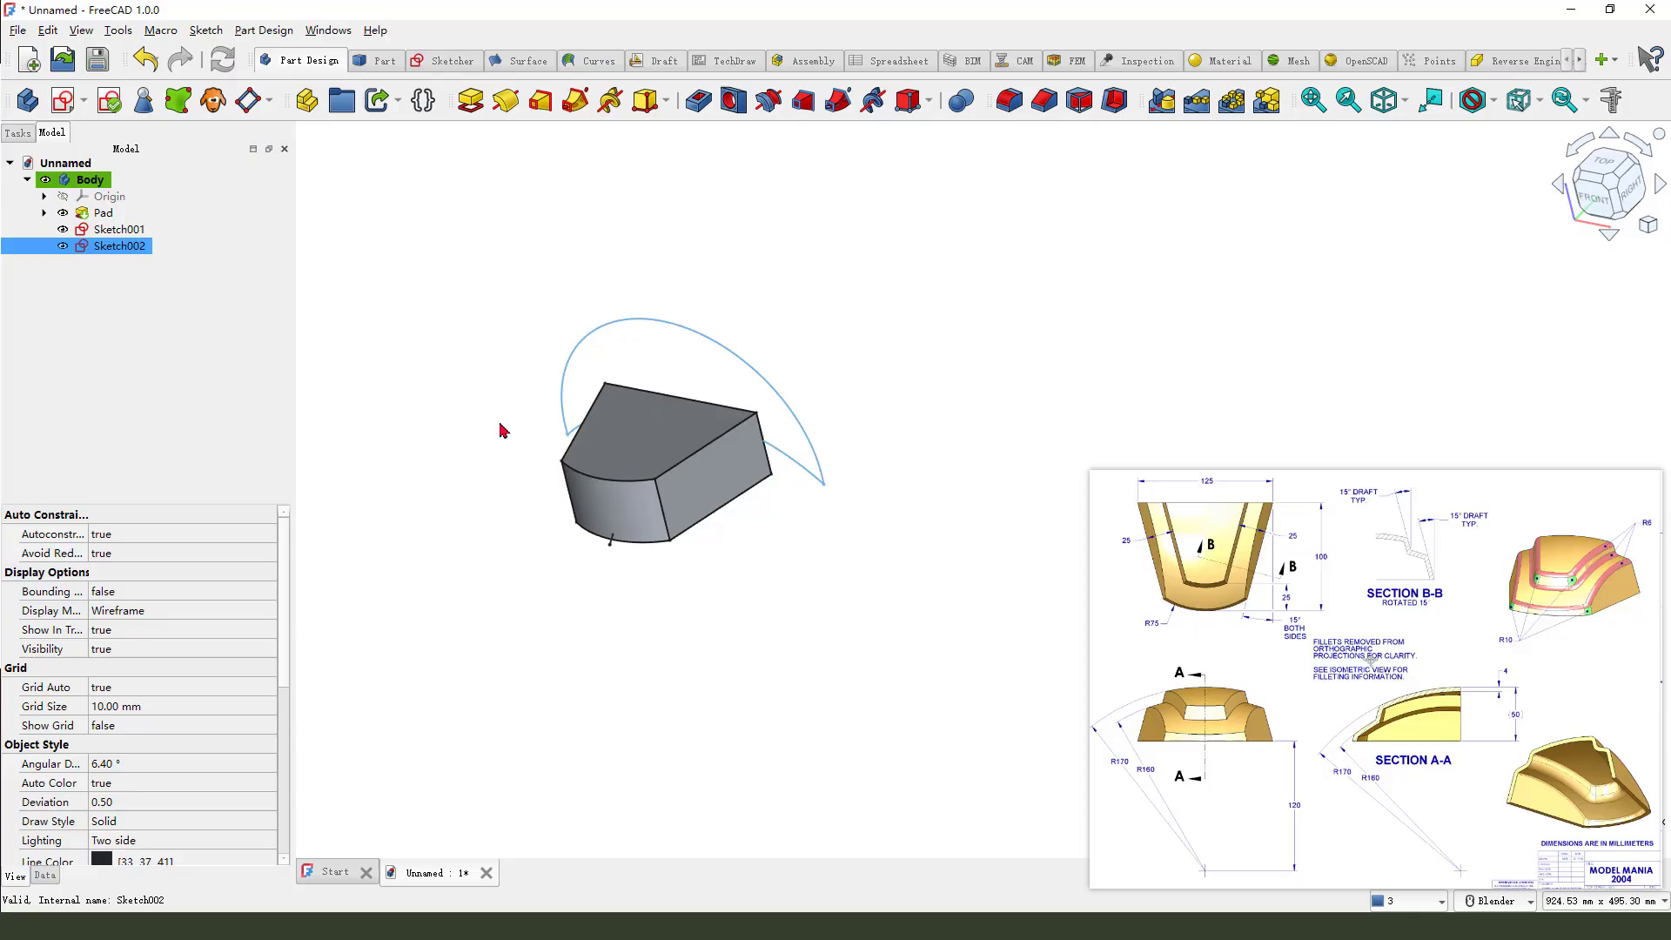
{"action": "mouse_move", "coordinate": [161, 266]}
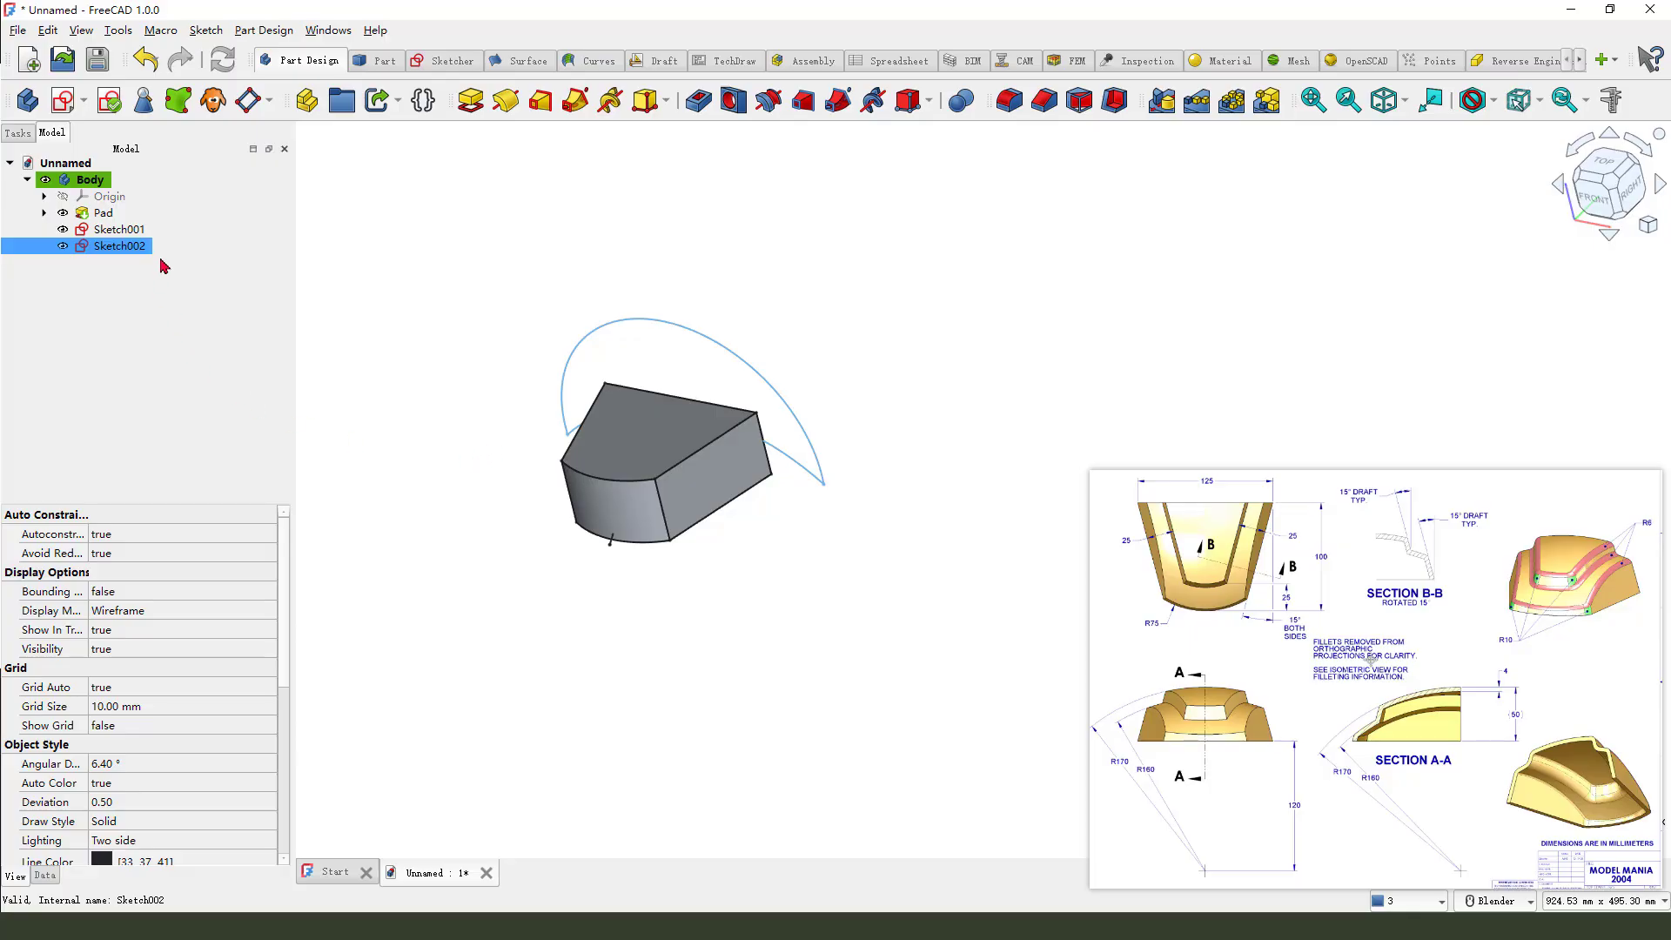
- Sweep Sketch001 along Sketch002 as a subtractive pipe, trimming the block's top
{"action": "left_click", "coordinate": [118, 229]}
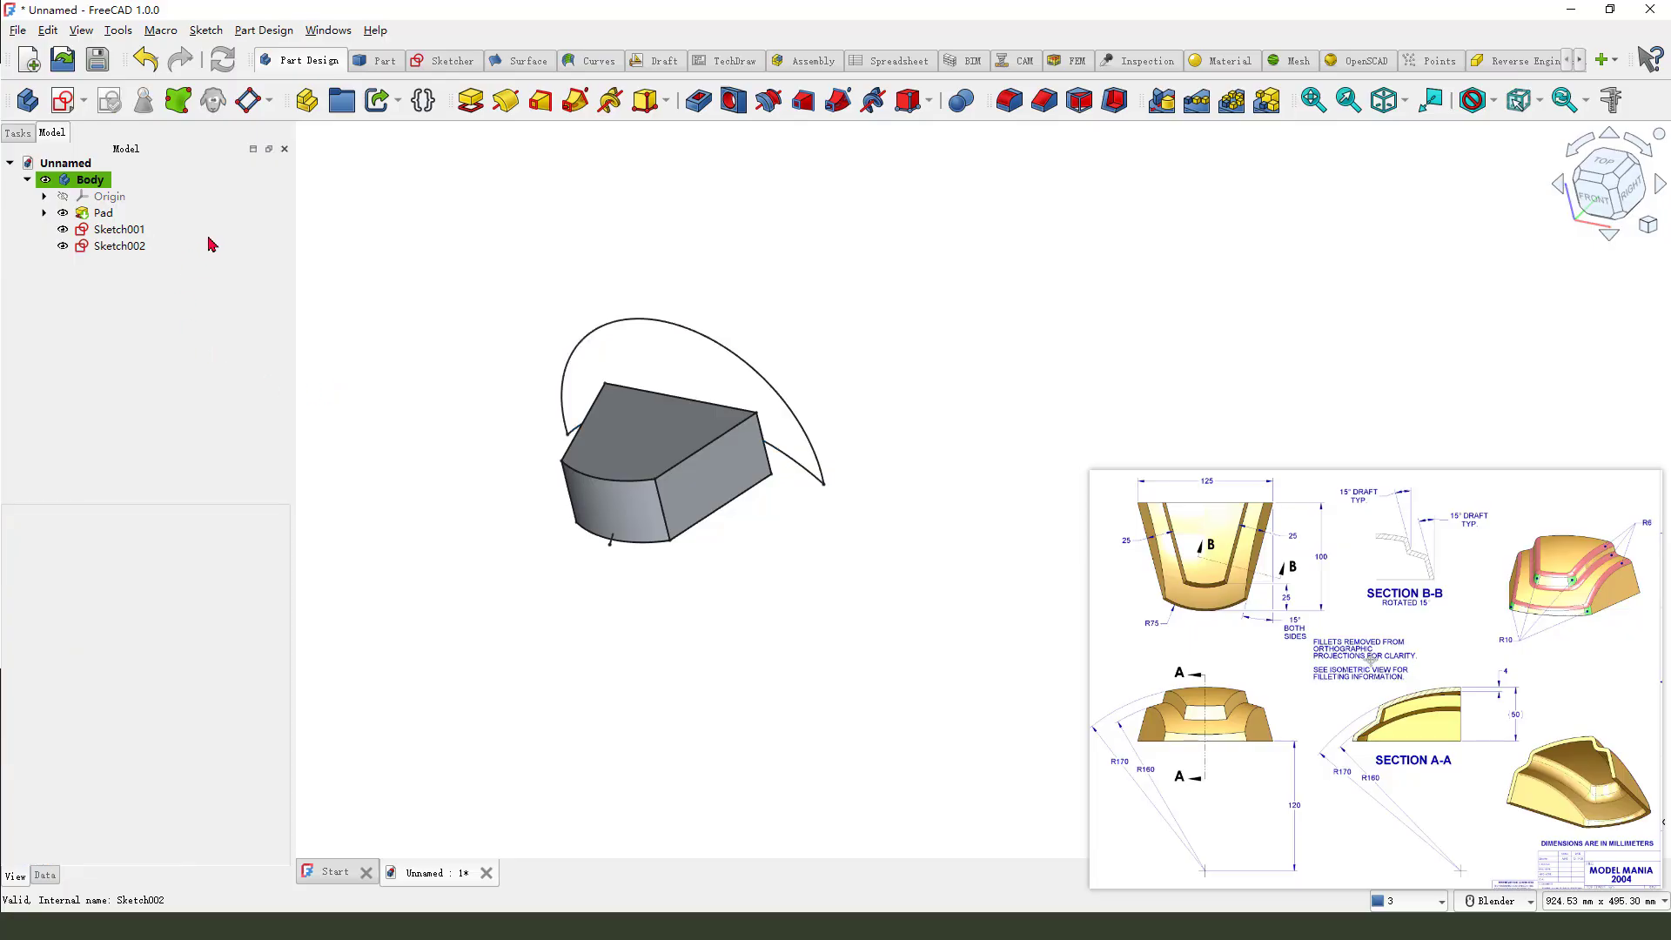
{"action": "mouse_move", "coordinate": [204, 281]}
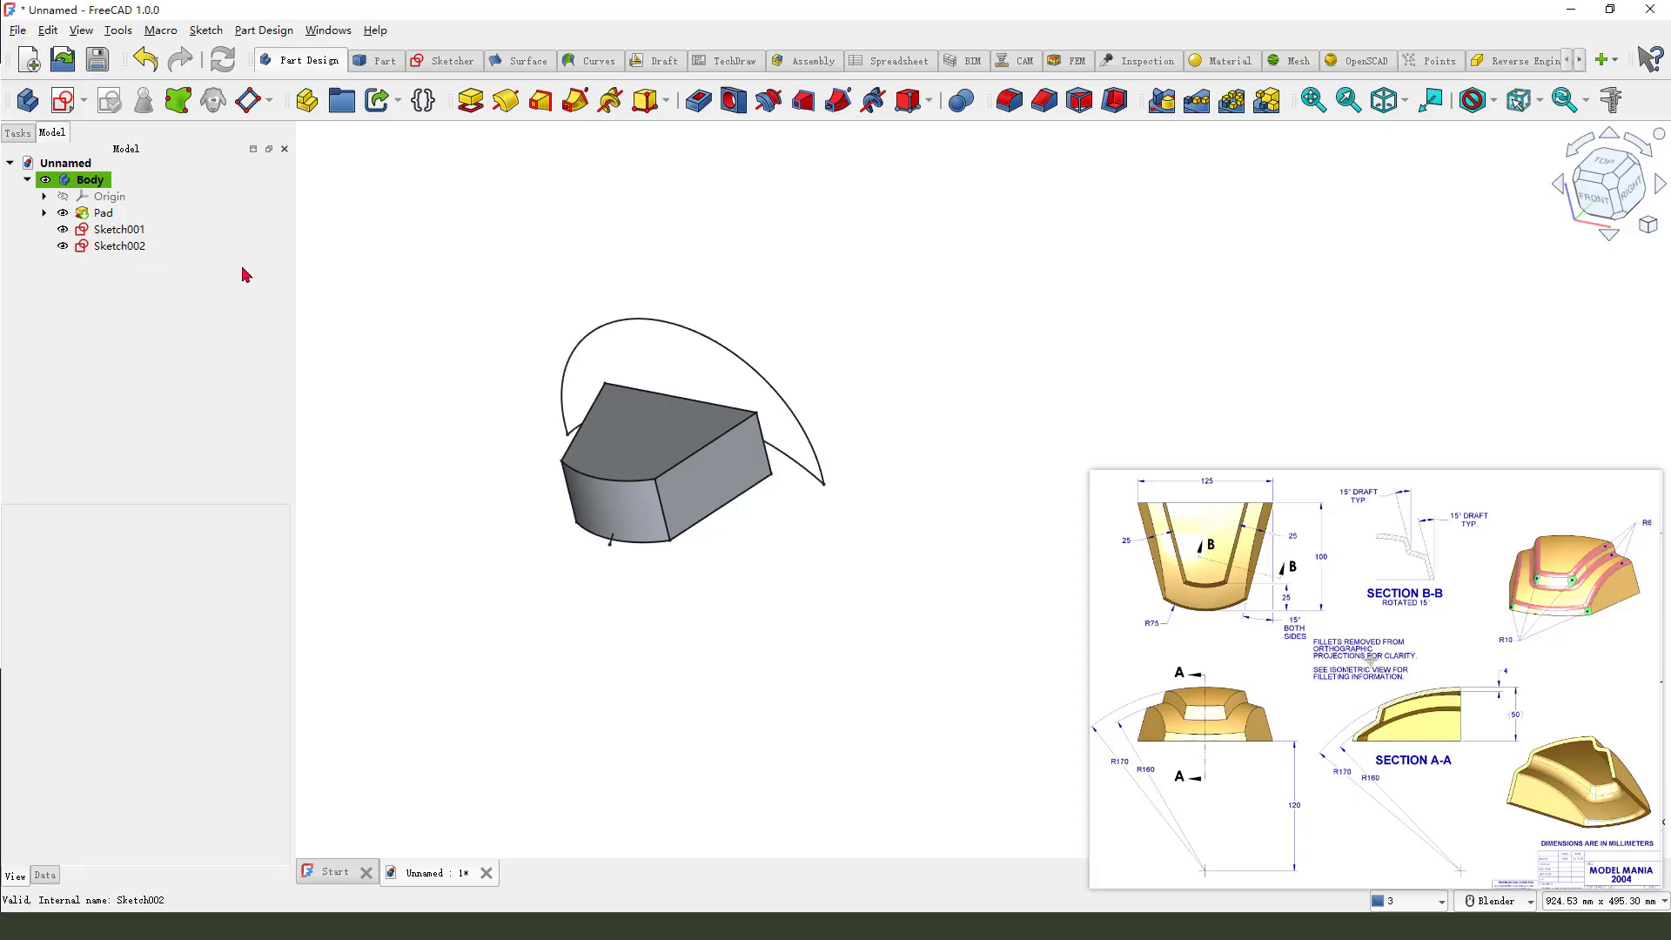
{"action": "left_click", "coordinate": [119, 246]}
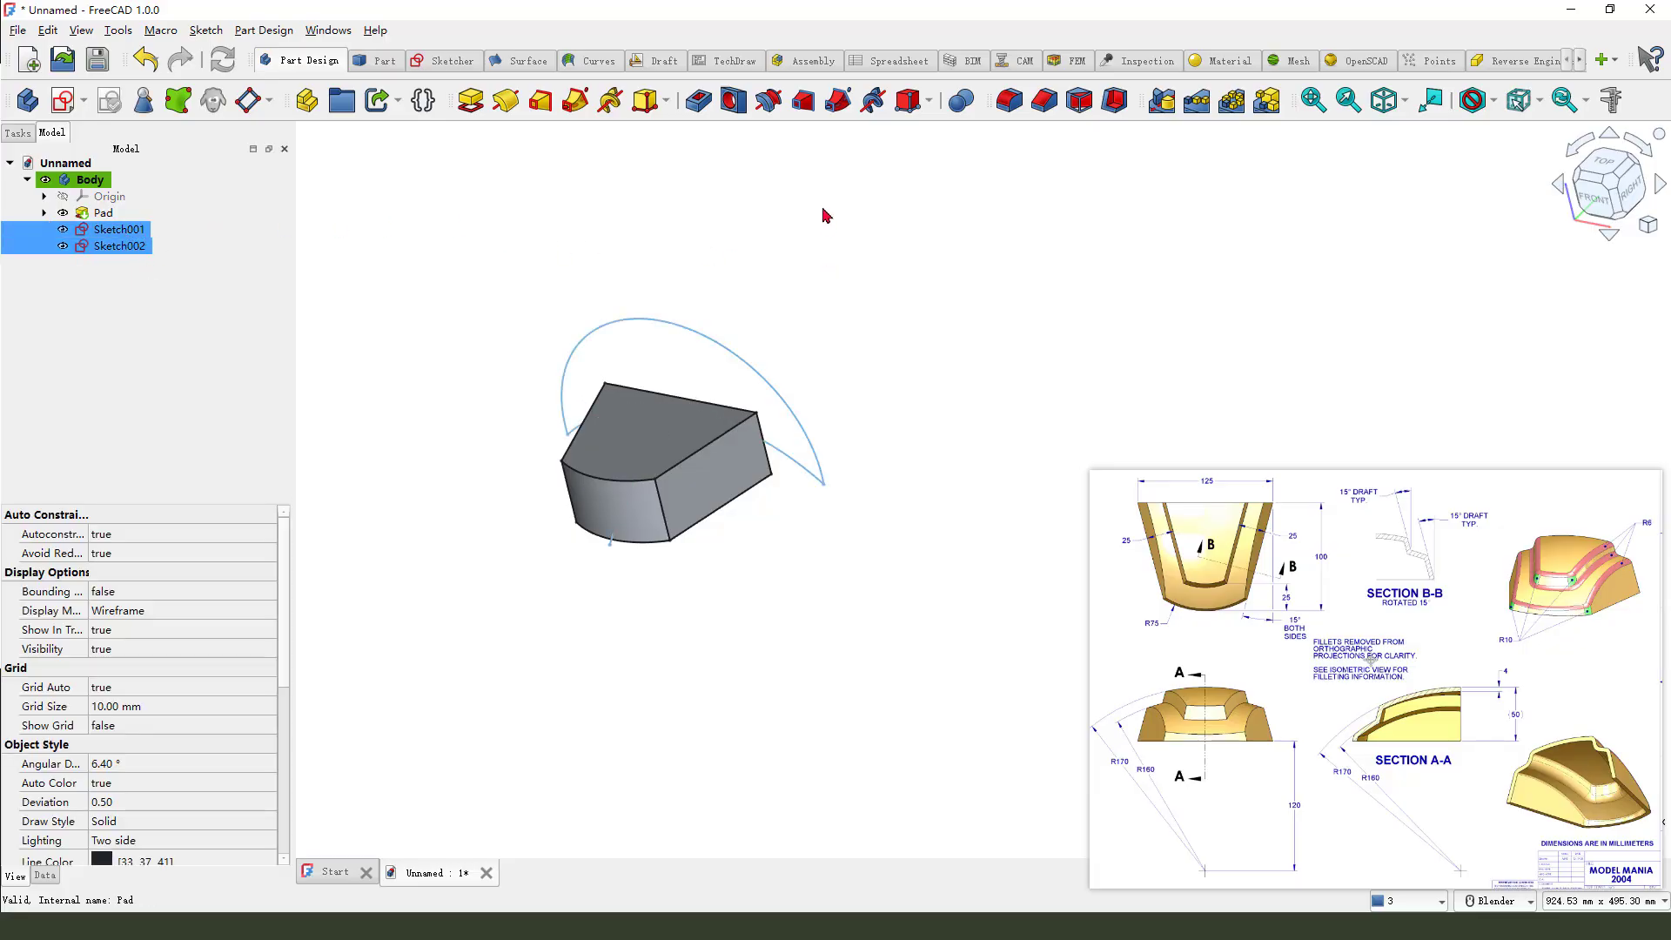
{"action": "mouse_move", "coordinate": [837, 100]}
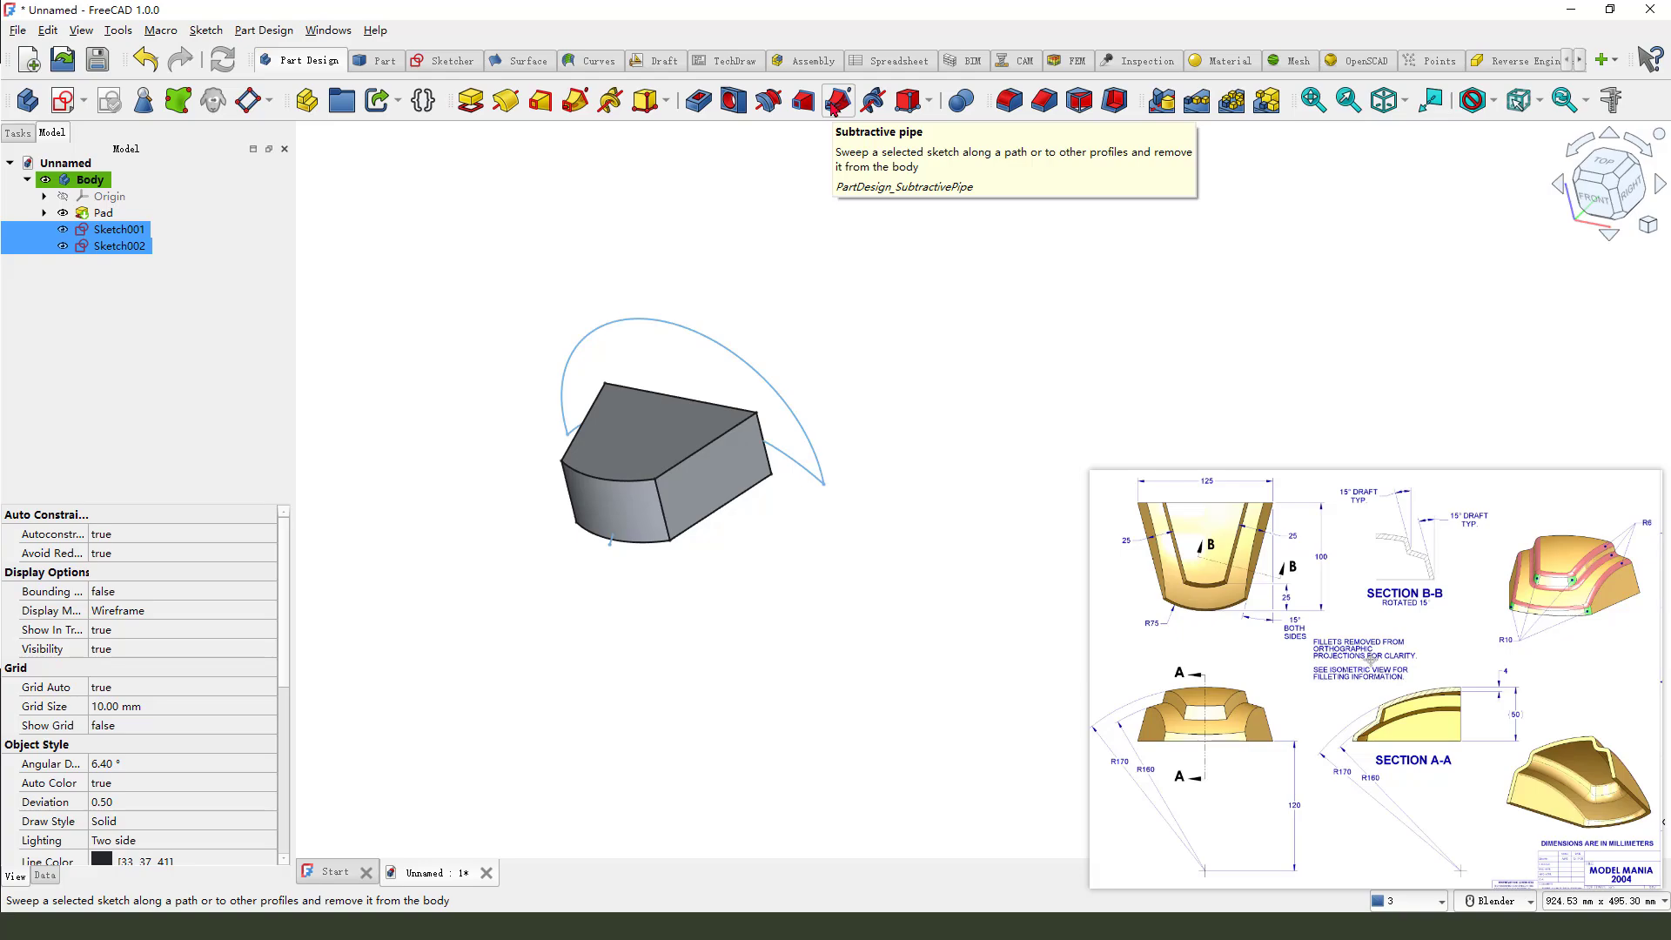
{"action": "left_click", "coordinate": [837, 101]}
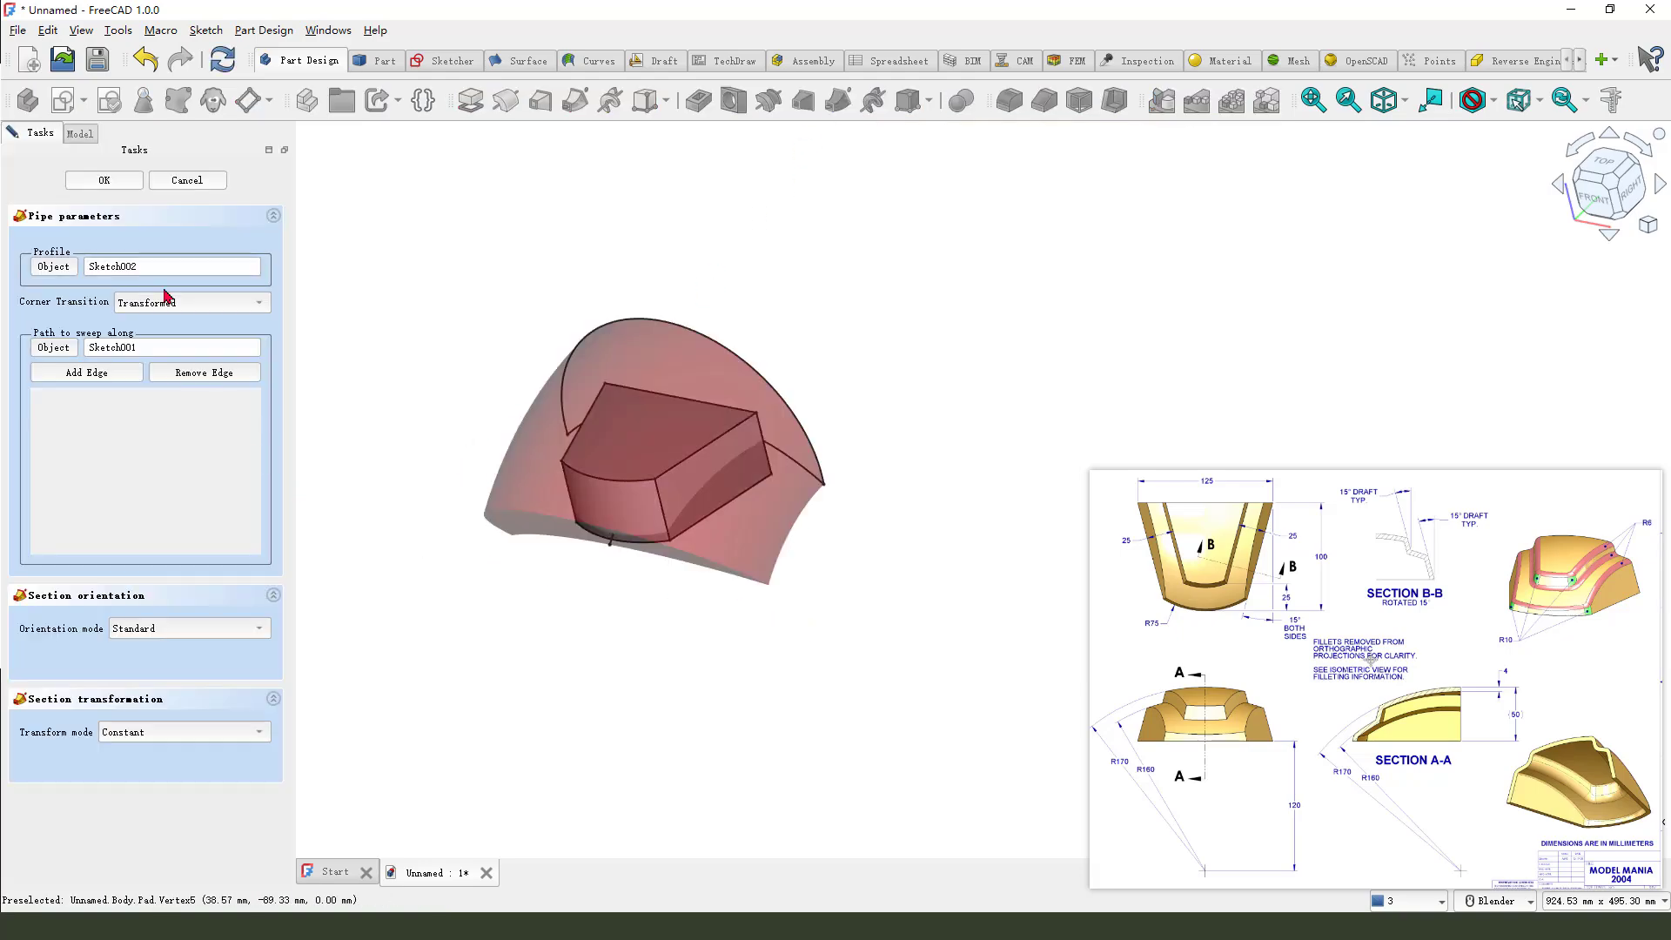
{"action": "left_click", "coordinate": [103, 180]}
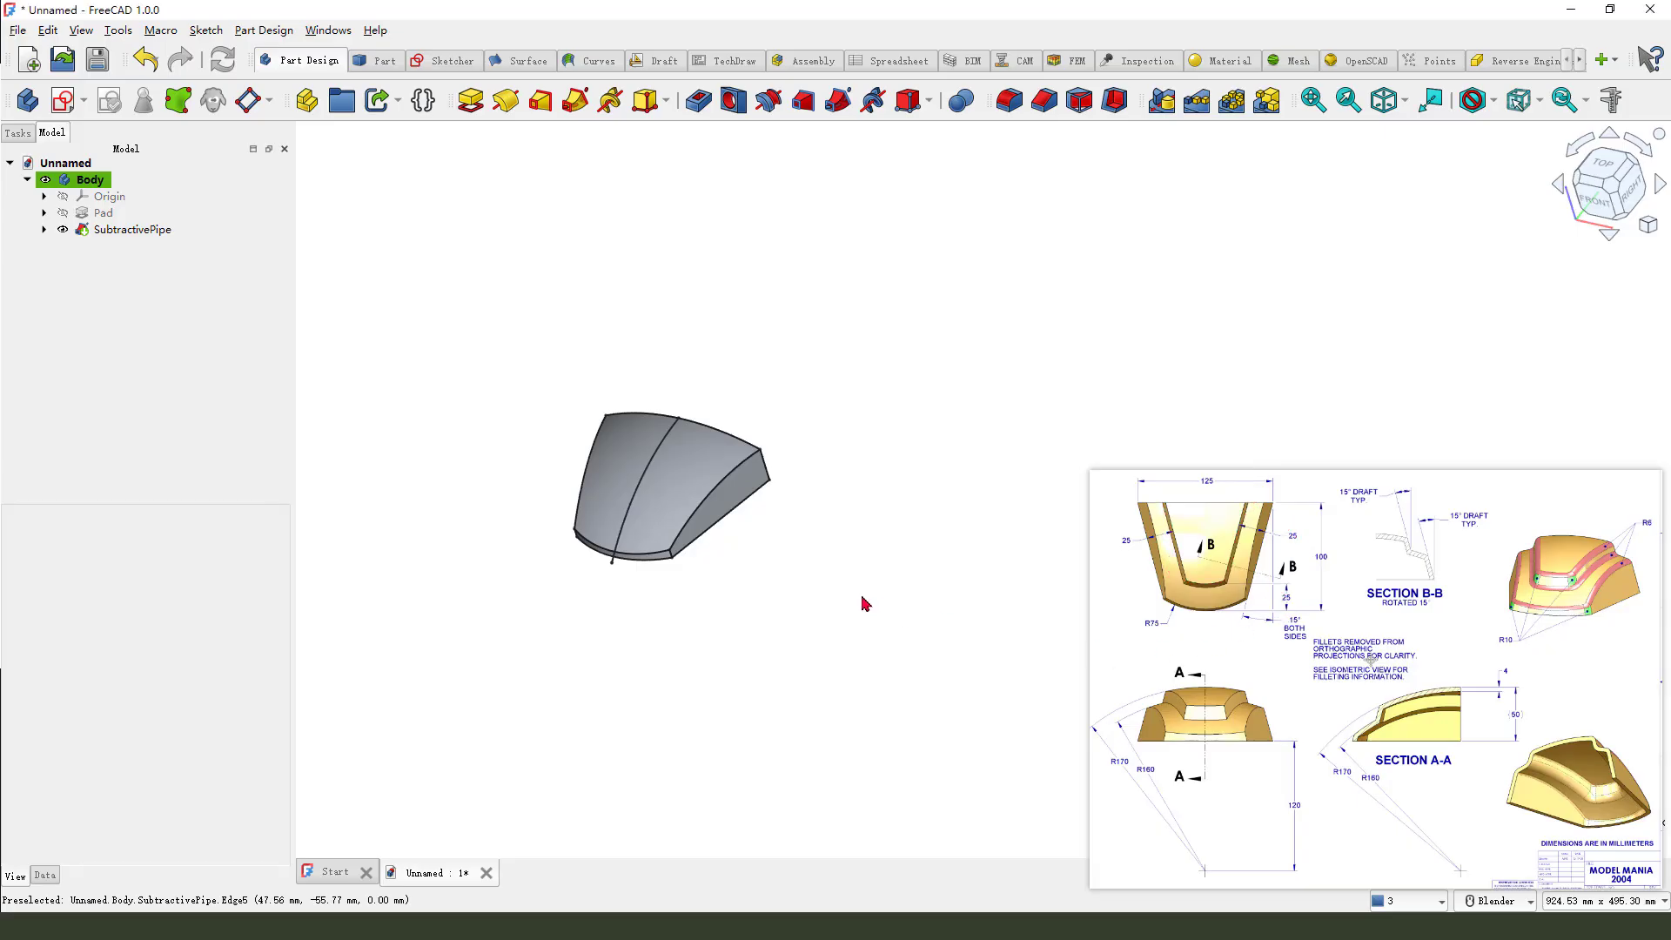
- Create a new sketch attached to the XY base plane
{"action": "left_click", "coordinate": [62, 100]}
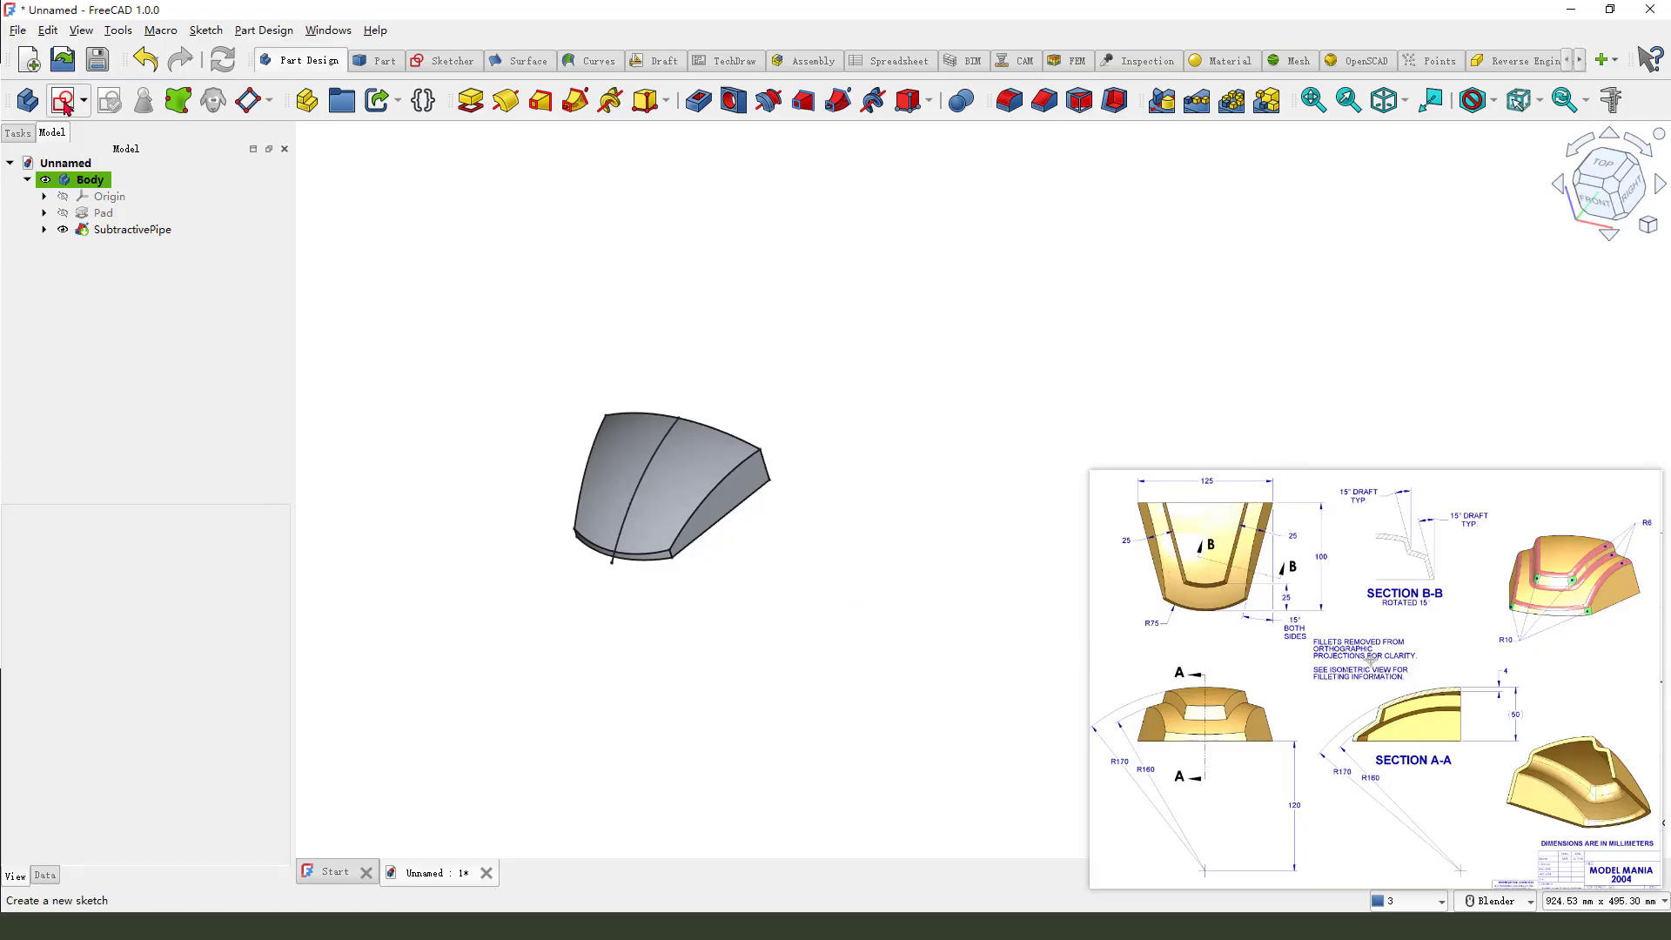
{"action": "left_click", "coordinate": [65, 100]}
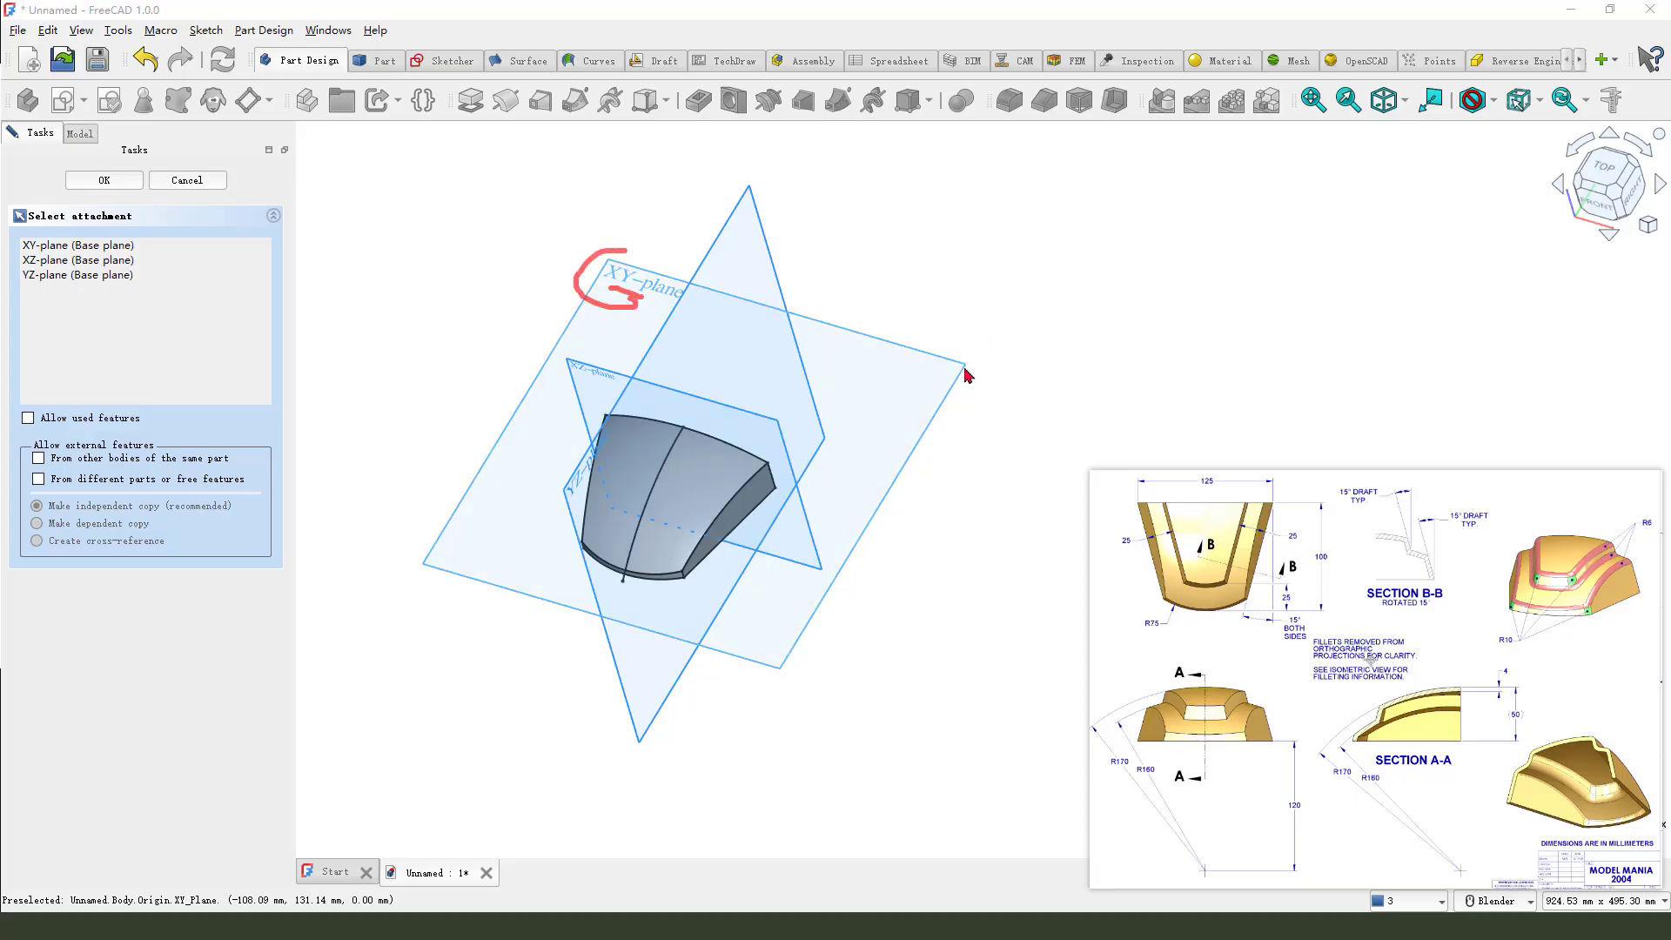
{"action": "left_click", "coordinate": [104, 179]}
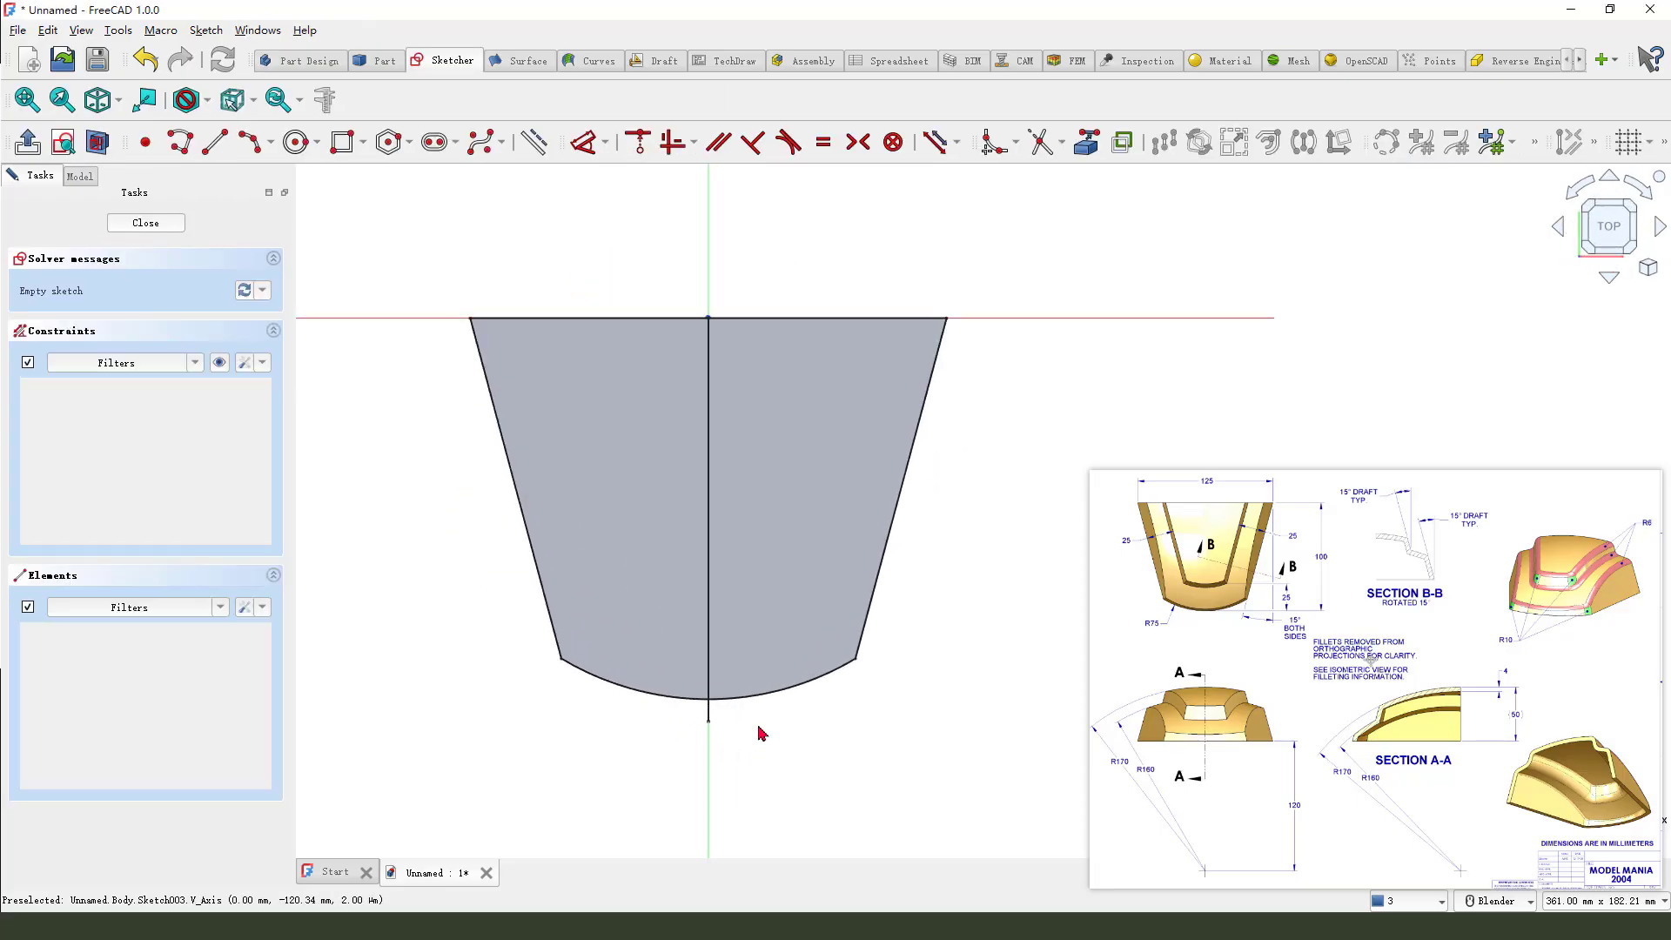
{"action": "scroll", "scroll_direction": "down", "scroll_amount": 3}
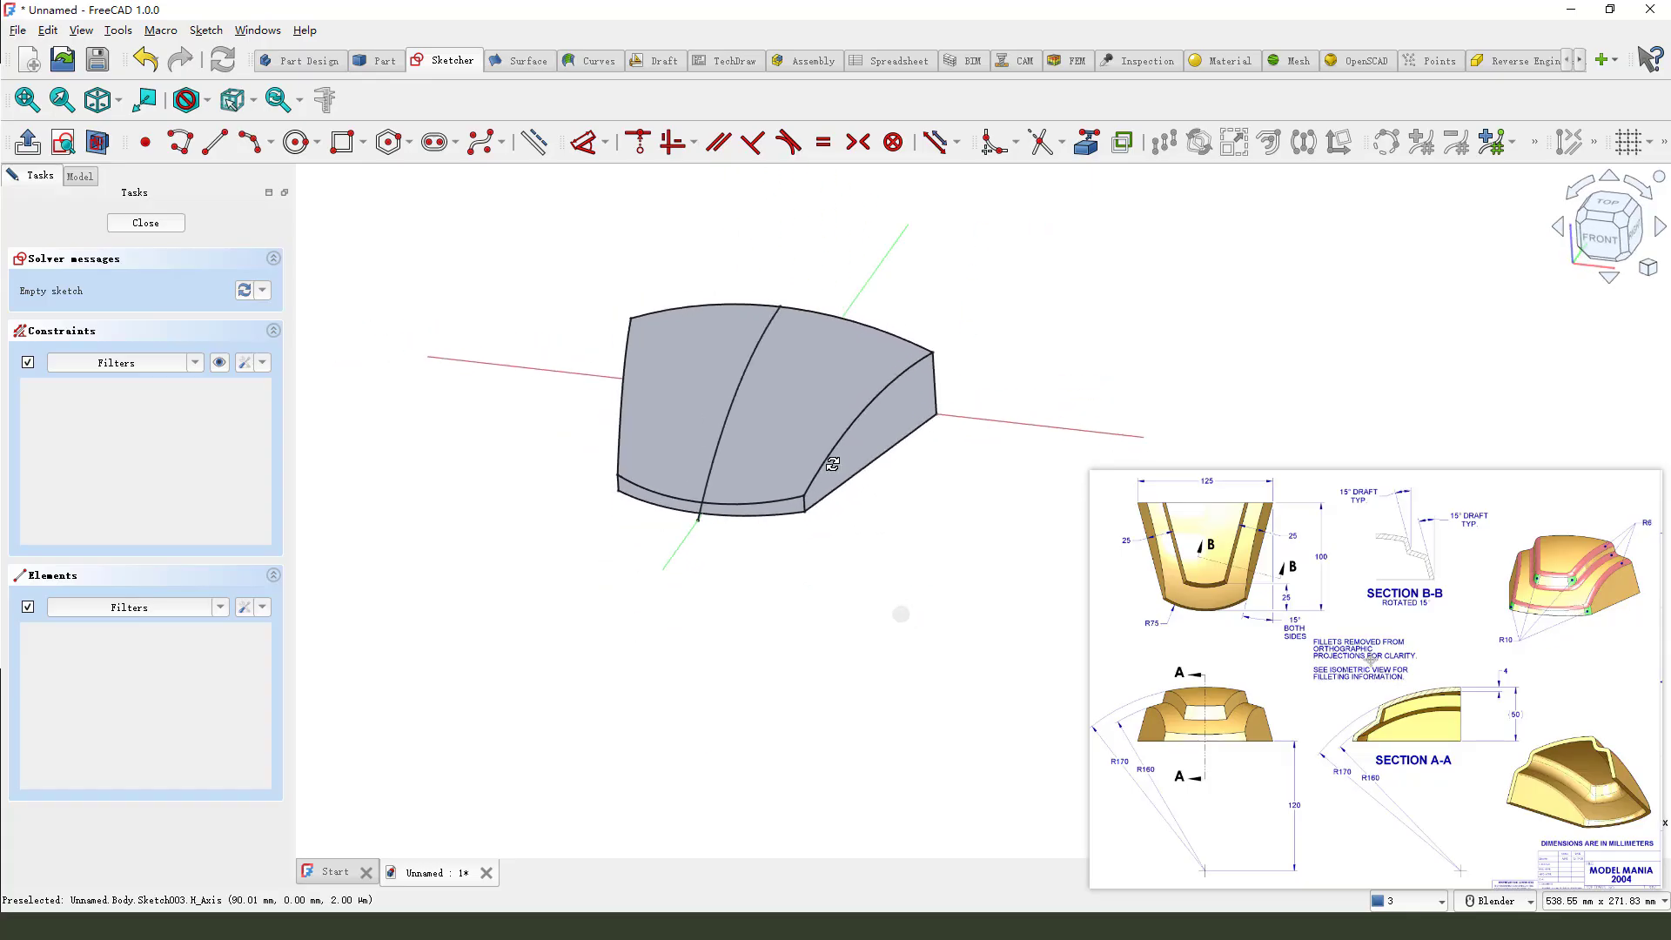
{"action": "left_click", "coordinate": [79, 176]}
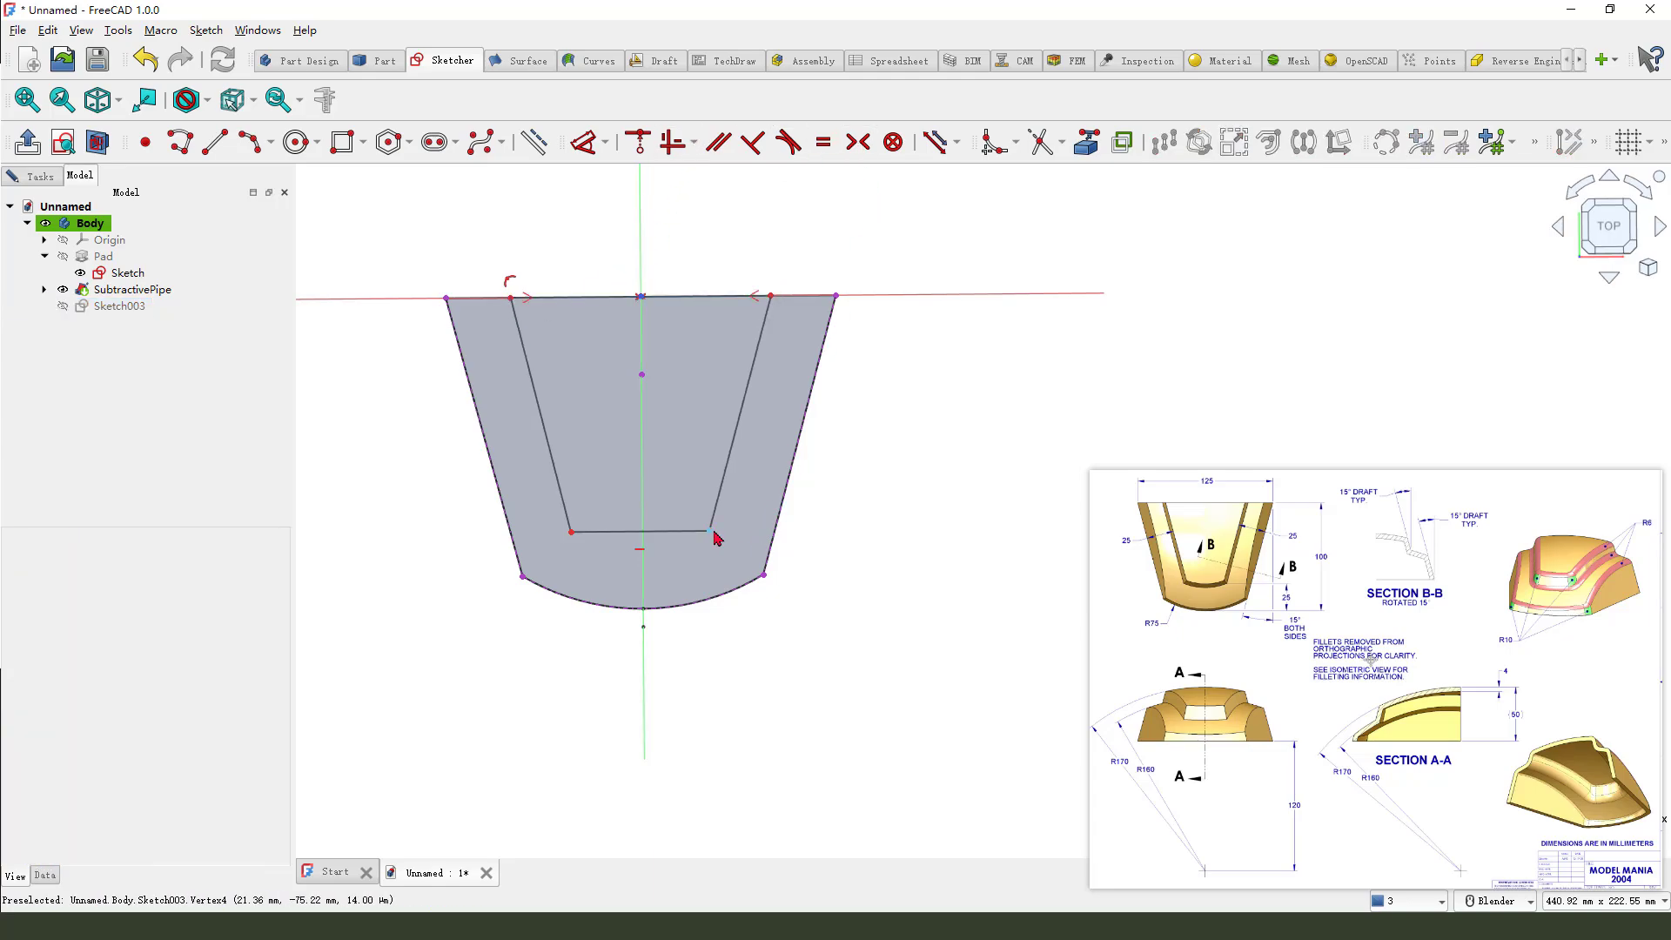
- Constrain the inner outline symmetric and parallel to the outer tapered edges
{"action": "left_click", "coordinate": [120, 306]}
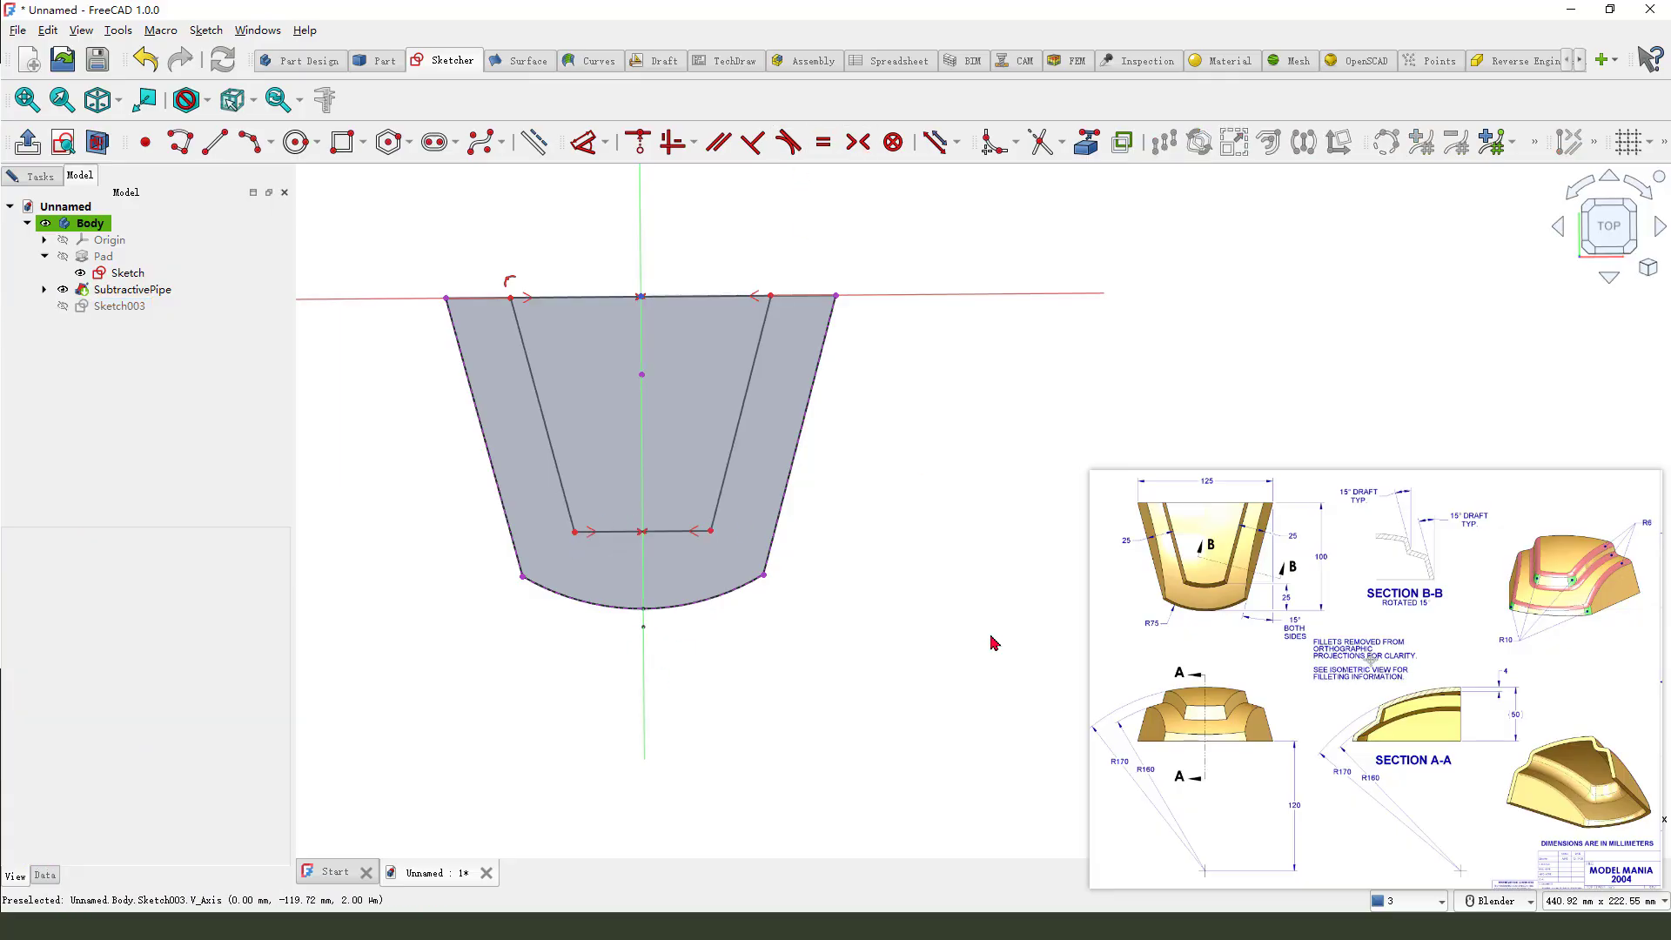
{"action": "mouse_move", "coordinate": [604, 171]}
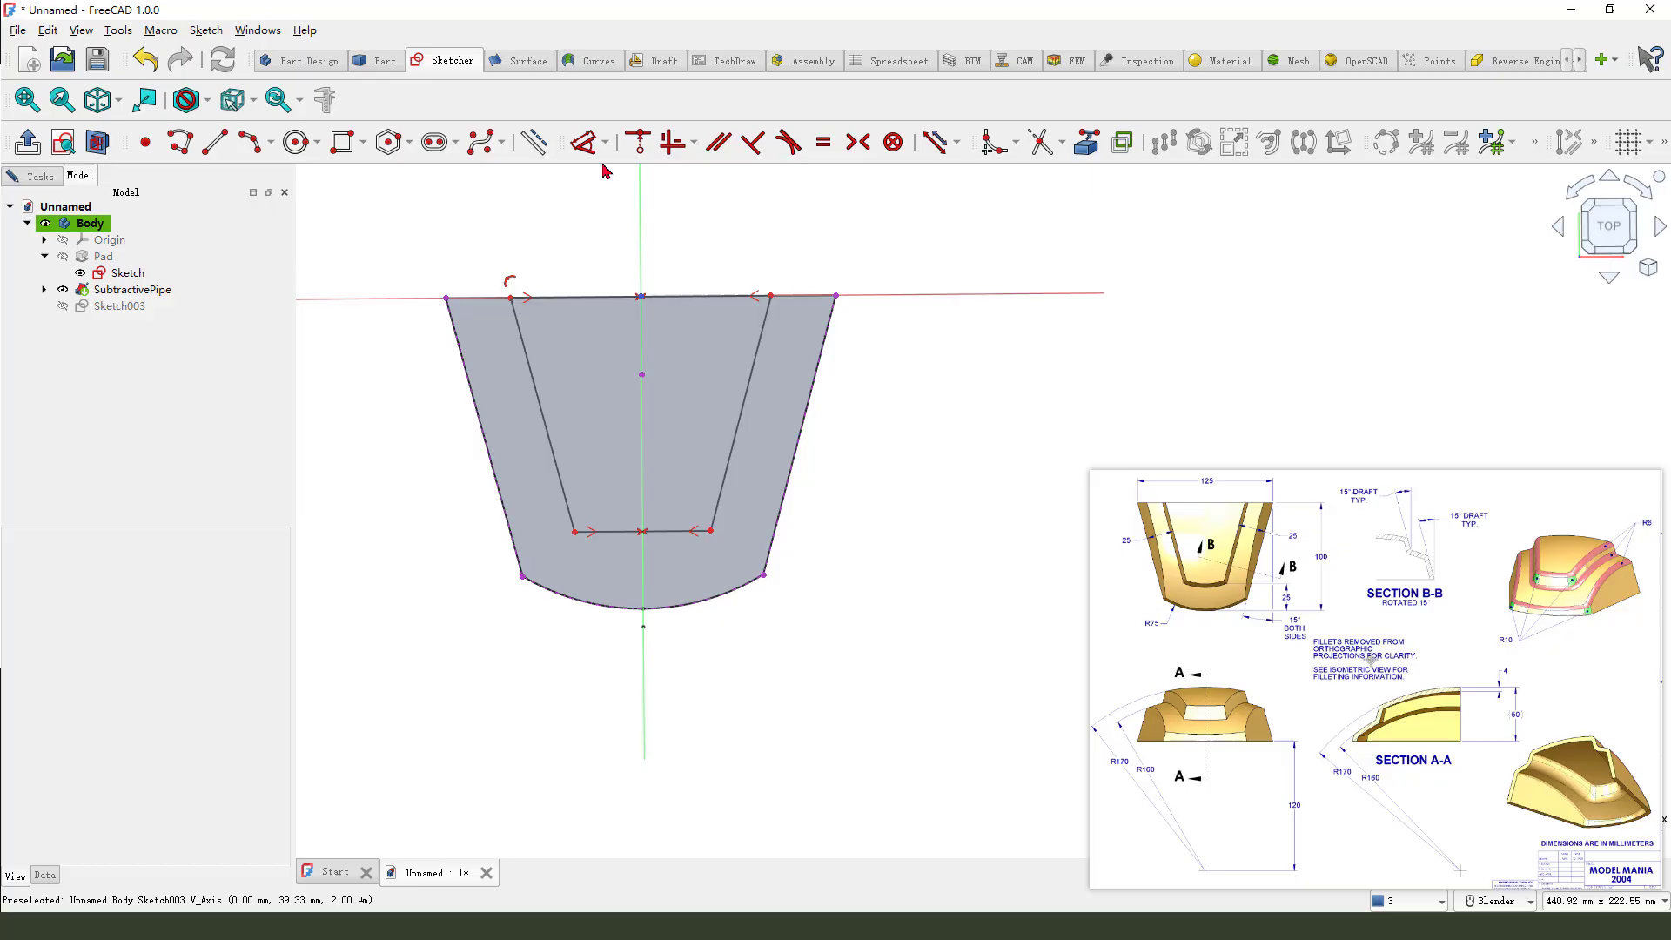
{"action": "left_click", "coordinate": [121, 305]}
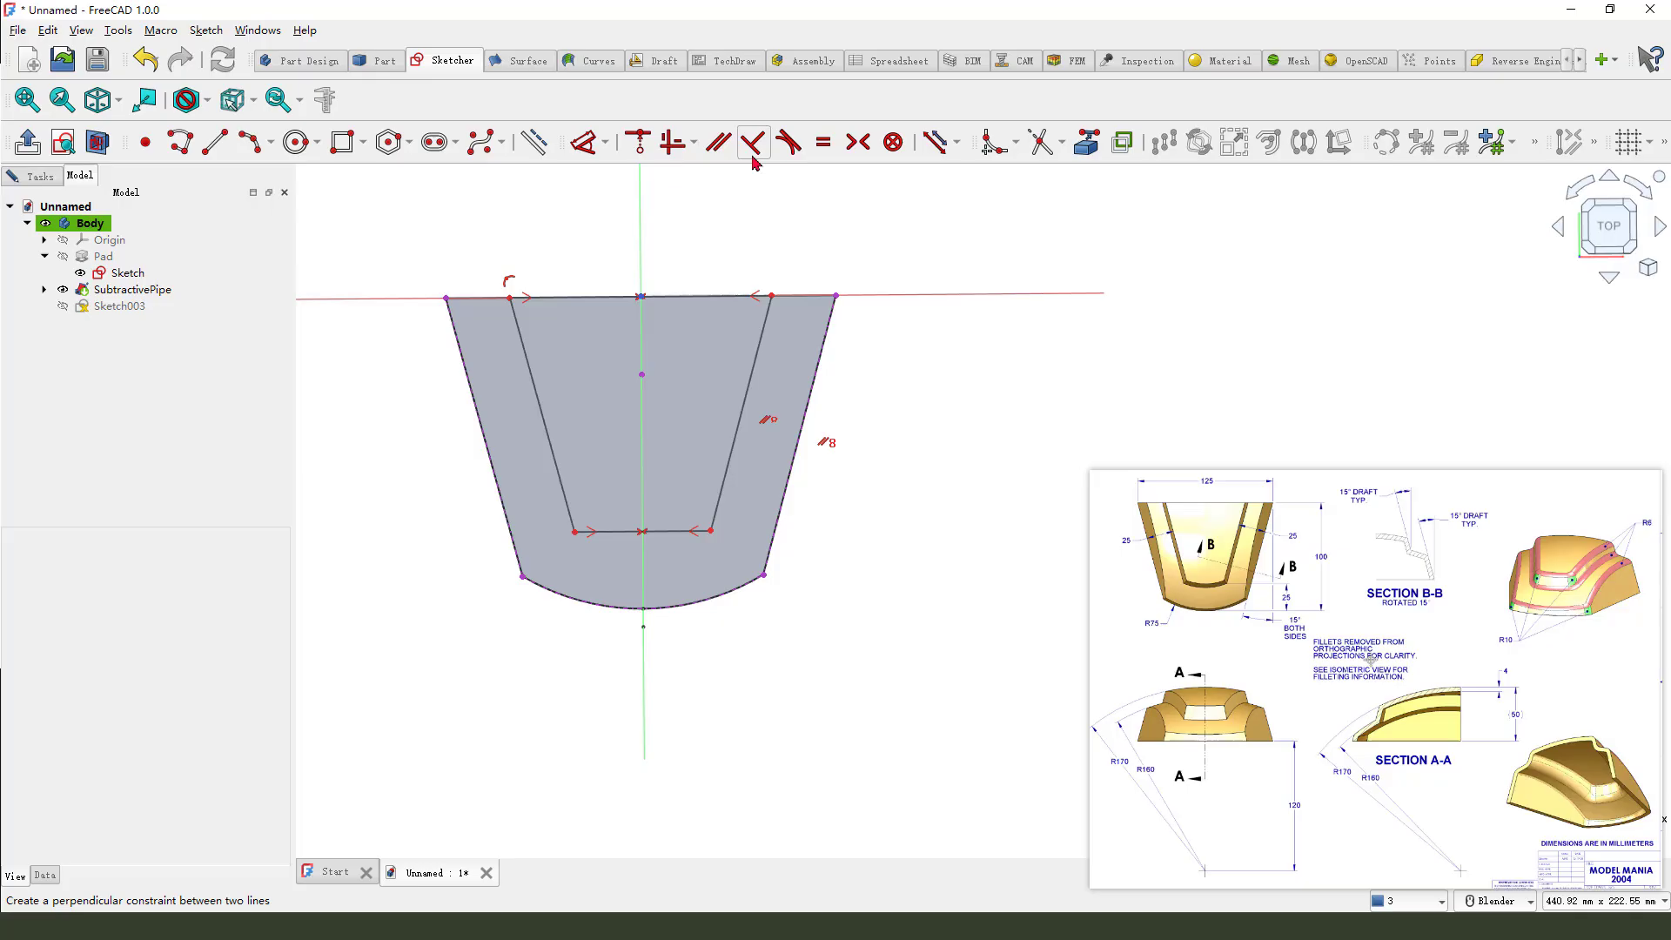
{"action": "mouse_move", "coordinate": [764, 326]}
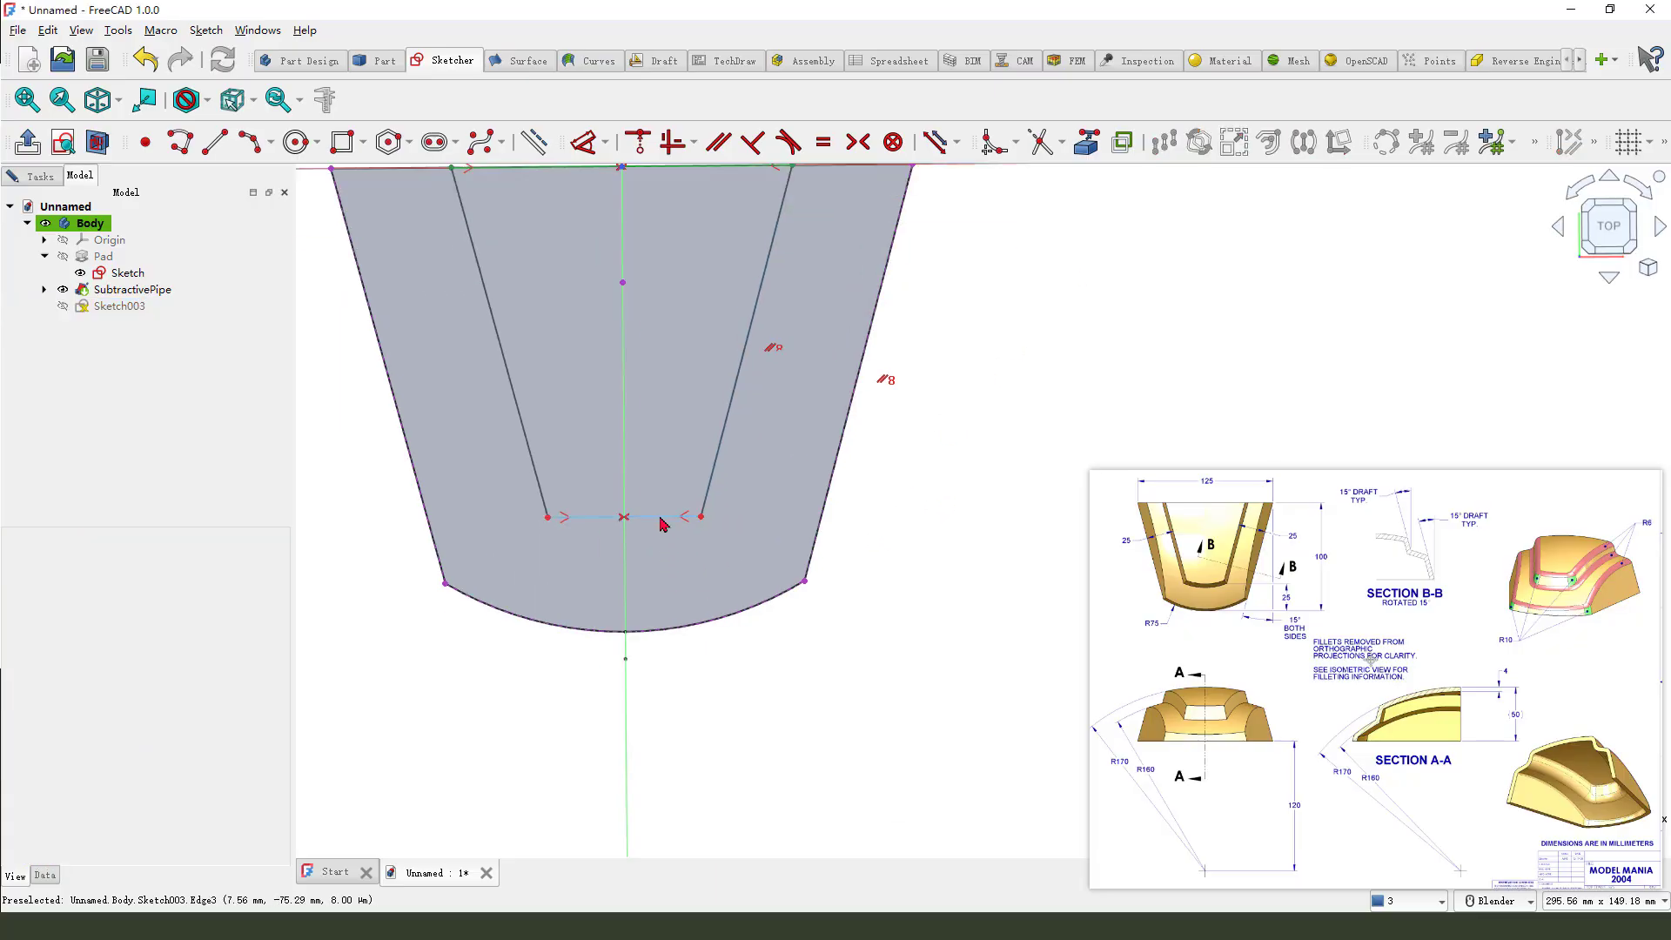
{"action": "left_click", "coordinate": [120, 306]}
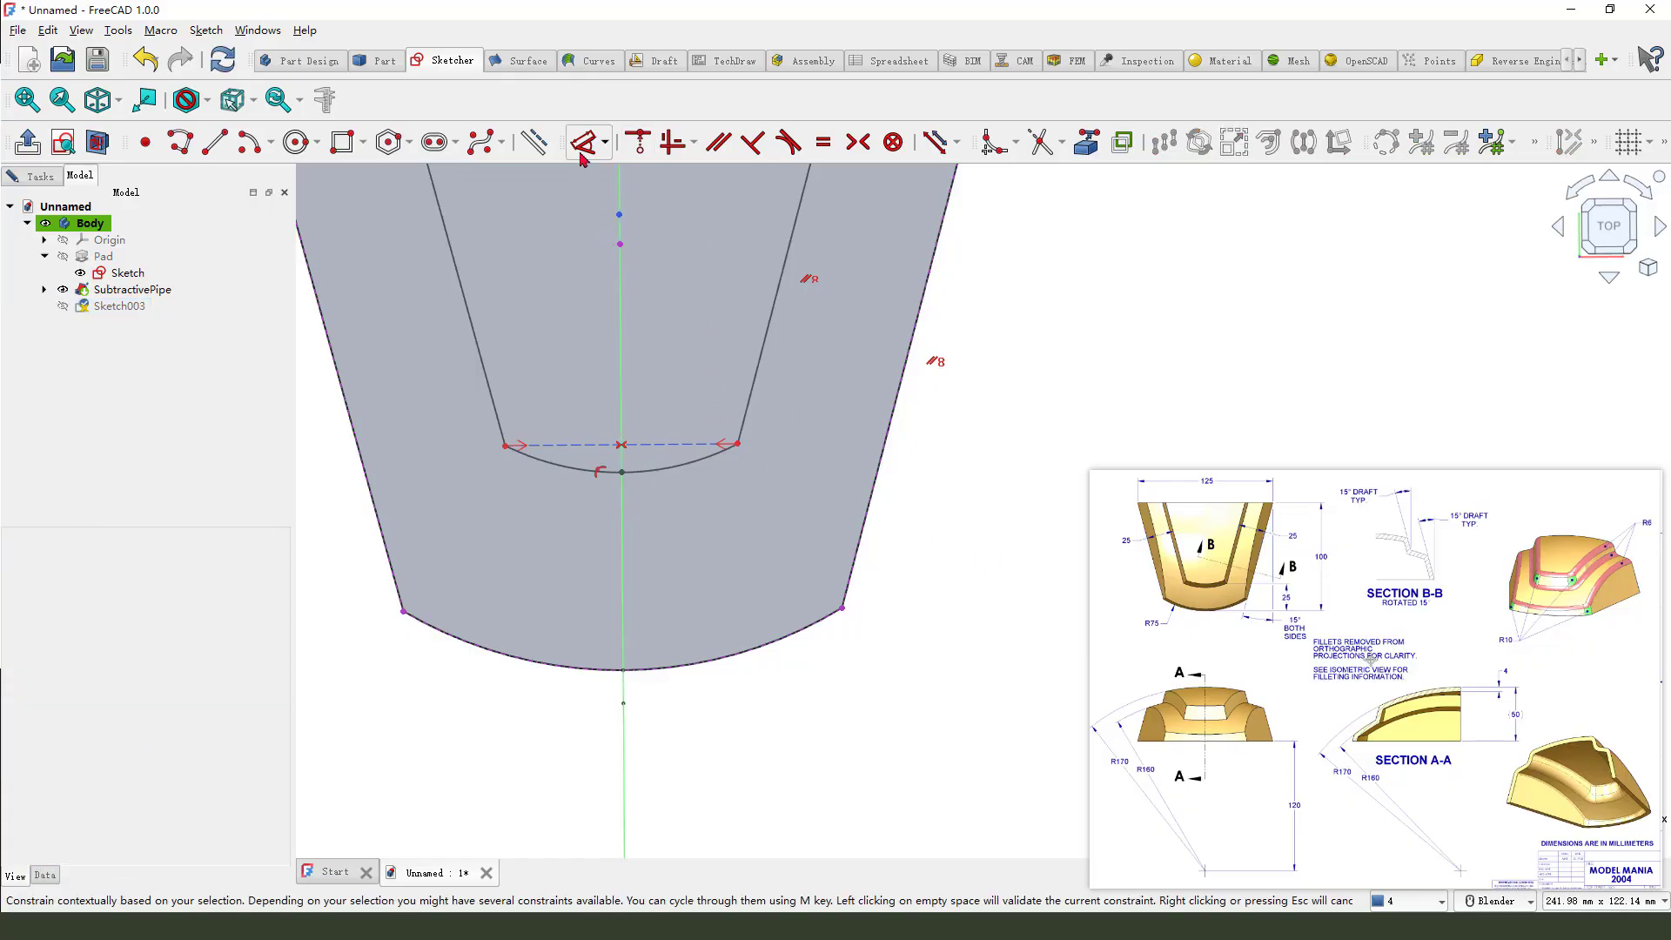
- Constrain the inner outline, set the bottom arc radius to 75 mm, and close the sketch
{"action": "left_click", "coordinate": [119, 305]}
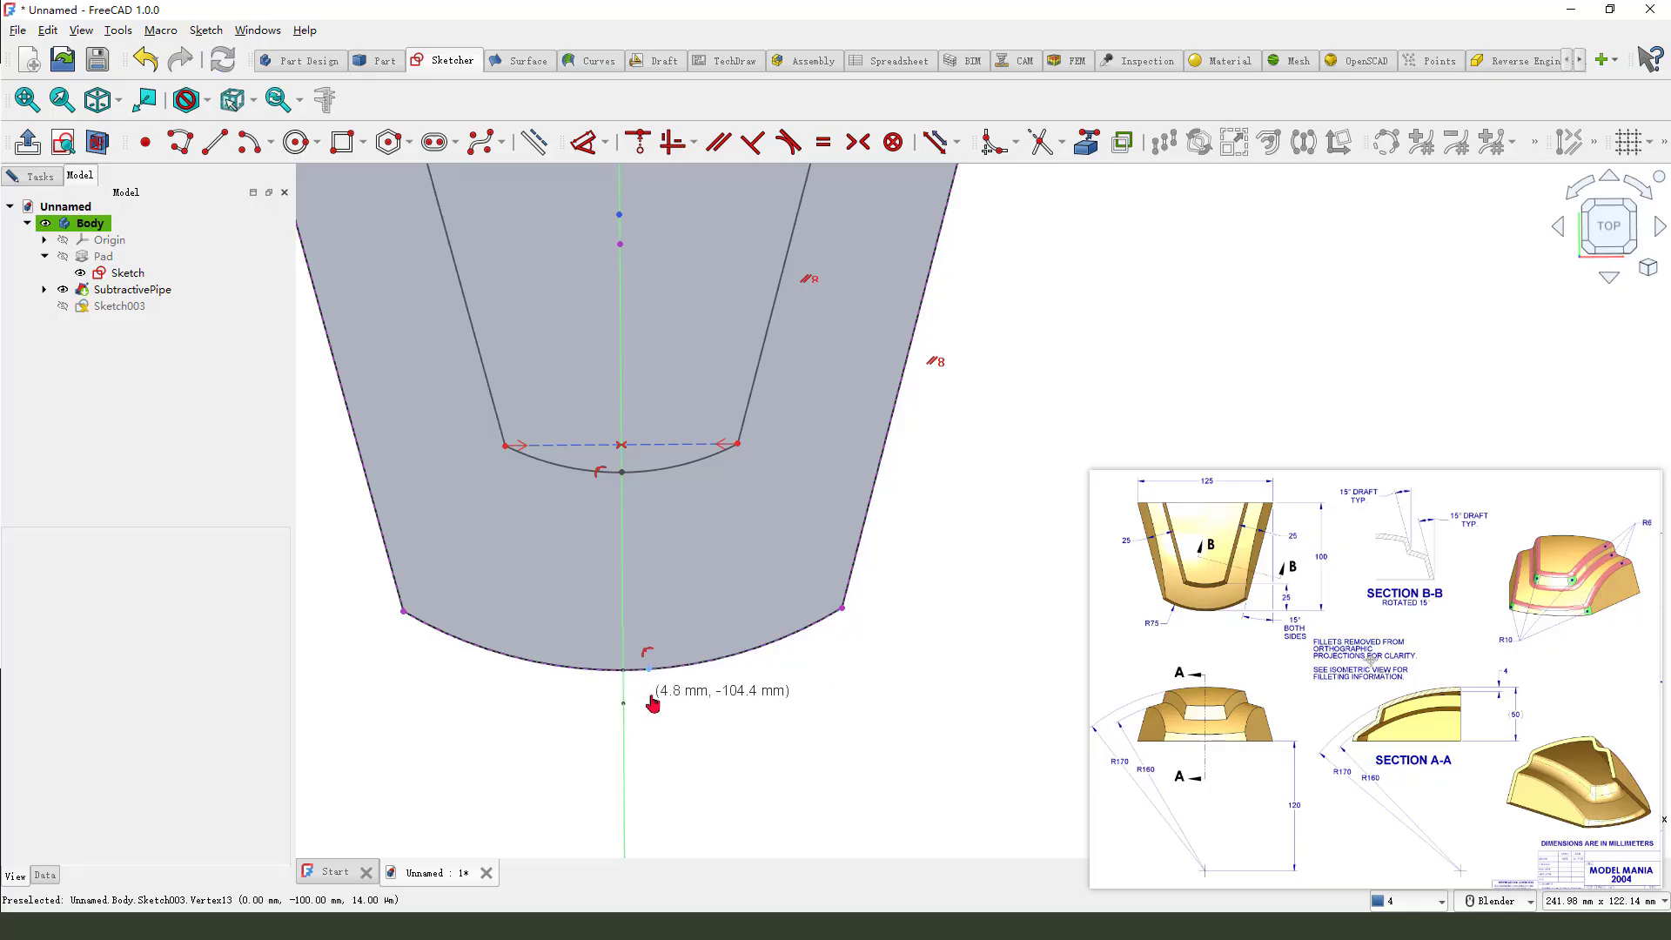
{"action": "left_click", "coordinate": [118, 305]}
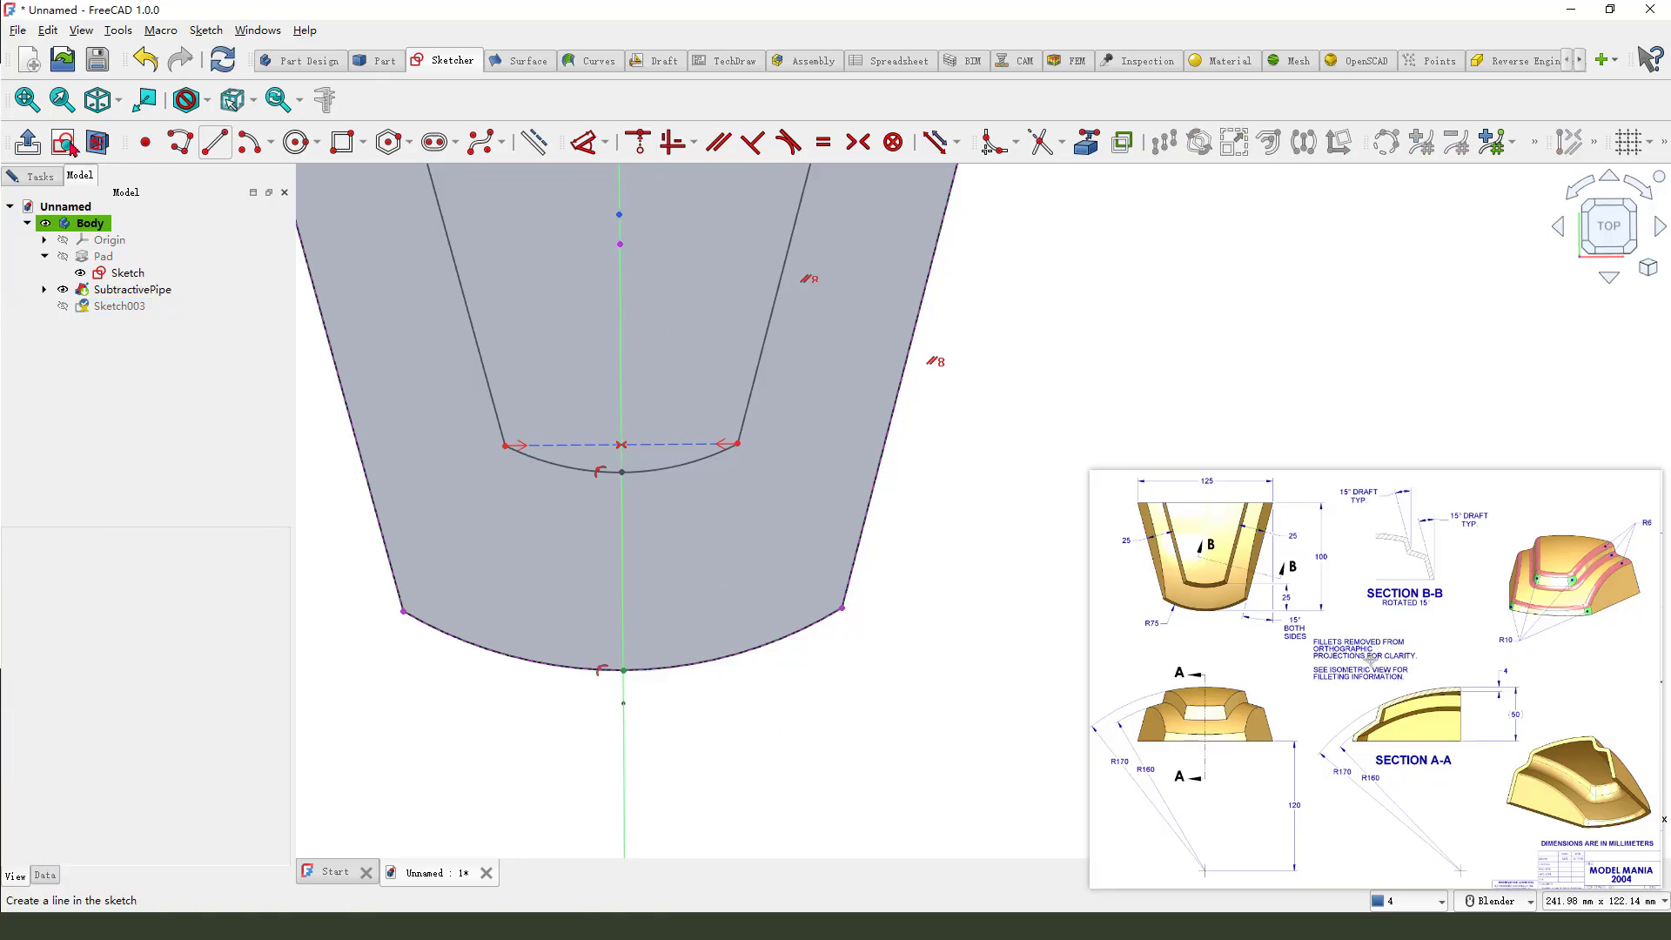
{"action": "left_click", "coordinate": [120, 305]}
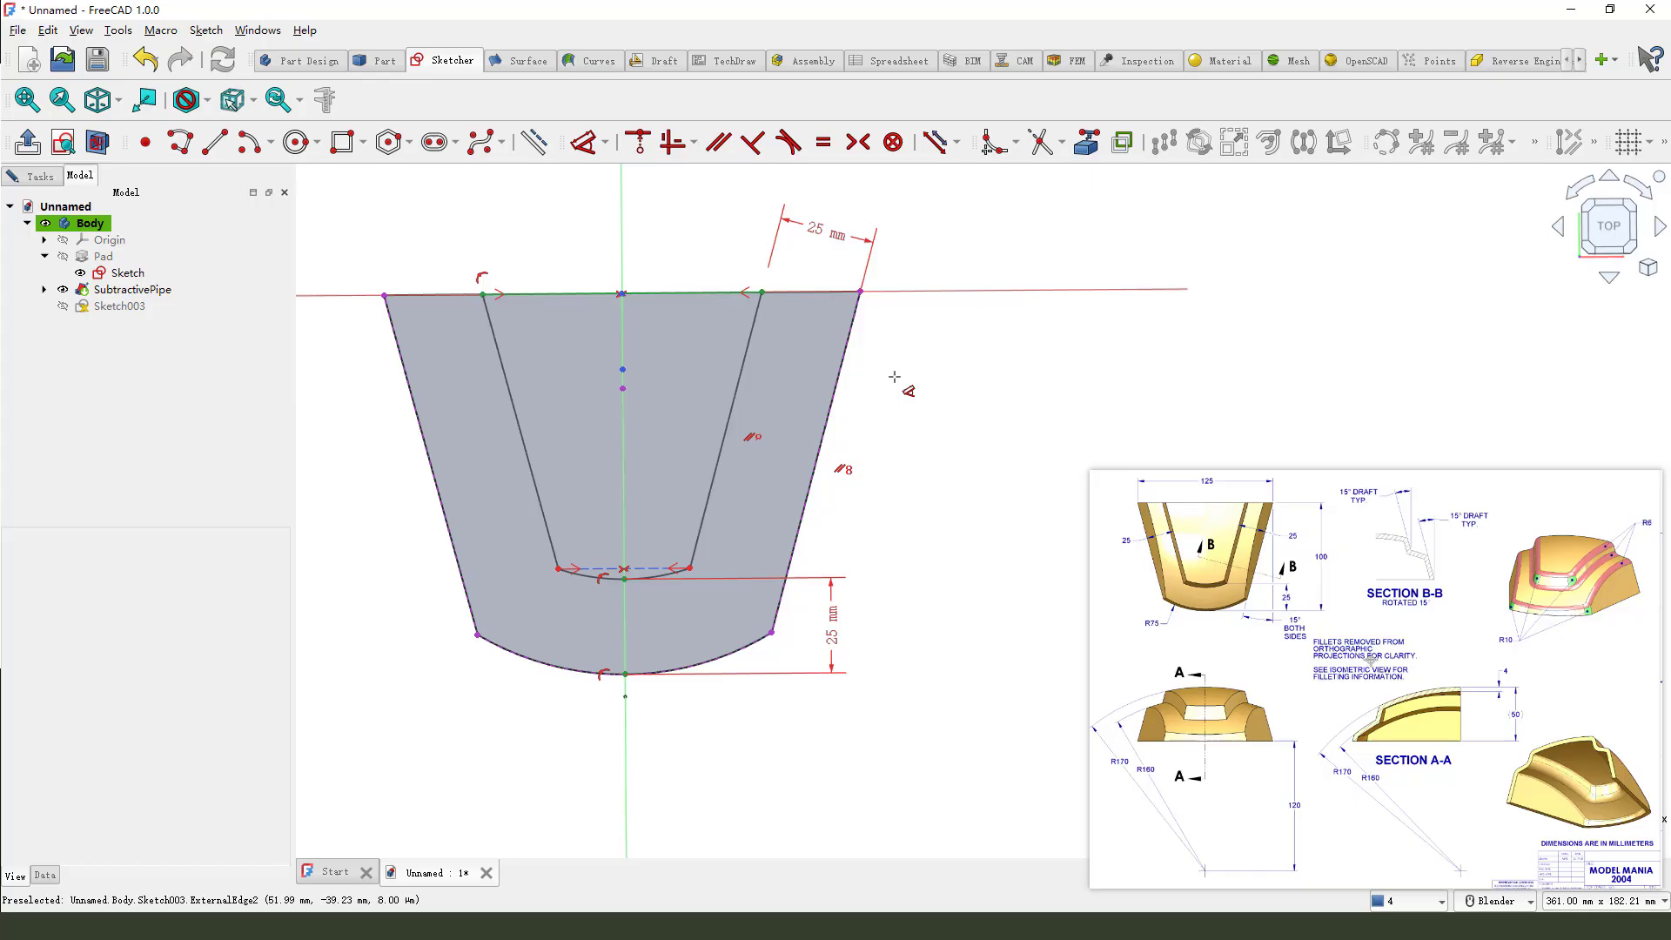
{"action": "mouse_move", "coordinate": [761, 607]}
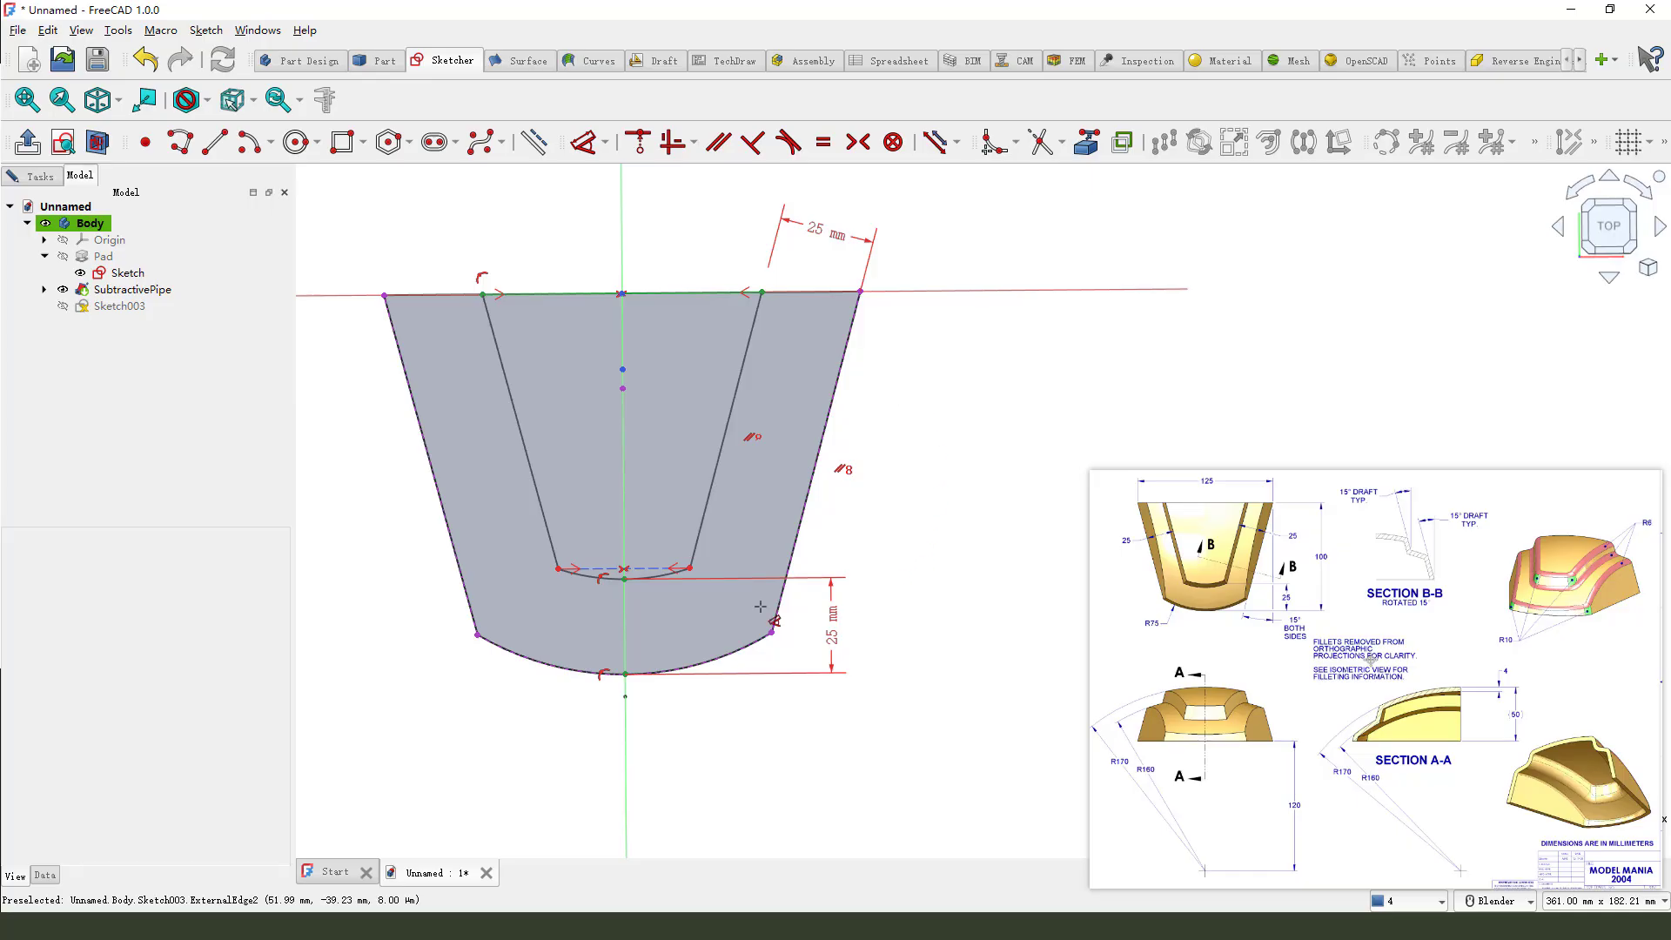
{"action": "left_click", "coordinate": [125, 305]}
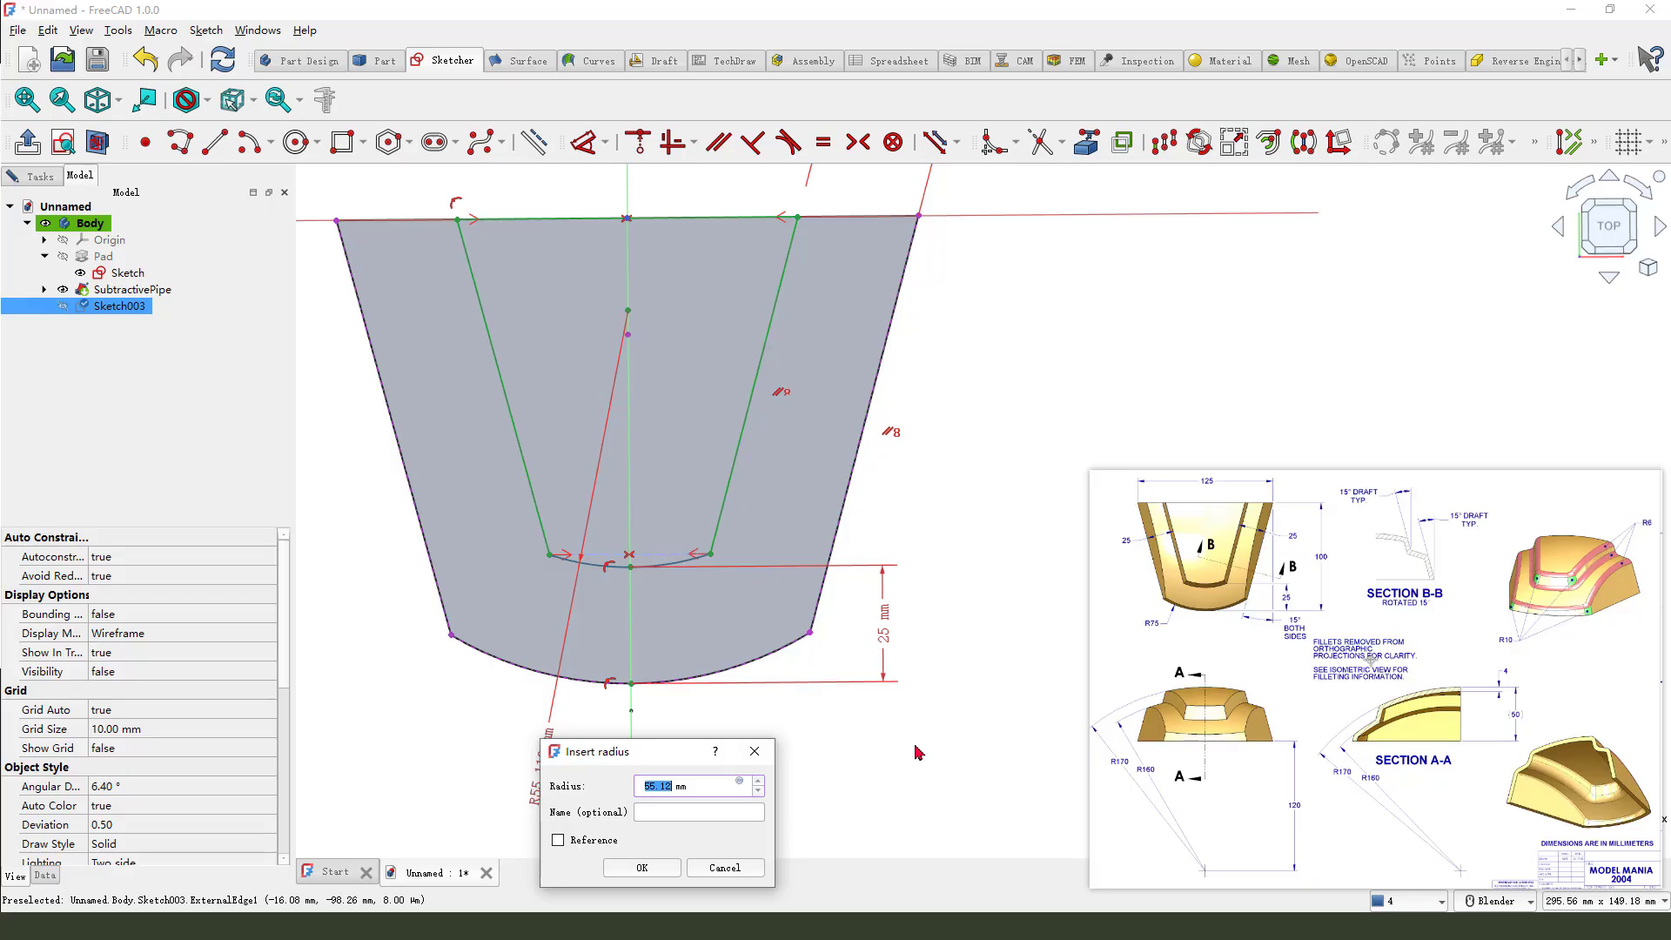
{"action": "type", "text": "75"}
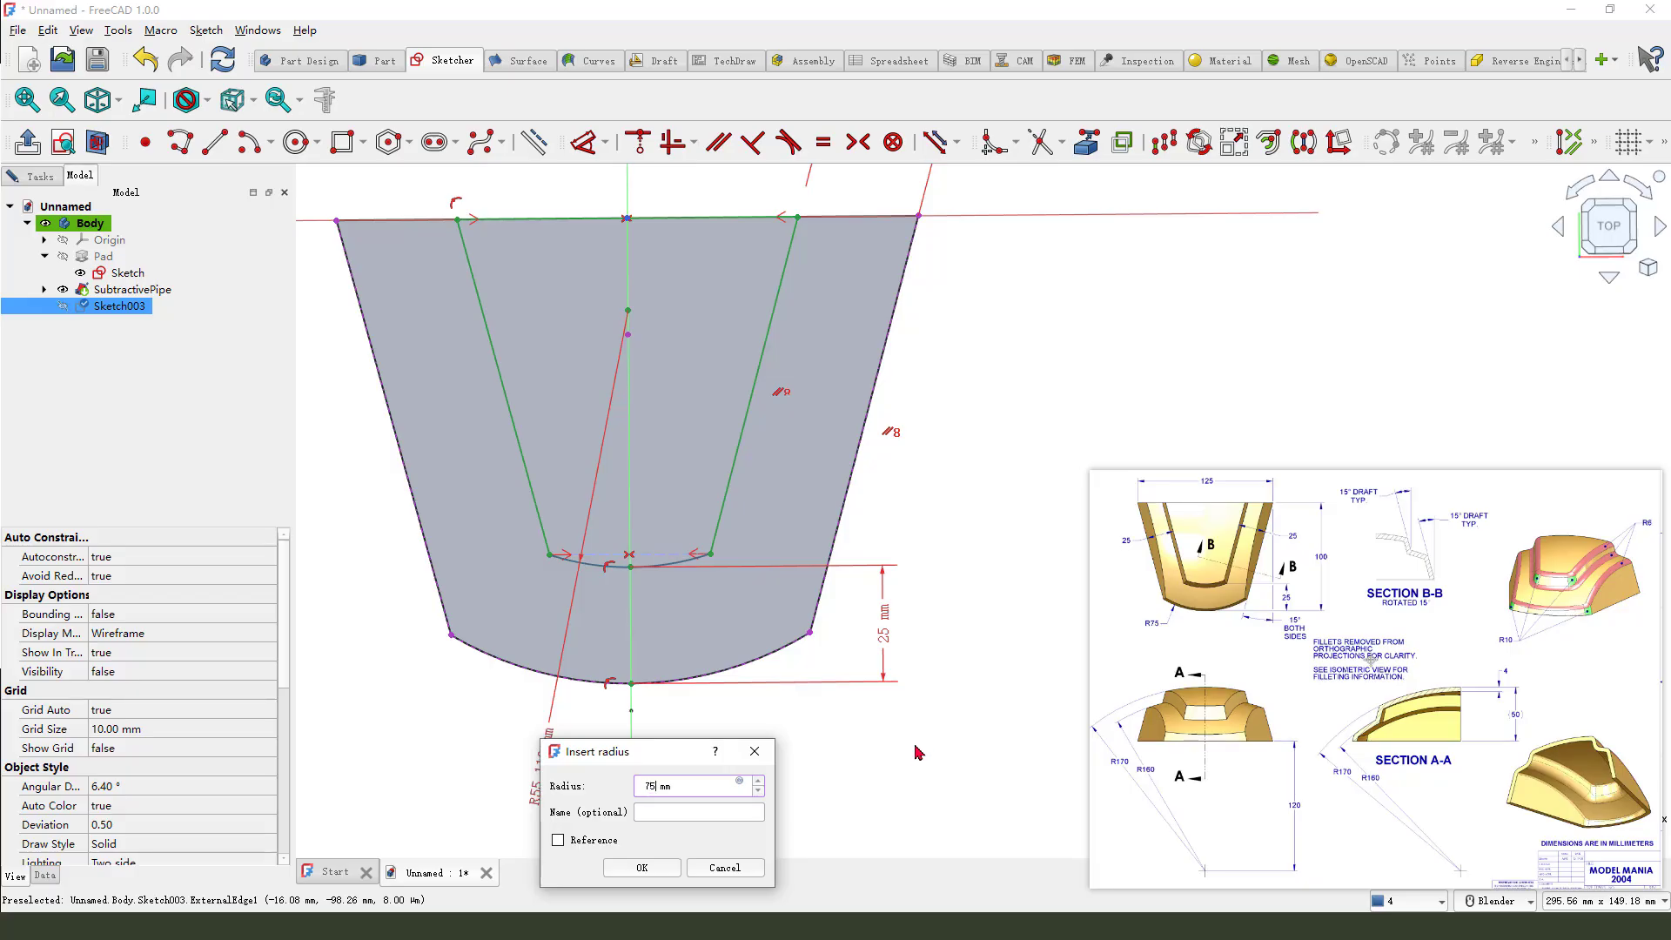
{"action": "left_click", "coordinate": [641, 866]}
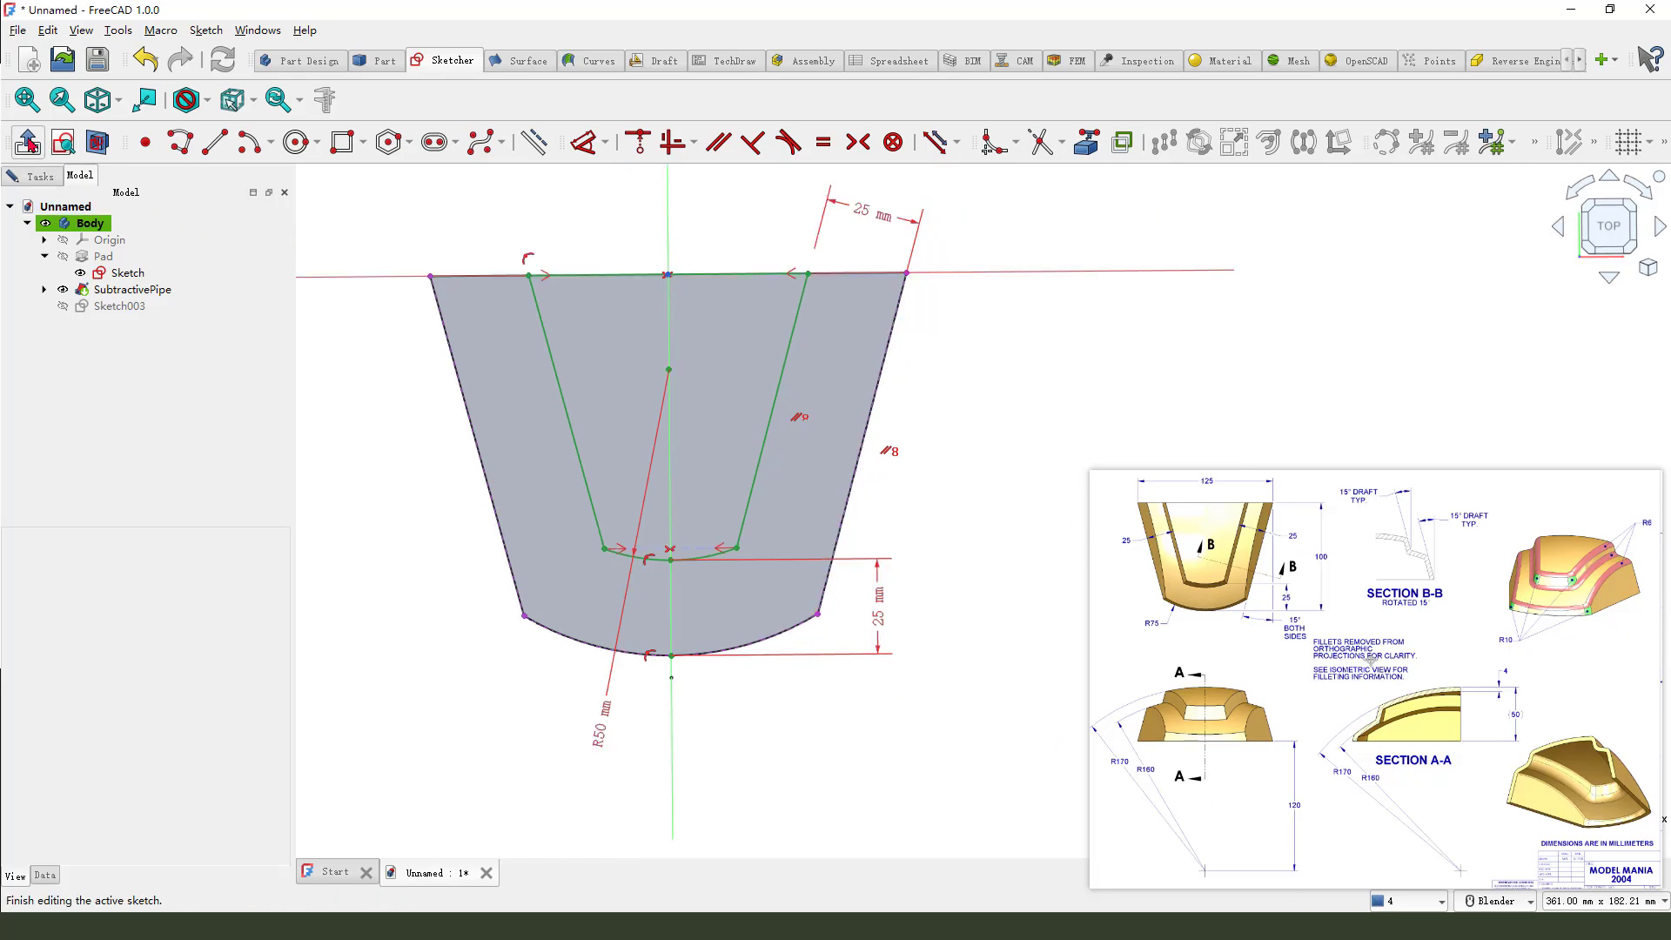
{"action": "left_click", "coordinate": [25, 142]}
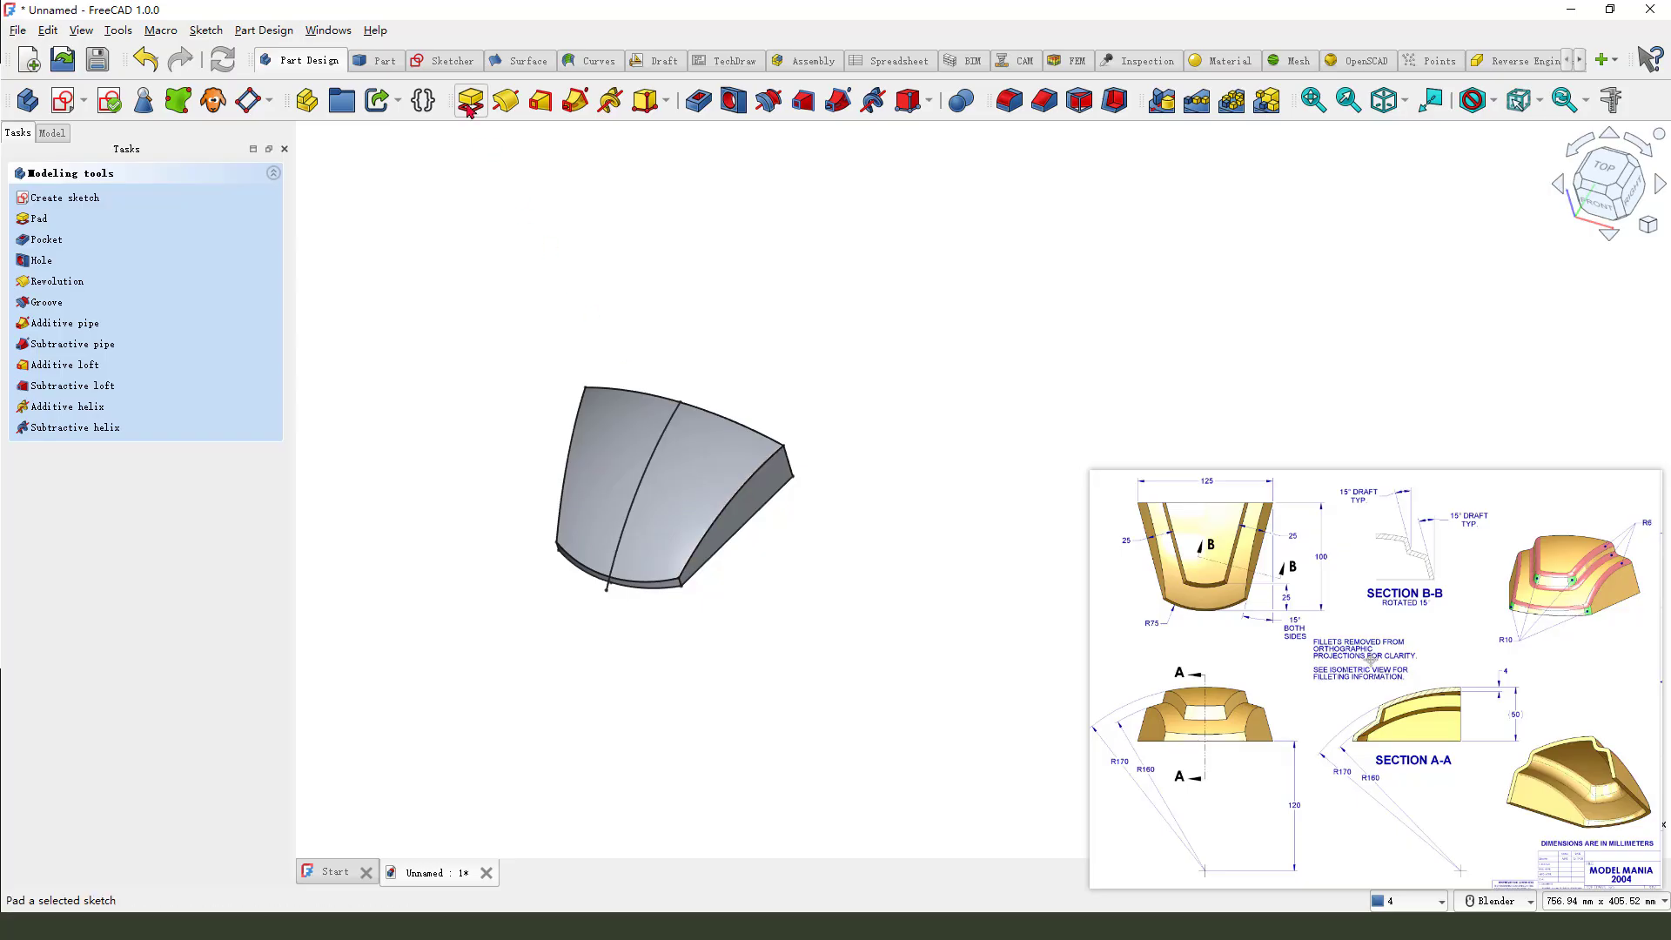
- Pad the trapezoid sketch 60 mm upward
{"action": "left_click", "coordinate": [470, 100]}
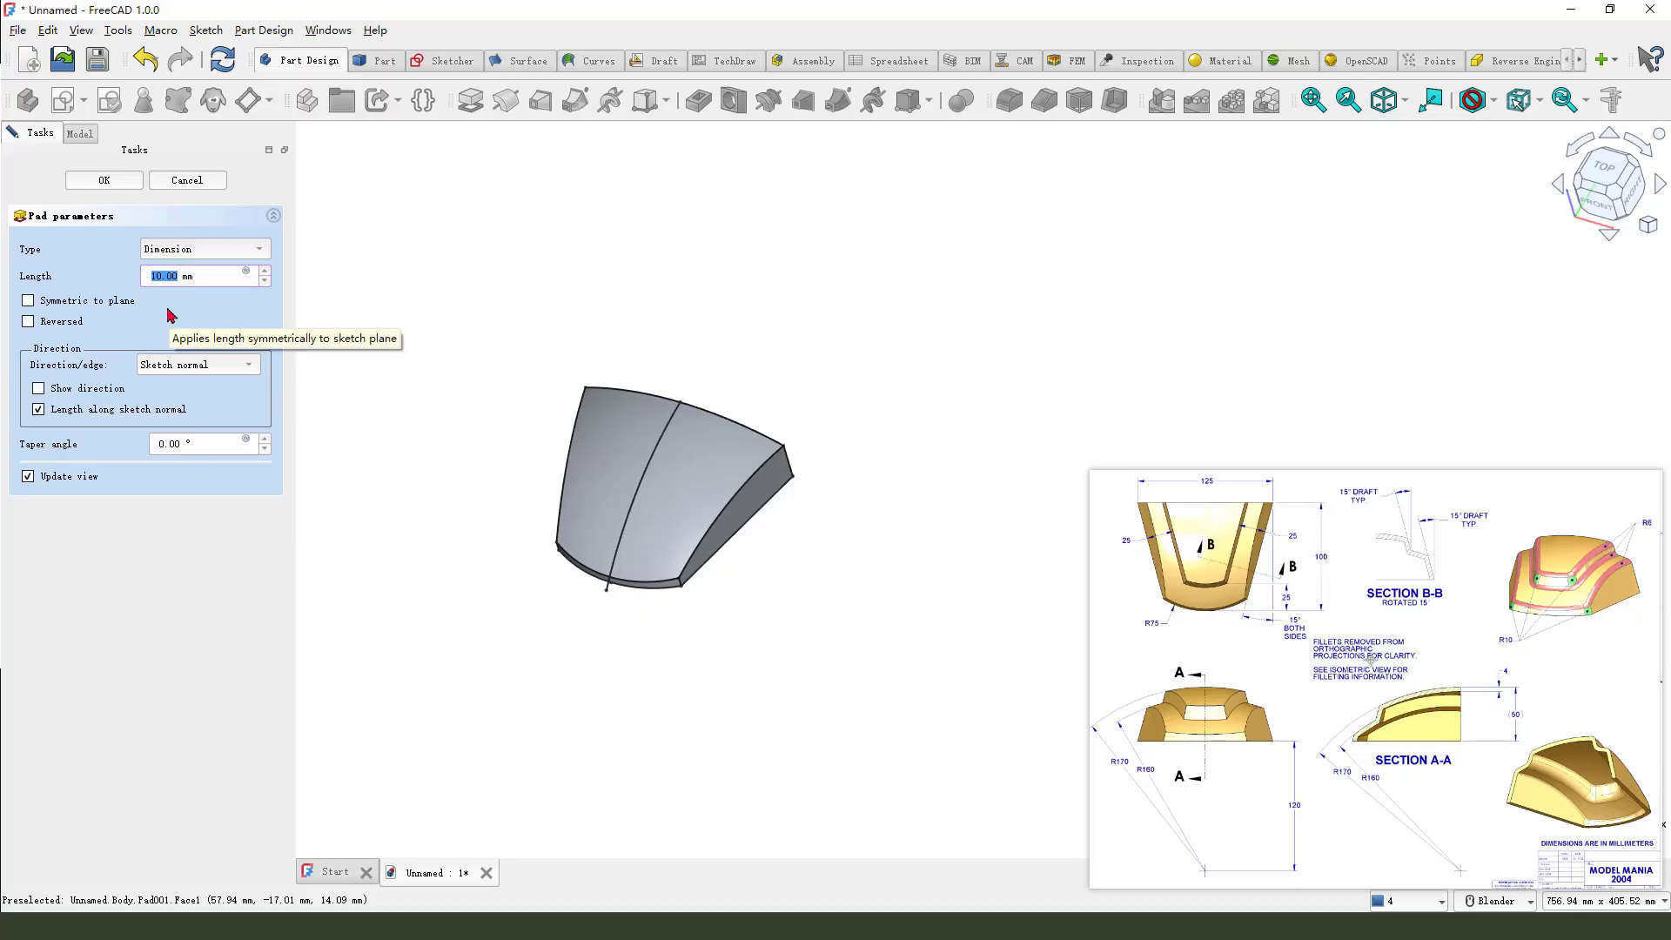
{"action": "type", "text": "60"}
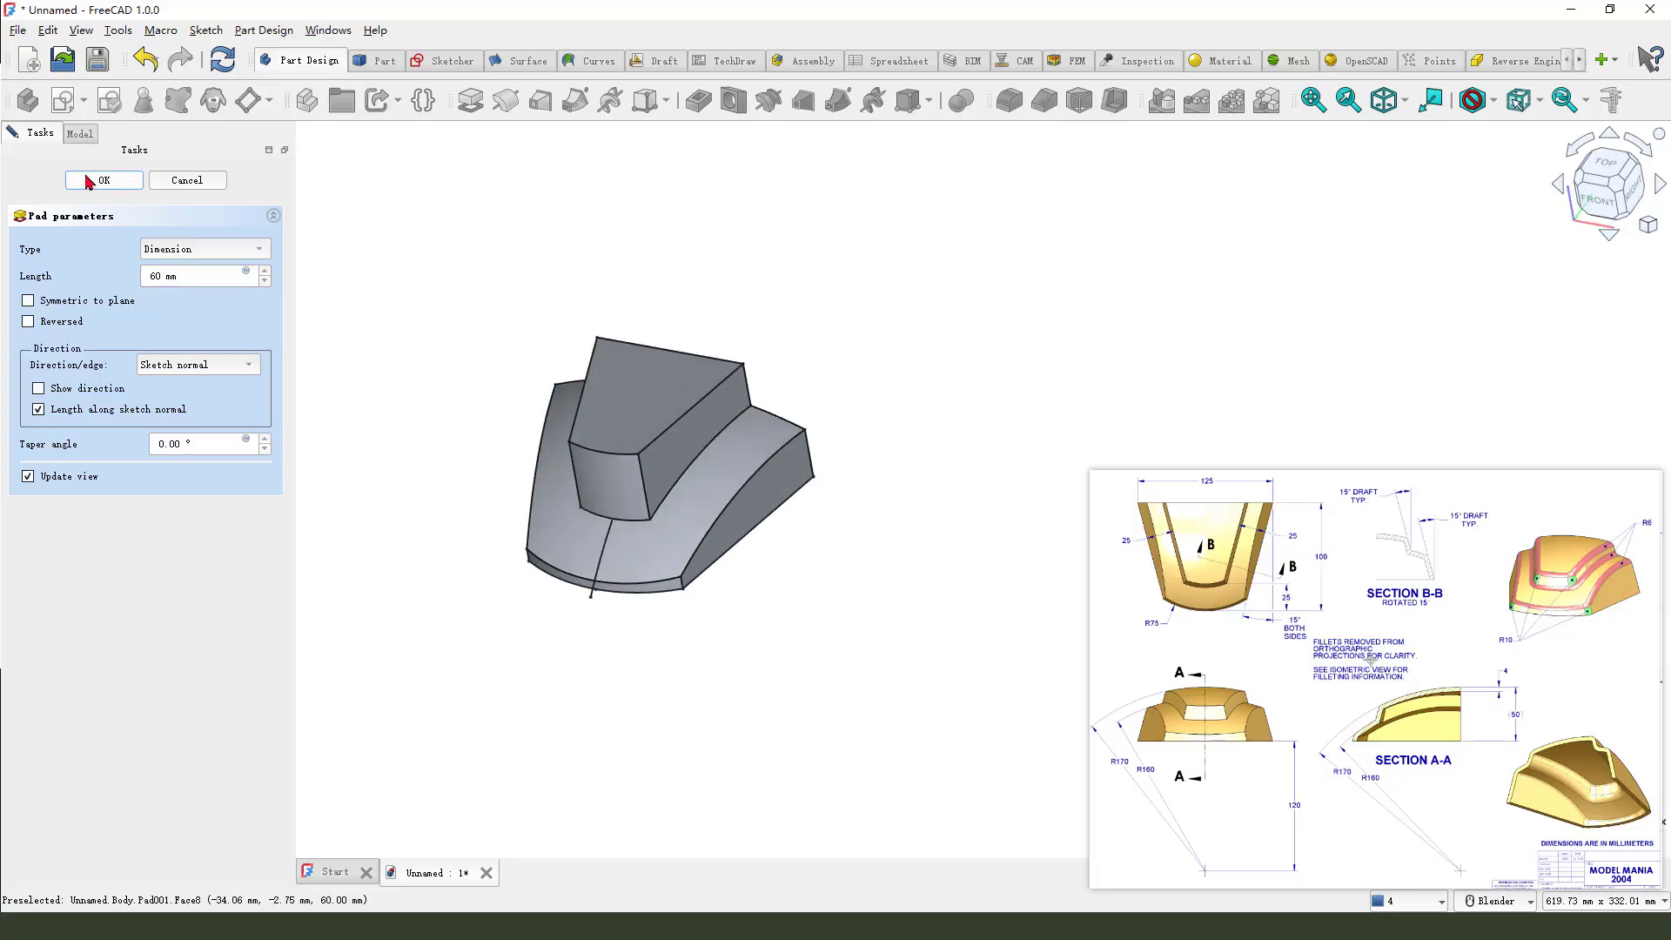
{"action": "left_click", "coordinate": [103, 180]}
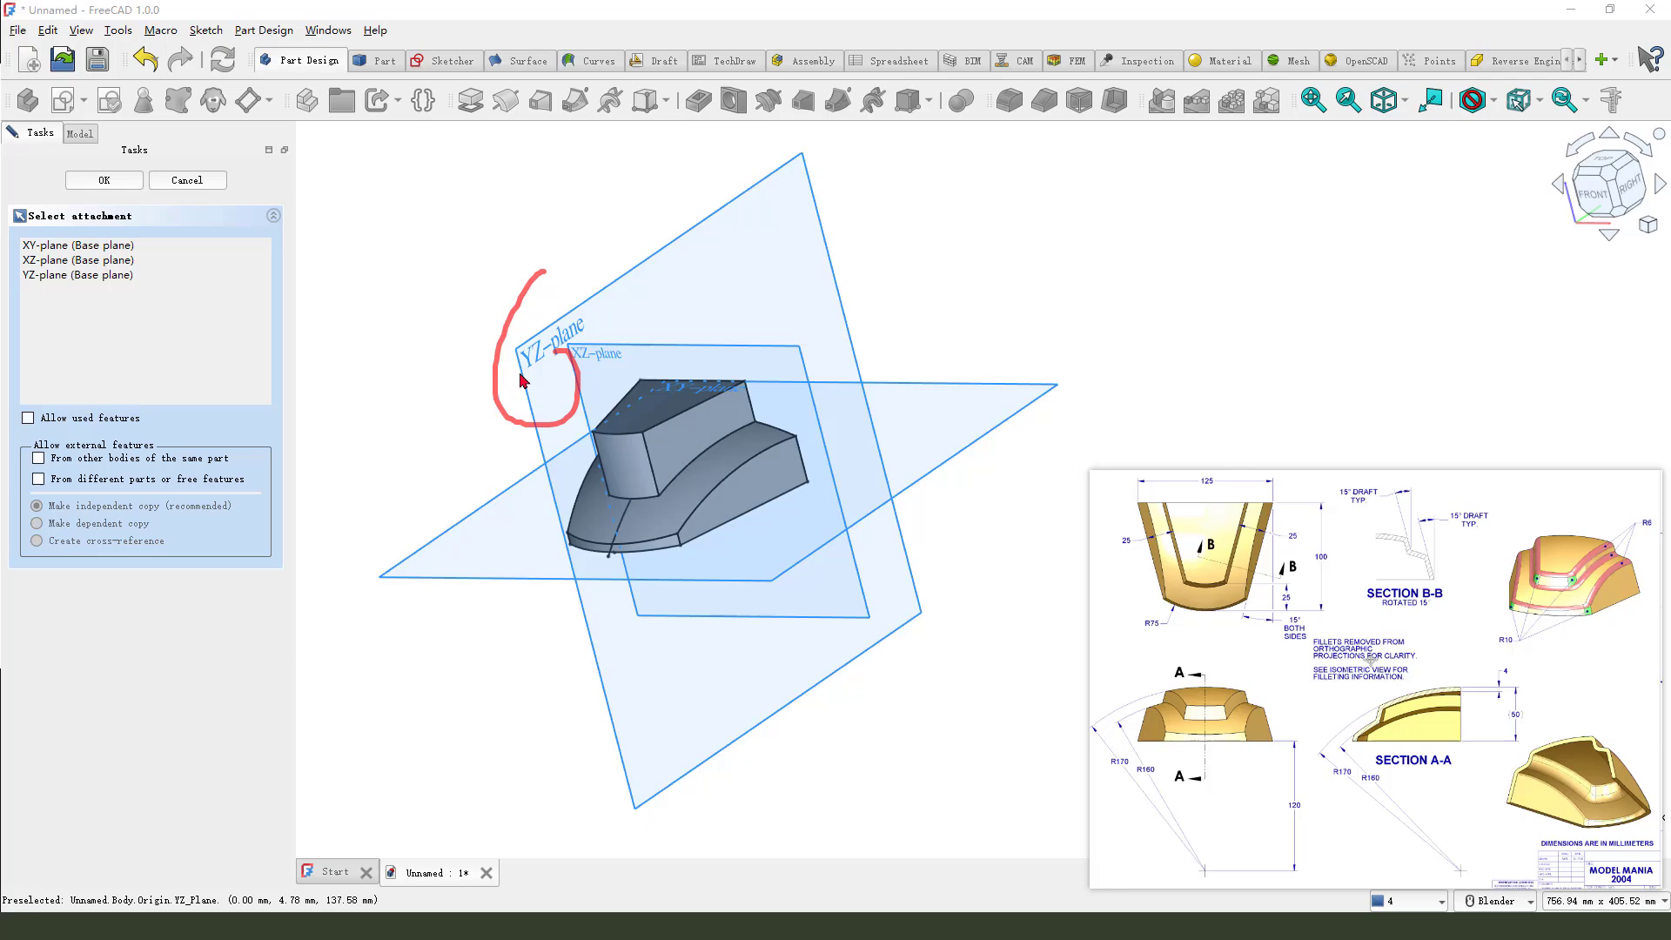
- Sketch an R170 arc on the YZ plane, centred 120 mm below, then close
{"action": "left_click", "coordinate": [103, 179]}
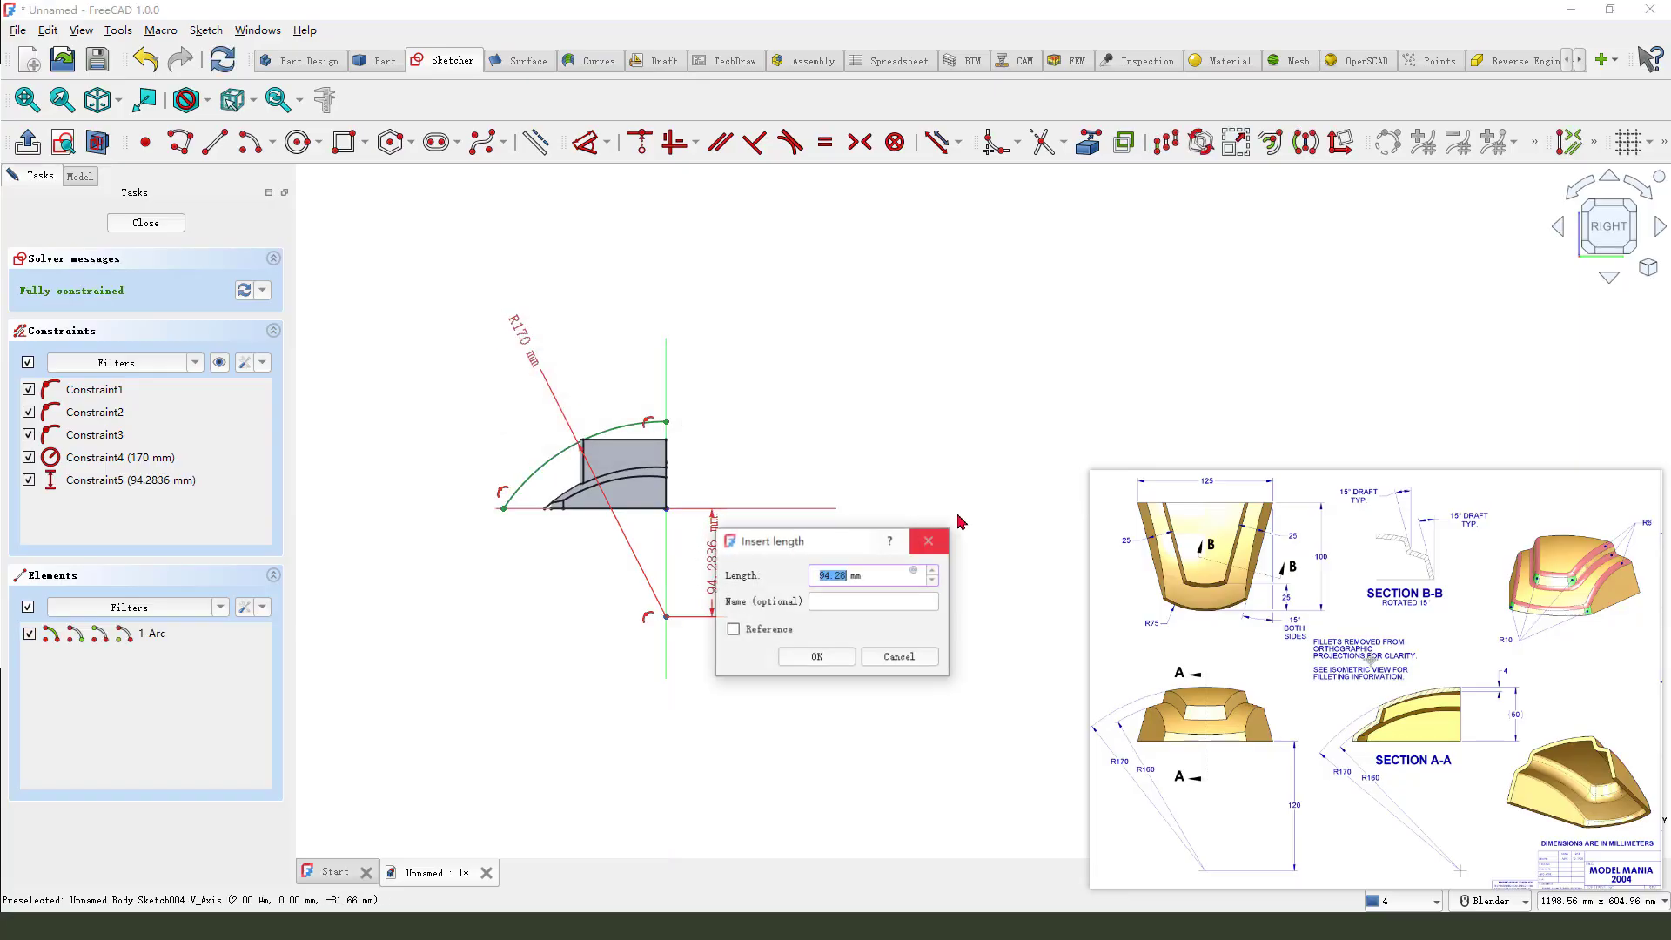
{"action": "left_click", "coordinate": [816, 656]}
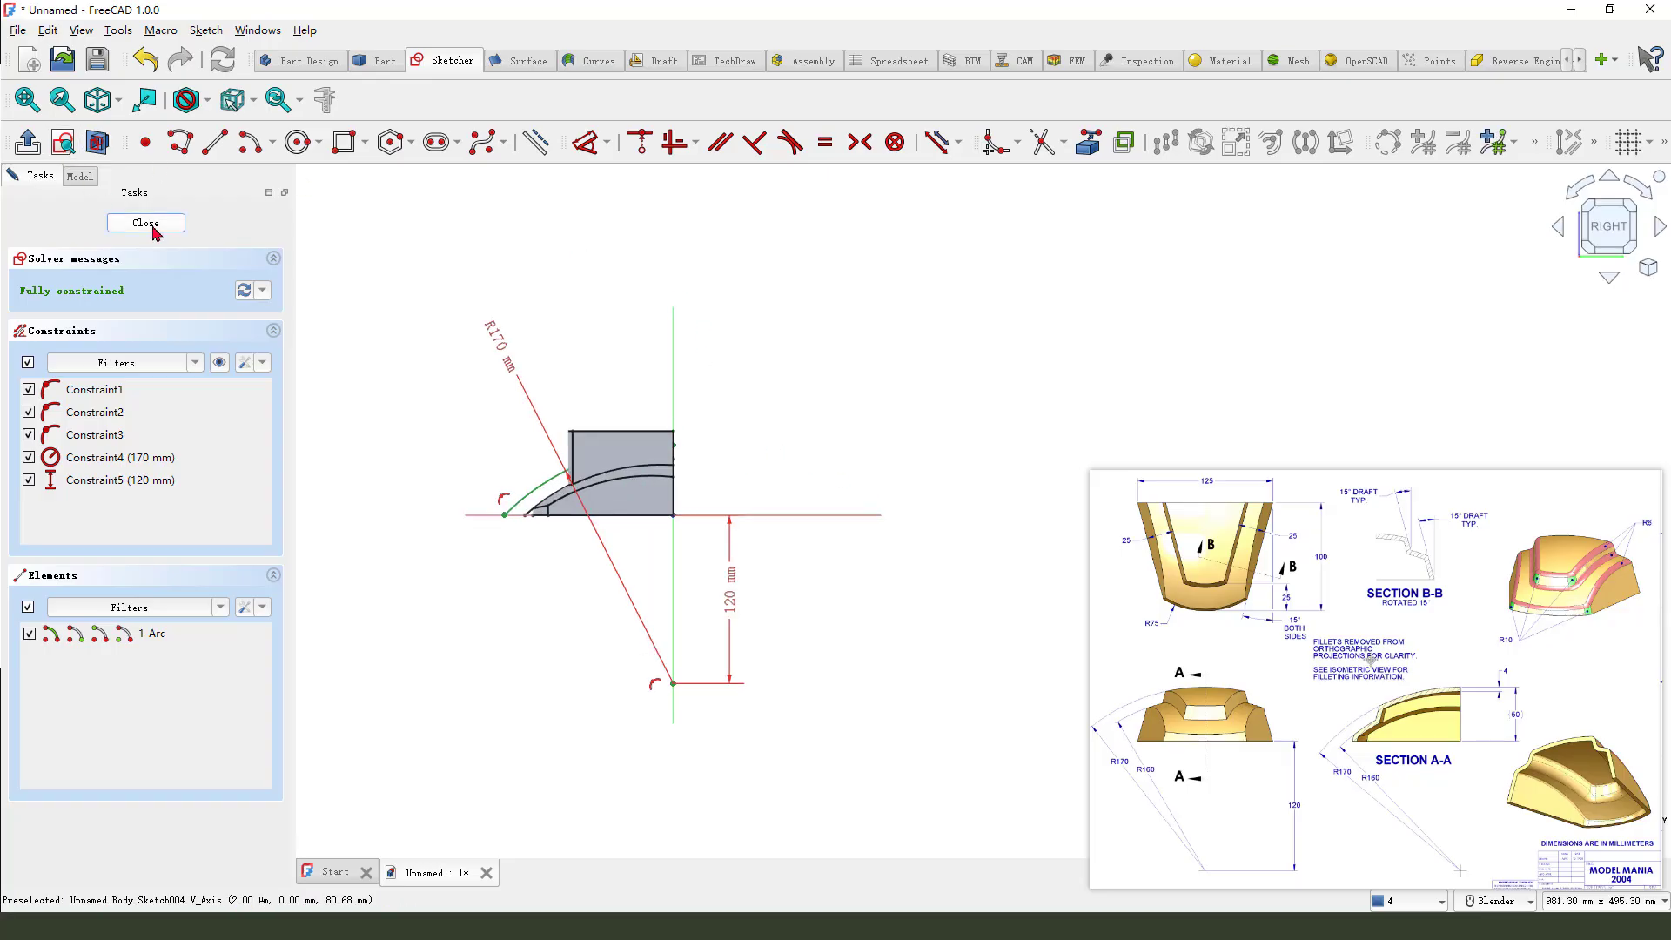
{"action": "left_click", "coordinate": [146, 222]}
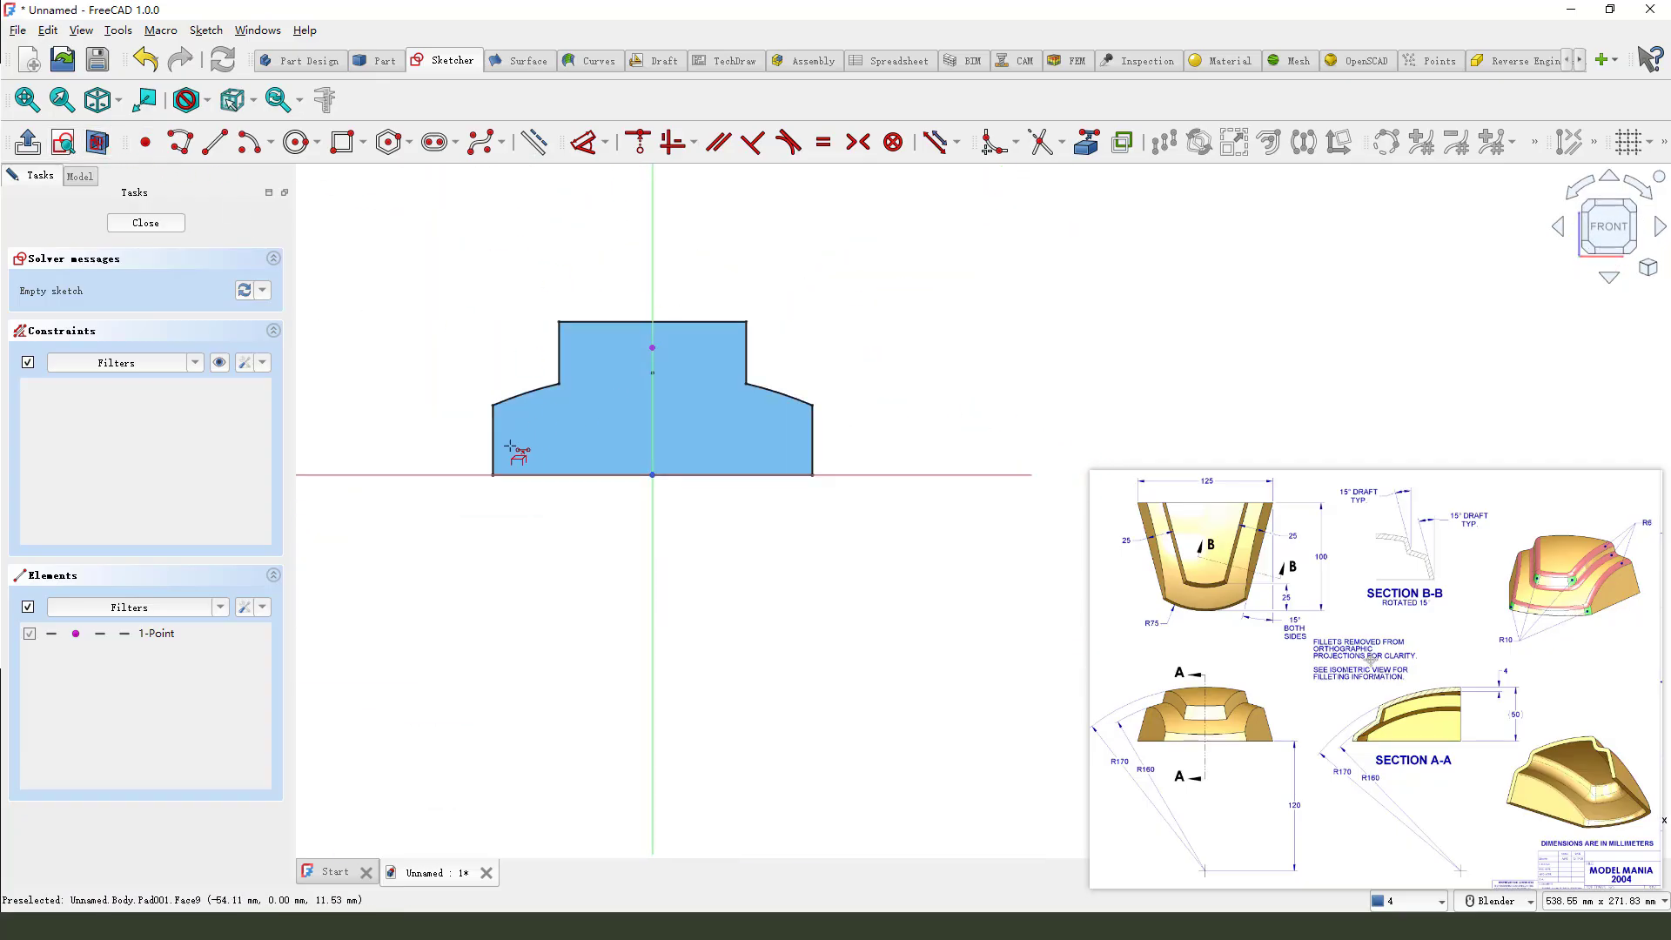
- Draw a 170 mm arc capped by a 145.77 mm 3-point arc, then close the sketch
{"action": "left_click", "coordinate": [289, 141]}
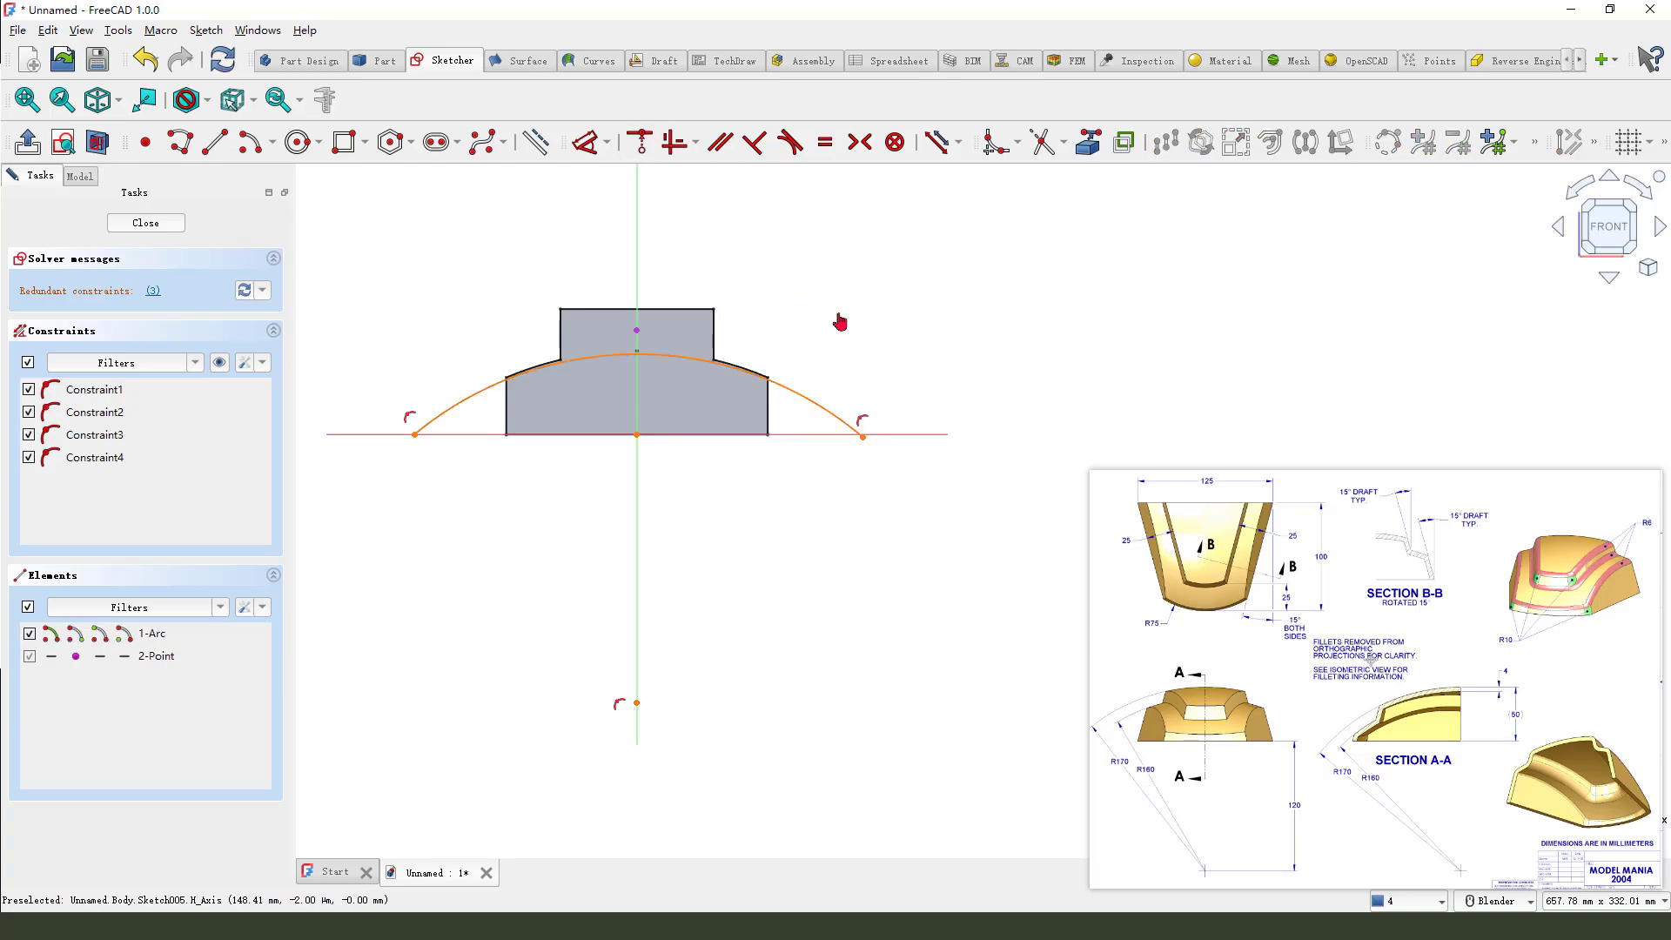
{"action": "mouse_move", "coordinate": [863, 438]}
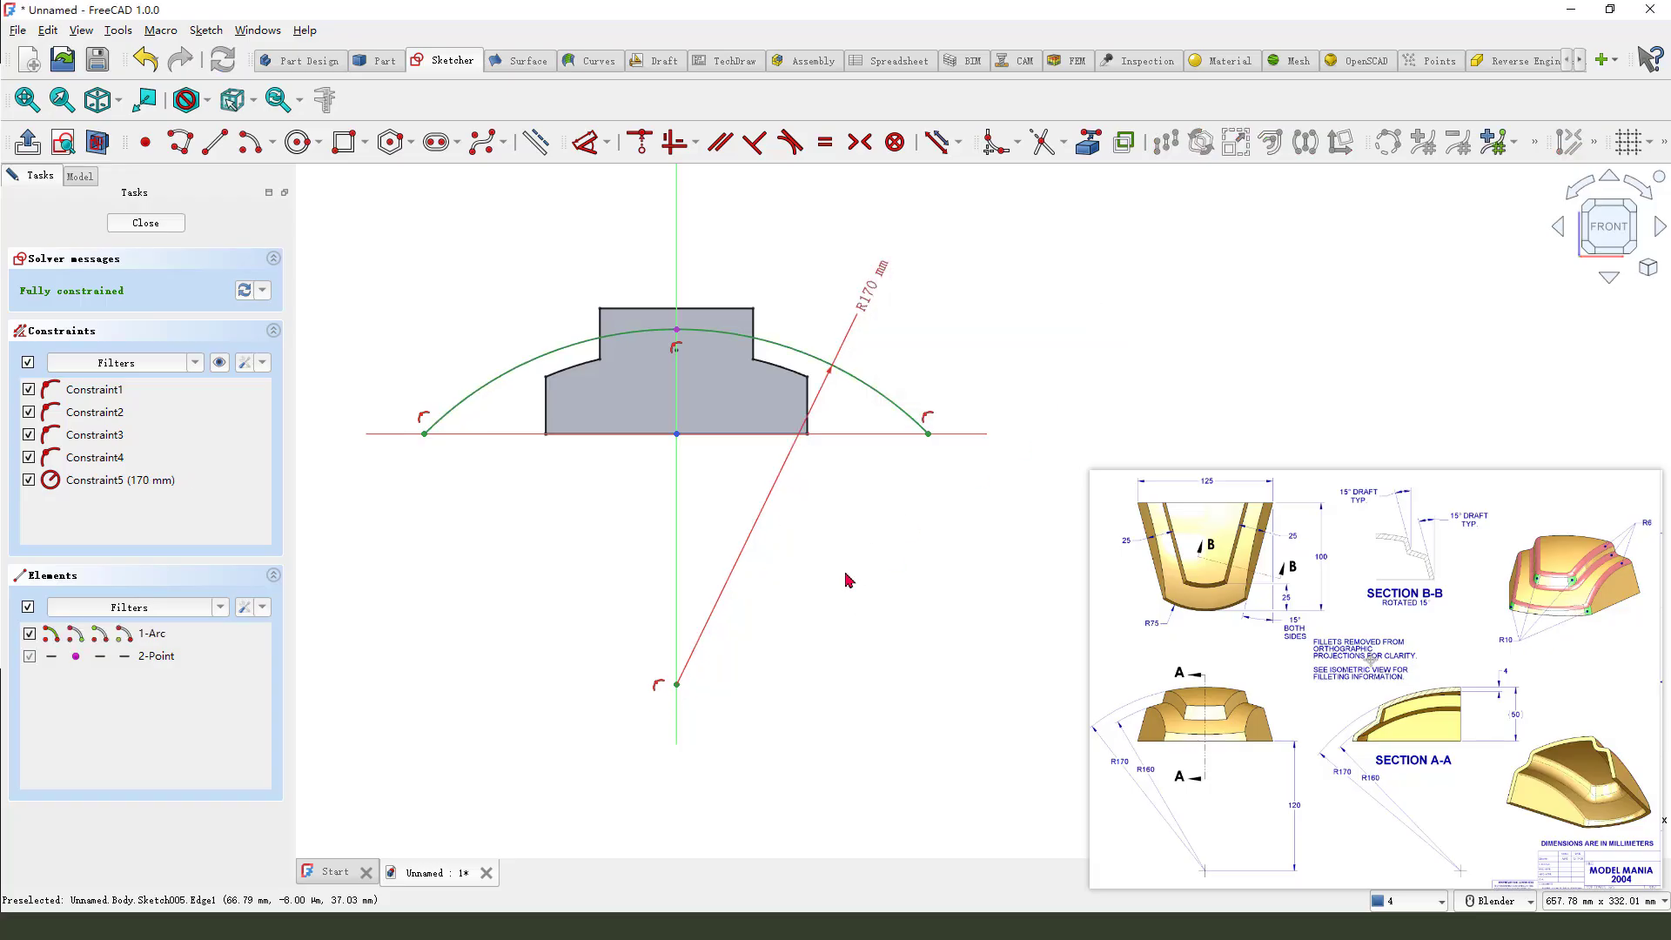
{"action": "left_click", "coordinate": [272, 142]}
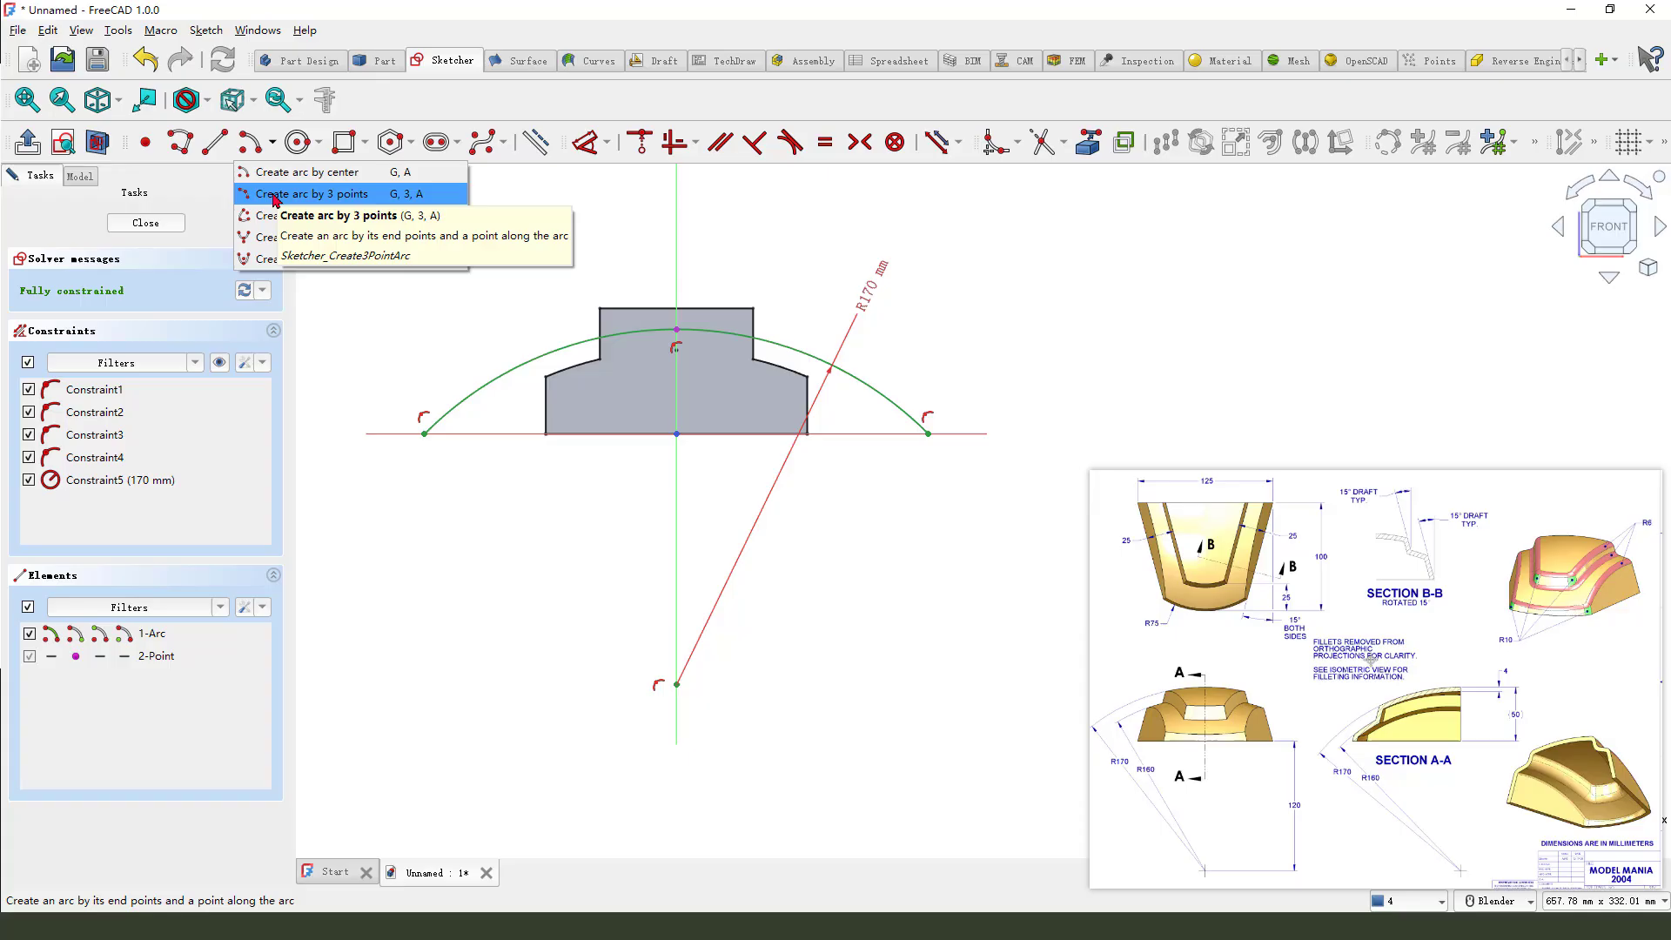
{"action": "left_click", "coordinate": [310, 193]}
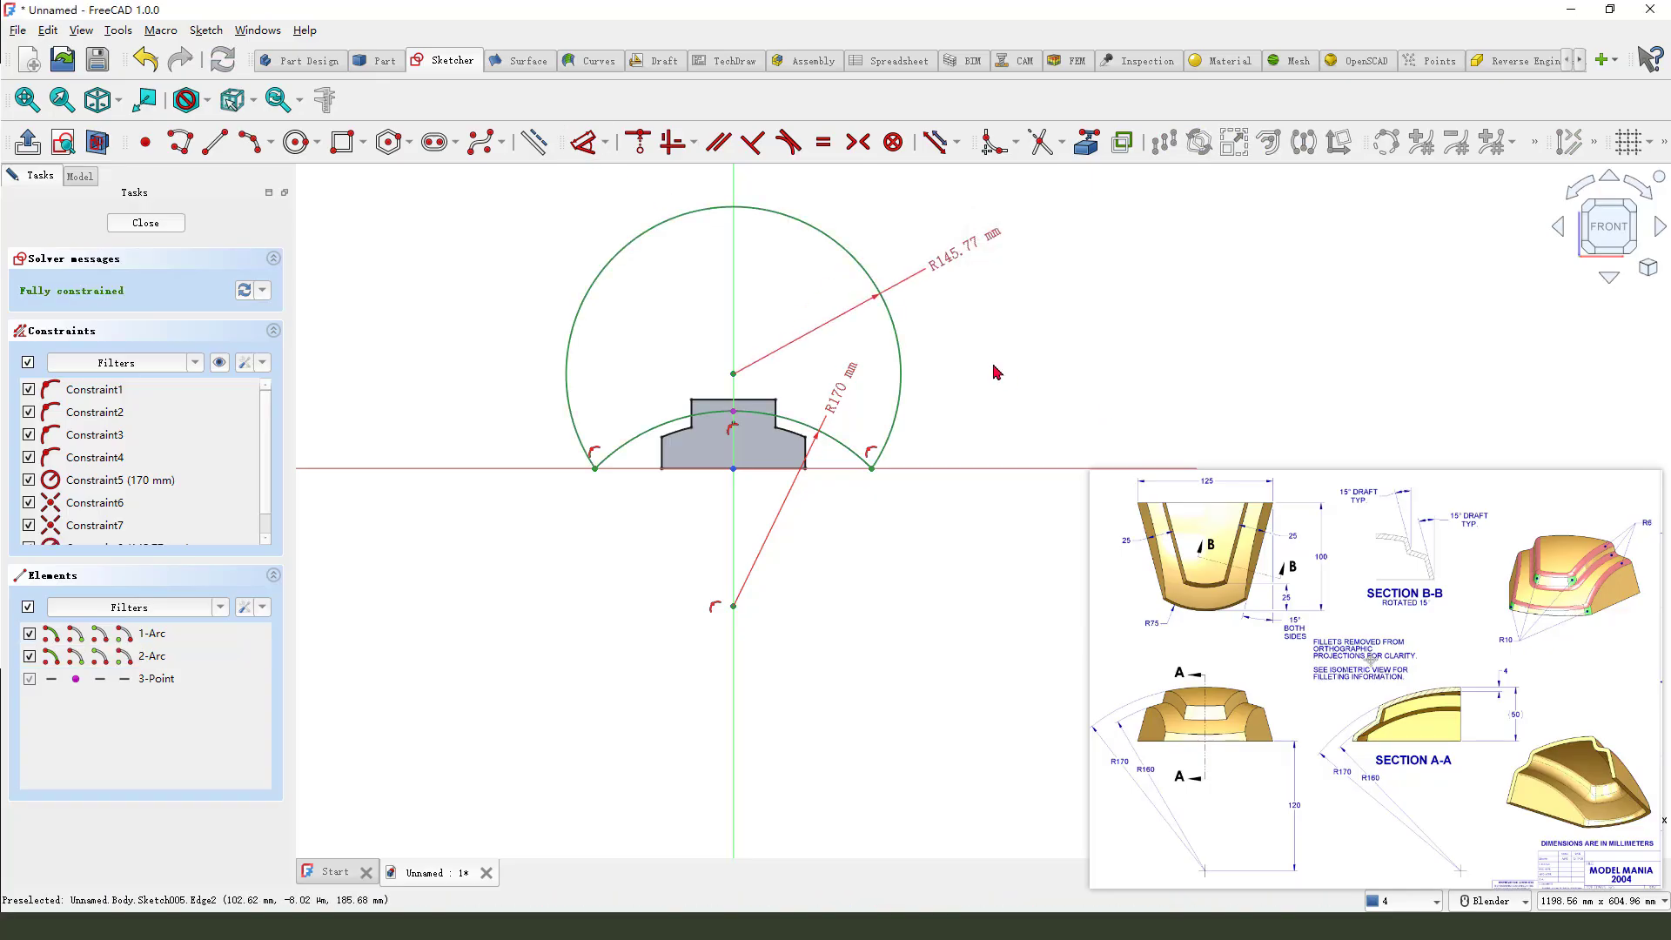
{"action": "left_click", "coordinate": [146, 223]}
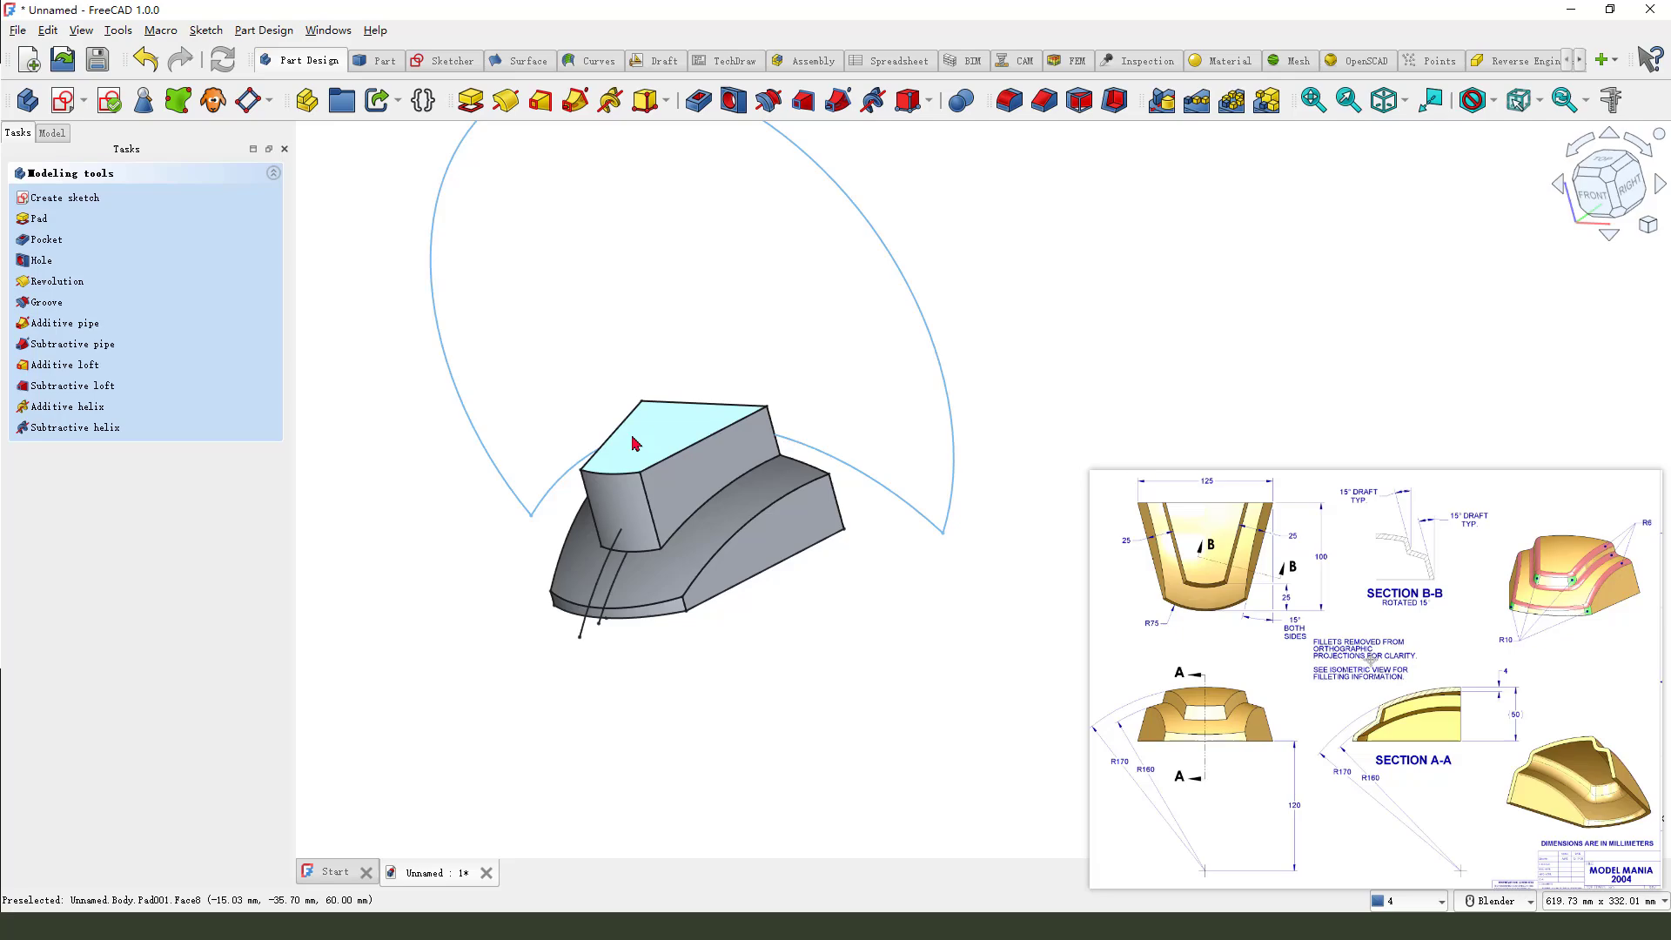
- Sweep the Sketch005 profile along the Sketch004 path as a subtractive pipe
{"action": "left_click", "coordinate": [51, 132]}
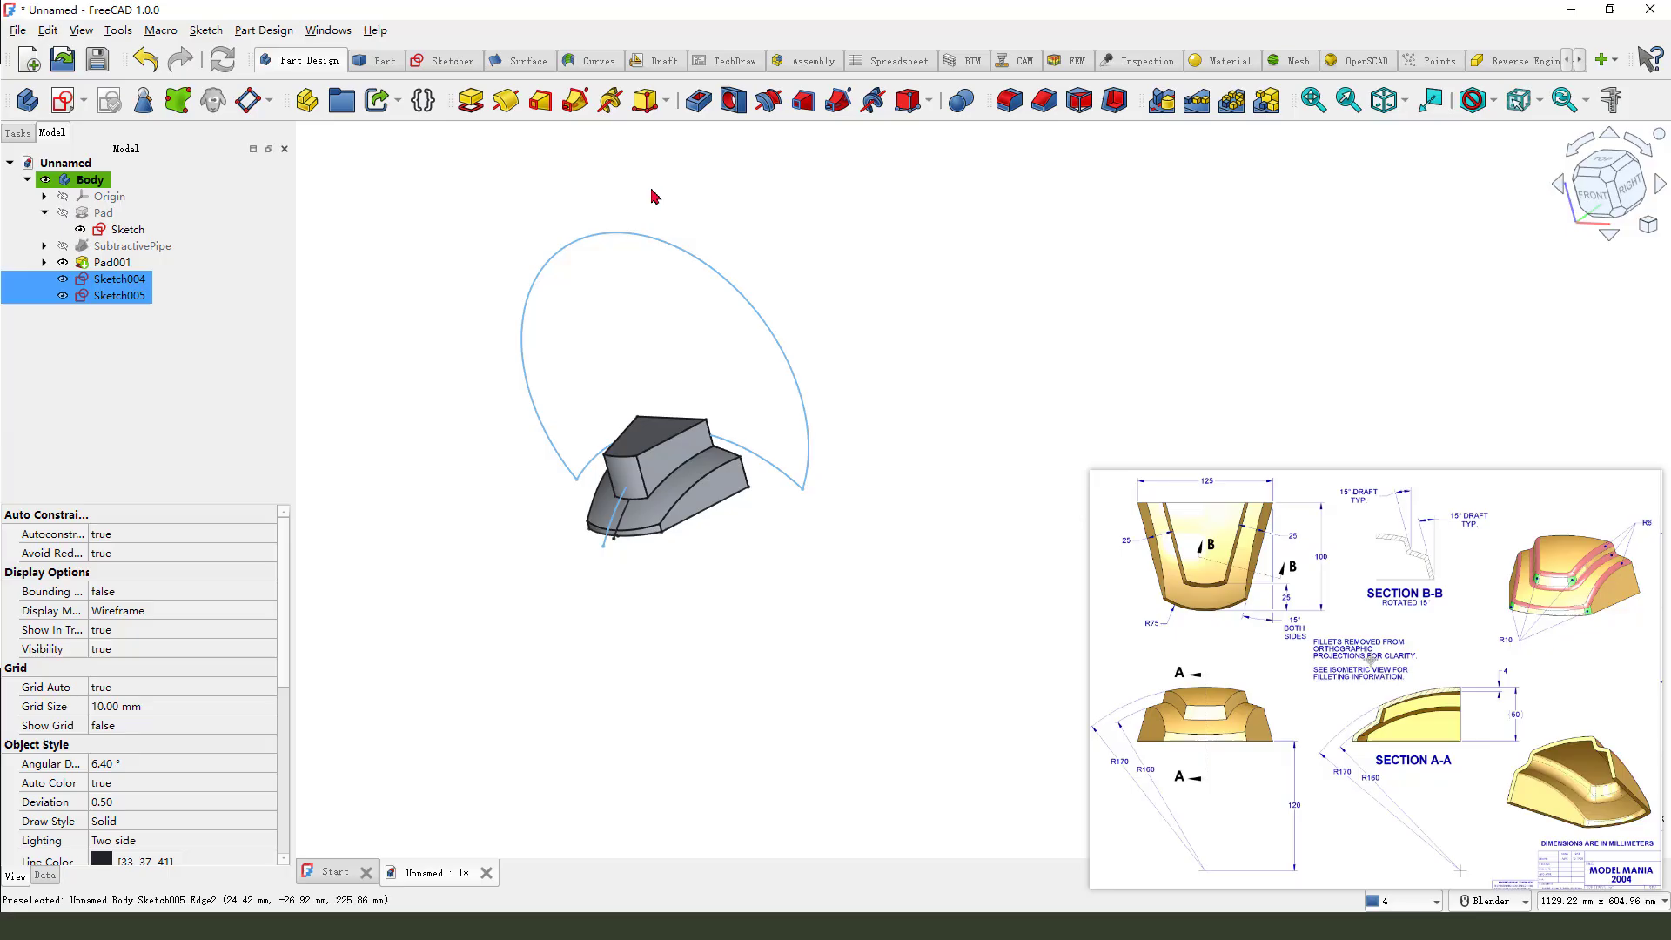
{"action": "mouse_move", "coordinate": [837, 101]}
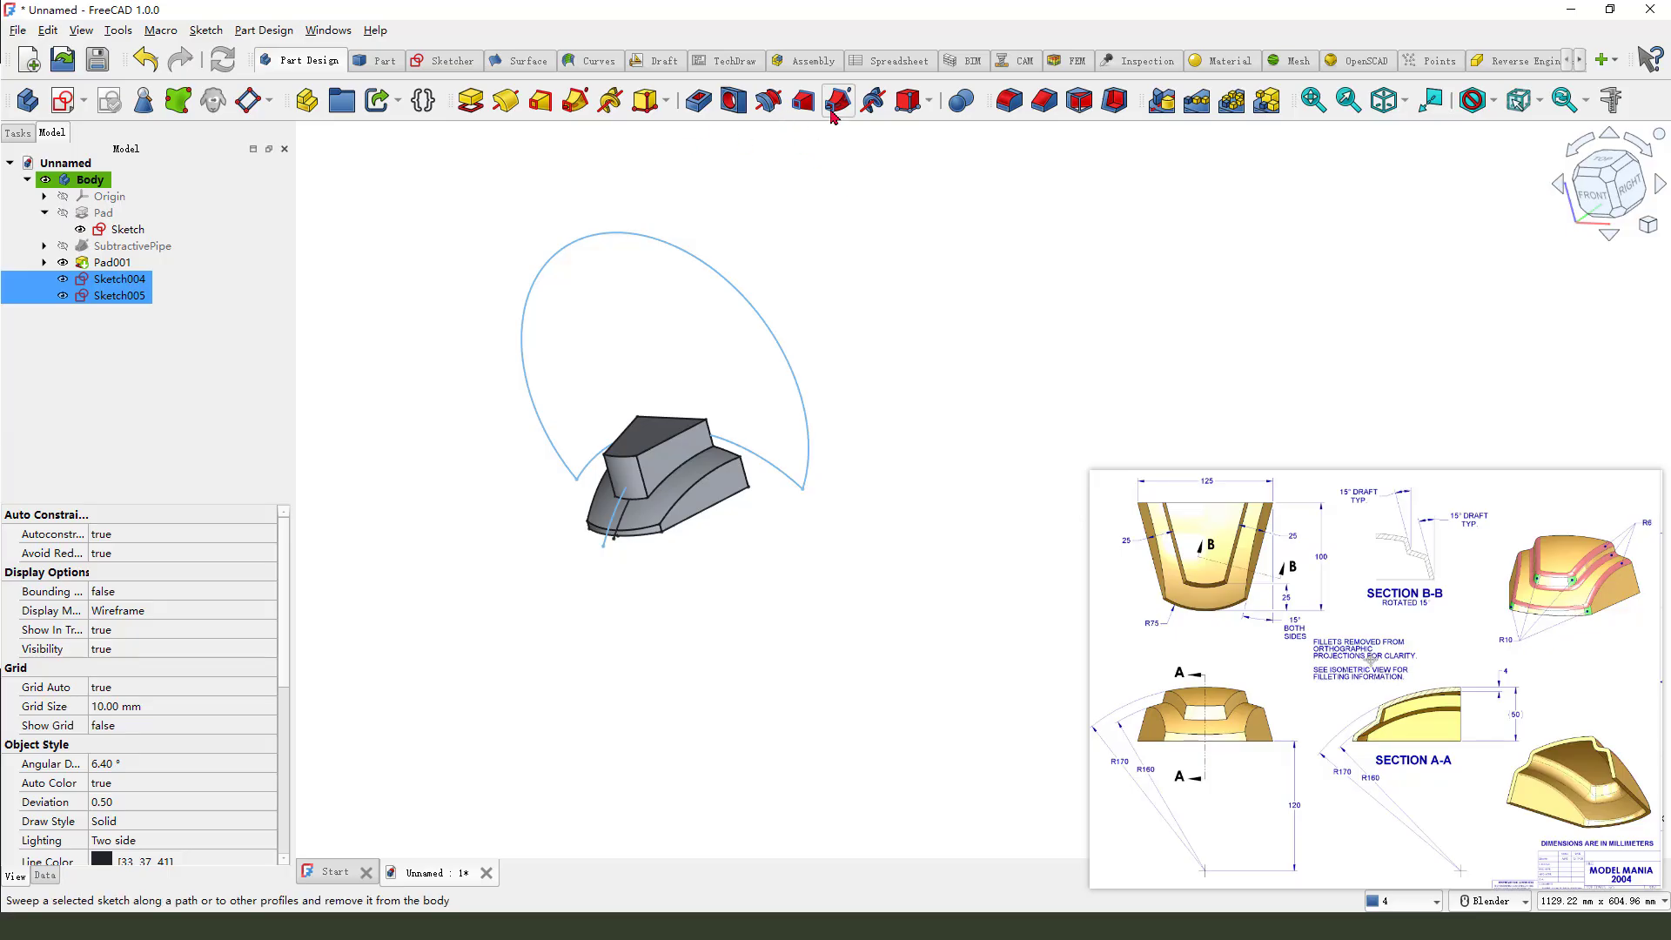
{"action": "mouse_move", "coordinate": [837, 101]}
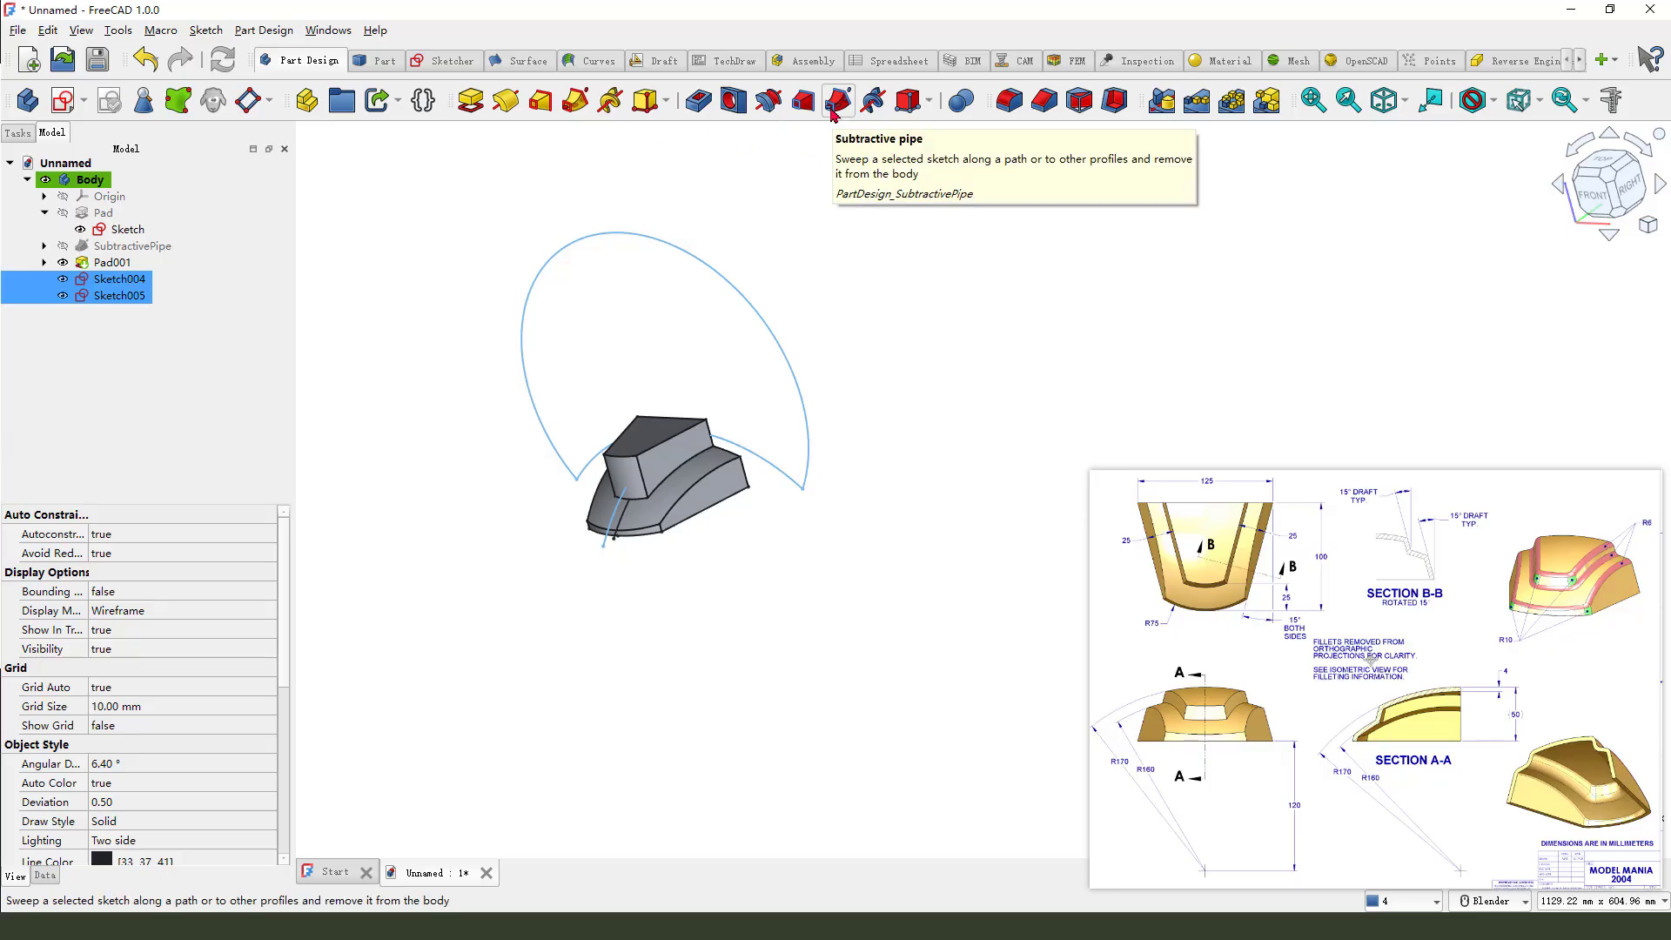
{"action": "left_click", "coordinate": [837, 100]}
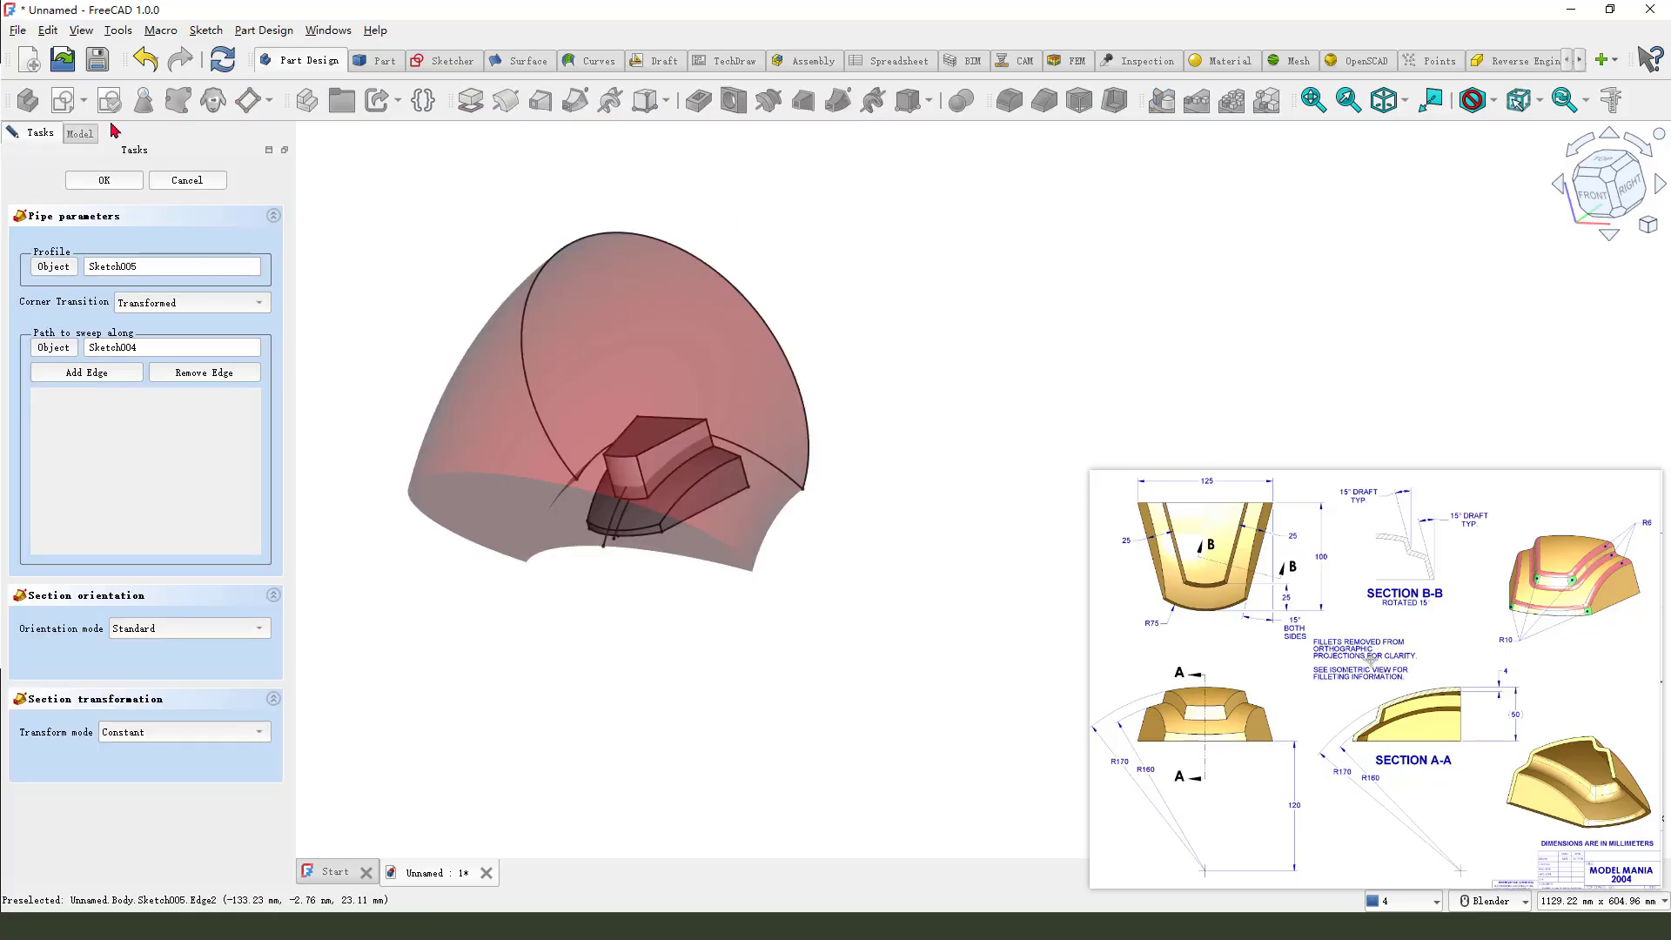
{"action": "left_click", "coordinate": [103, 179]}
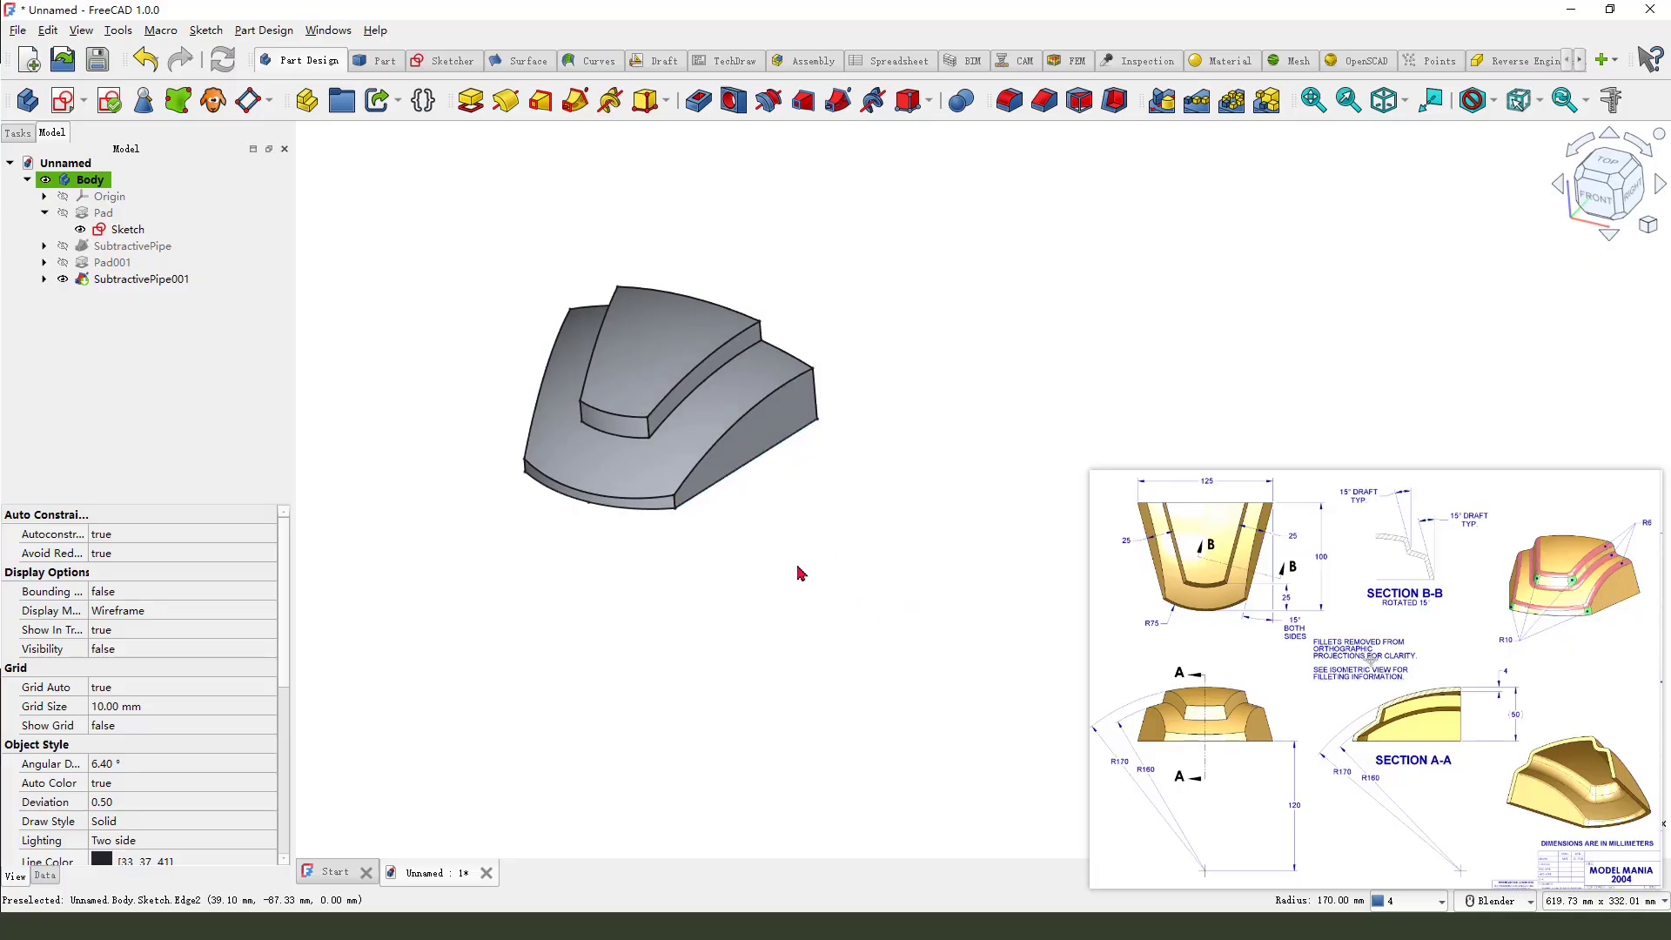
{"action": "mouse_move", "coordinate": [1283, 594]}
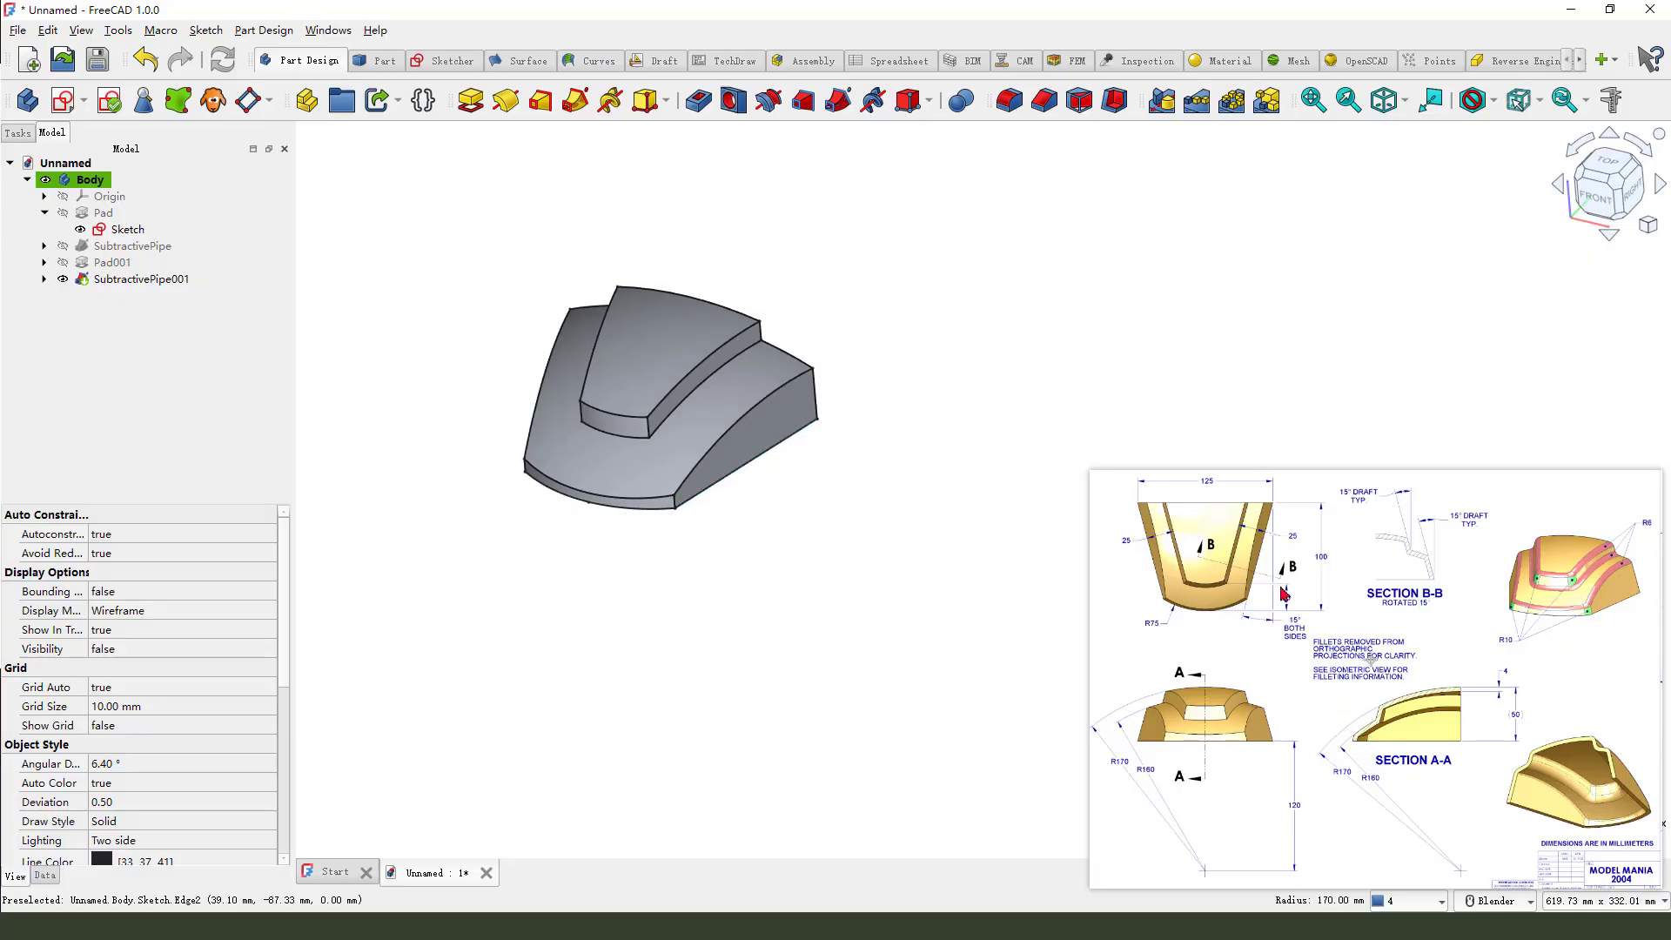
{"action": "mouse_move", "coordinate": [768, 426]}
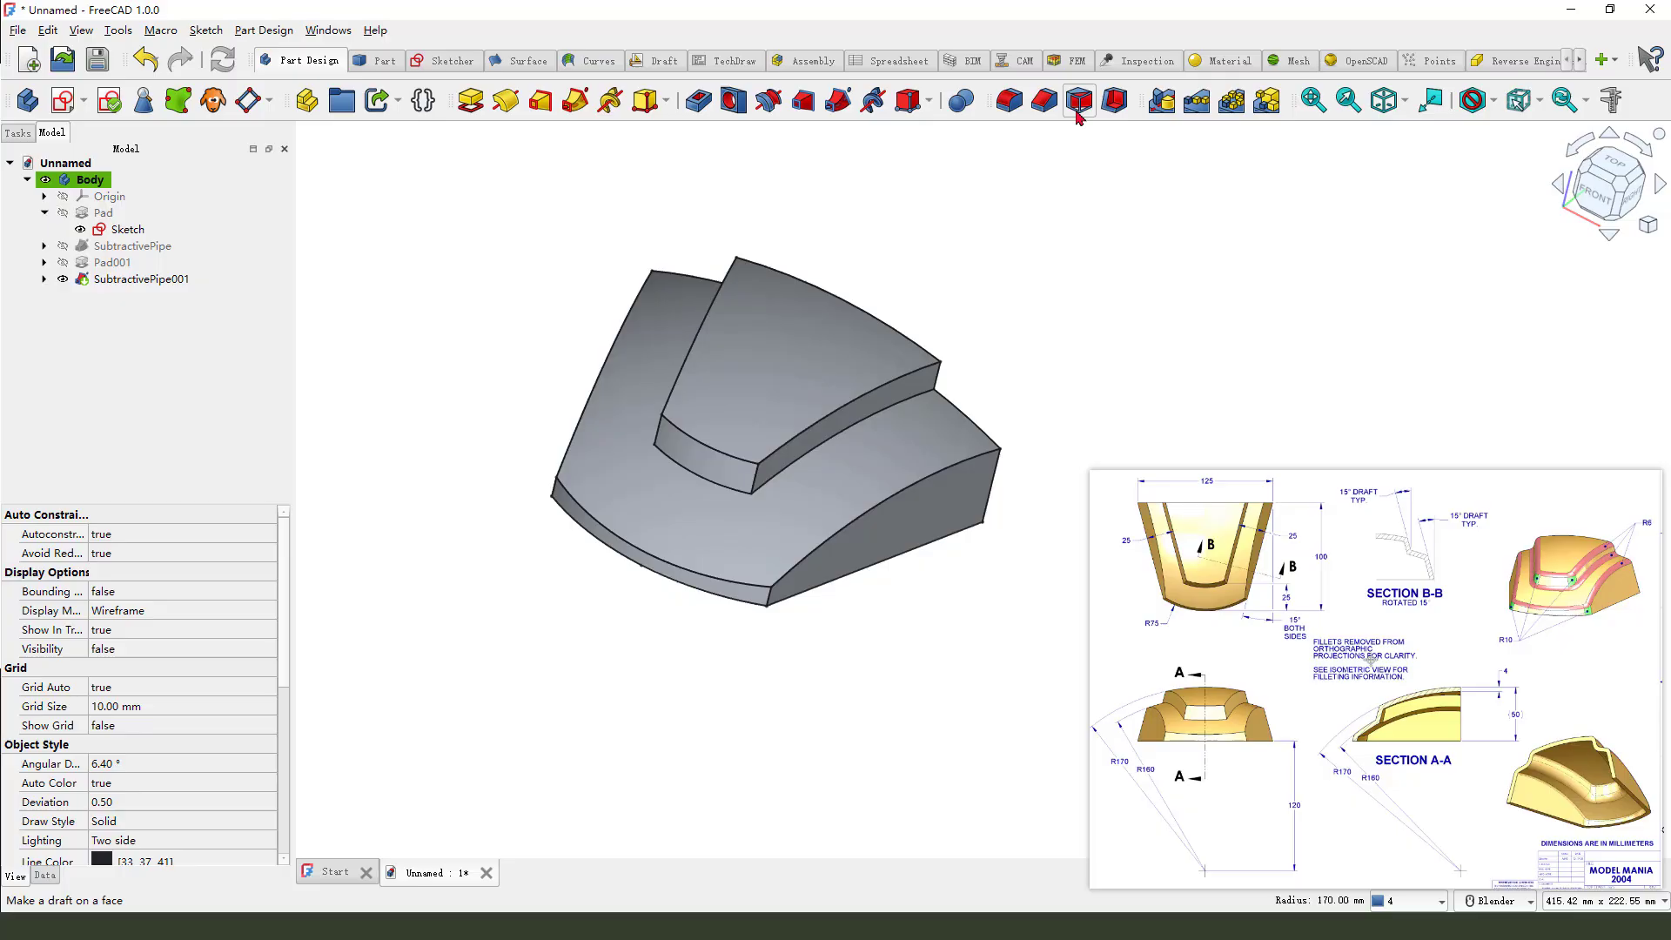
- Hide the base sketch and taper three side faces with a 15° draft
{"action": "left_click", "coordinate": [1077, 100]}
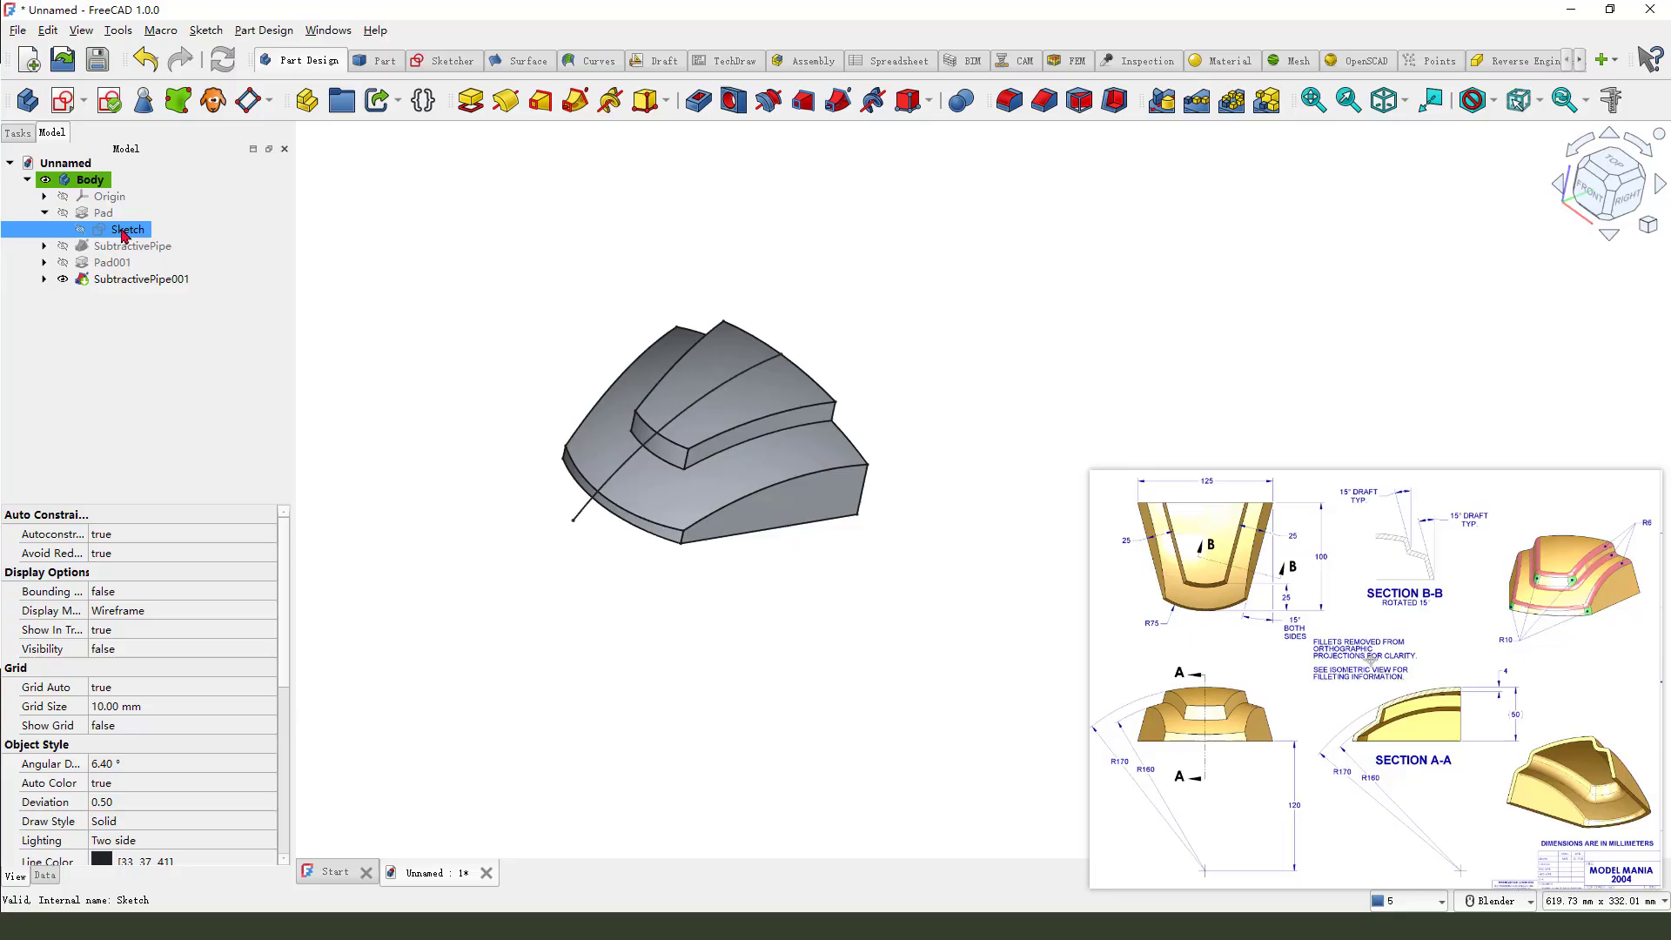
{"action": "left_click", "coordinate": [44, 279]}
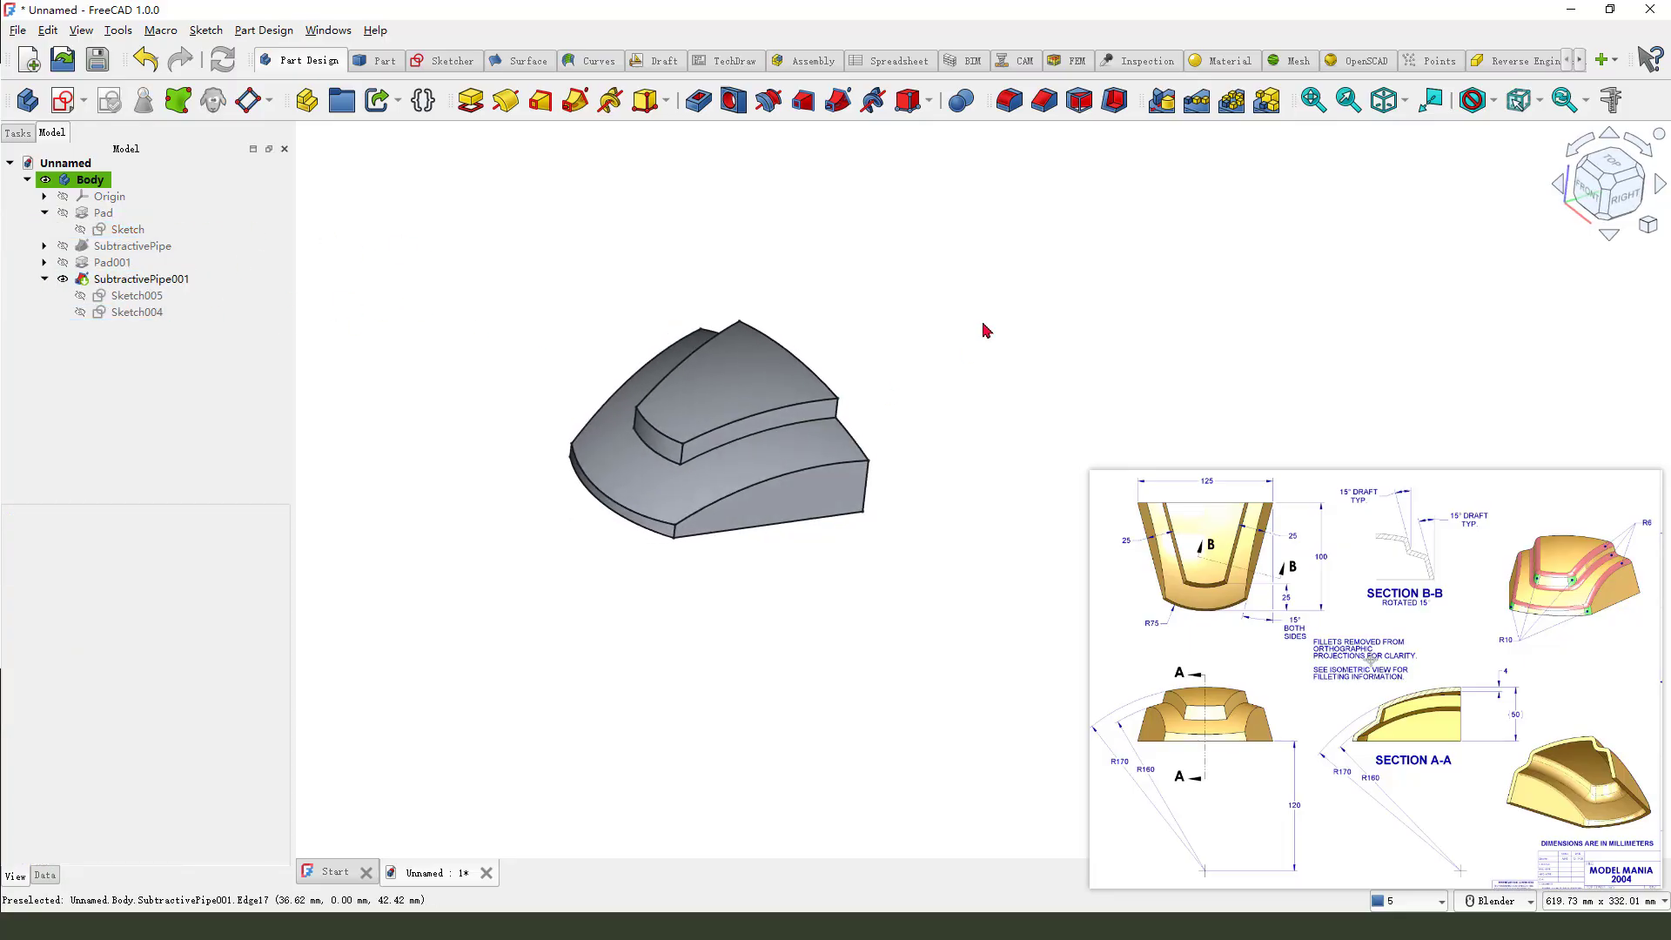
{"action": "left_click", "coordinate": [1078, 100]}
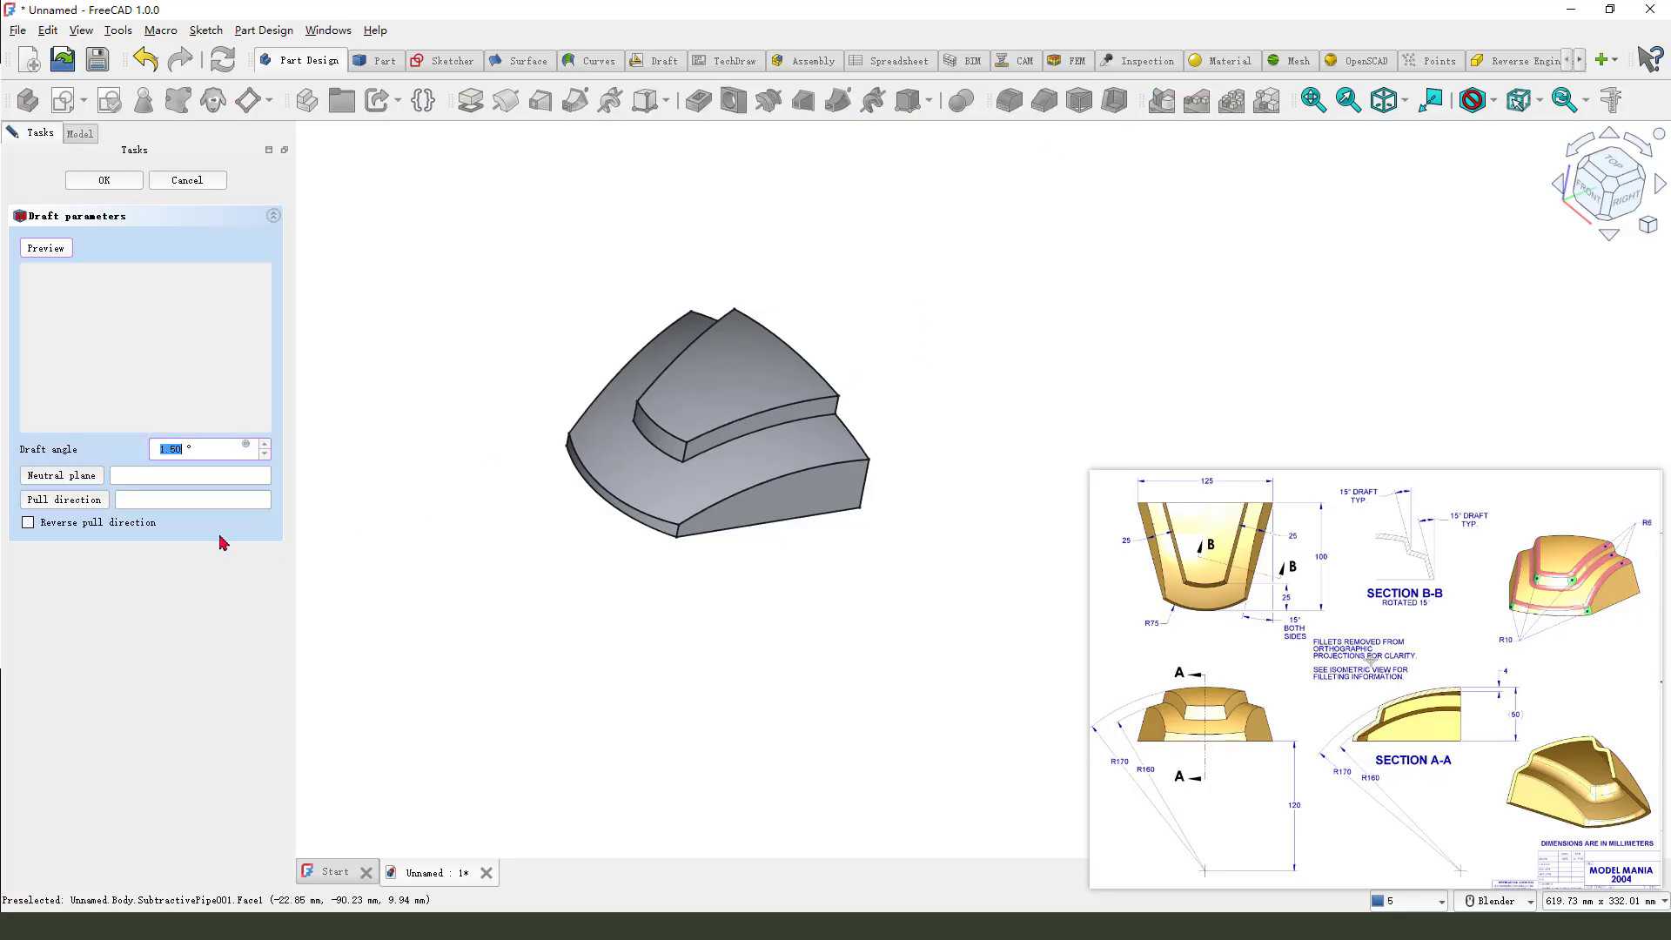
{"action": "left_click", "coordinate": [176, 447]}
{"action": "type", "text": "15"}
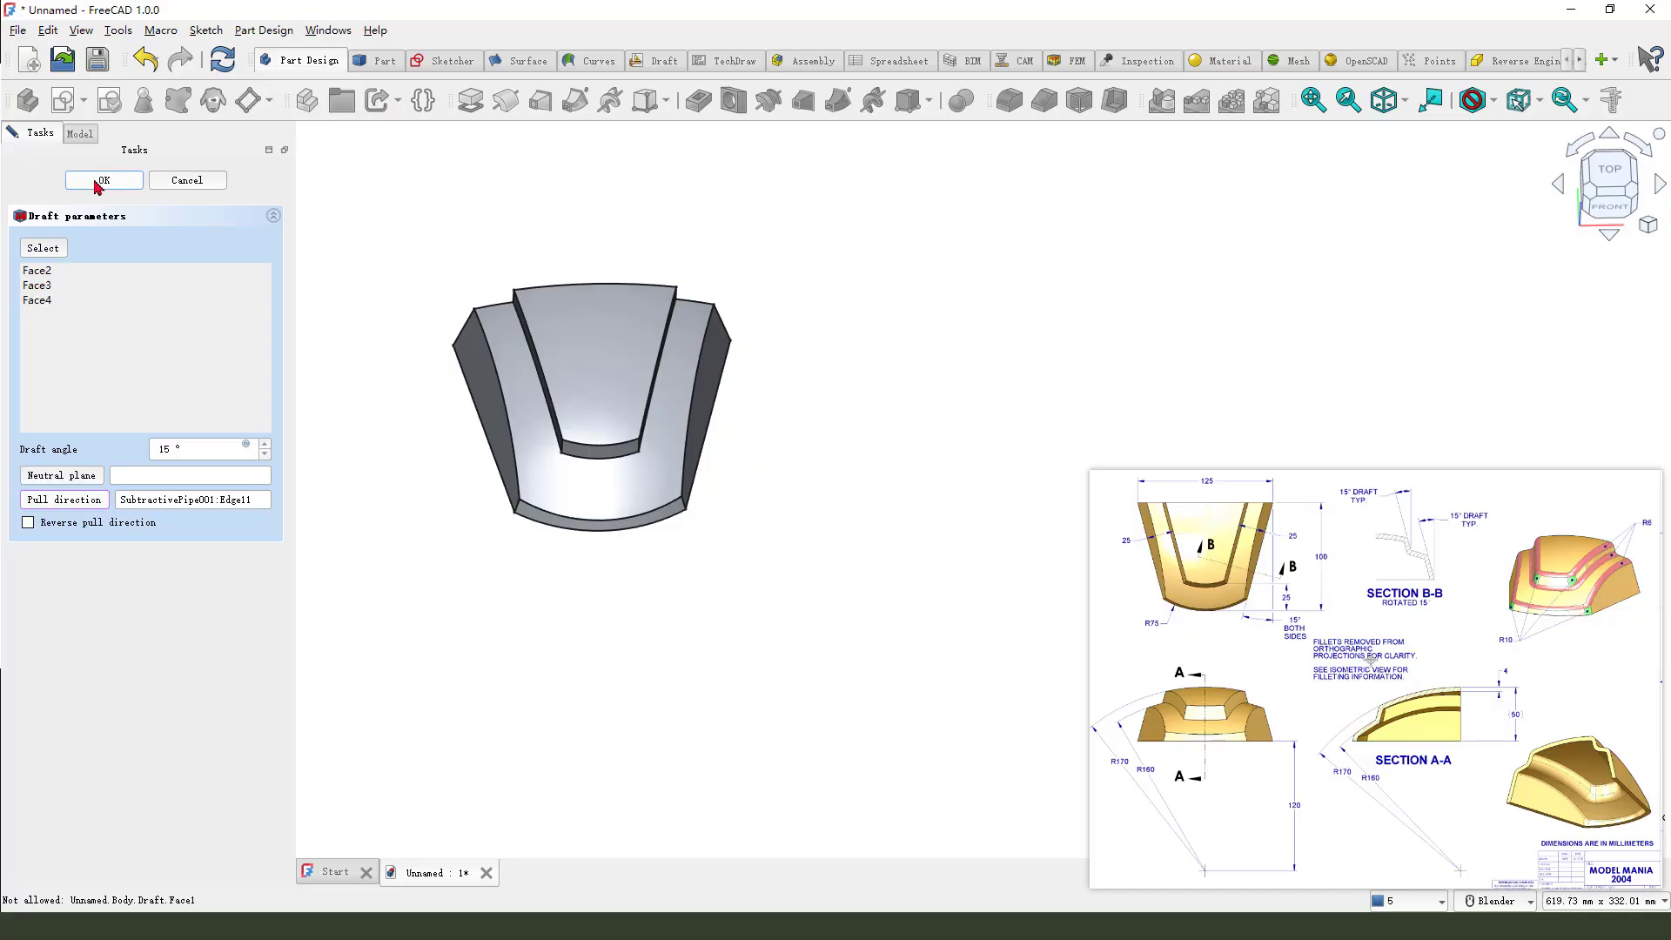
{"action": "left_click", "coordinate": [103, 179]}
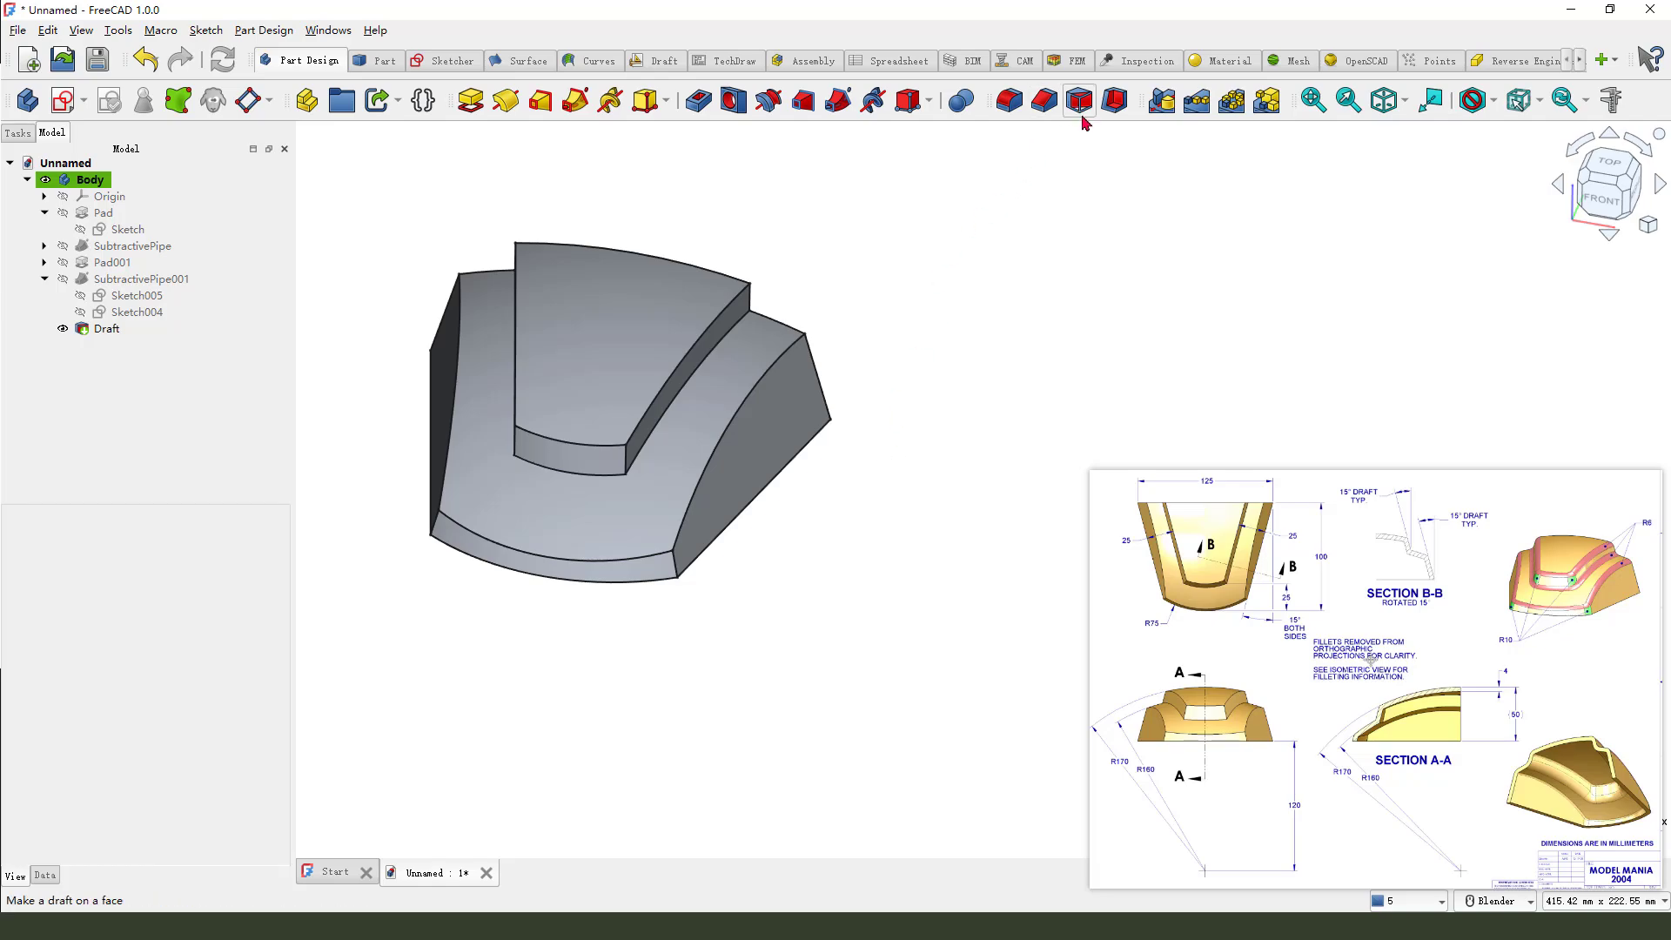
- Try a second 15° draft on Face6 and Face7 of the raised block
{"action": "left_click", "coordinate": [1078, 99]}
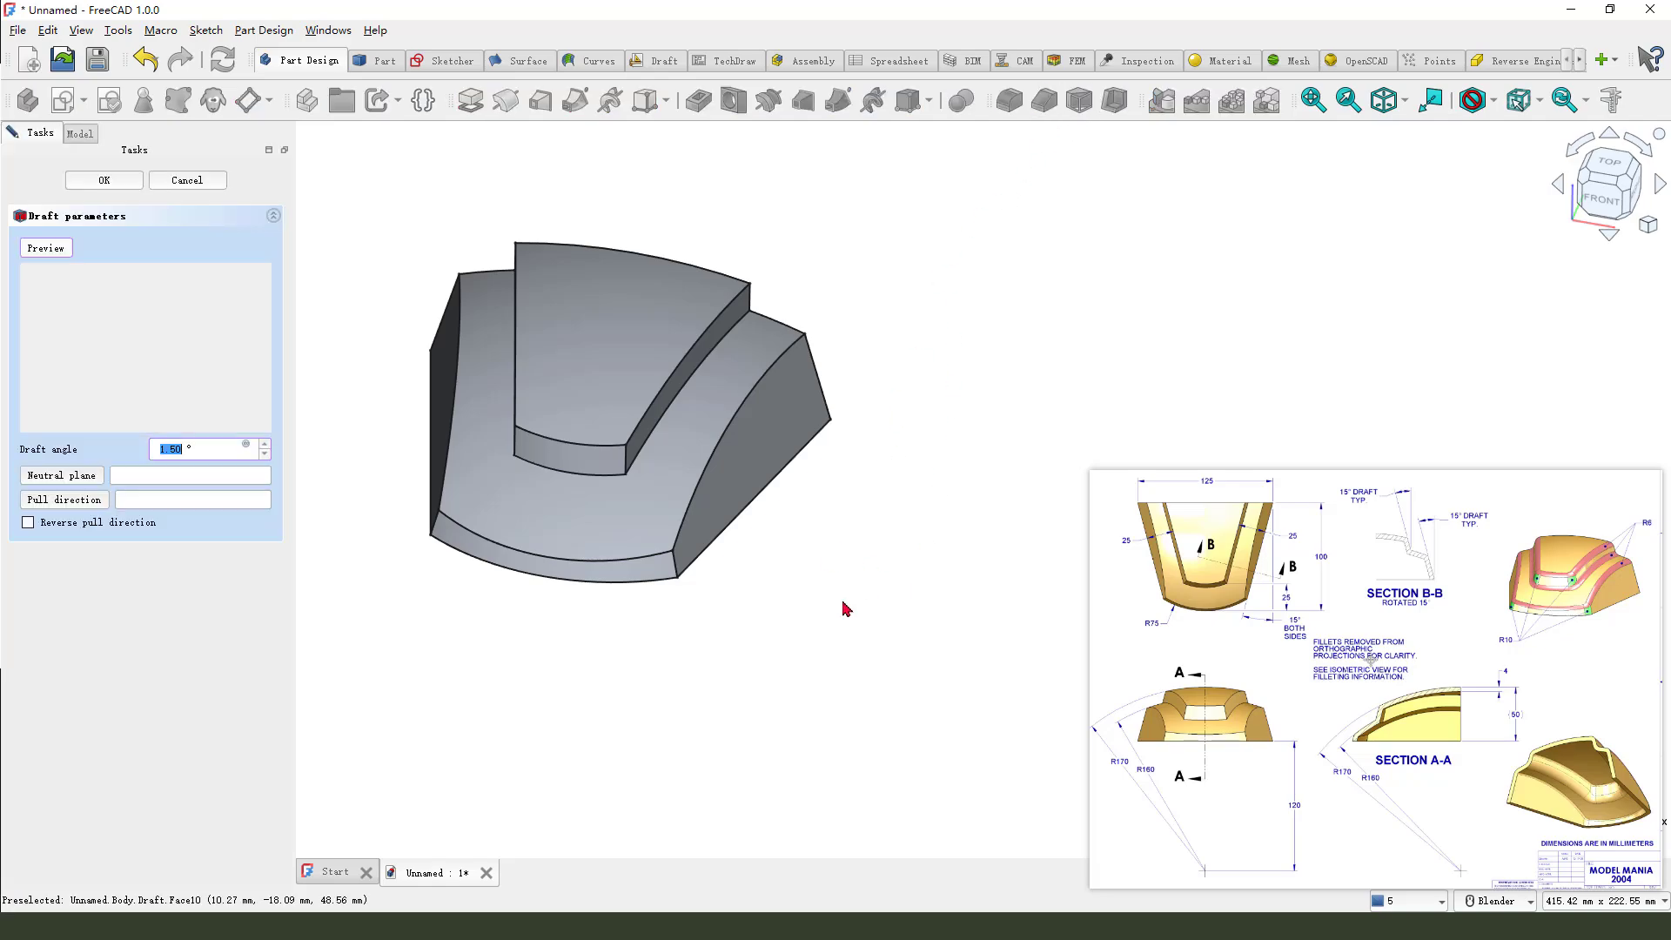
{"action": "type", "text": "15"}
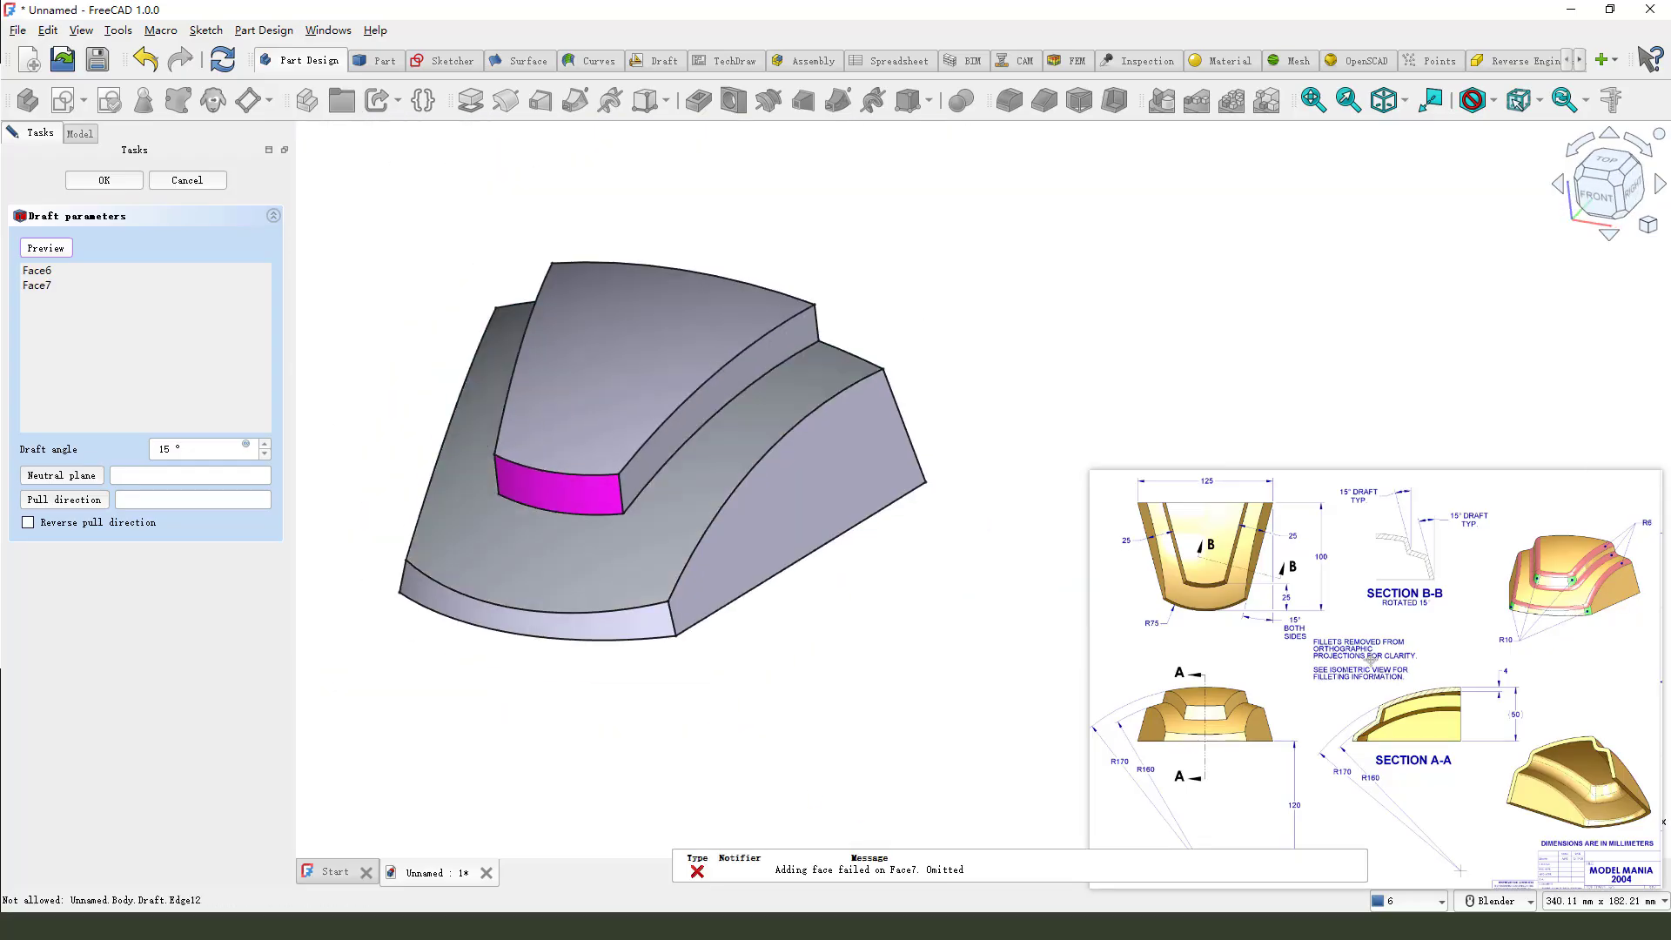
{"action": "mouse_move", "coordinate": [592, 509]}
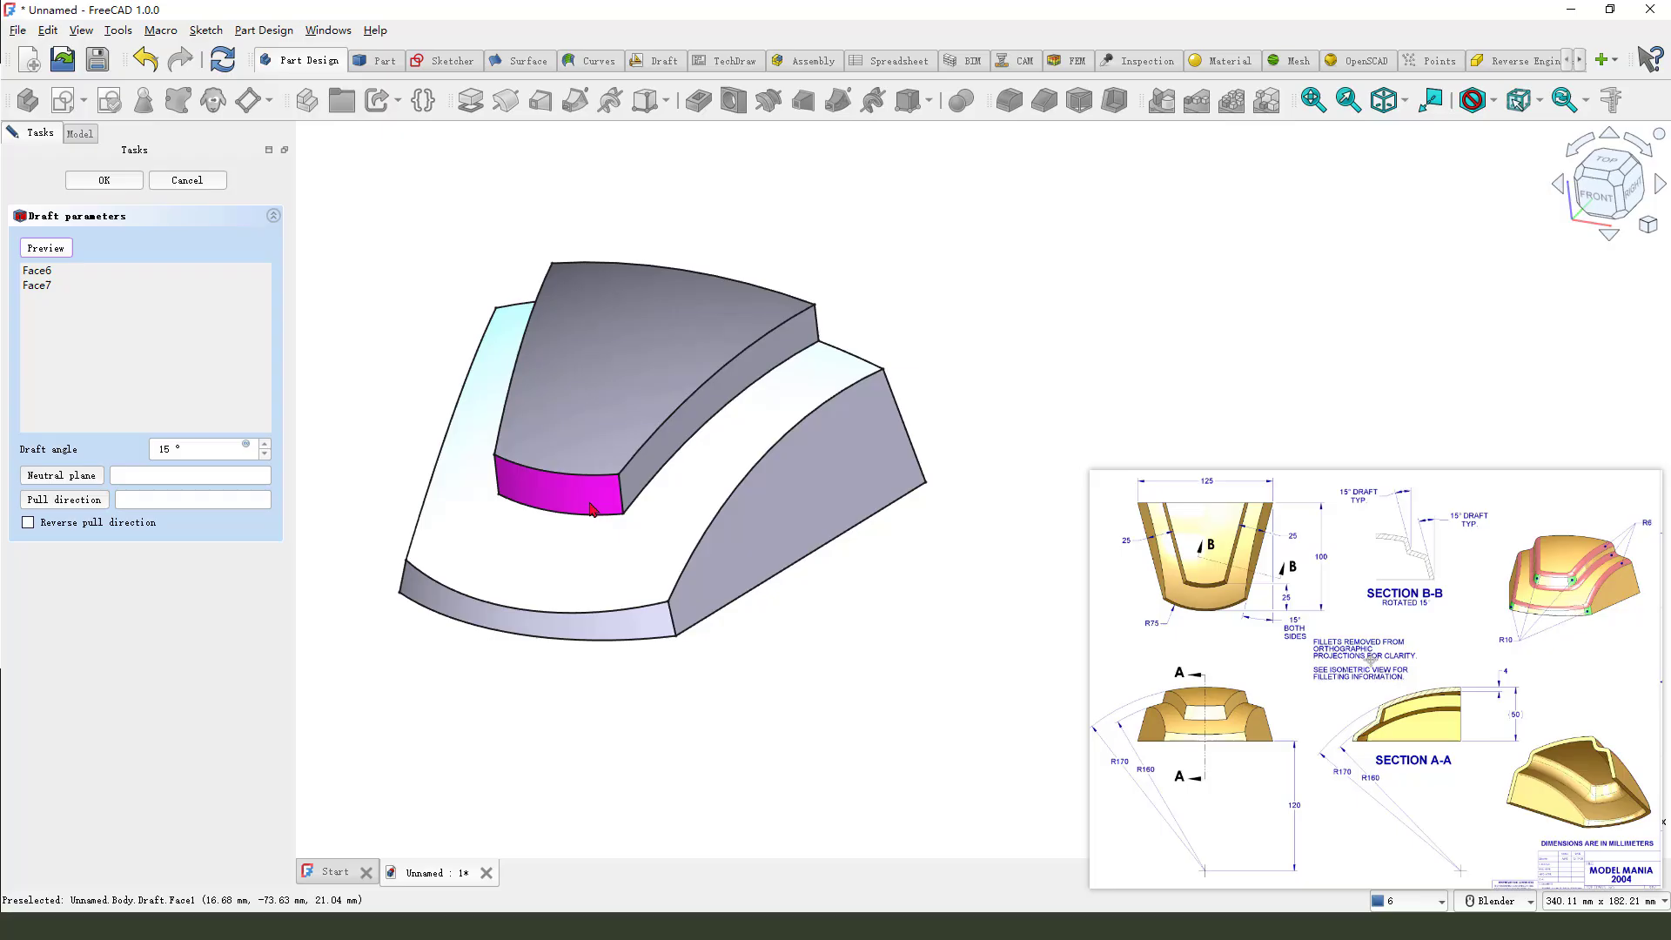
{"action": "left_click", "coordinate": [104, 179]}
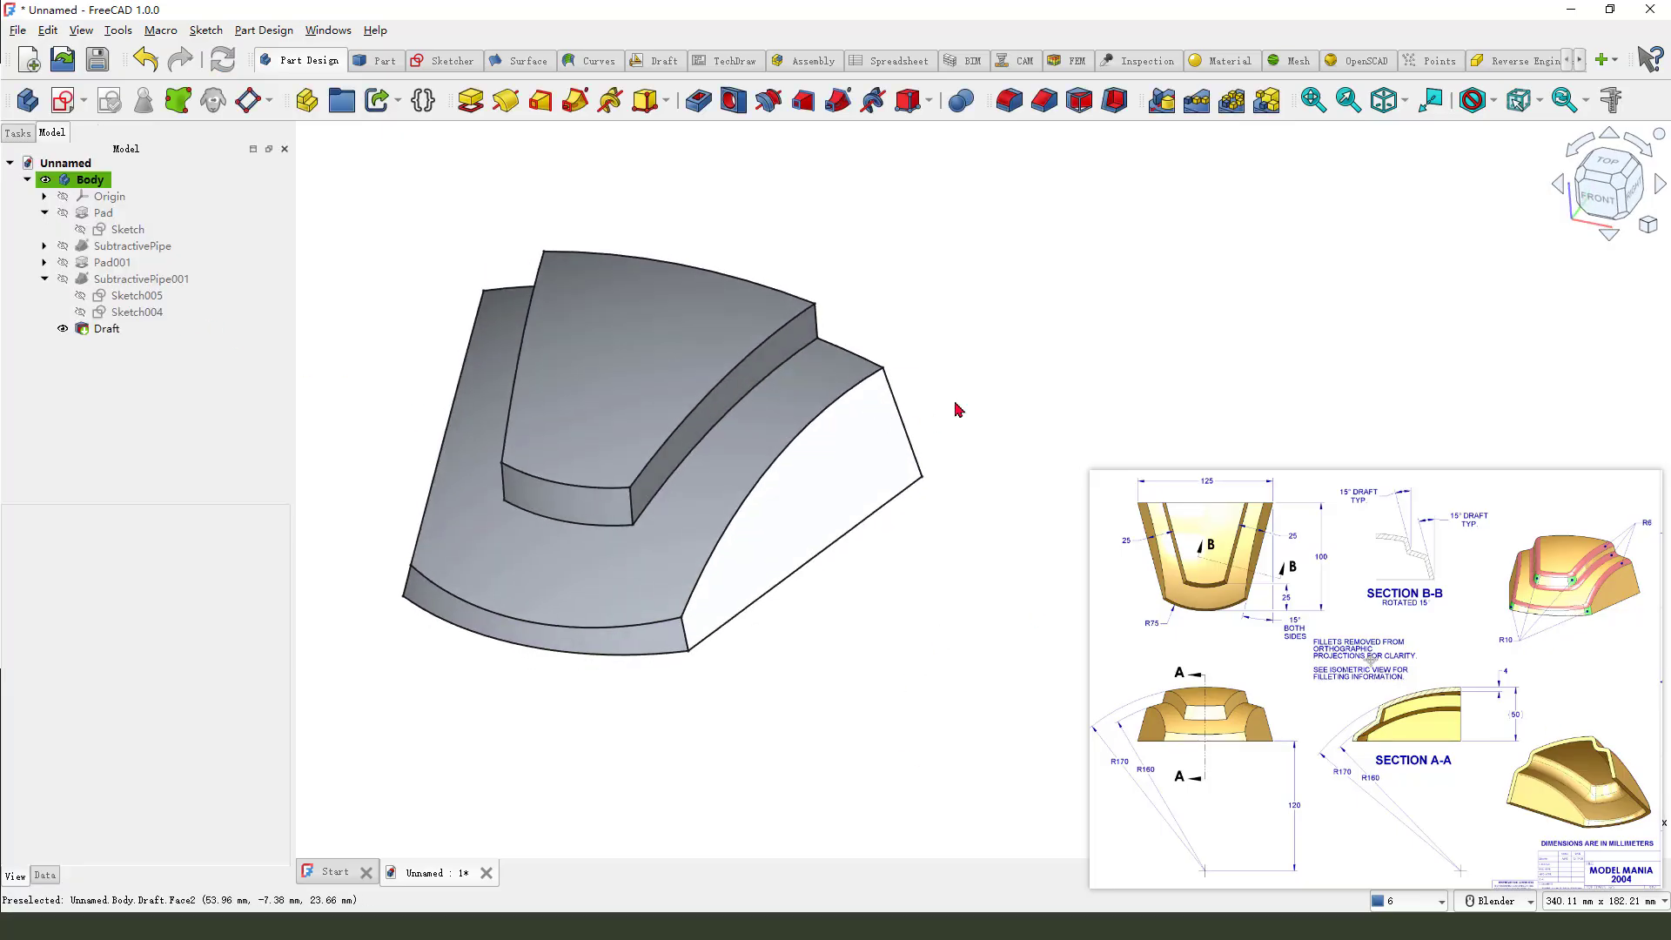
{"action": "mouse_move", "coordinate": [1077, 100]}
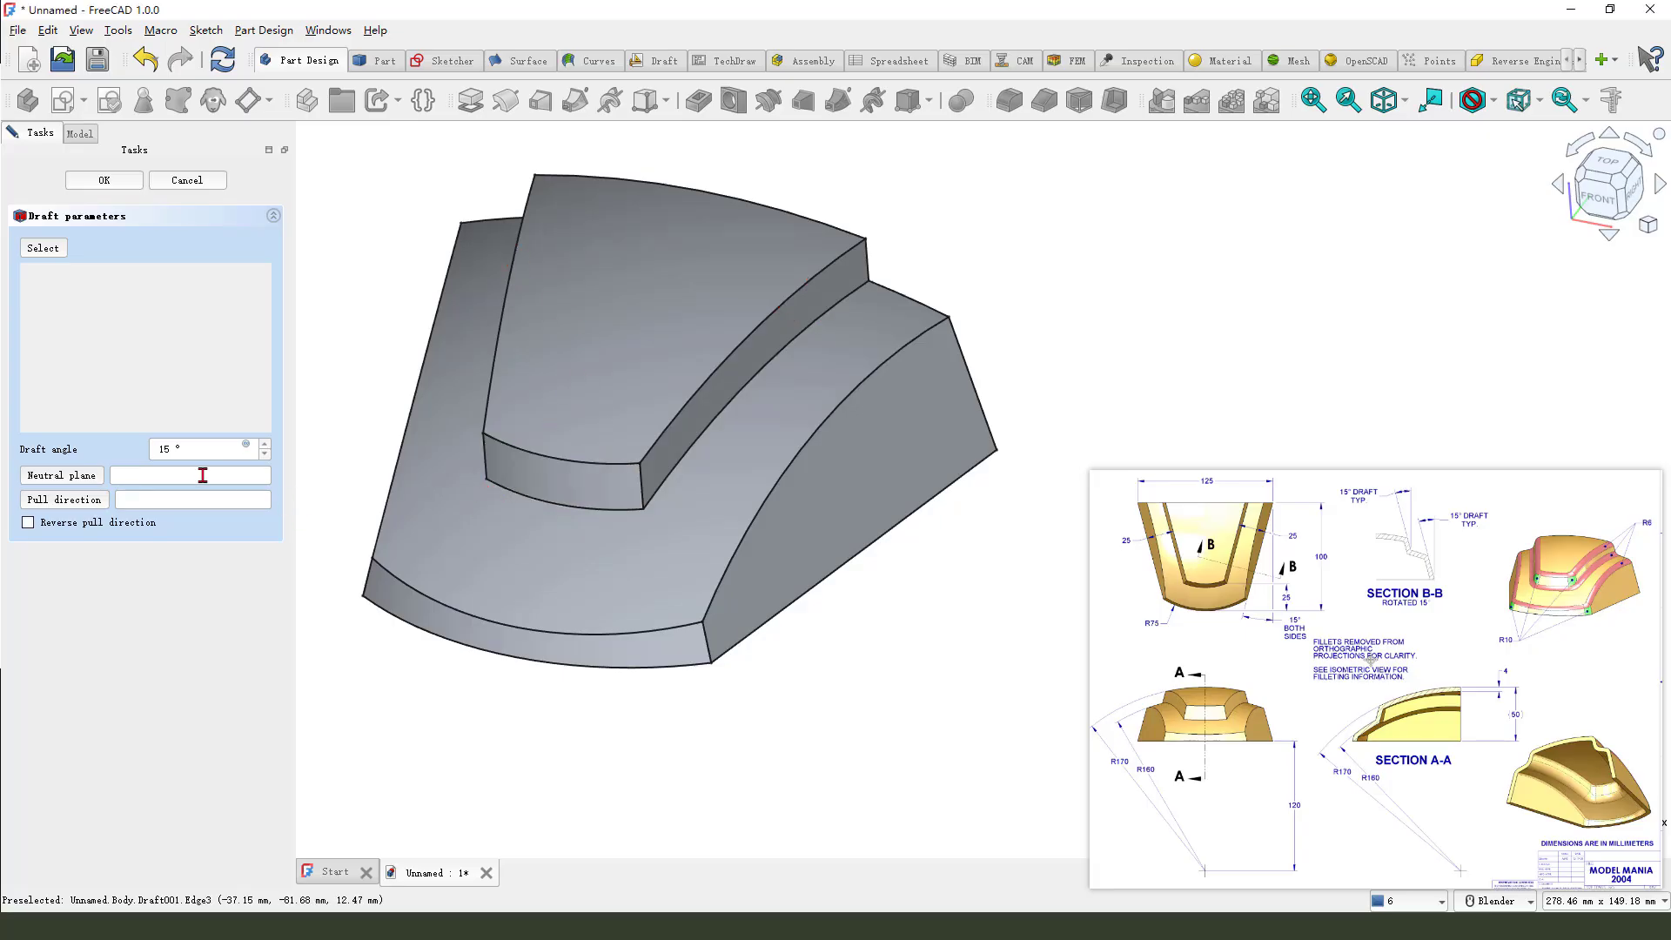
- Create Draft001 and Draft002, each tapering further raised-block faces by 15°
{"action": "left_click", "coordinate": [554, 475]}
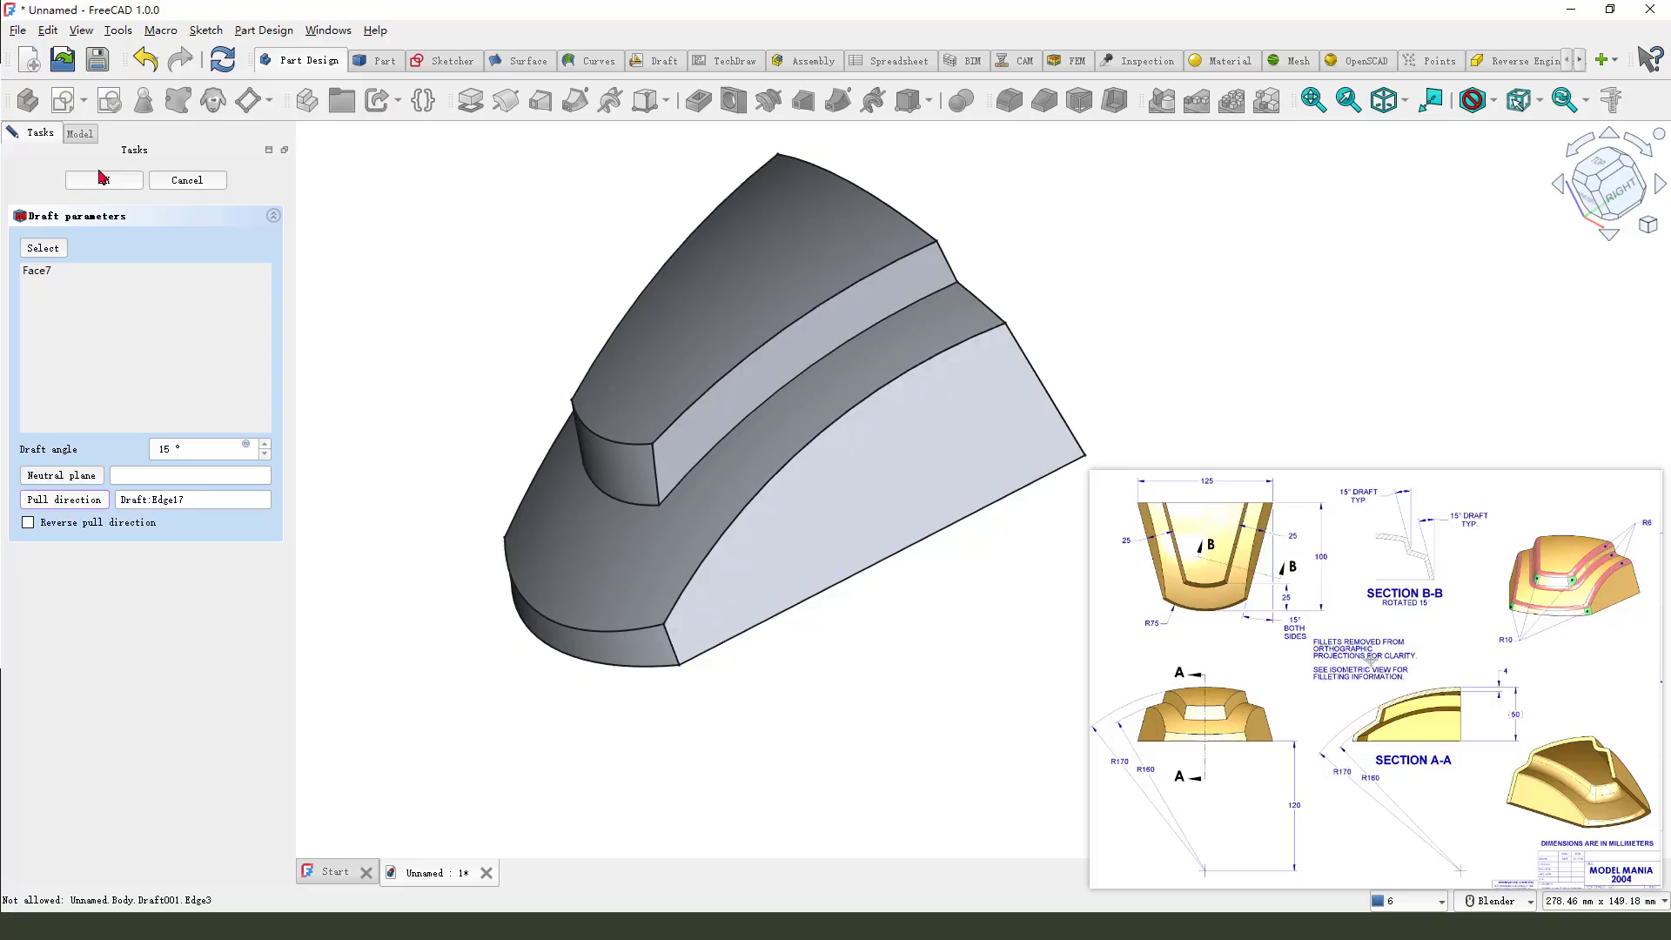
{"action": "left_click", "coordinate": [104, 179]}
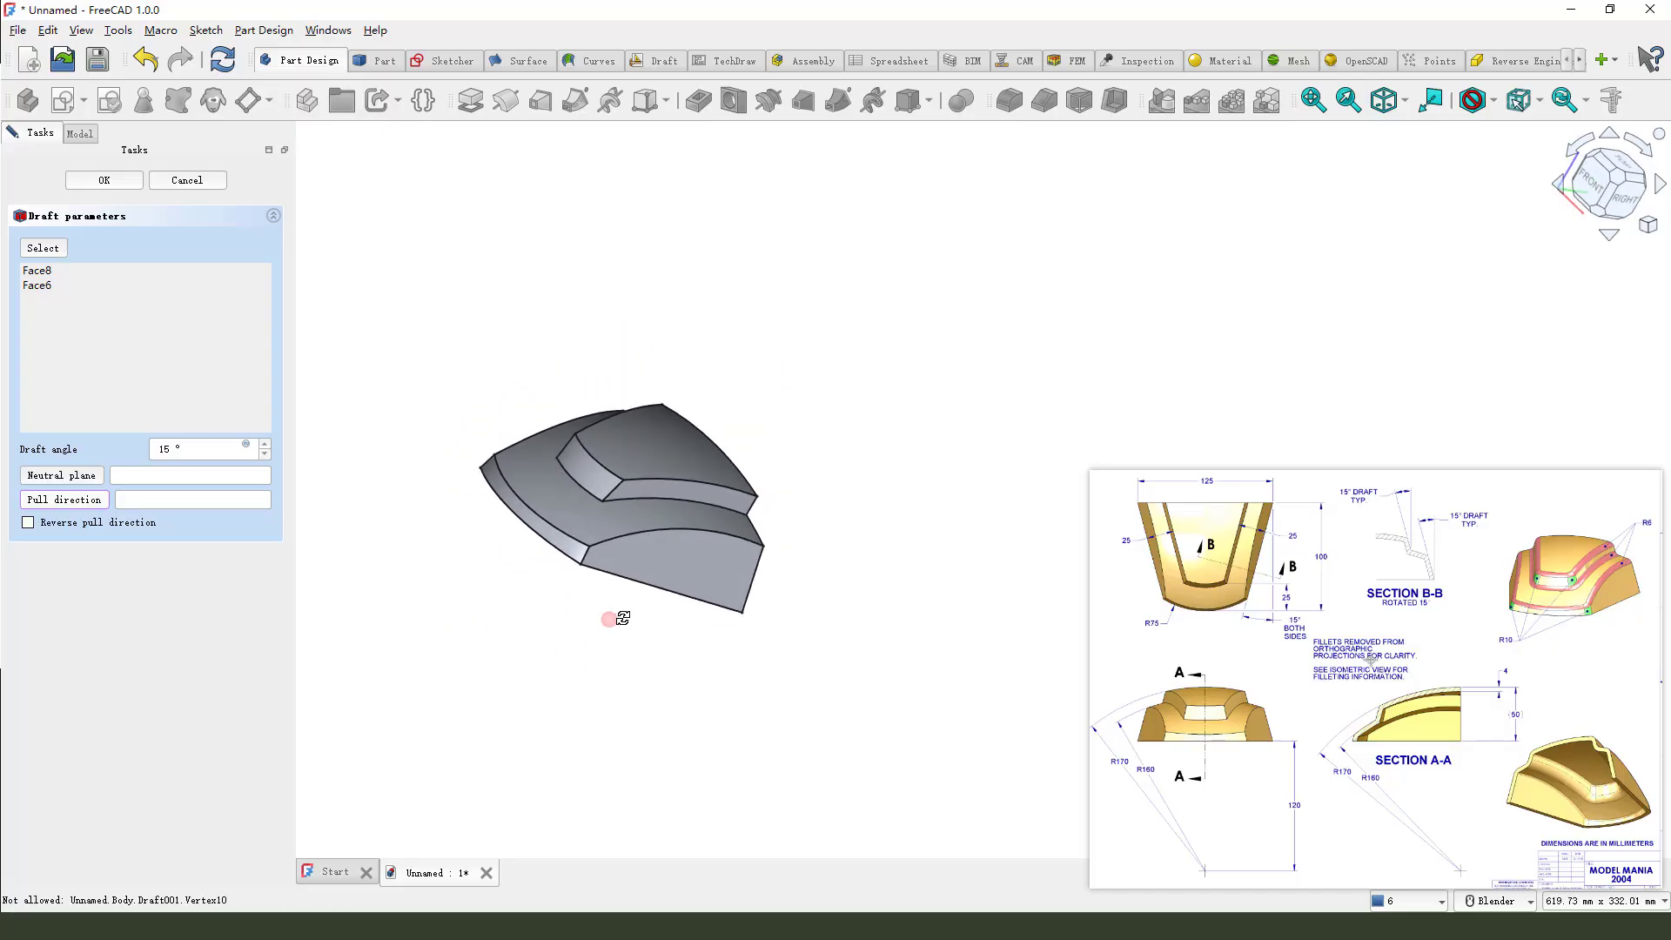
{"action": "left_click", "coordinate": [28, 522]}
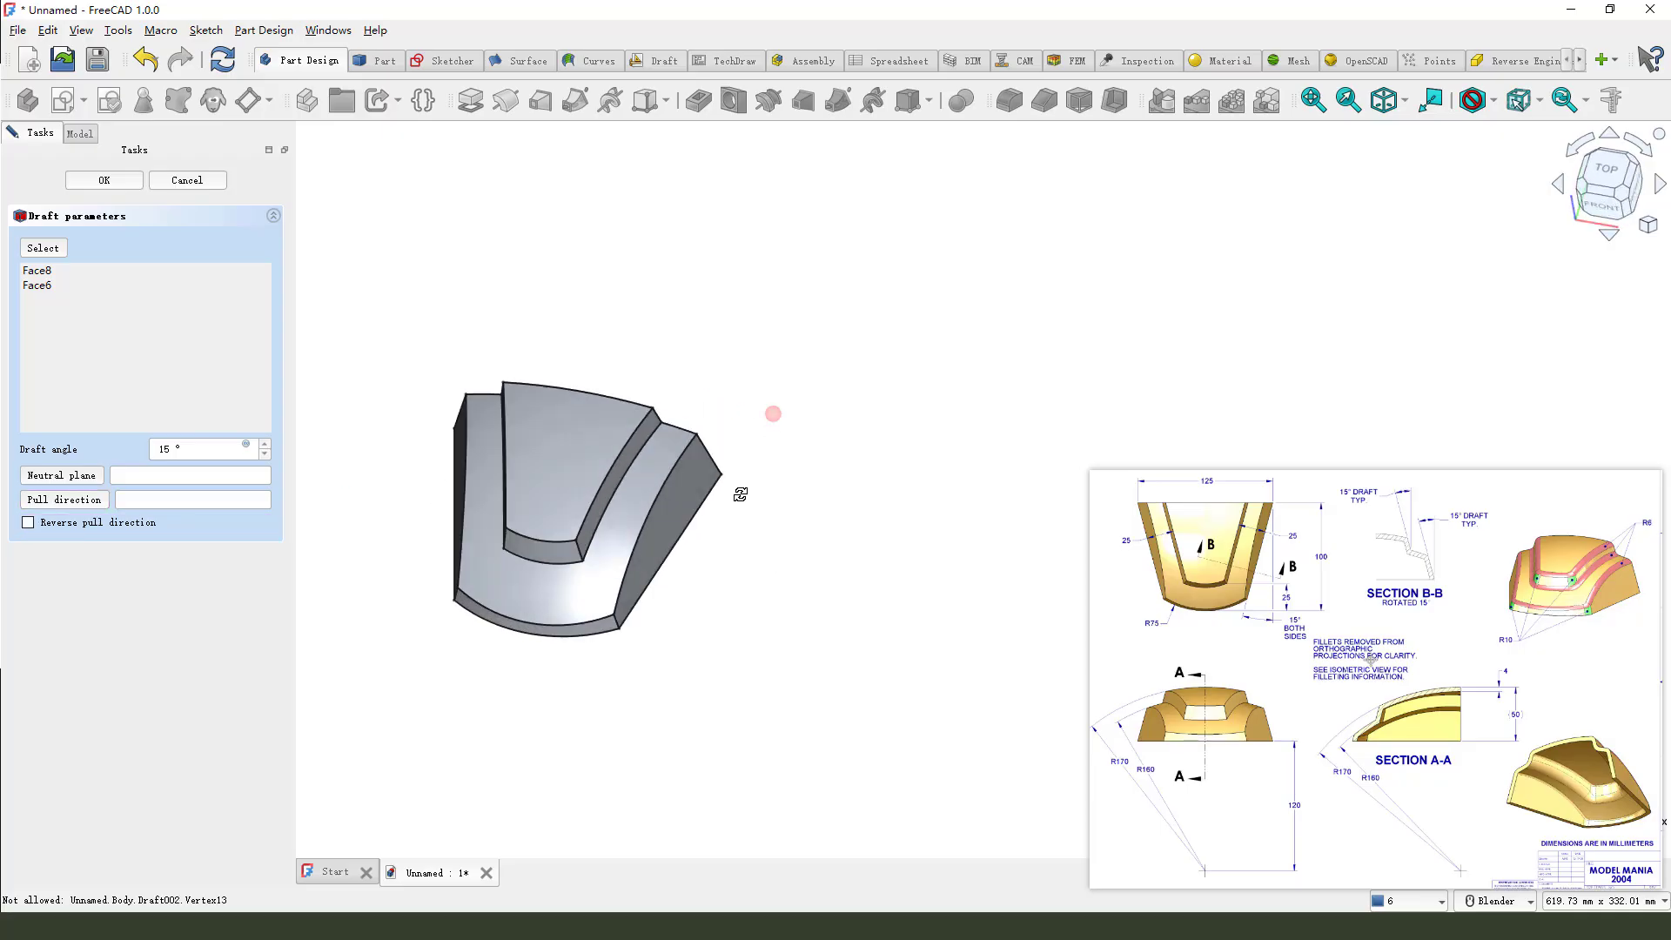
{"action": "left_click", "coordinate": [104, 179]}
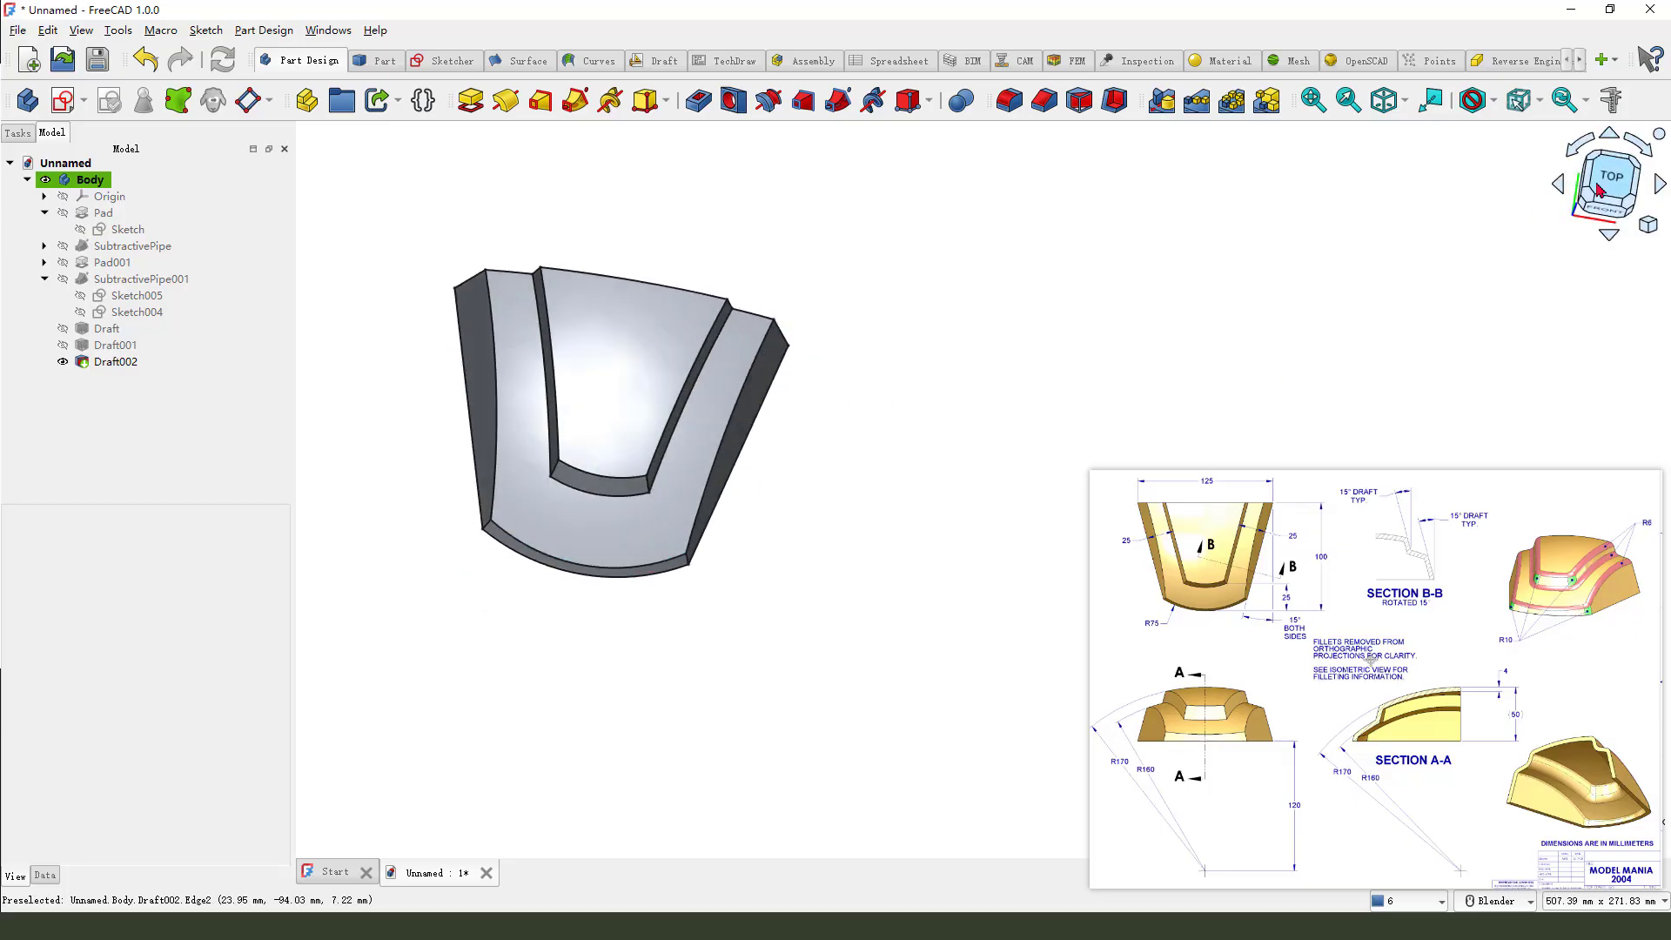
{"action": "left_click", "coordinate": [1609, 181]}
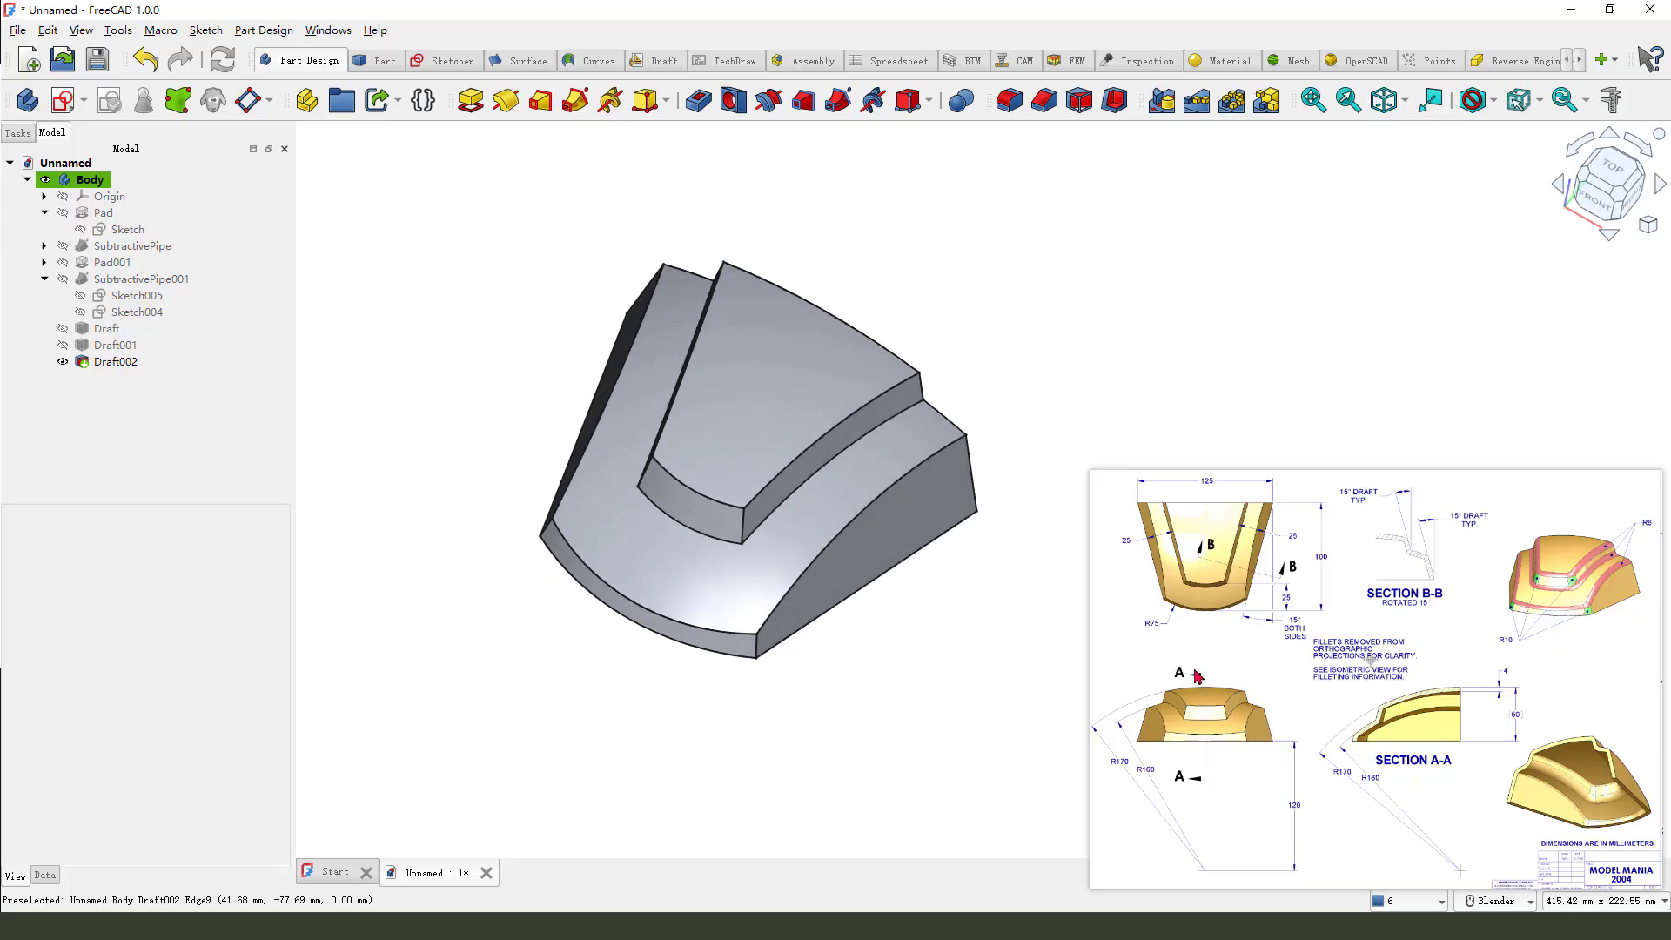
{"action": "mouse_move", "coordinate": [1494, 629]}
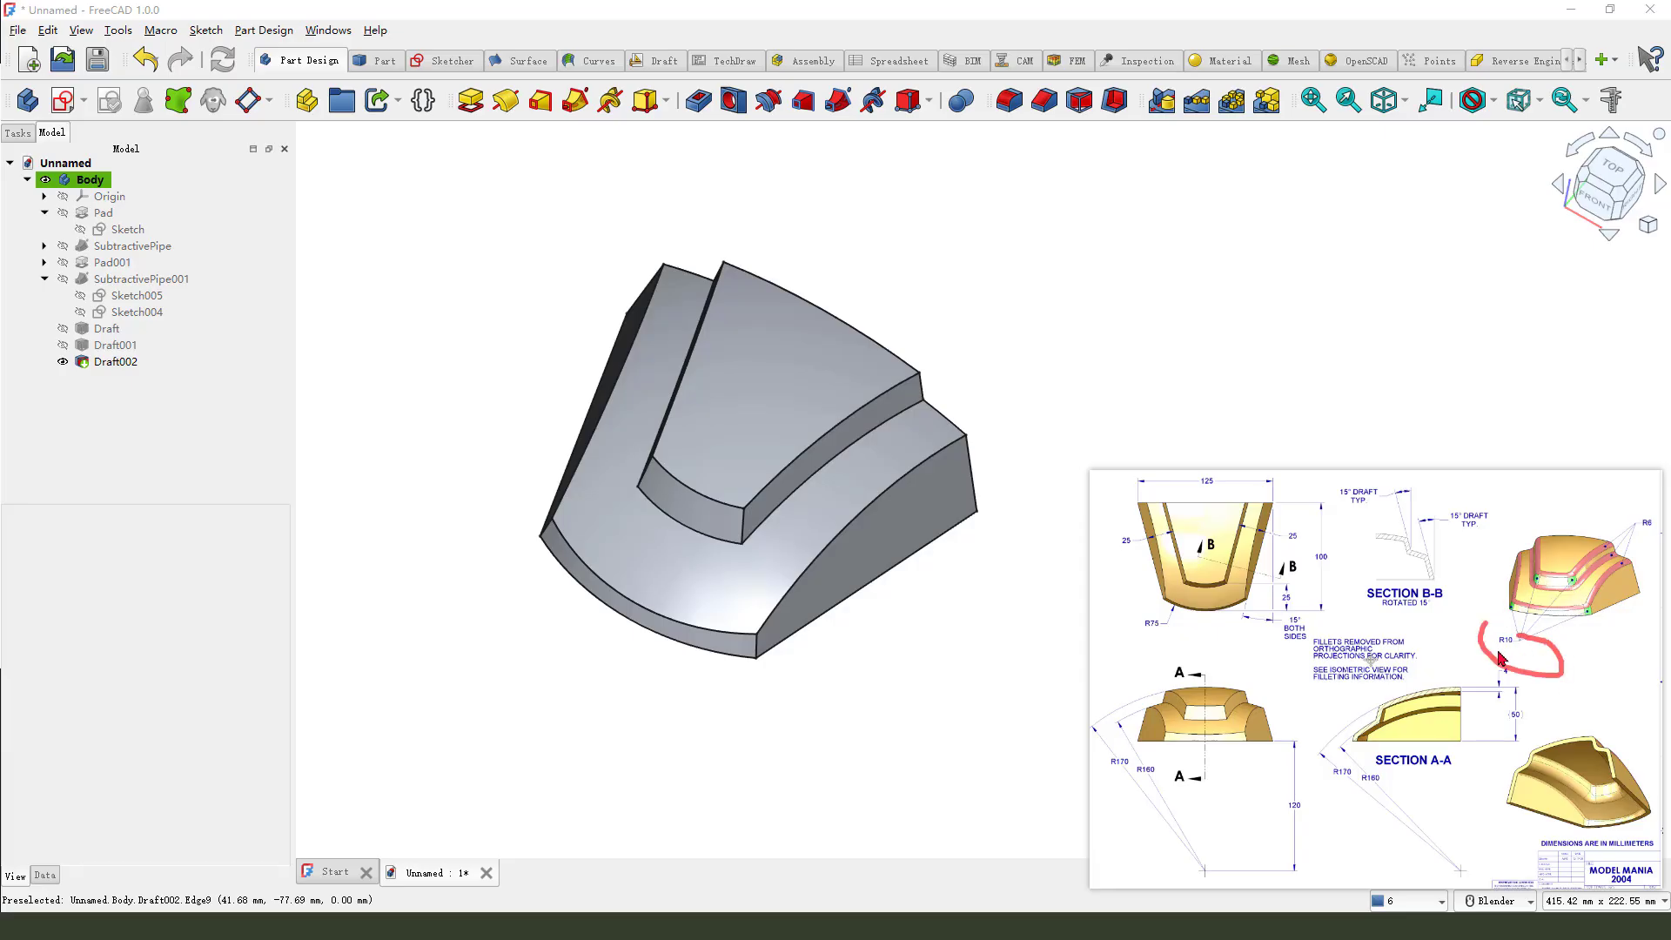
{"action": "mouse_move", "coordinate": [1595, 603]}
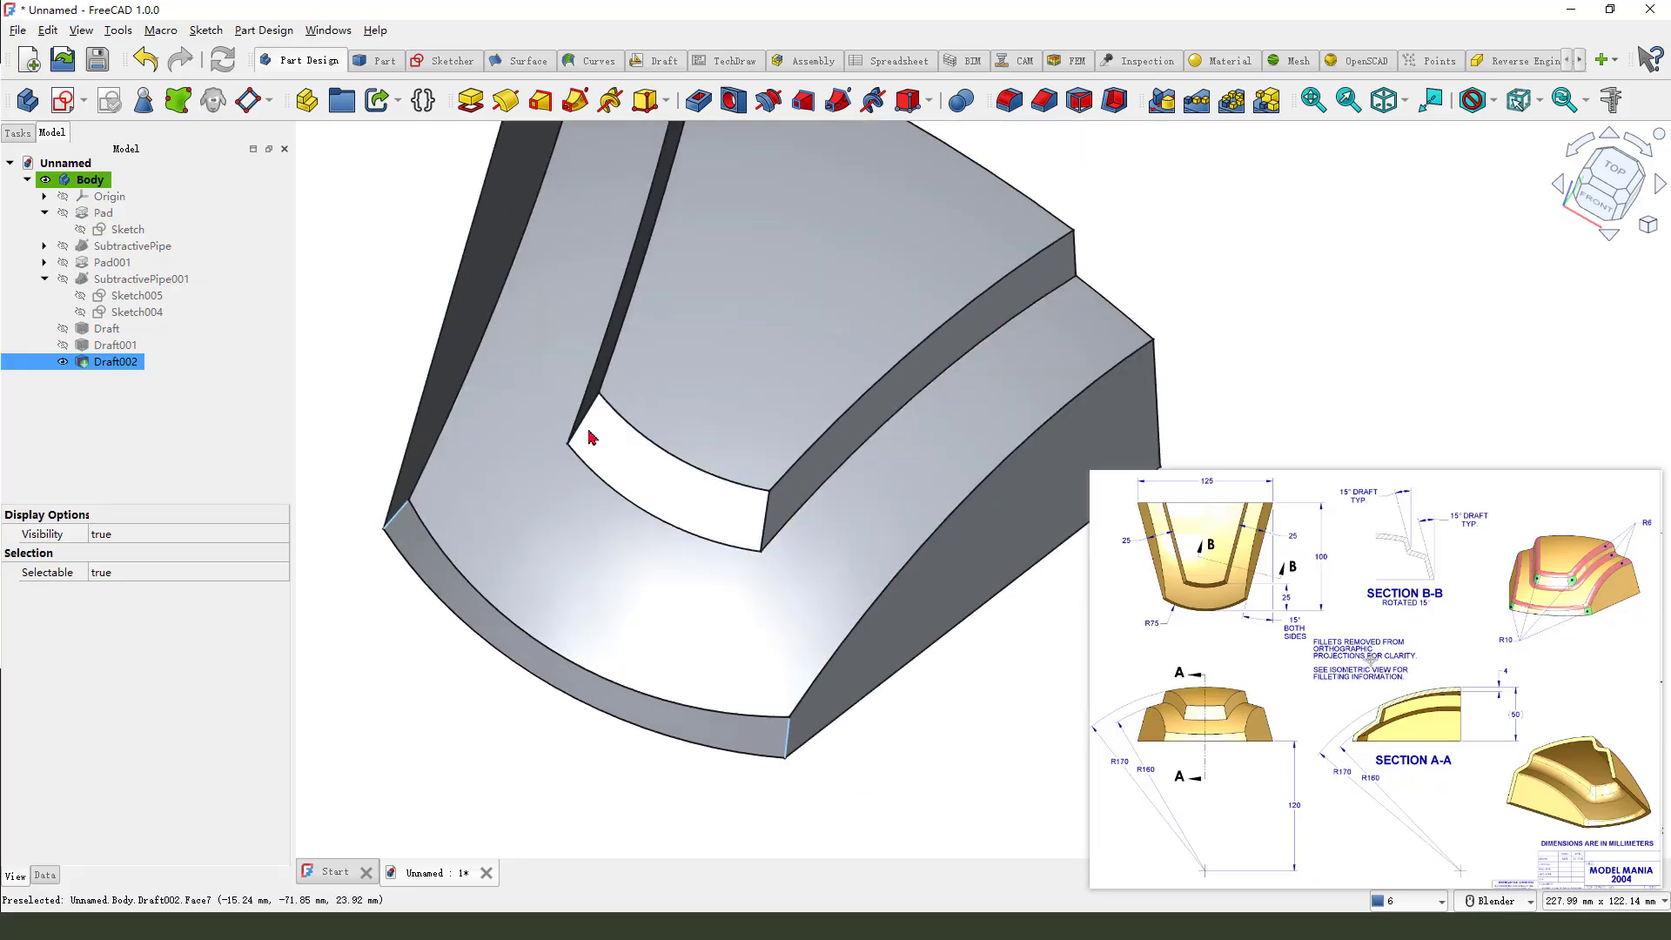
{"action": "mouse_move", "coordinate": [702, 506]}
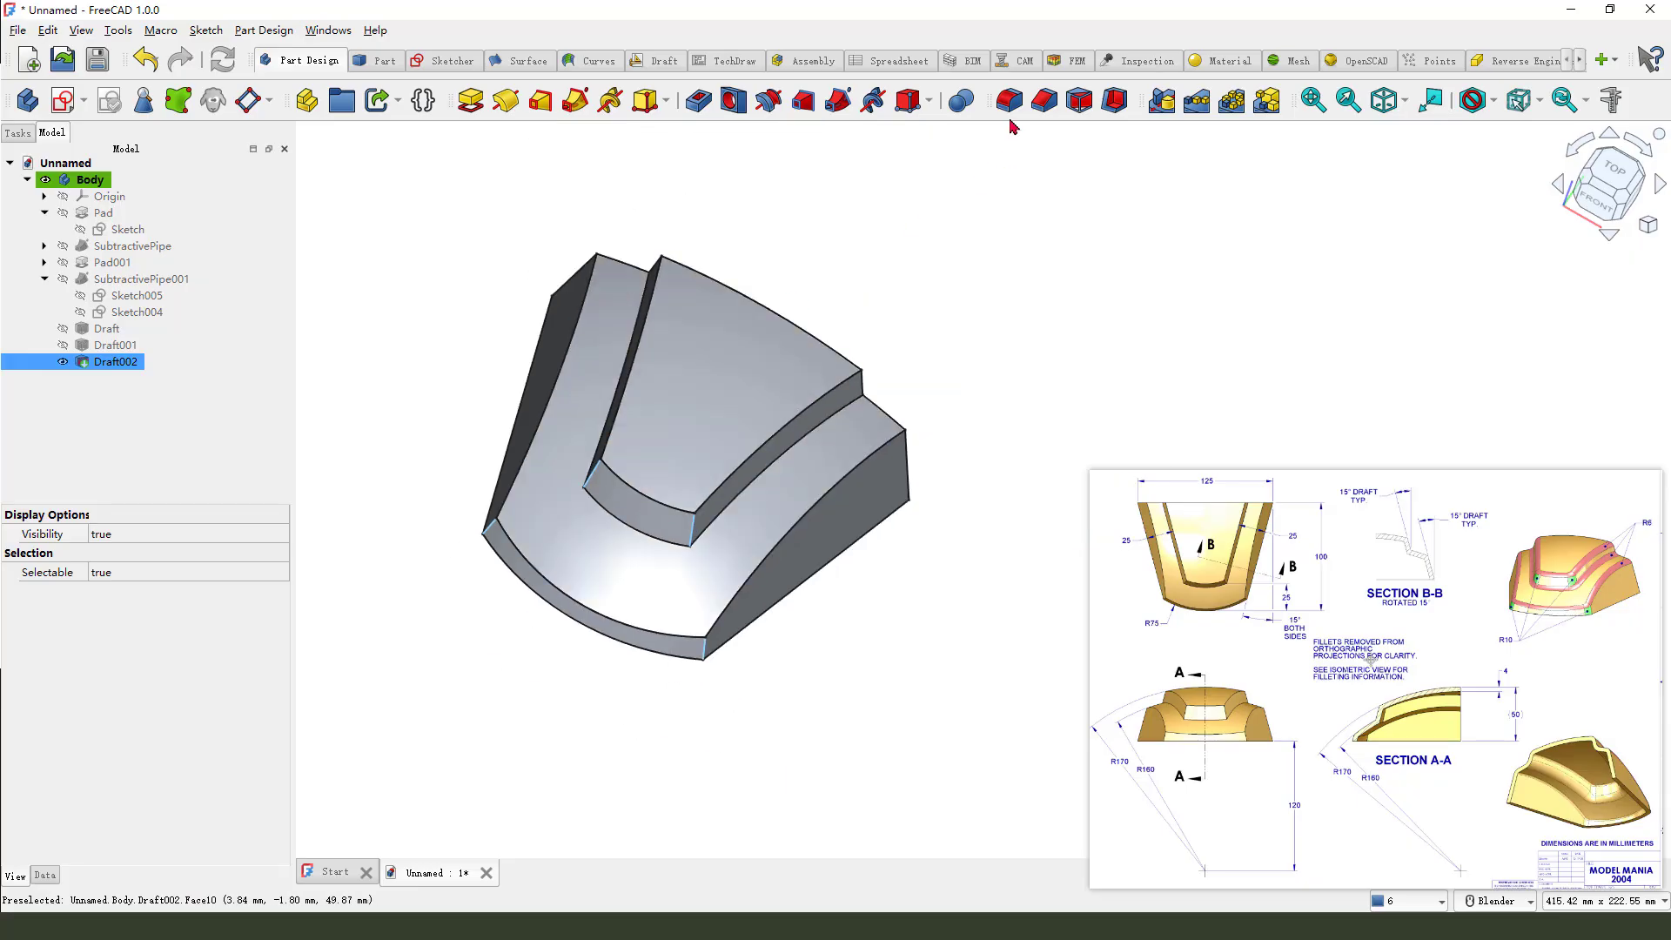
- Round the four inner step edges with a 10 mm fillet
{"action": "left_click", "coordinate": [1008, 100]}
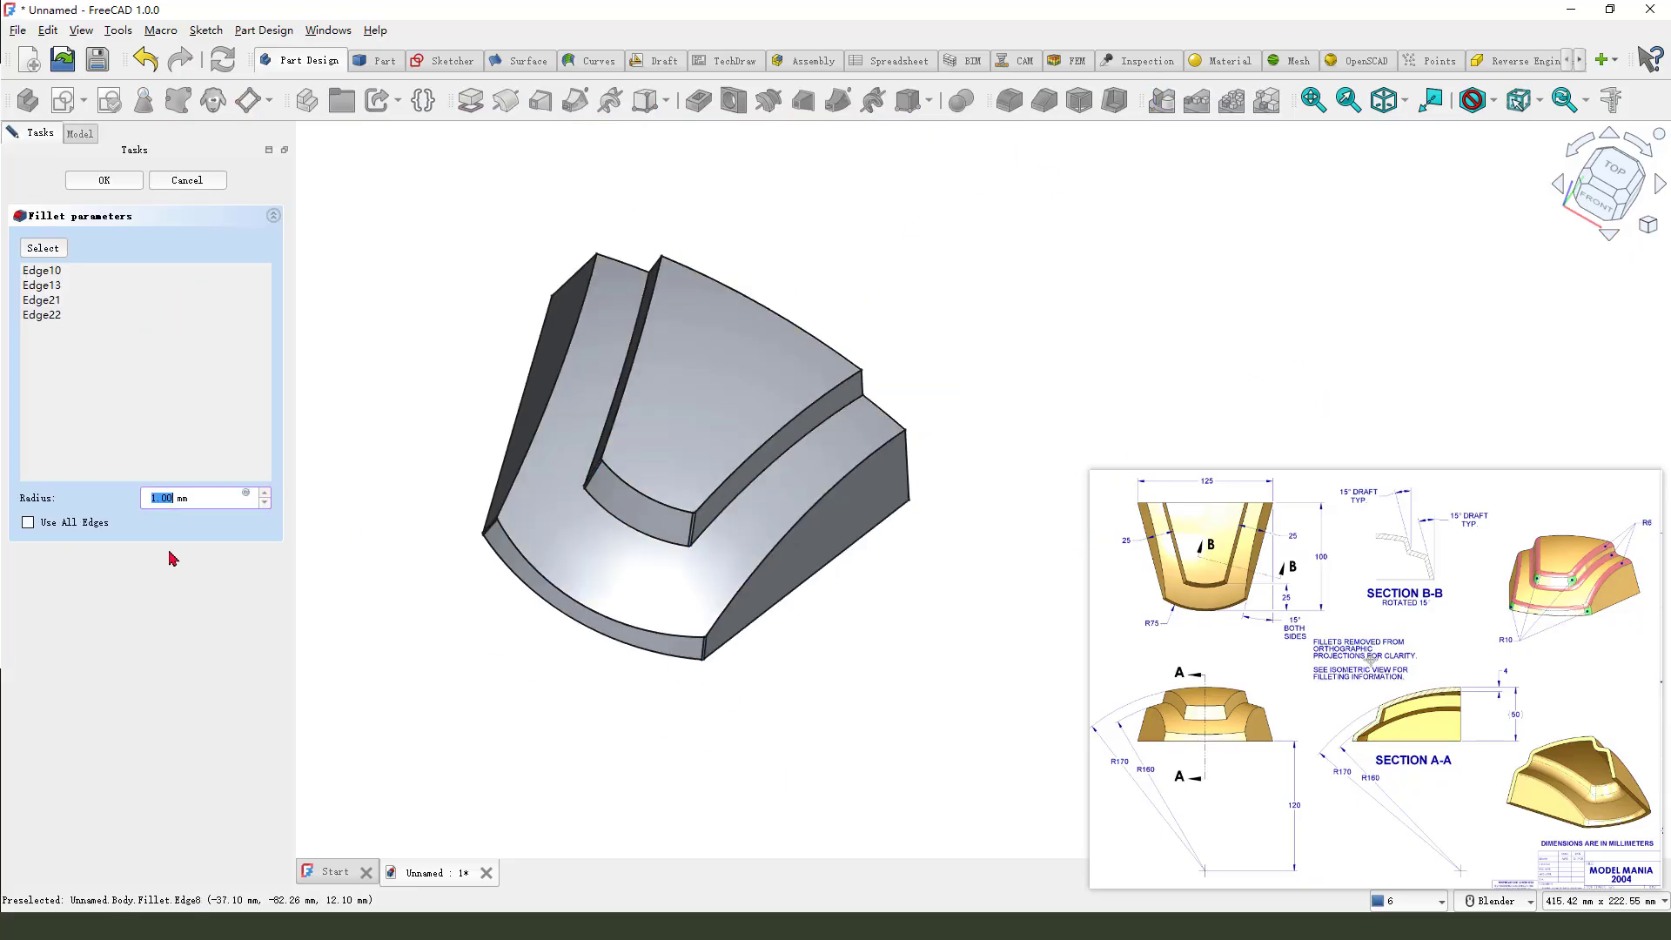
{"action": "type", "text": "10"}
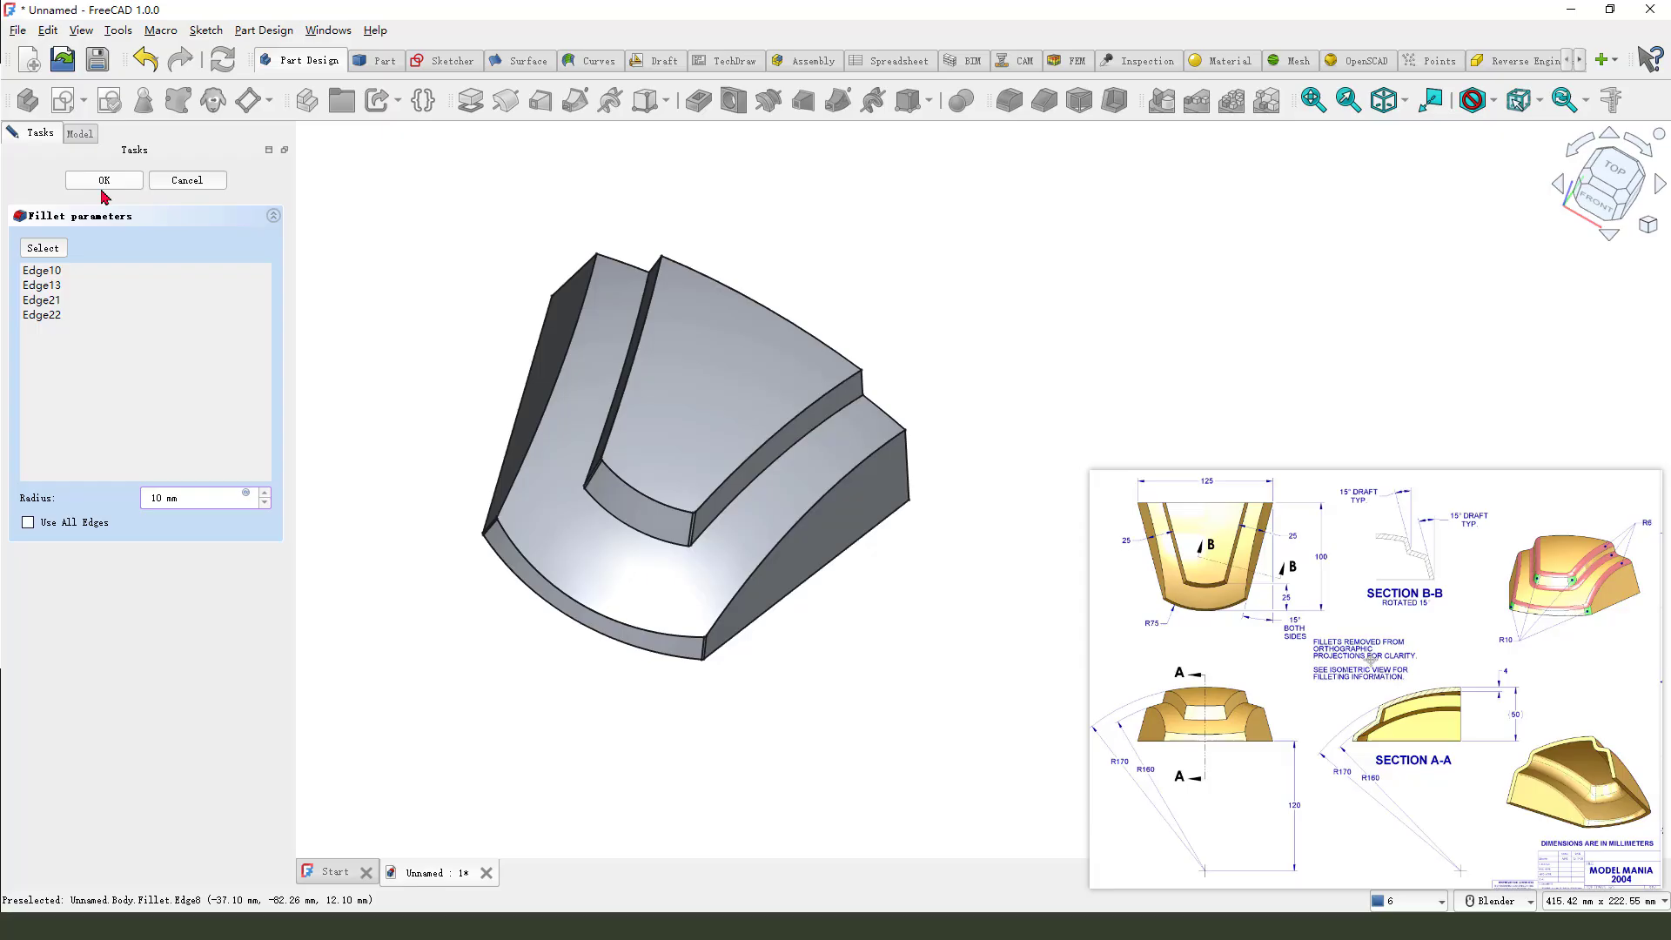
{"action": "left_click", "coordinate": [103, 180]}
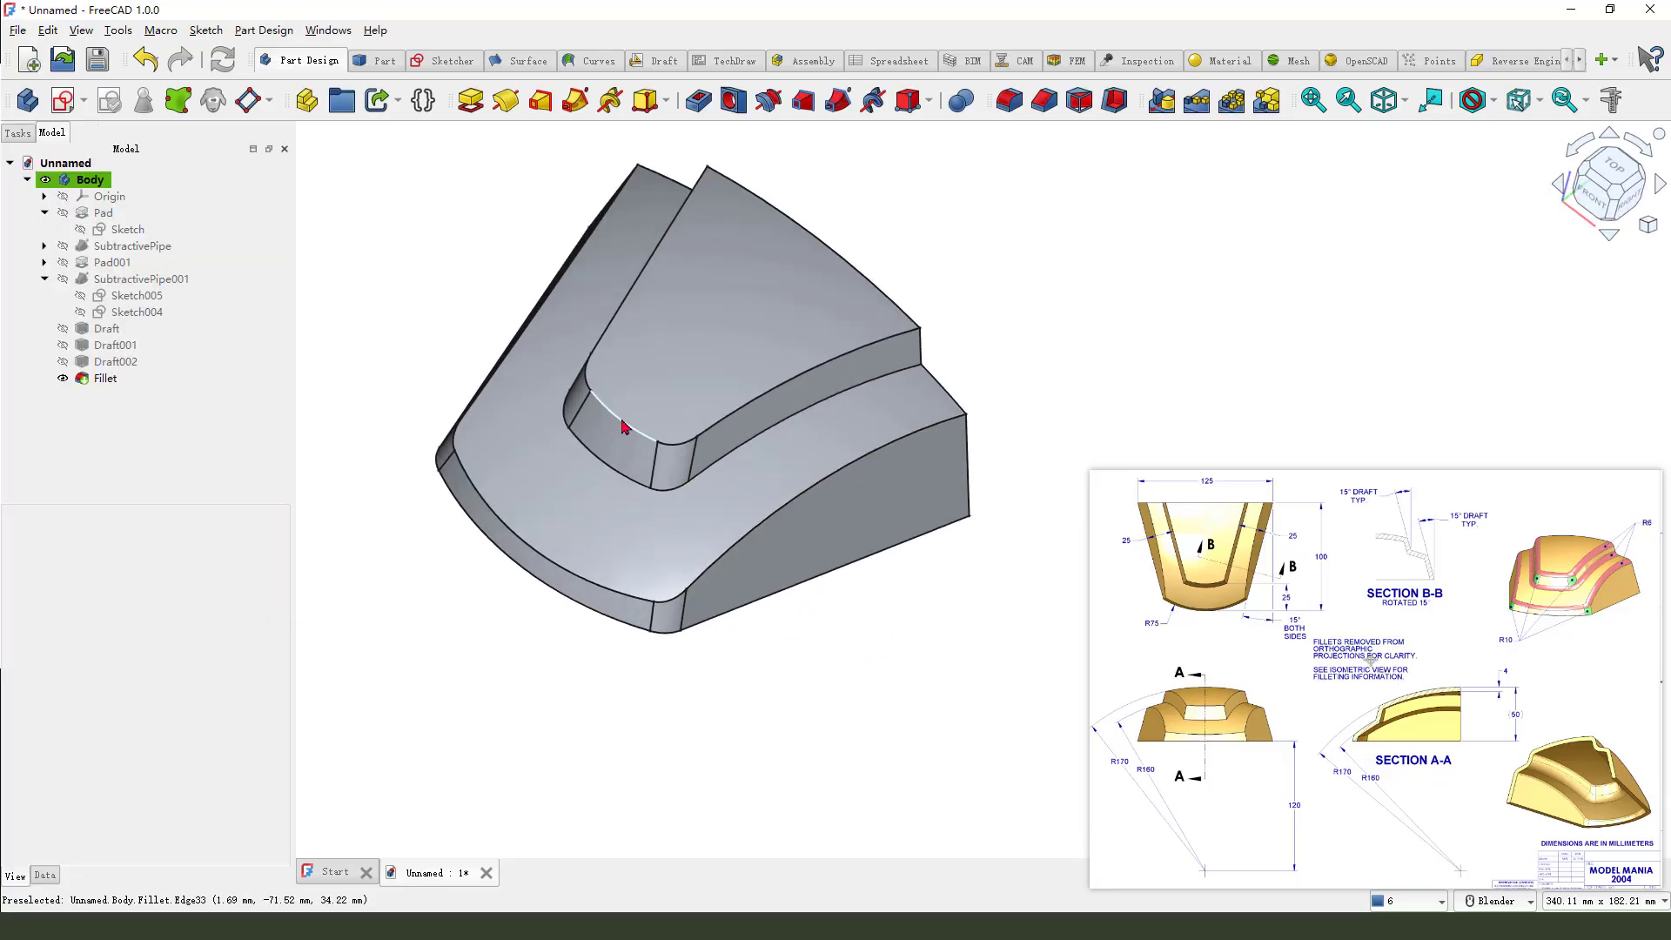
- Round three further step edges with a 6 mm fillet
{"action": "left_click", "coordinate": [104, 378]}
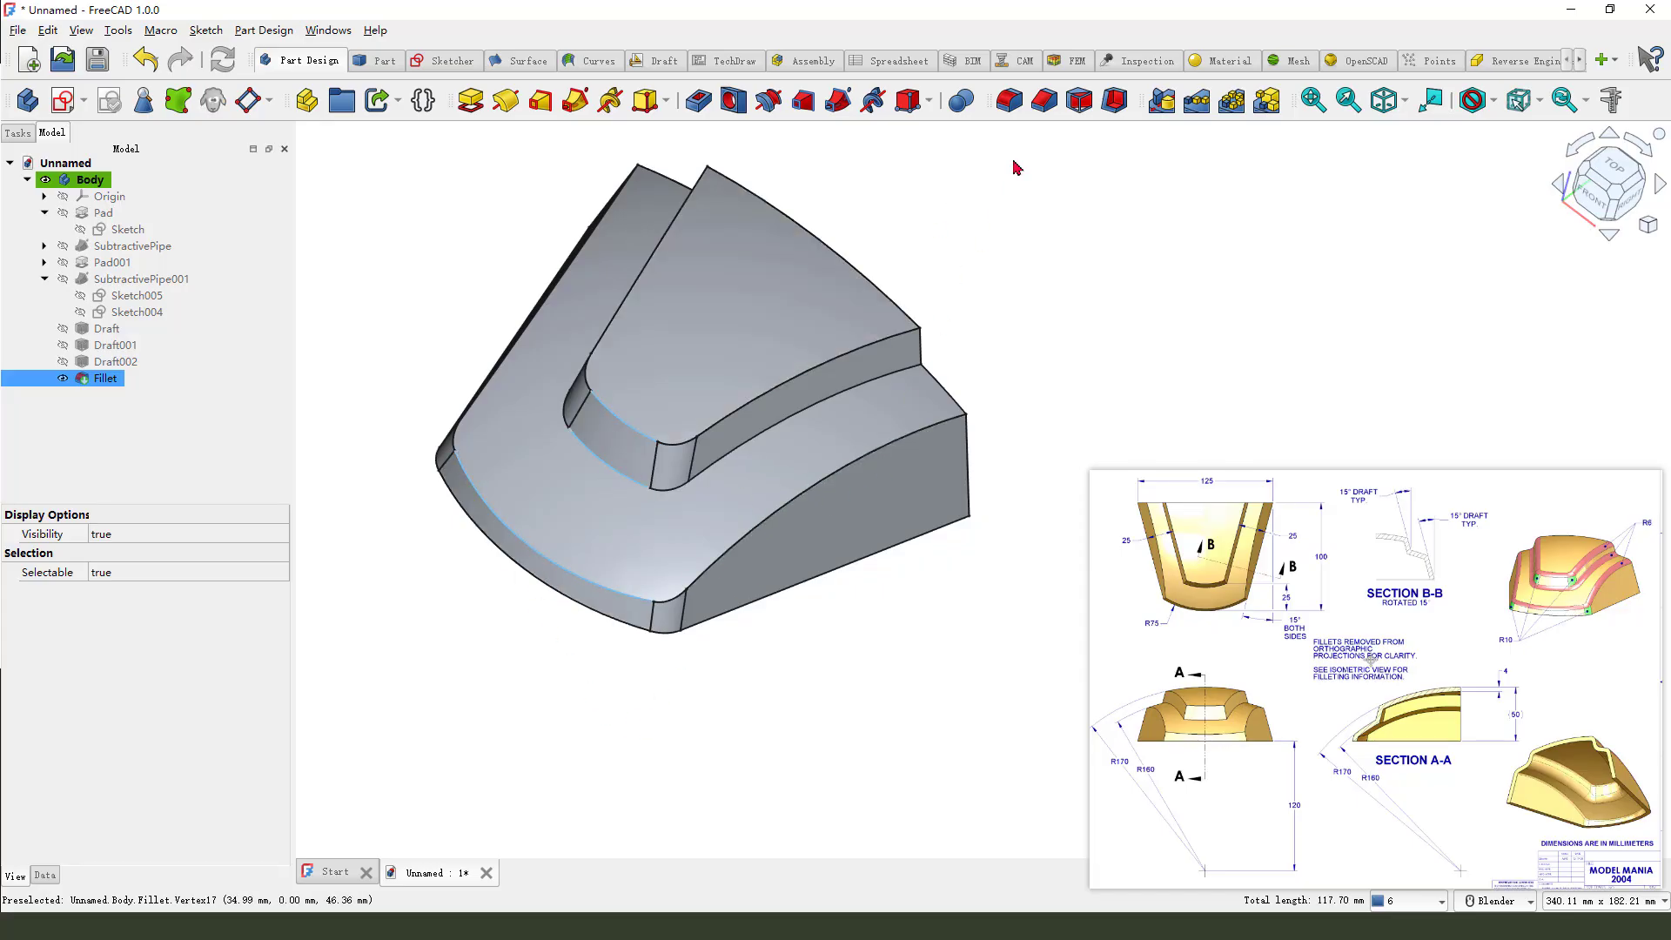
{"action": "double_click", "coordinate": [105, 379]}
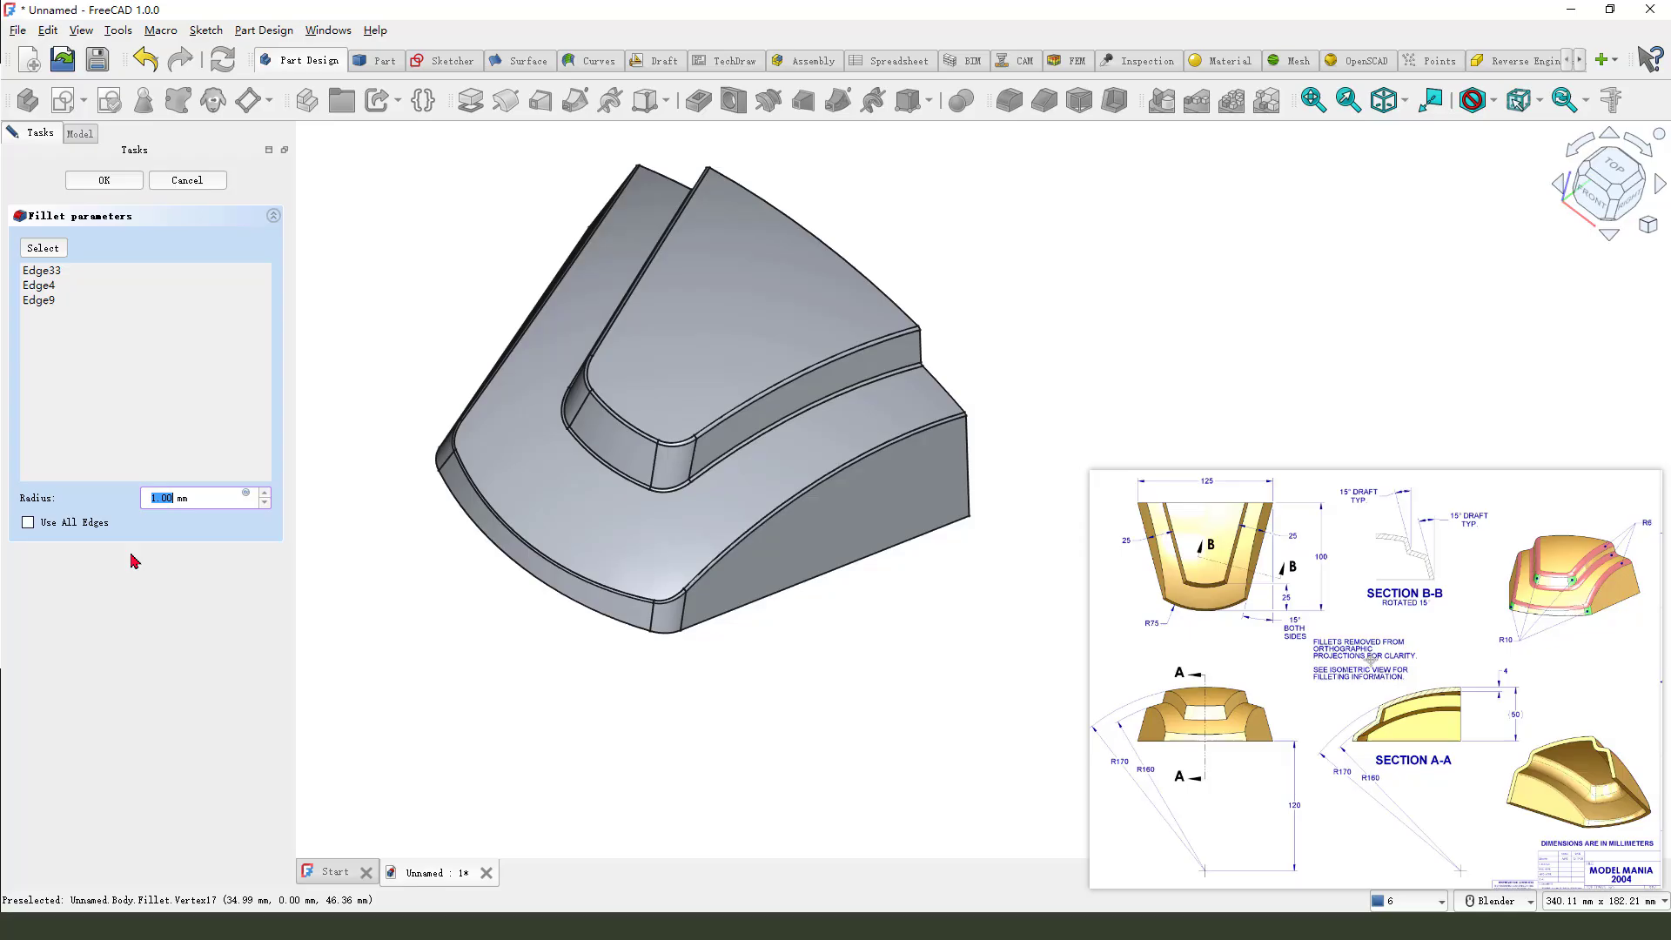
{"action": "type", "text": "6 mm"}
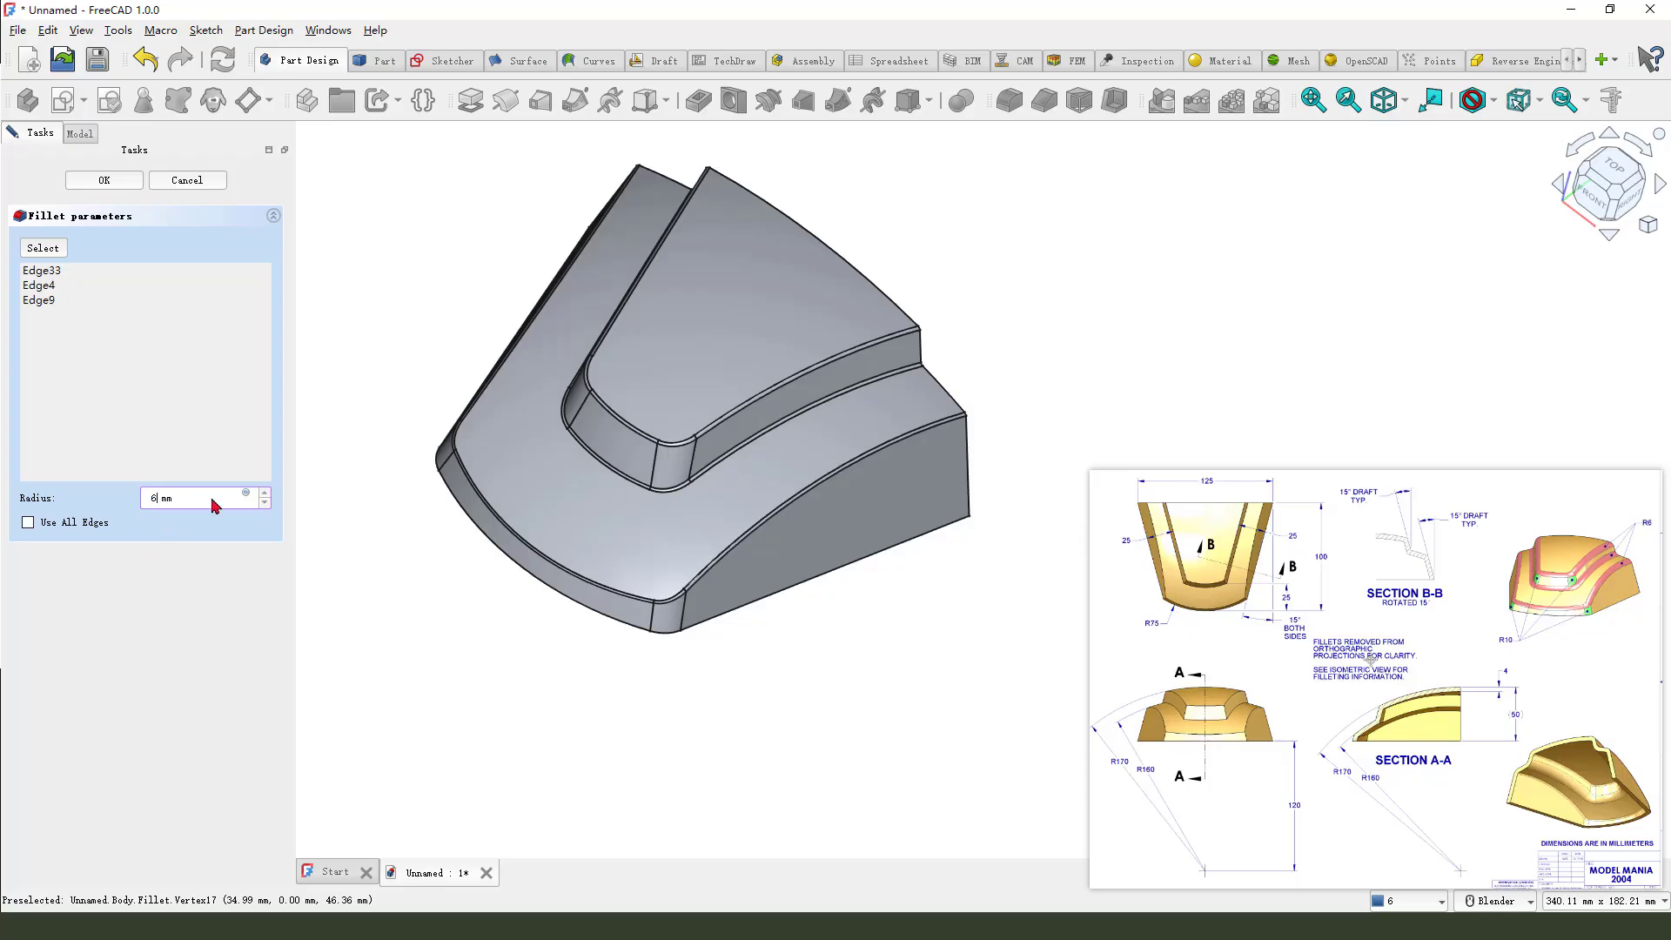
{"action": "left_click", "coordinate": [104, 179]}
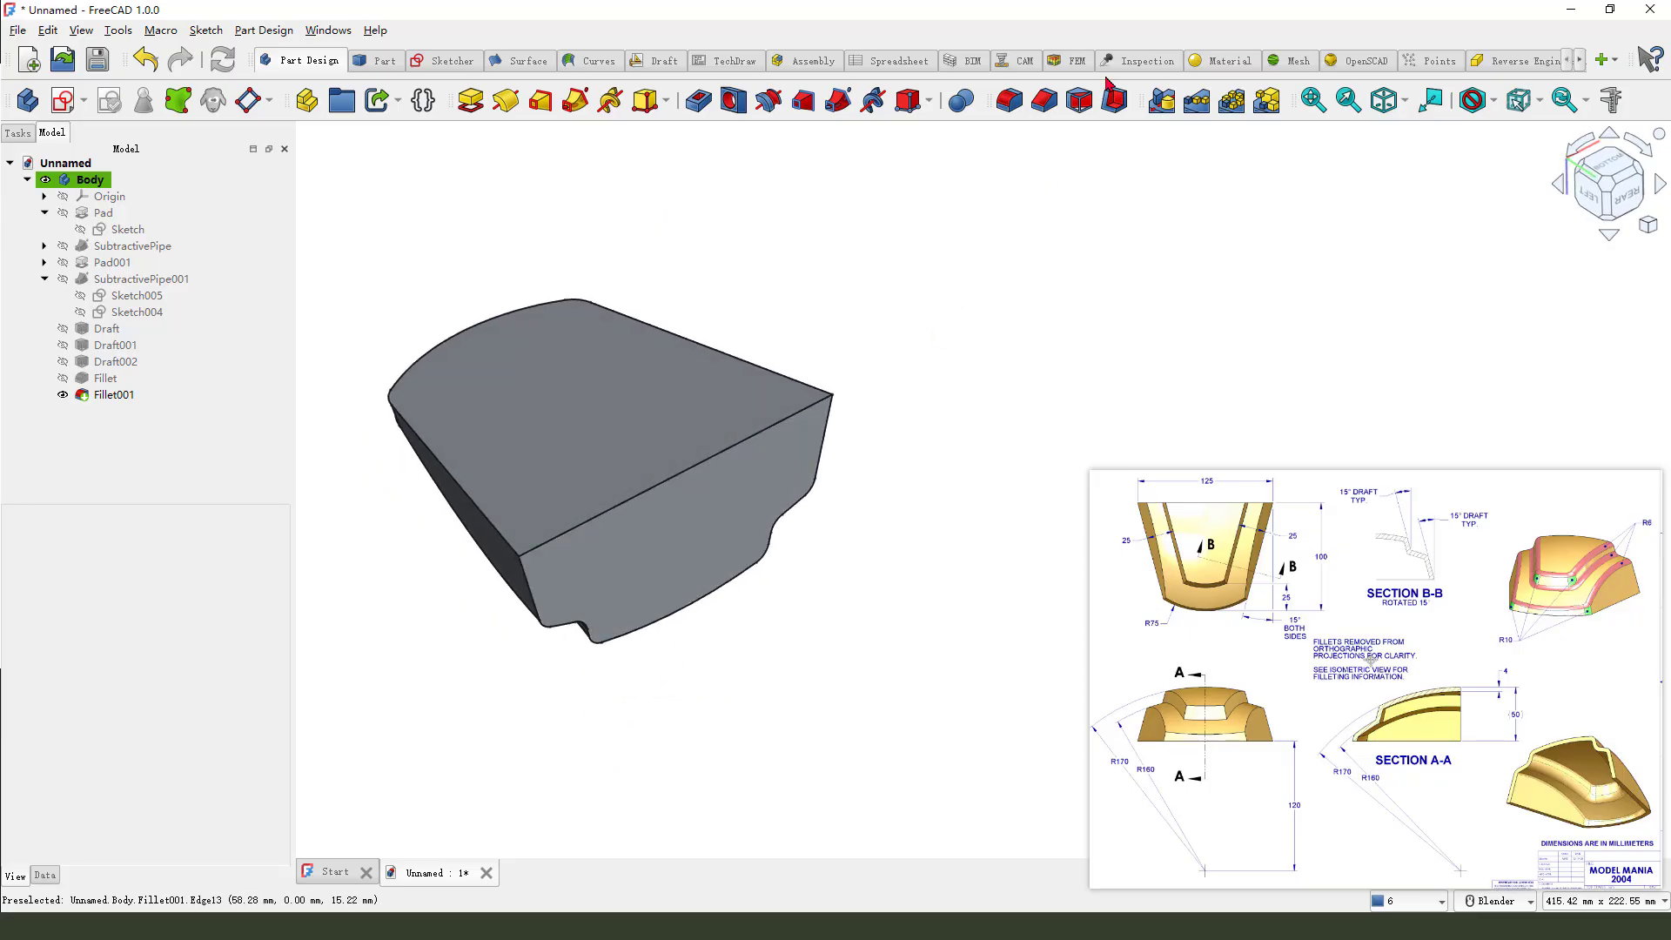
{"action": "mouse_move", "coordinate": [1115, 100]}
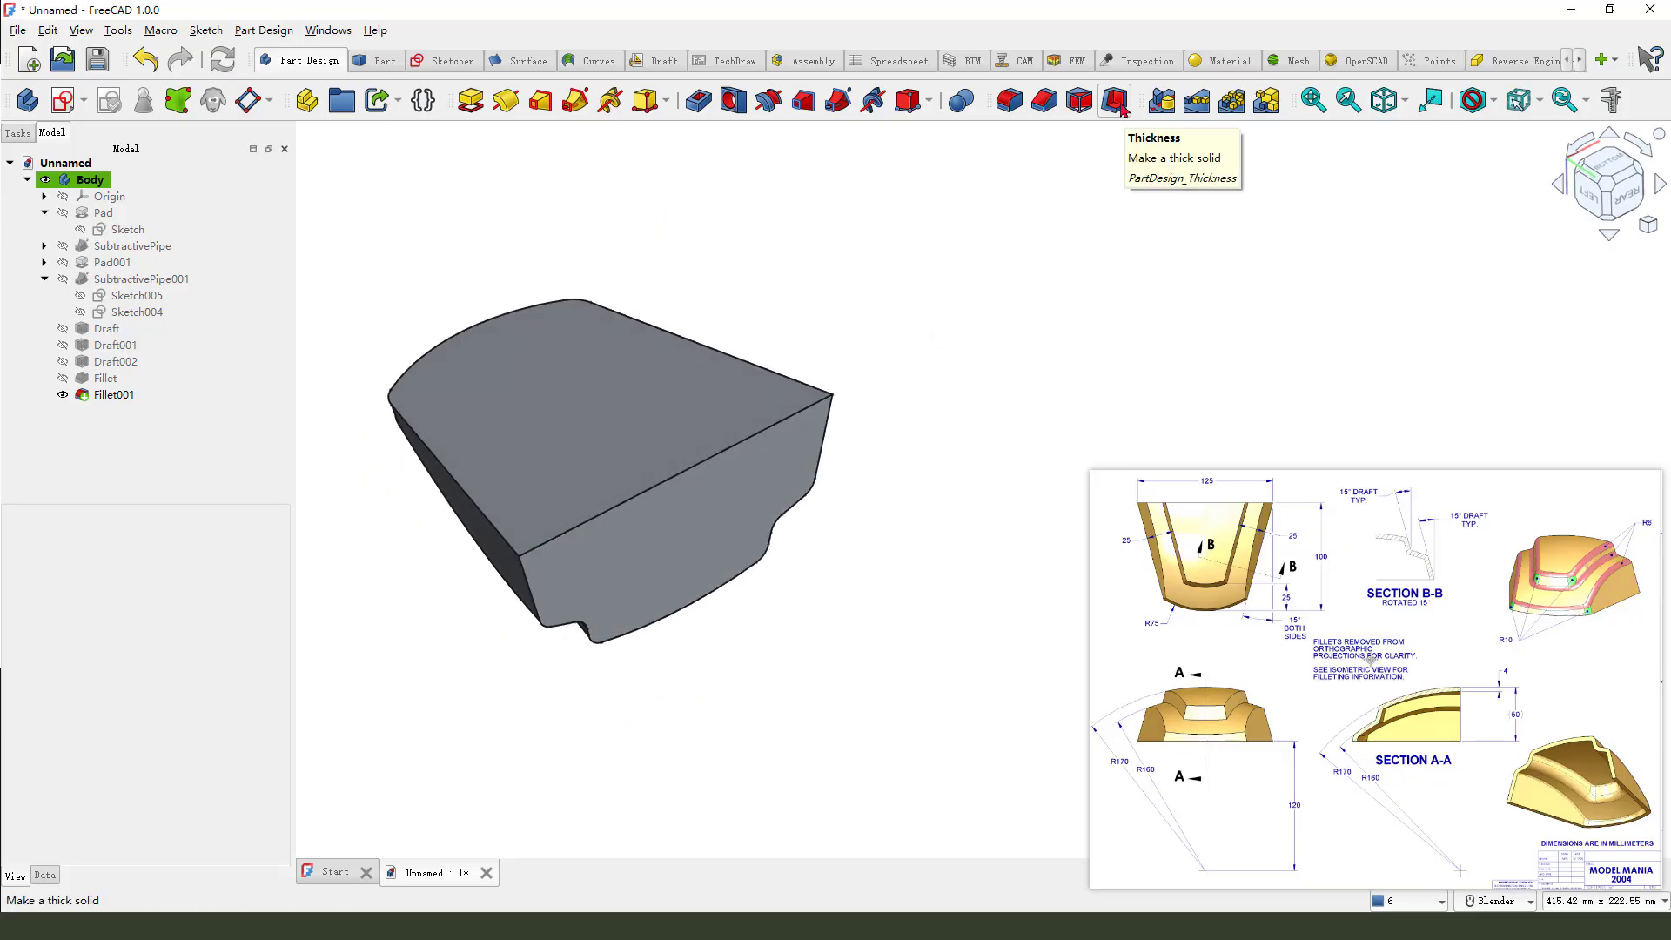
- Shell the part 4 mm inward, opening Face14 and Face2, with Intersection enabled
{"action": "left_click", "coordinate": [1114, 100]}
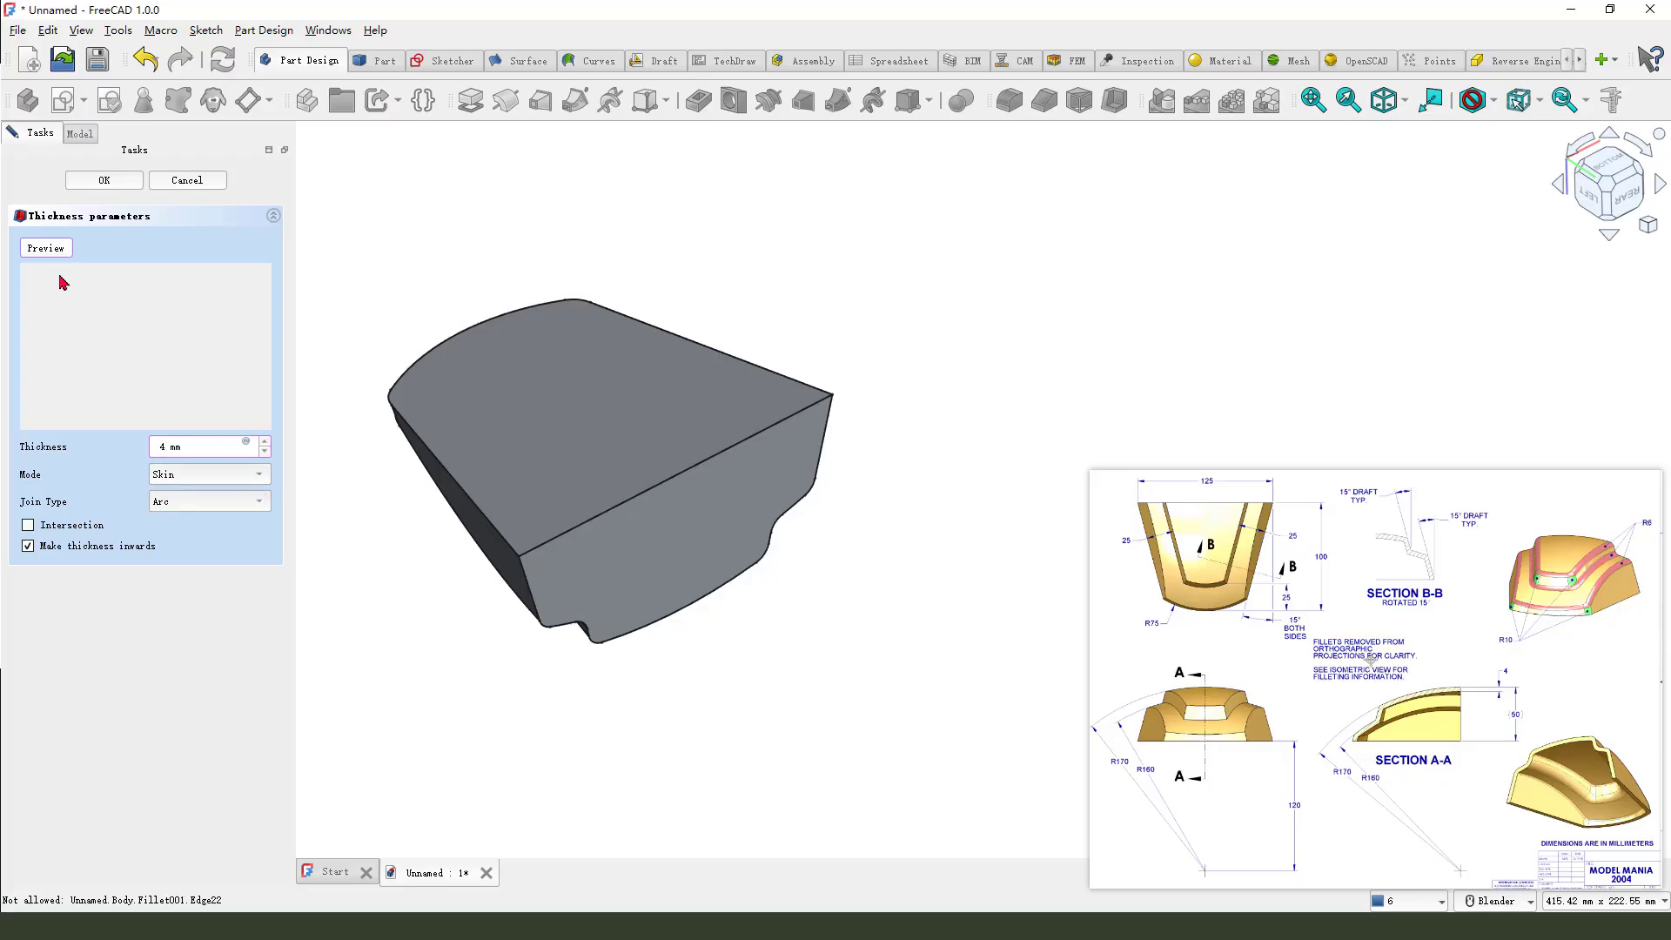
{"action": "mouse_move", "coordinate": [563, 394]}
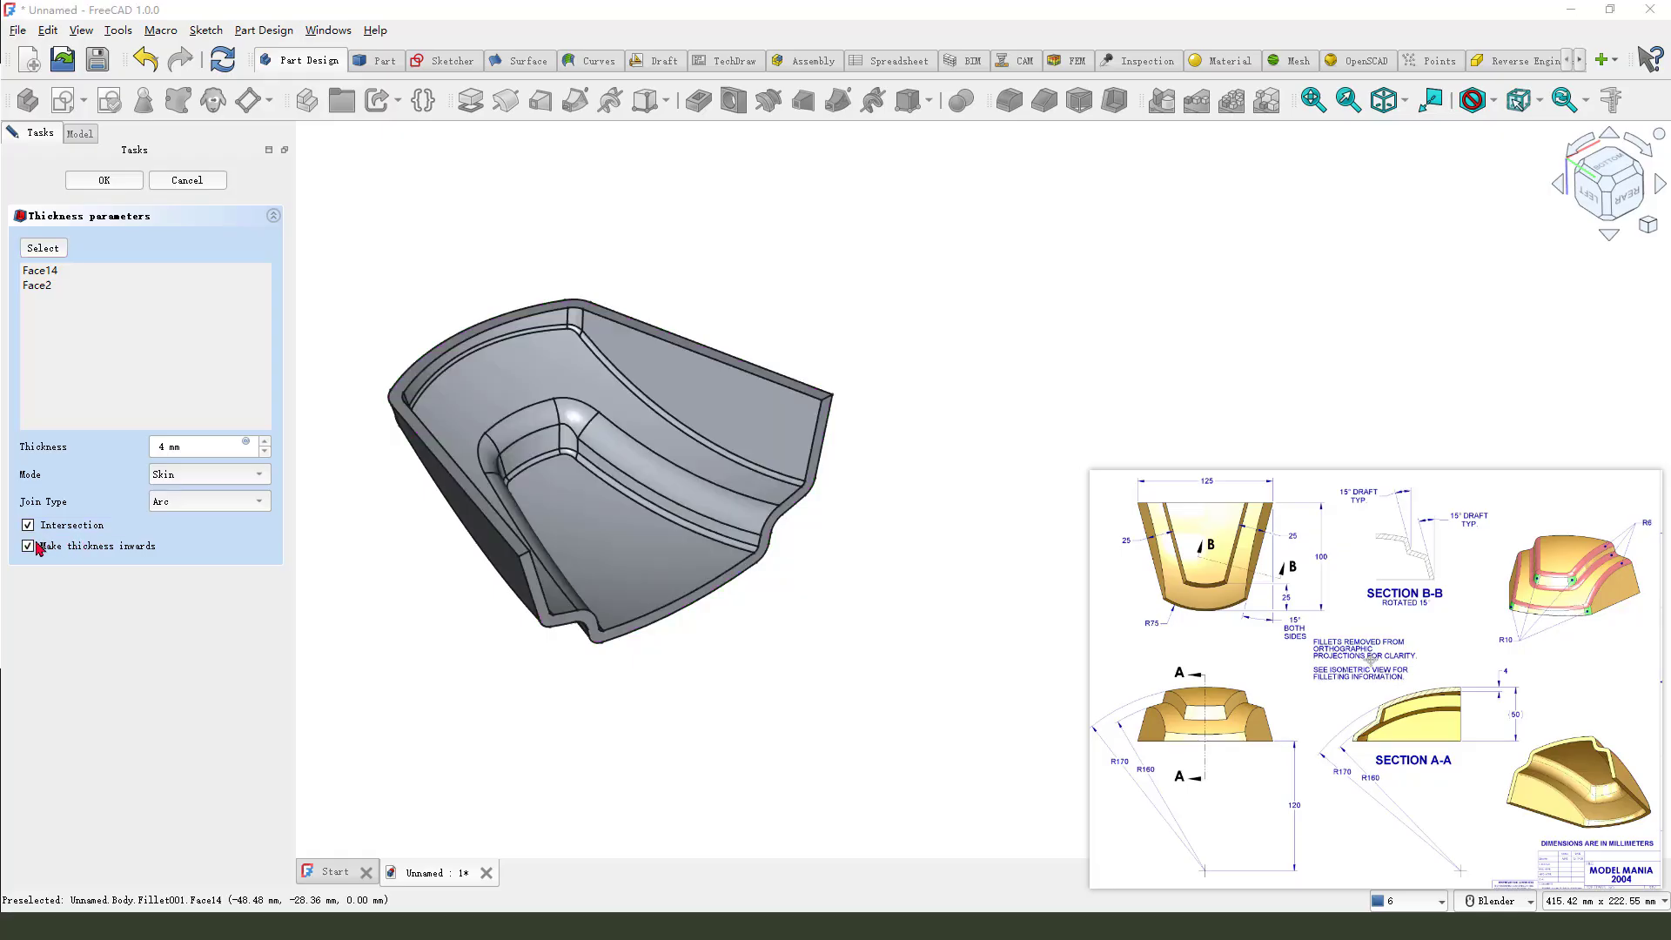
{"action": "left_click", "coordinate": [27, 546]}
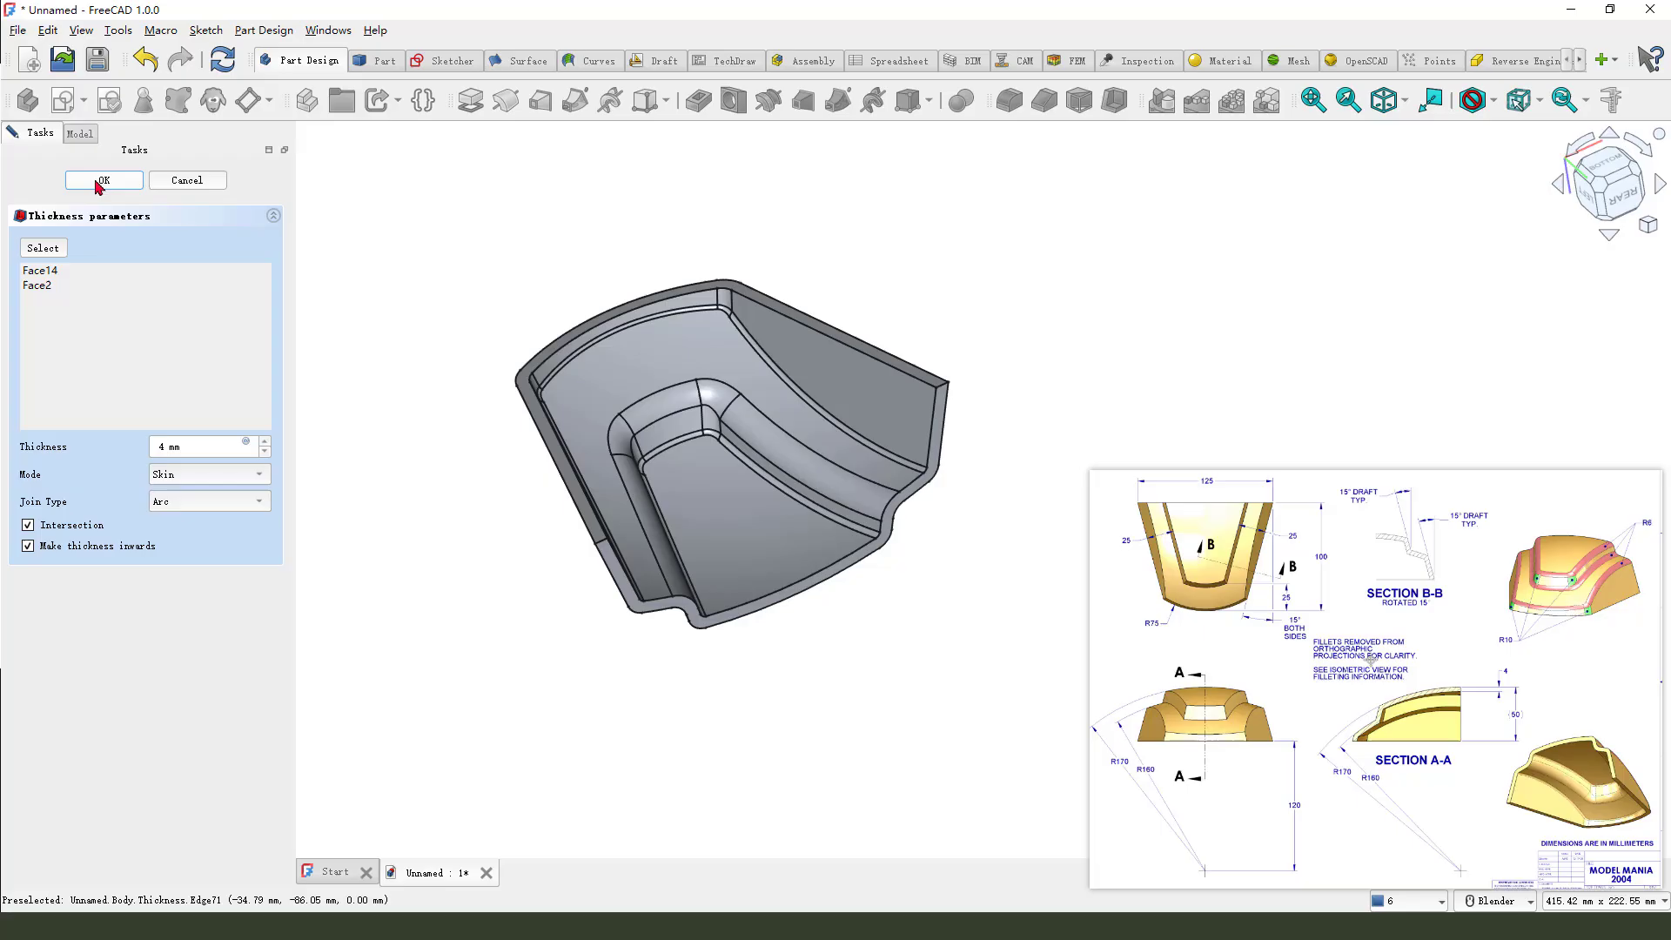
{"action": "left_click", "coordinate": [102, 179]}
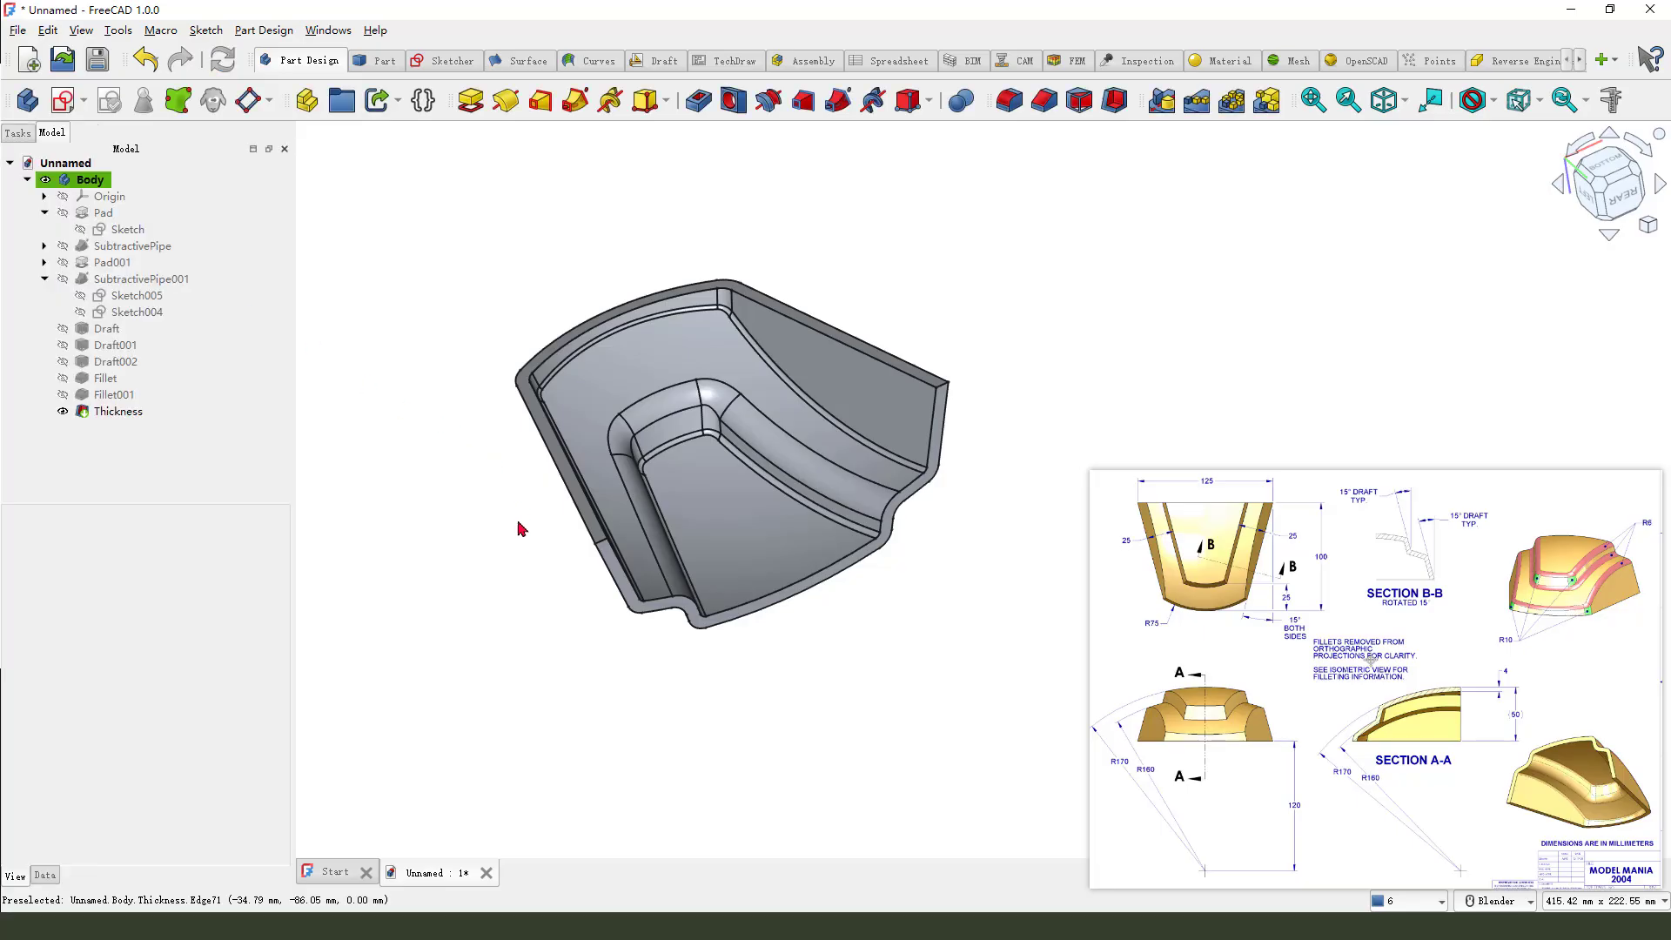
- Set the Body's shape appearance colour to yellow #ffff00
{"action": "scroll", "scroll_direction": "down", "scroll_amount": 3}
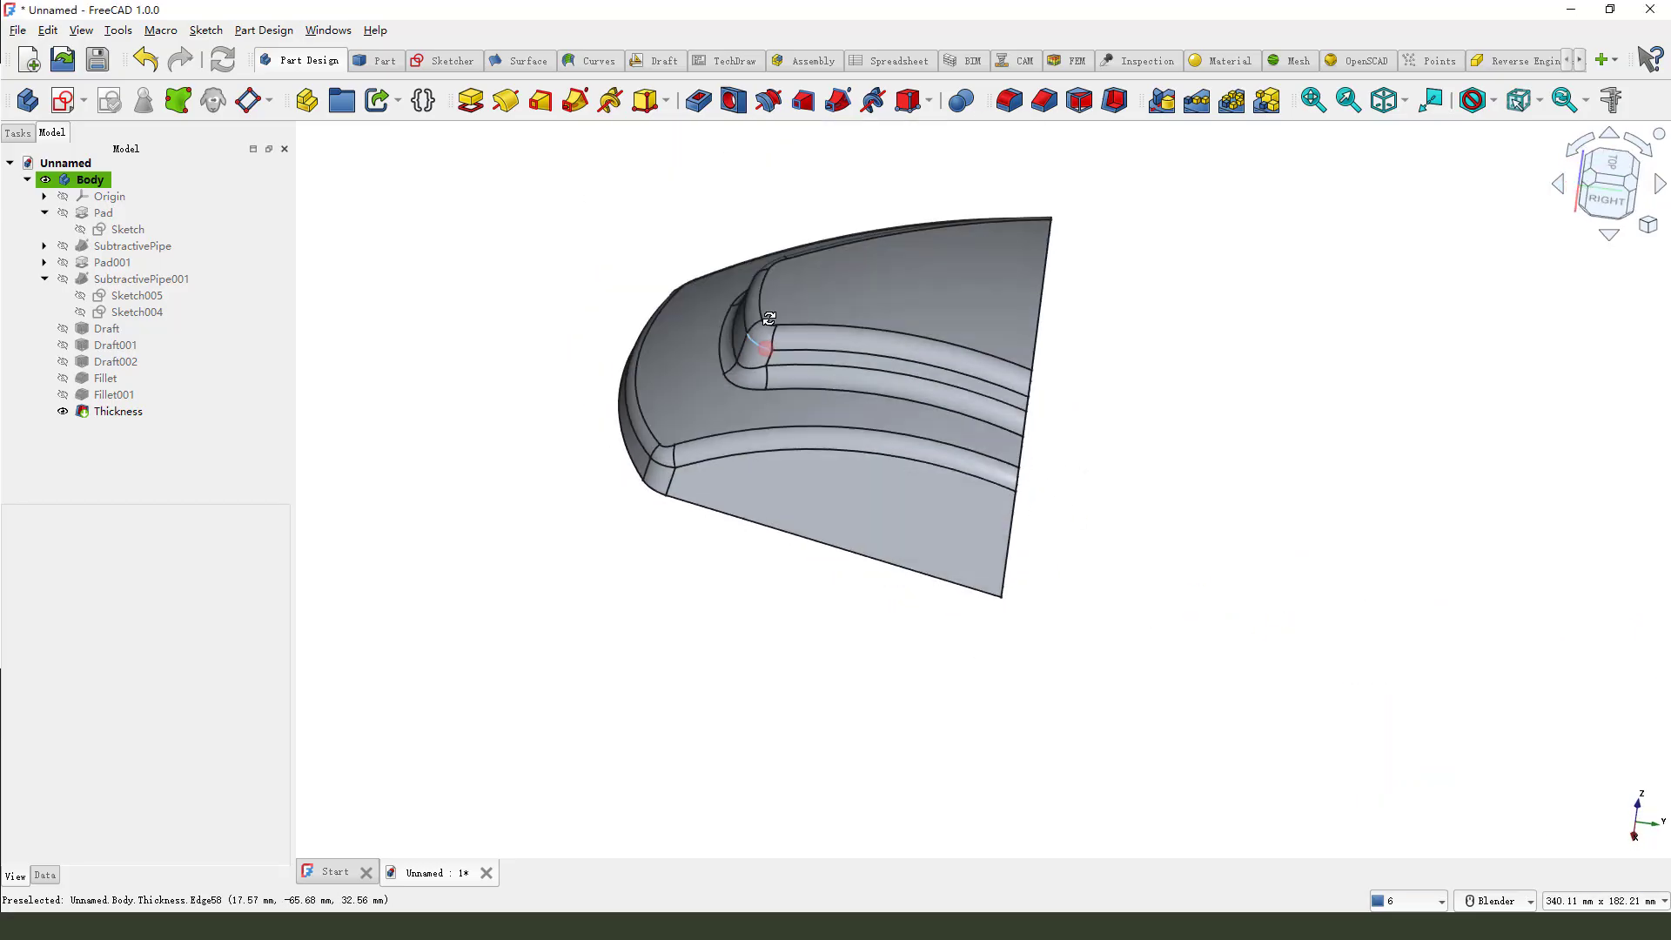
{"action": "left_click_drag", "start_coordinate": [768, 320], "coordinate": [794, 475]}
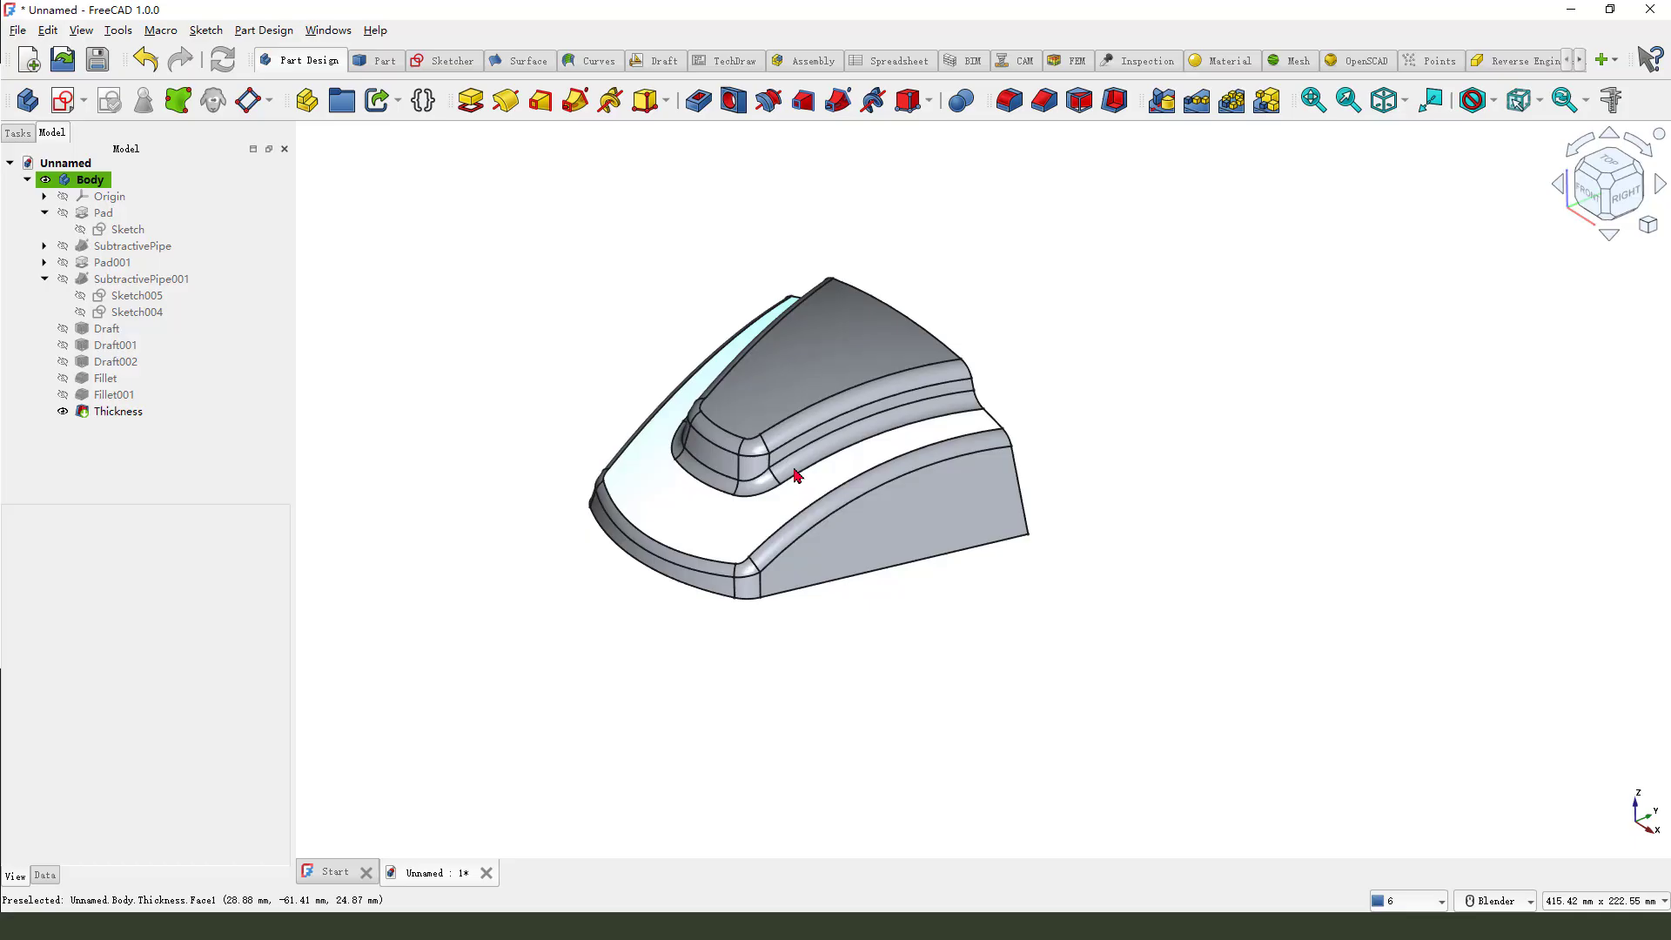
{"action": "left_click", "coordinate": [90, 179]}
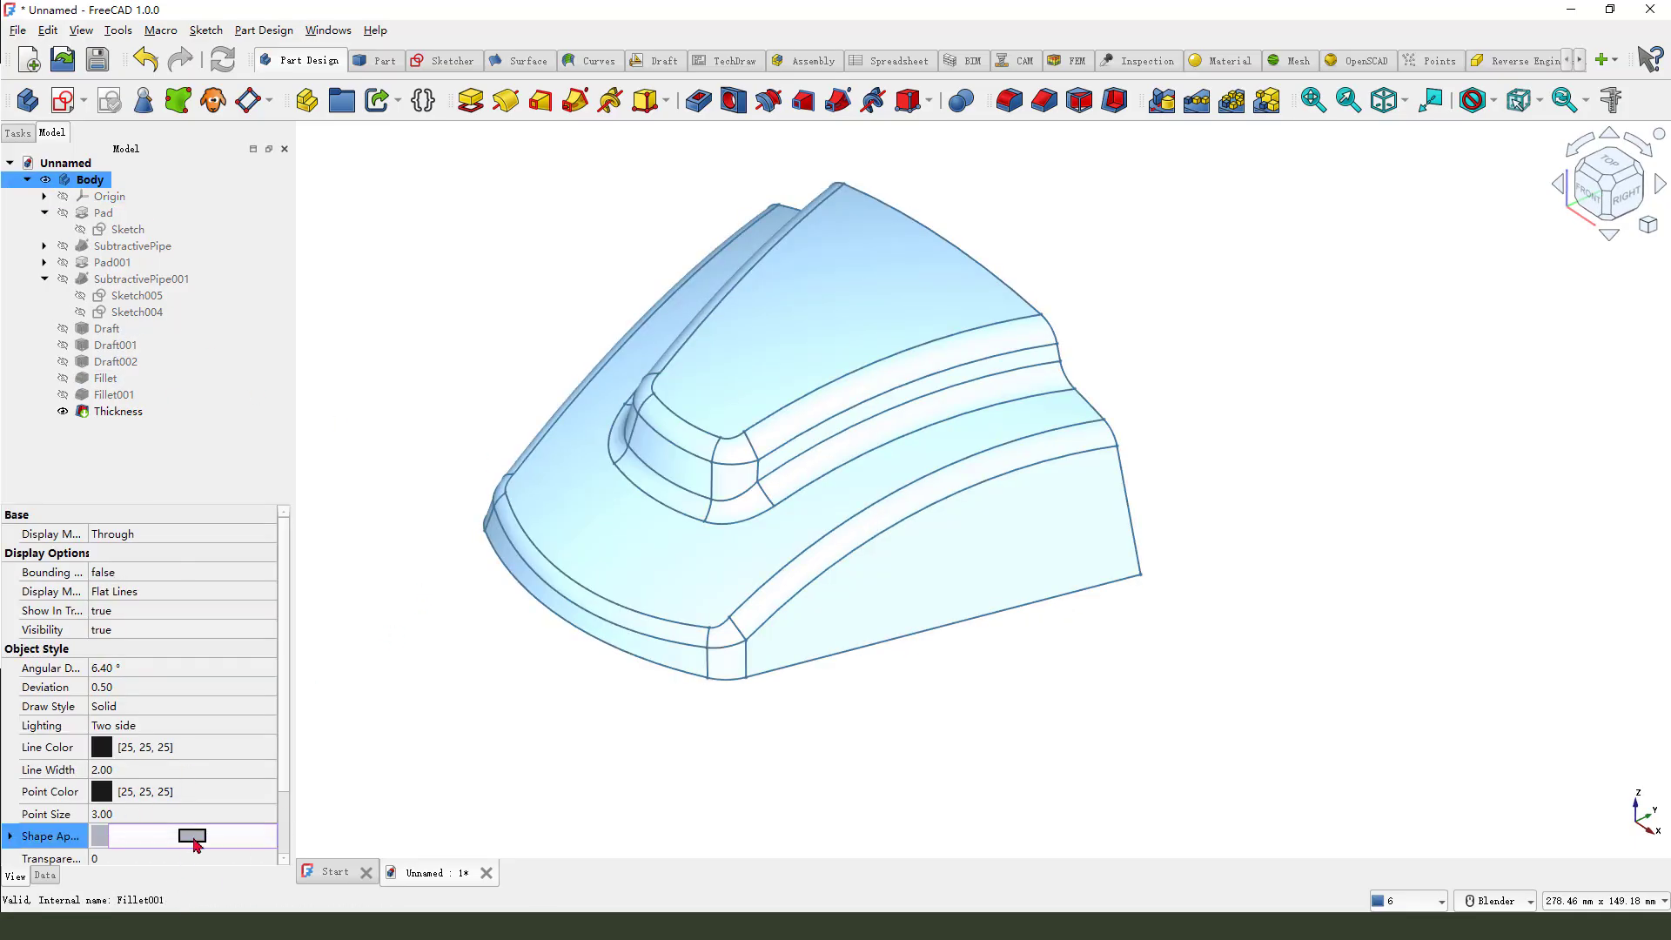
{"action": "left_click", "coordinate": [191, 836]}
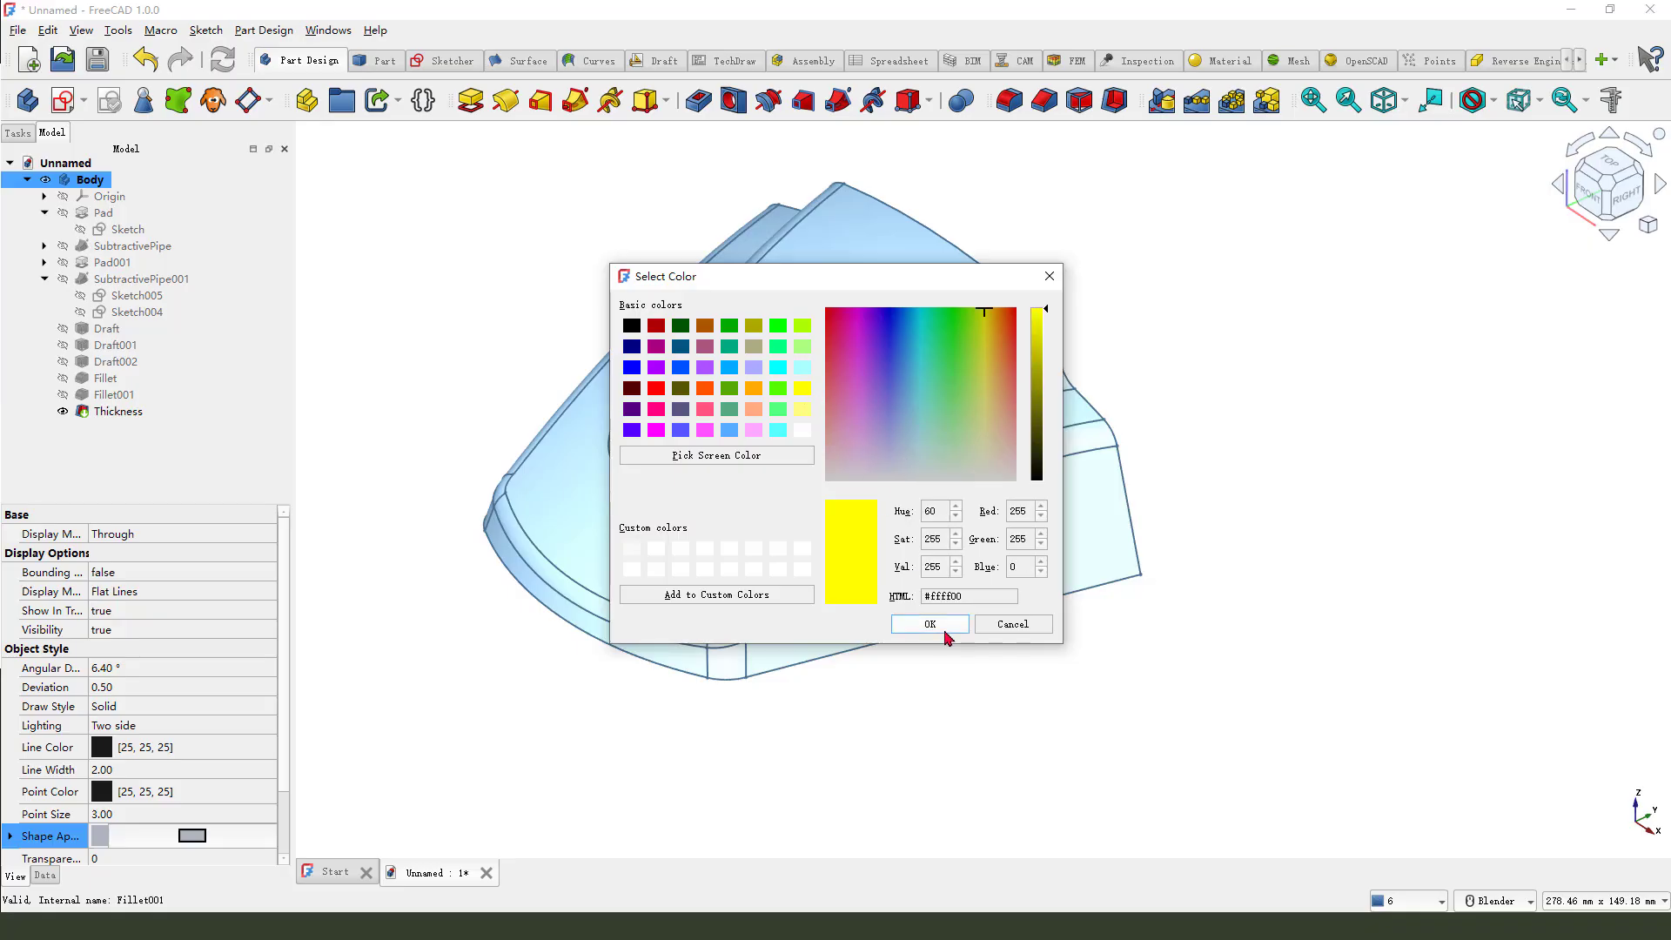
{"action": "left_click", "coordinate": [927, 623]}
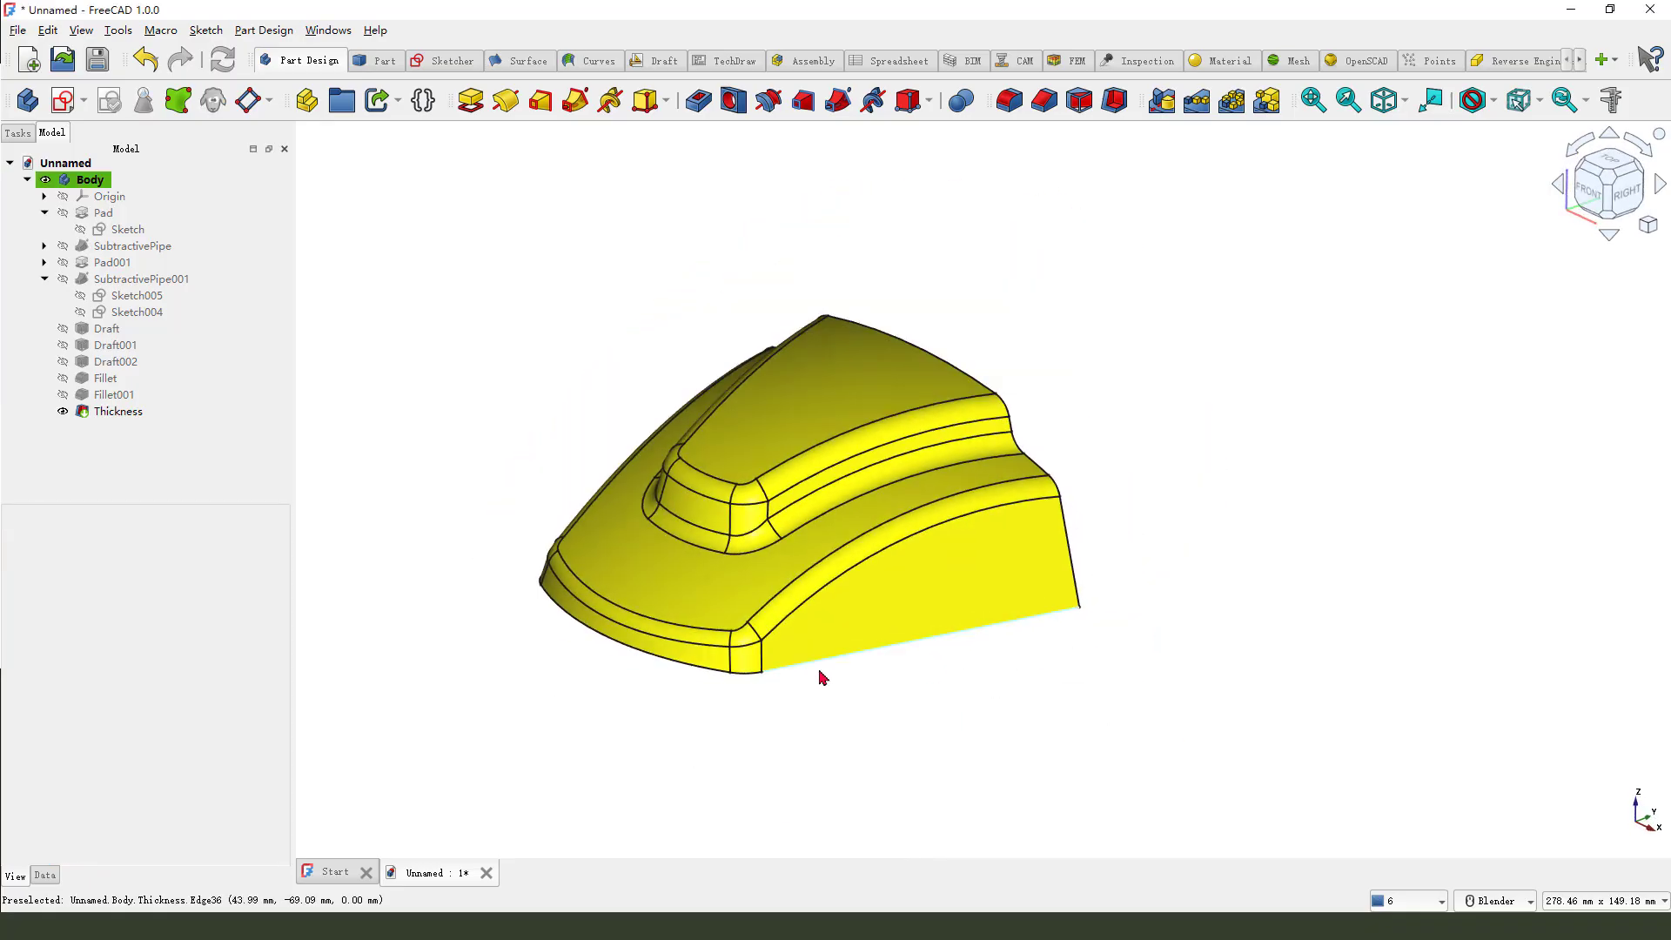